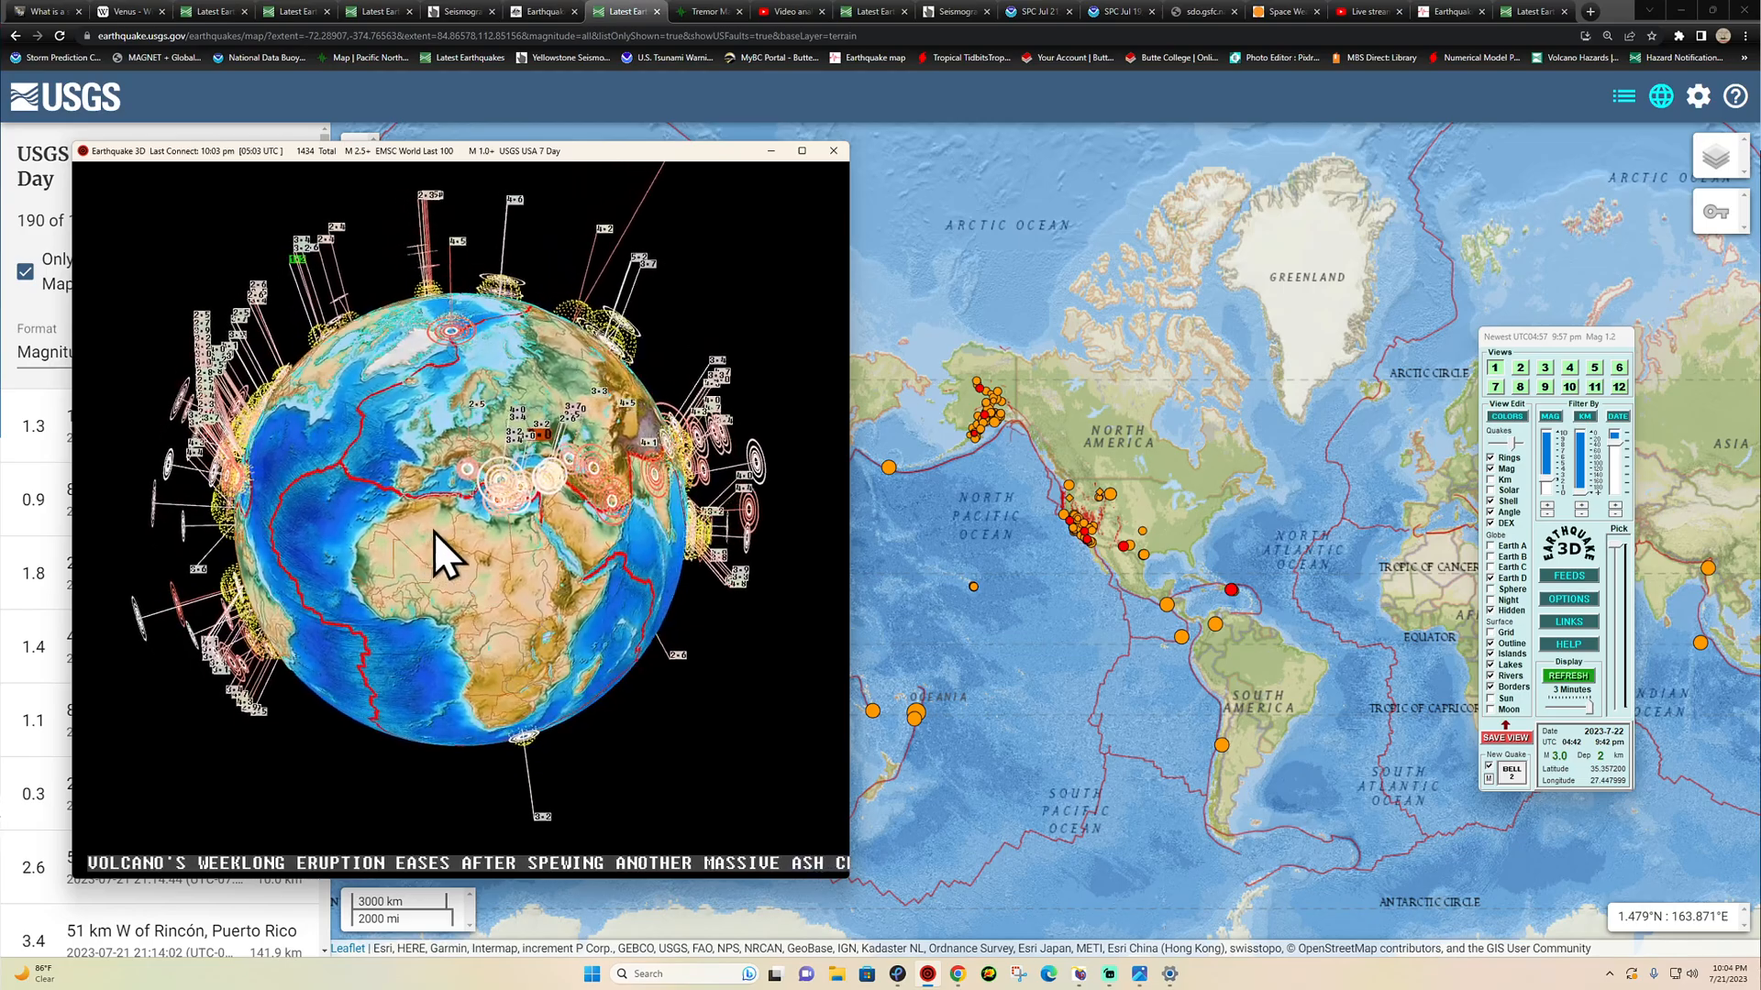
- Zoom the Earthquake 3D globe onto western North America's quake rings, then close the globe window
drag(439, 550, 645, 488)
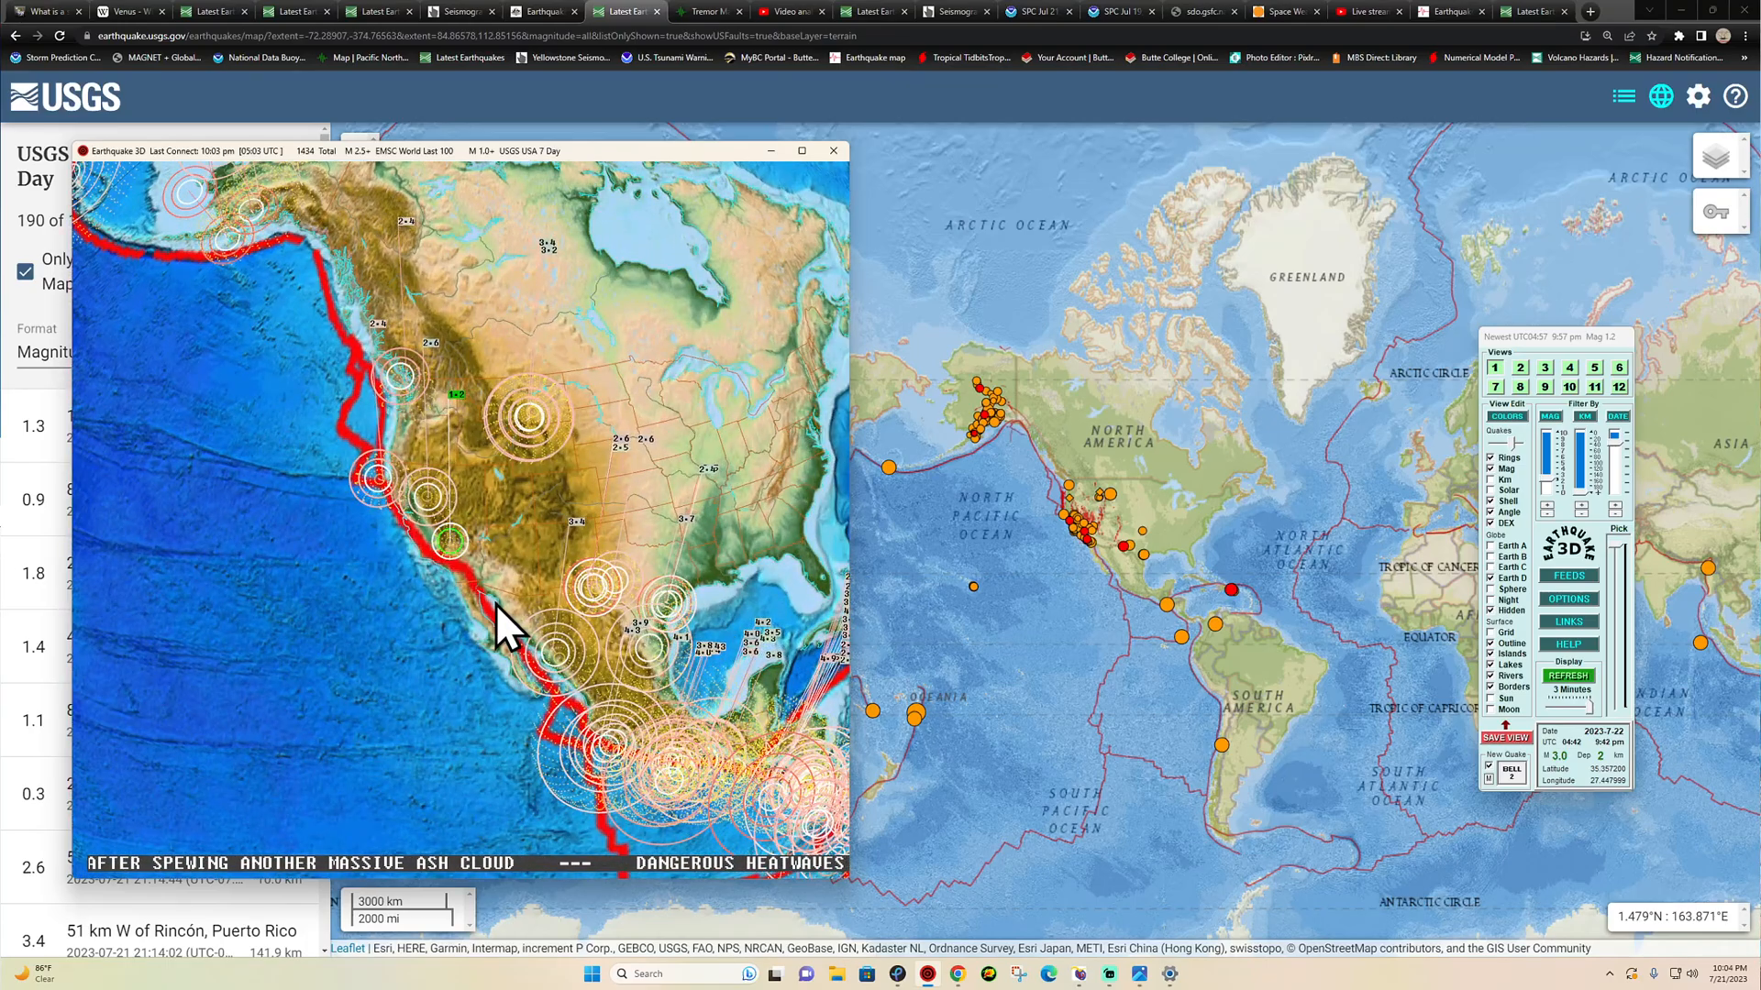
click(833, 150)
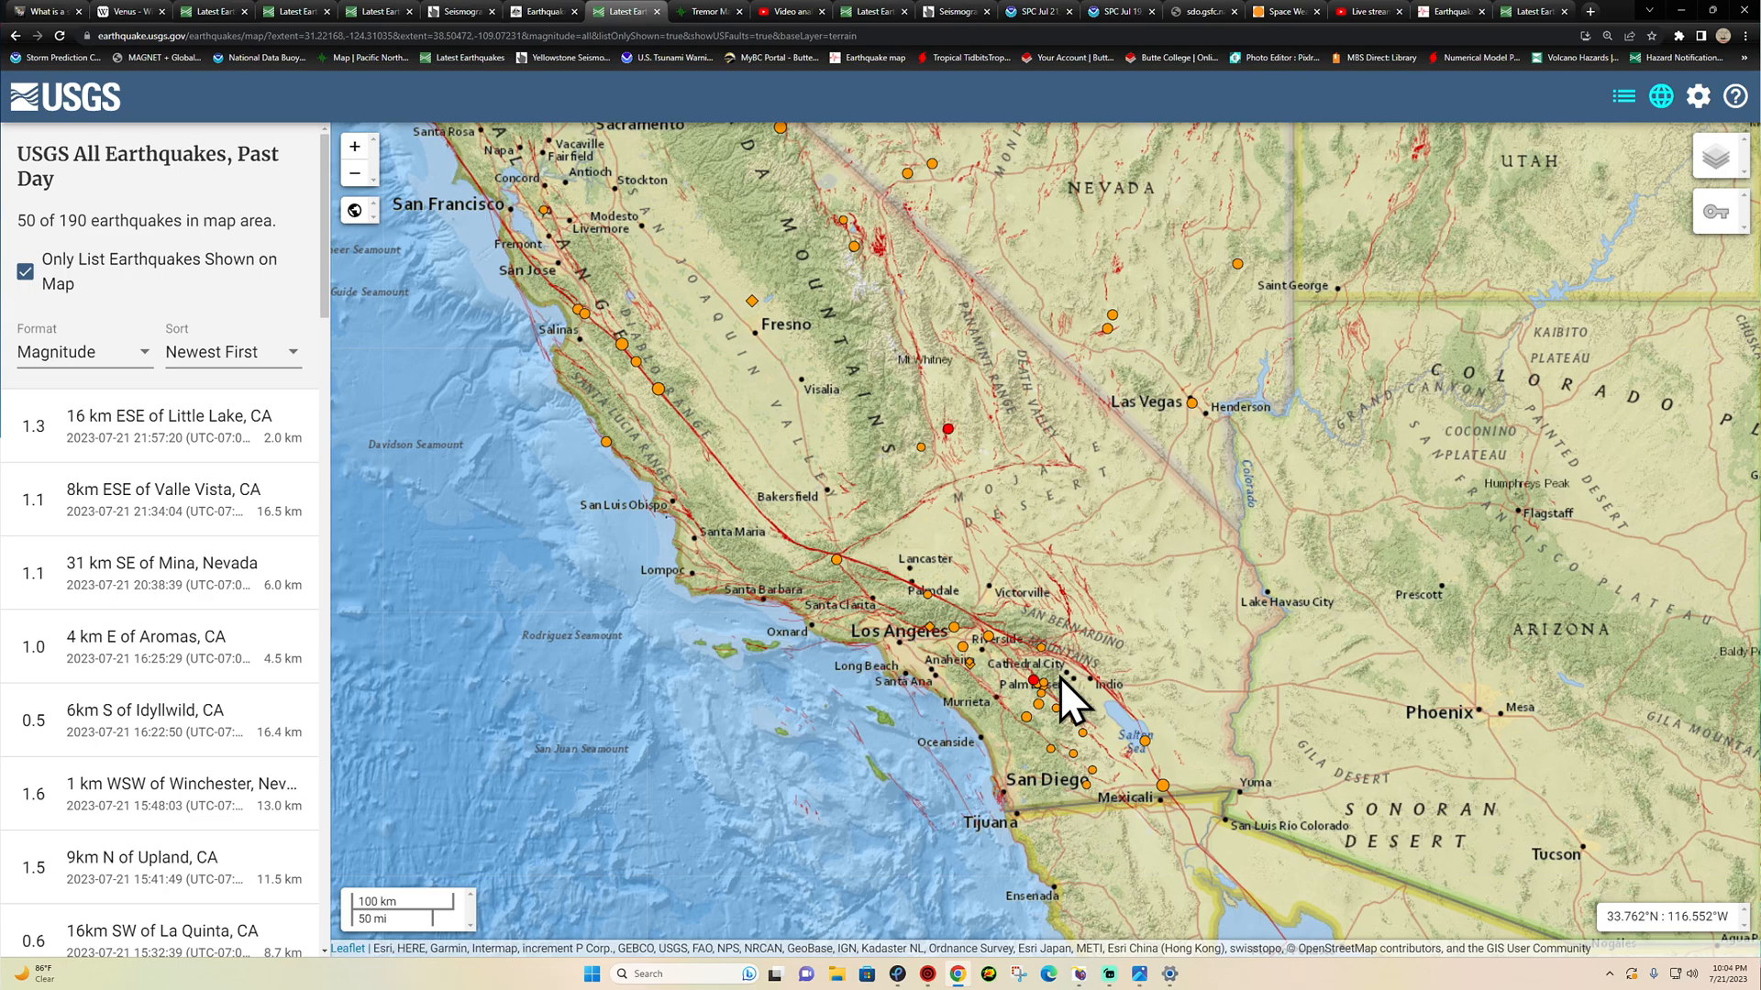
mouse_move(959, 518)
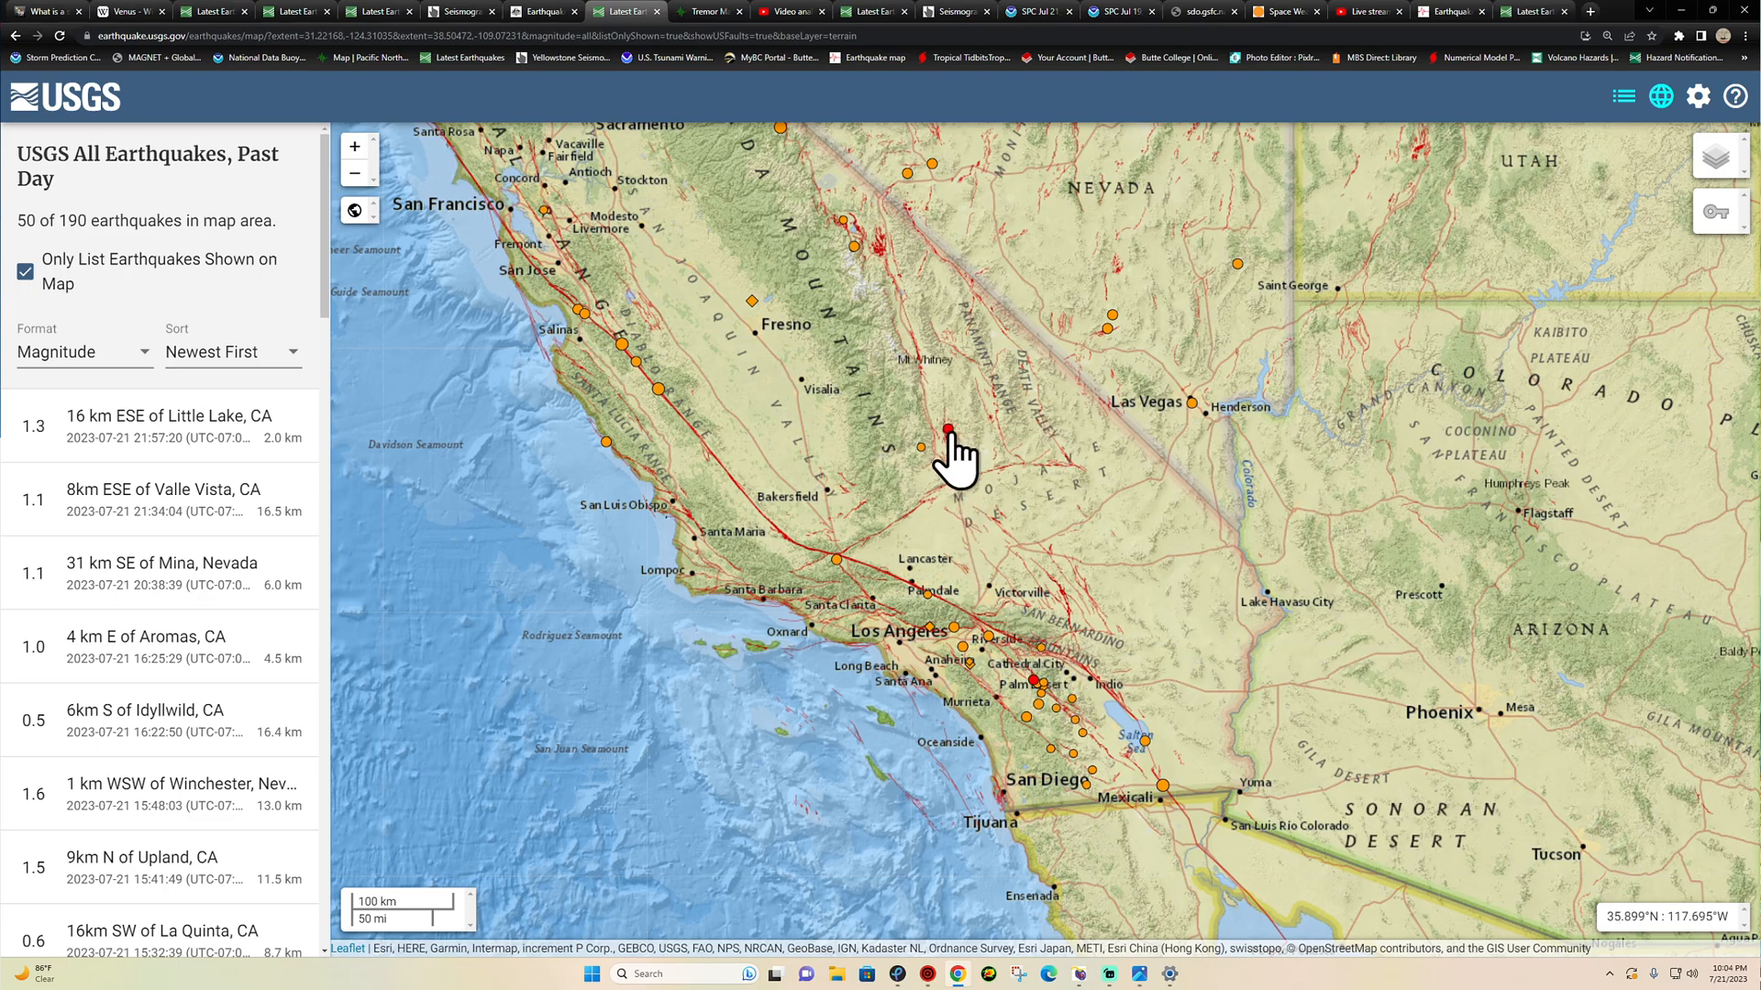
- Inspect the M1.3 quake 16 km ESE of Little Lake, CA, then pan north toward Sacramento and Reno
click(948, 429)
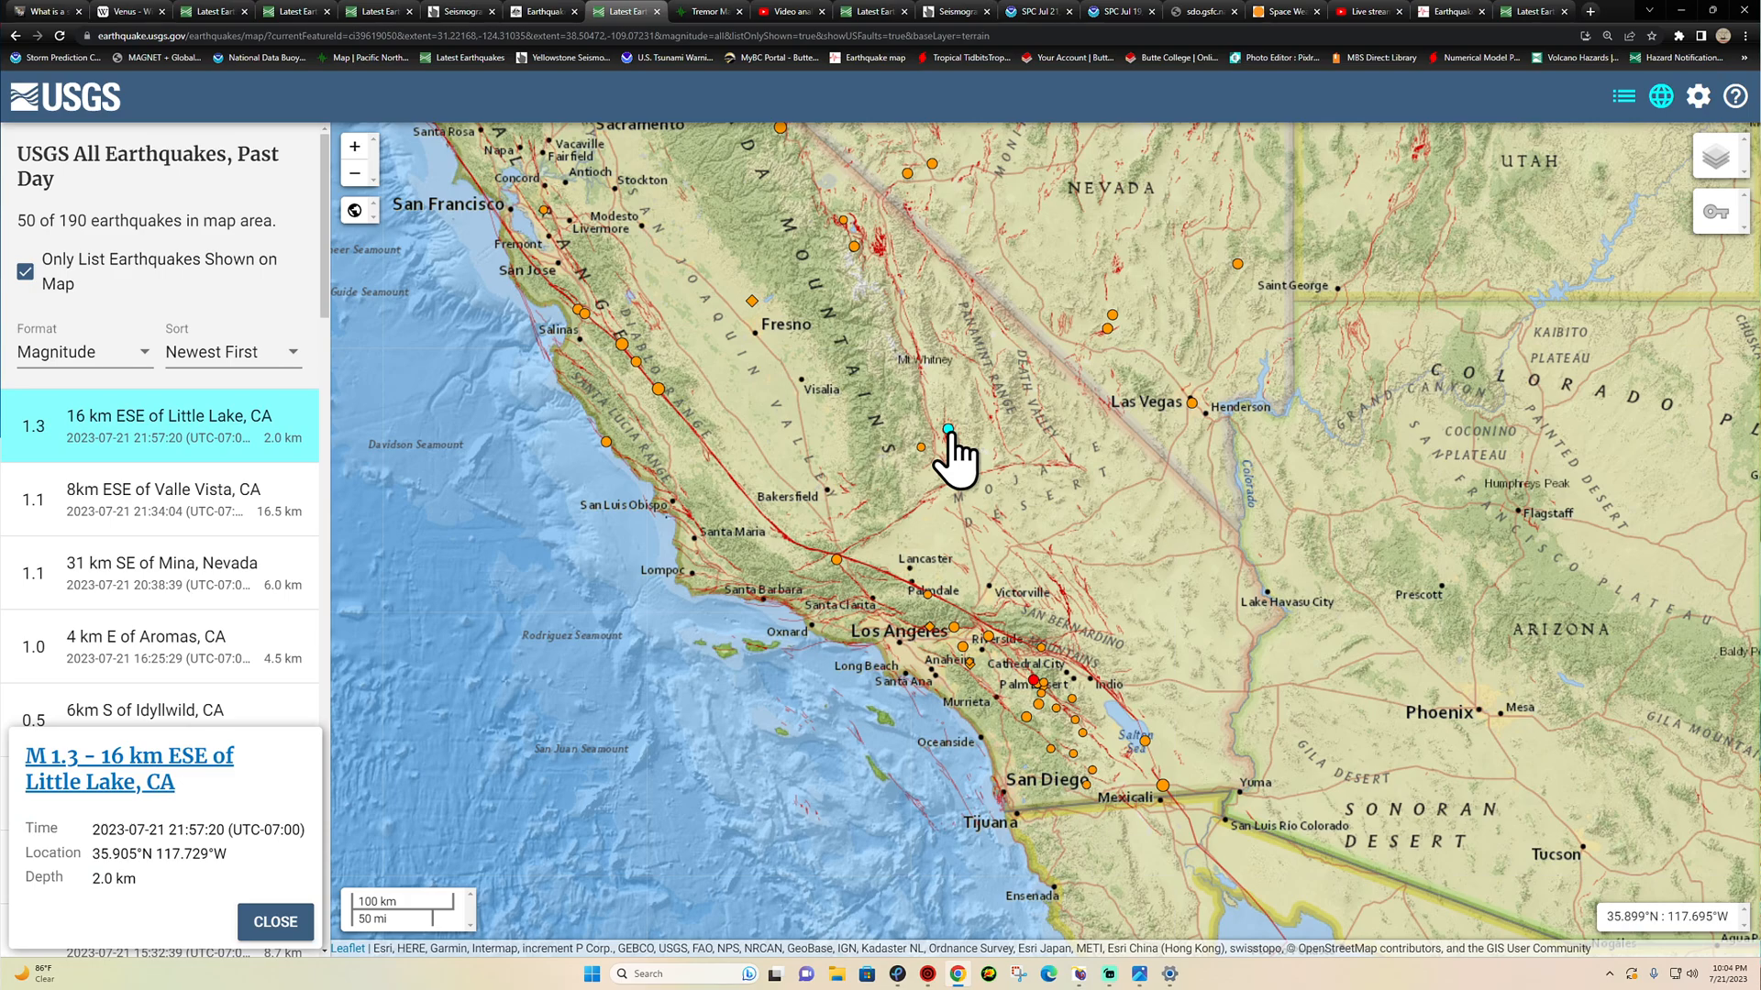
mouse_move(1073, 741)
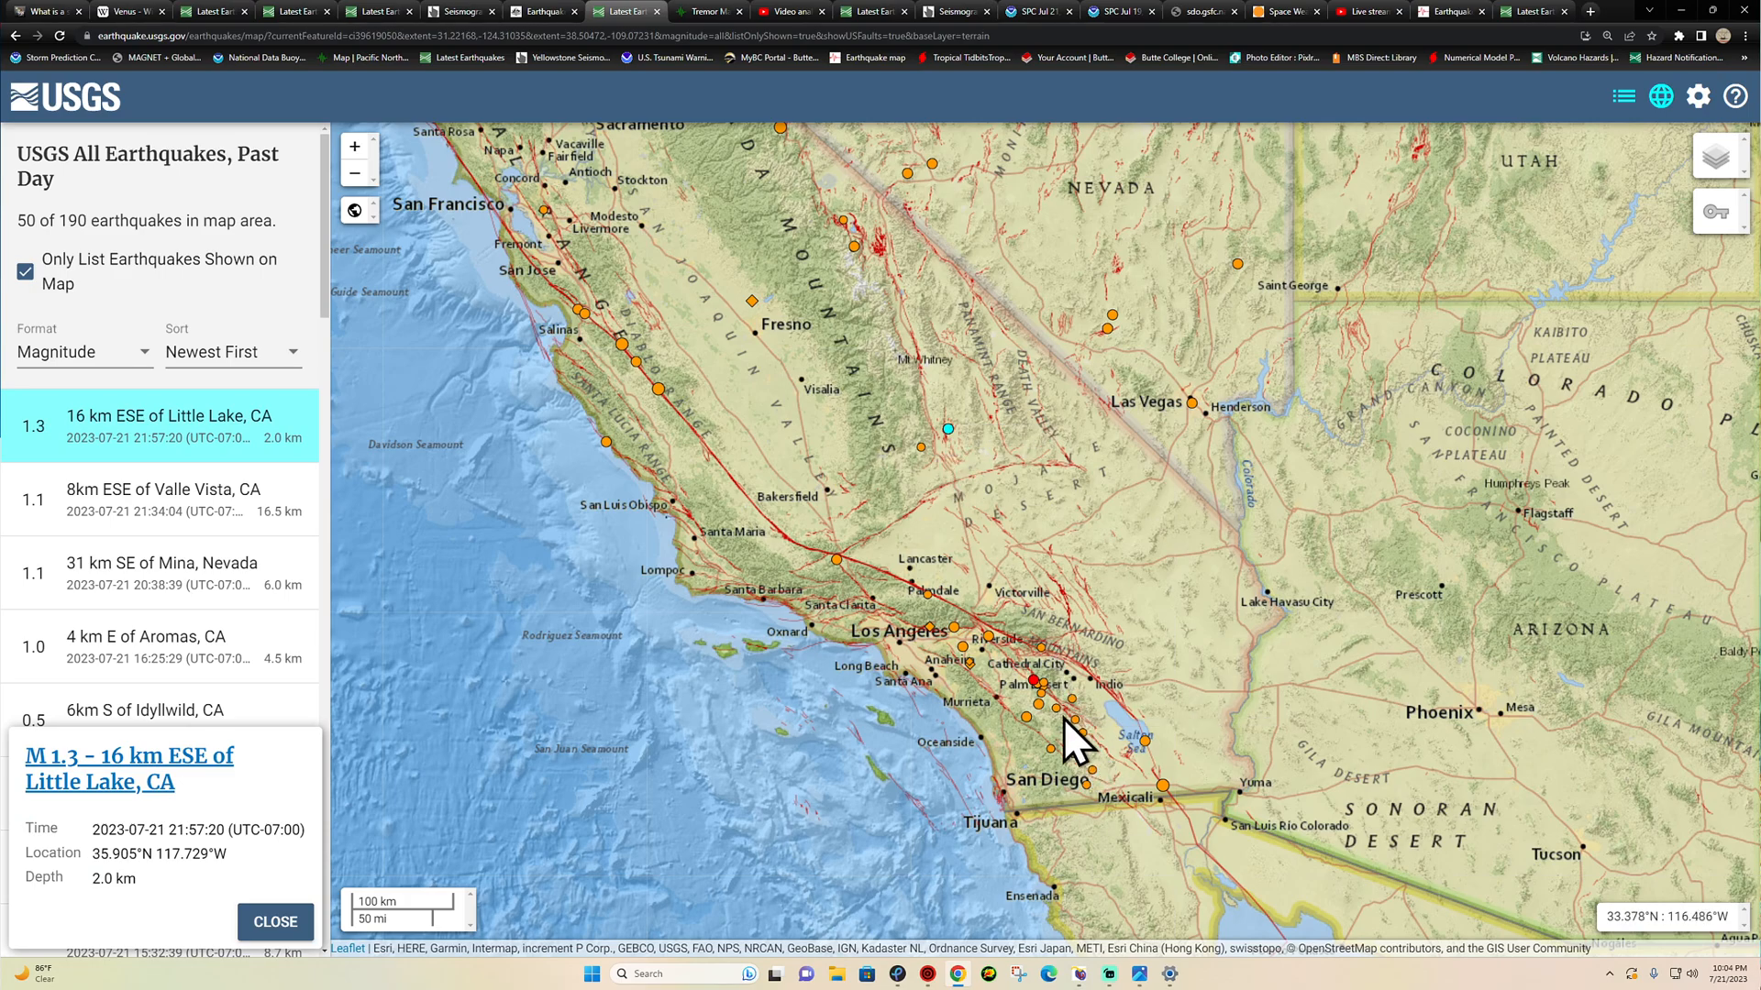
mouse_move(1122, 768)
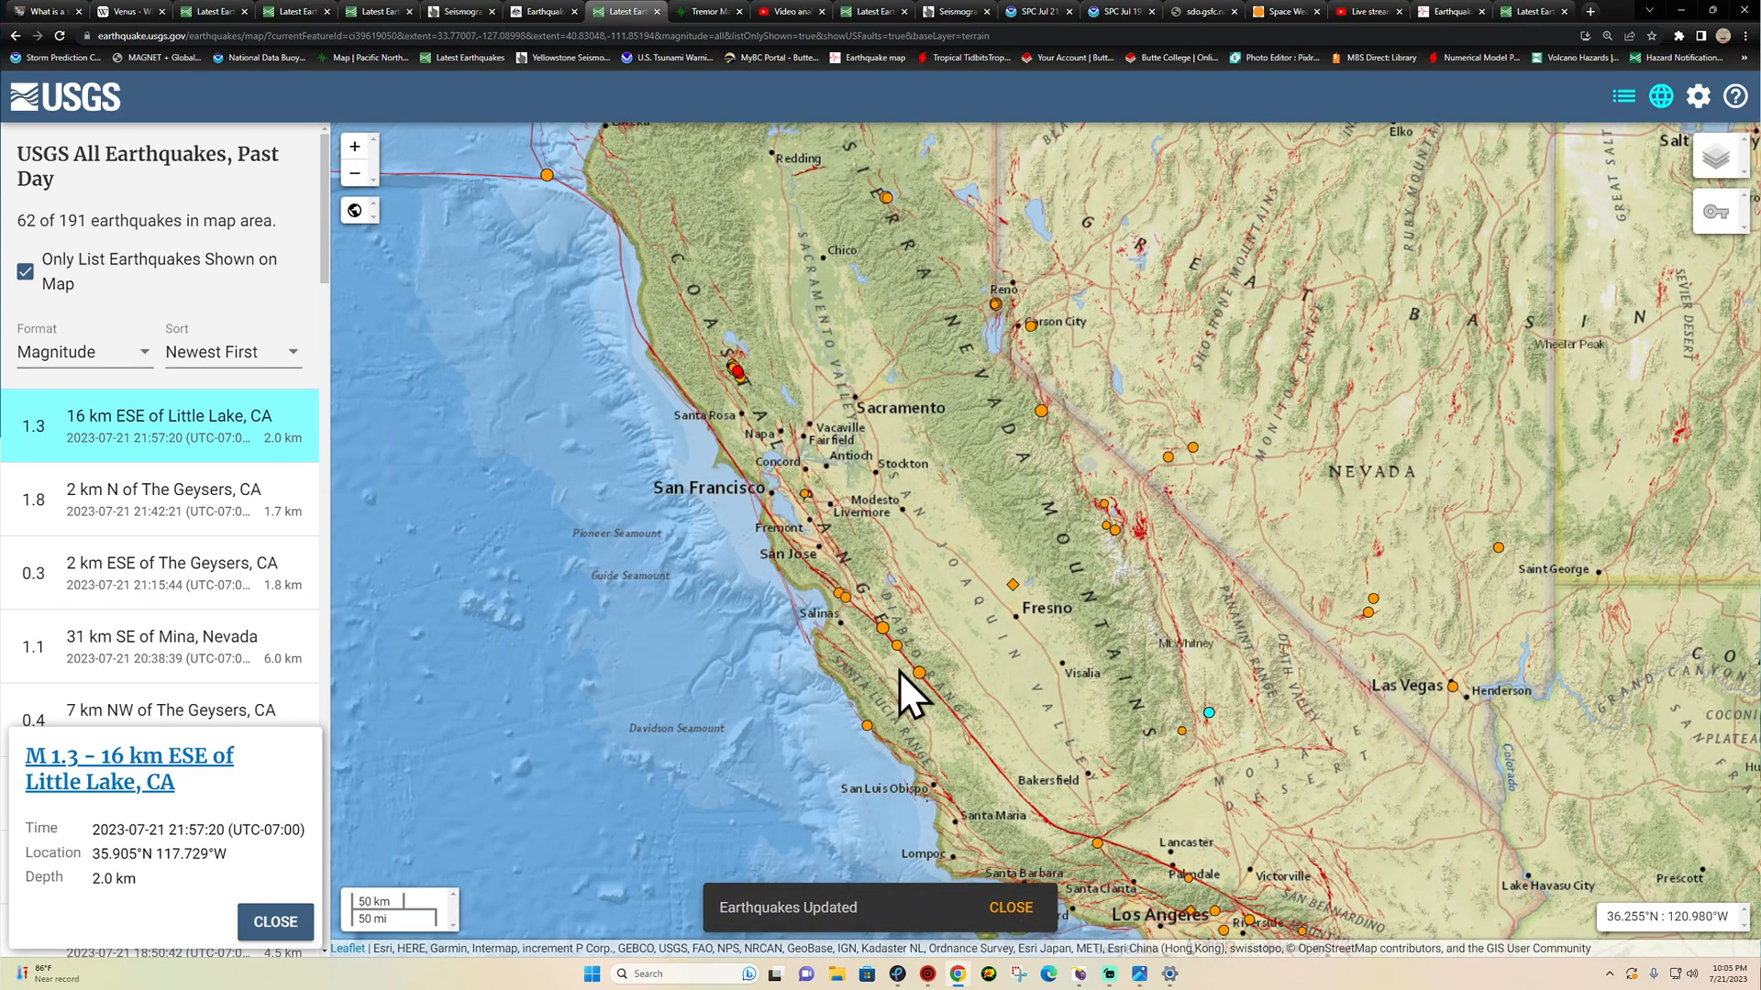
drag(910, 692, 948, 359)
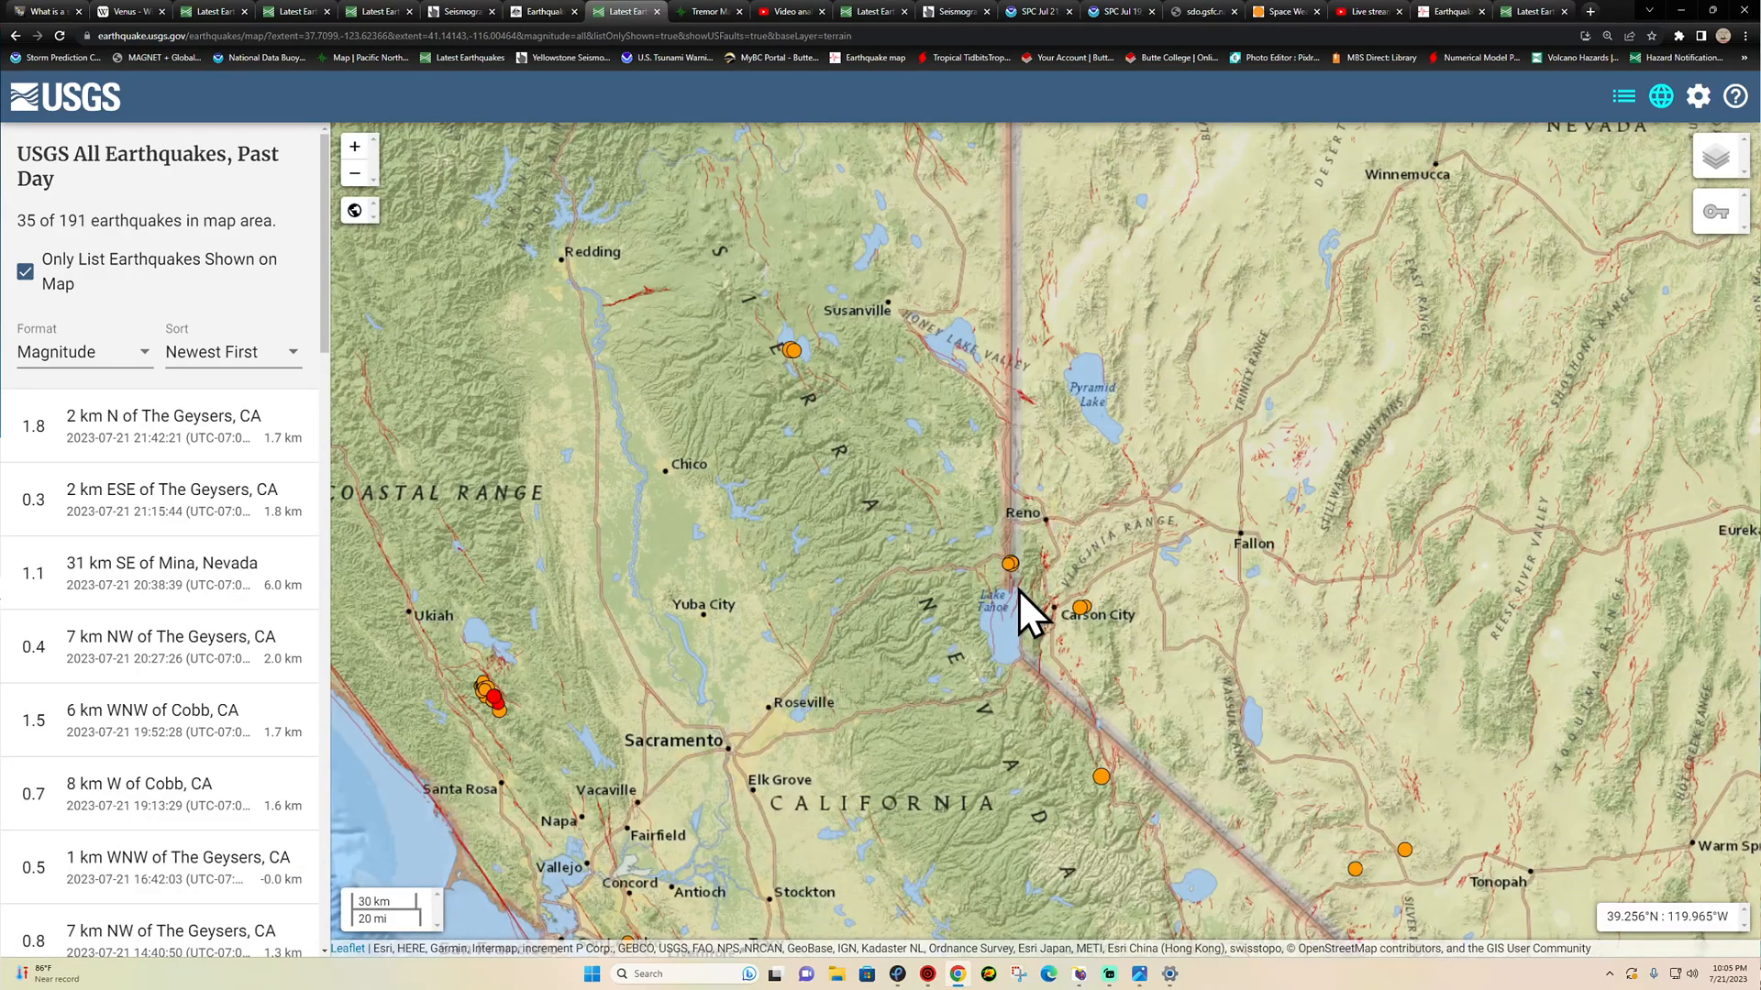
- Inspect the offshore M2.8 quake 43 km WNW of Petrolia, CA, then switch to the PNSN Tremor Map
scroll(down, 3)
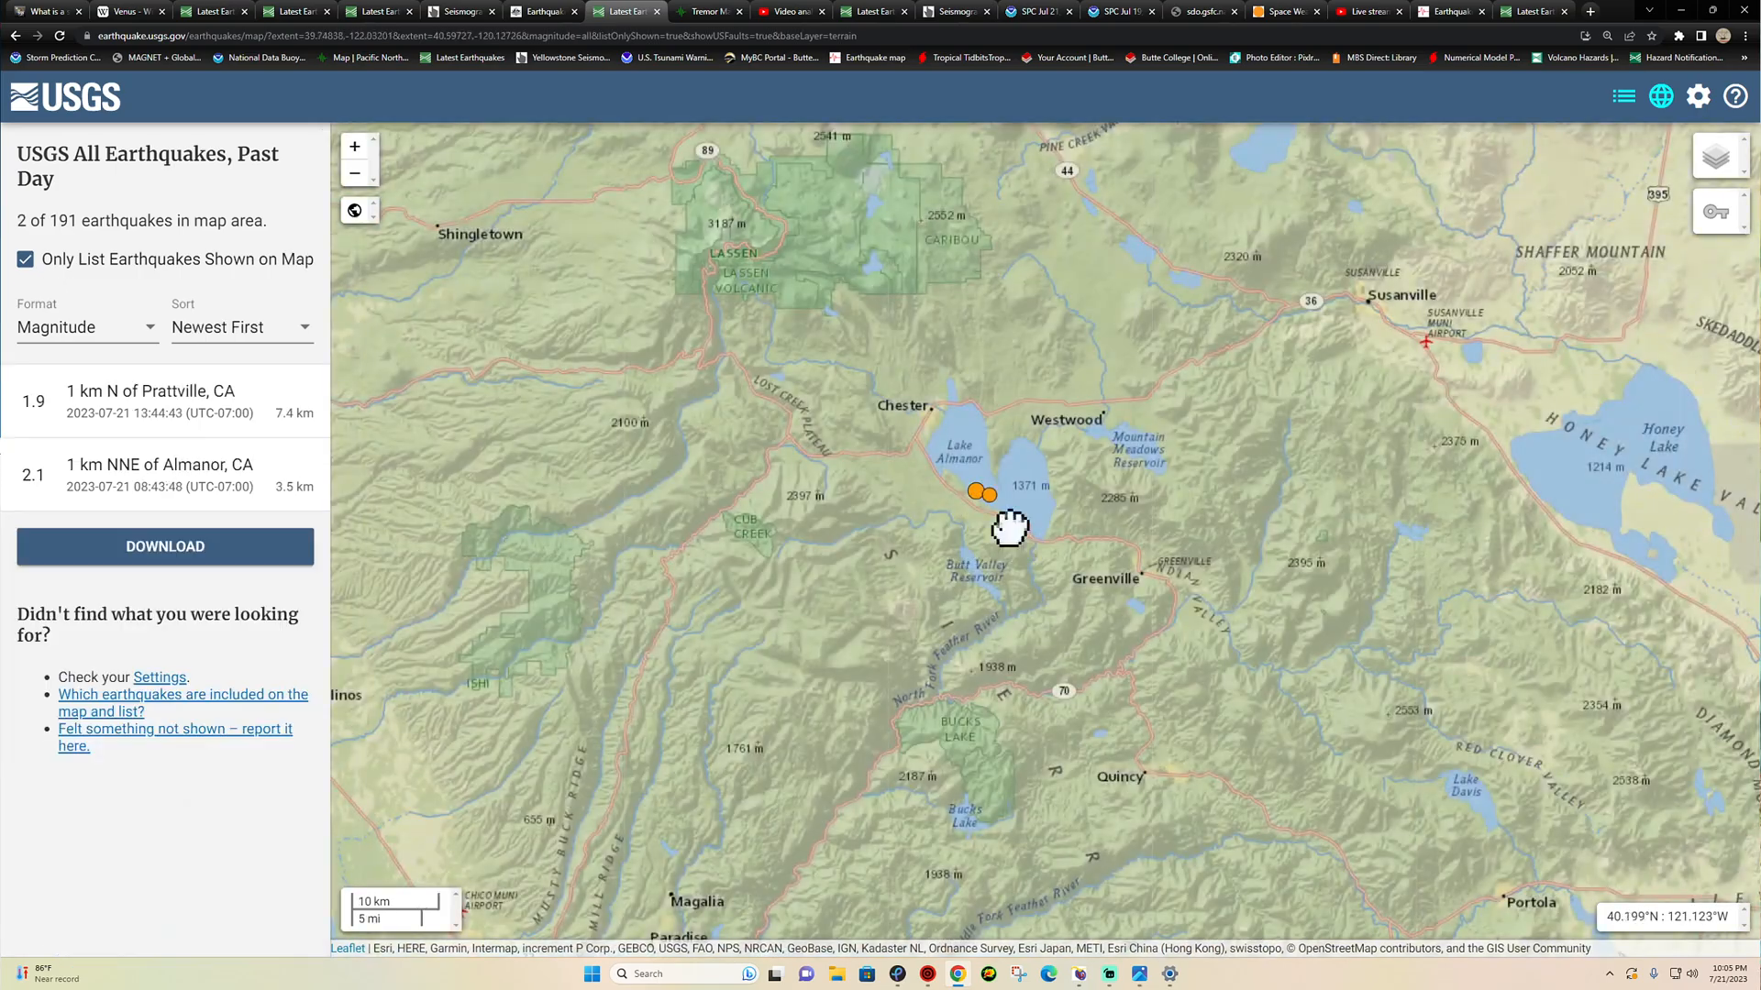
scroll(up, 3)
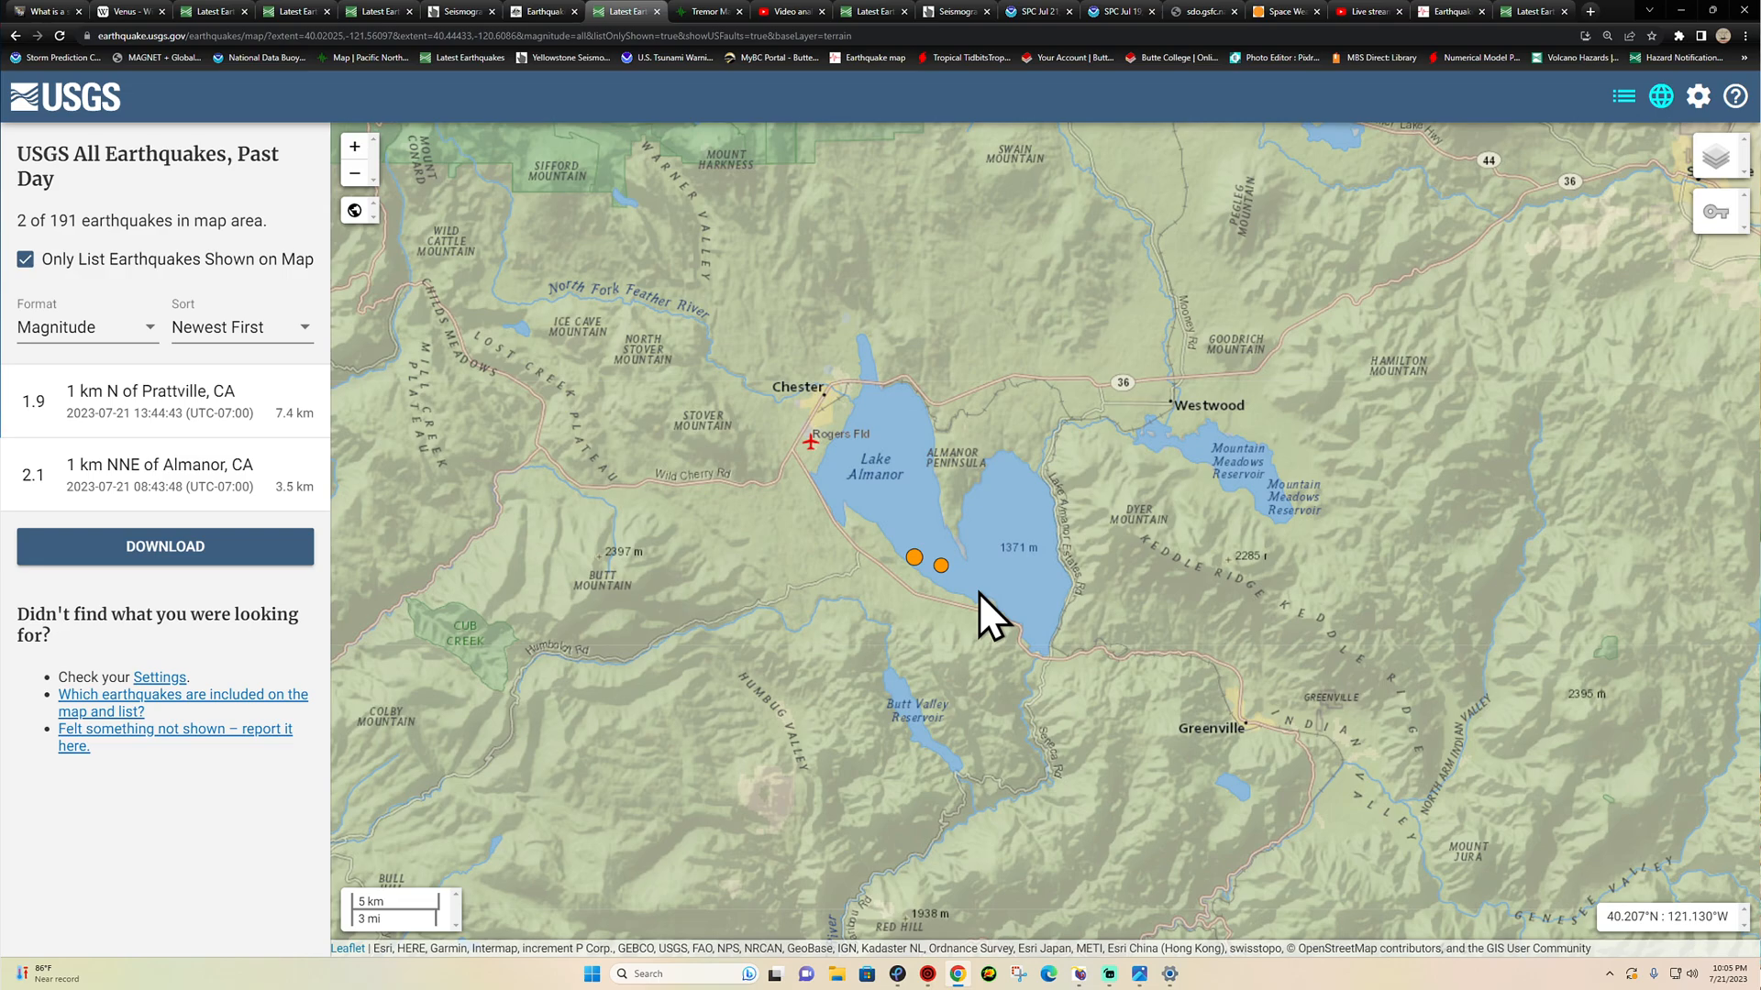
mouse_move(989, 566)
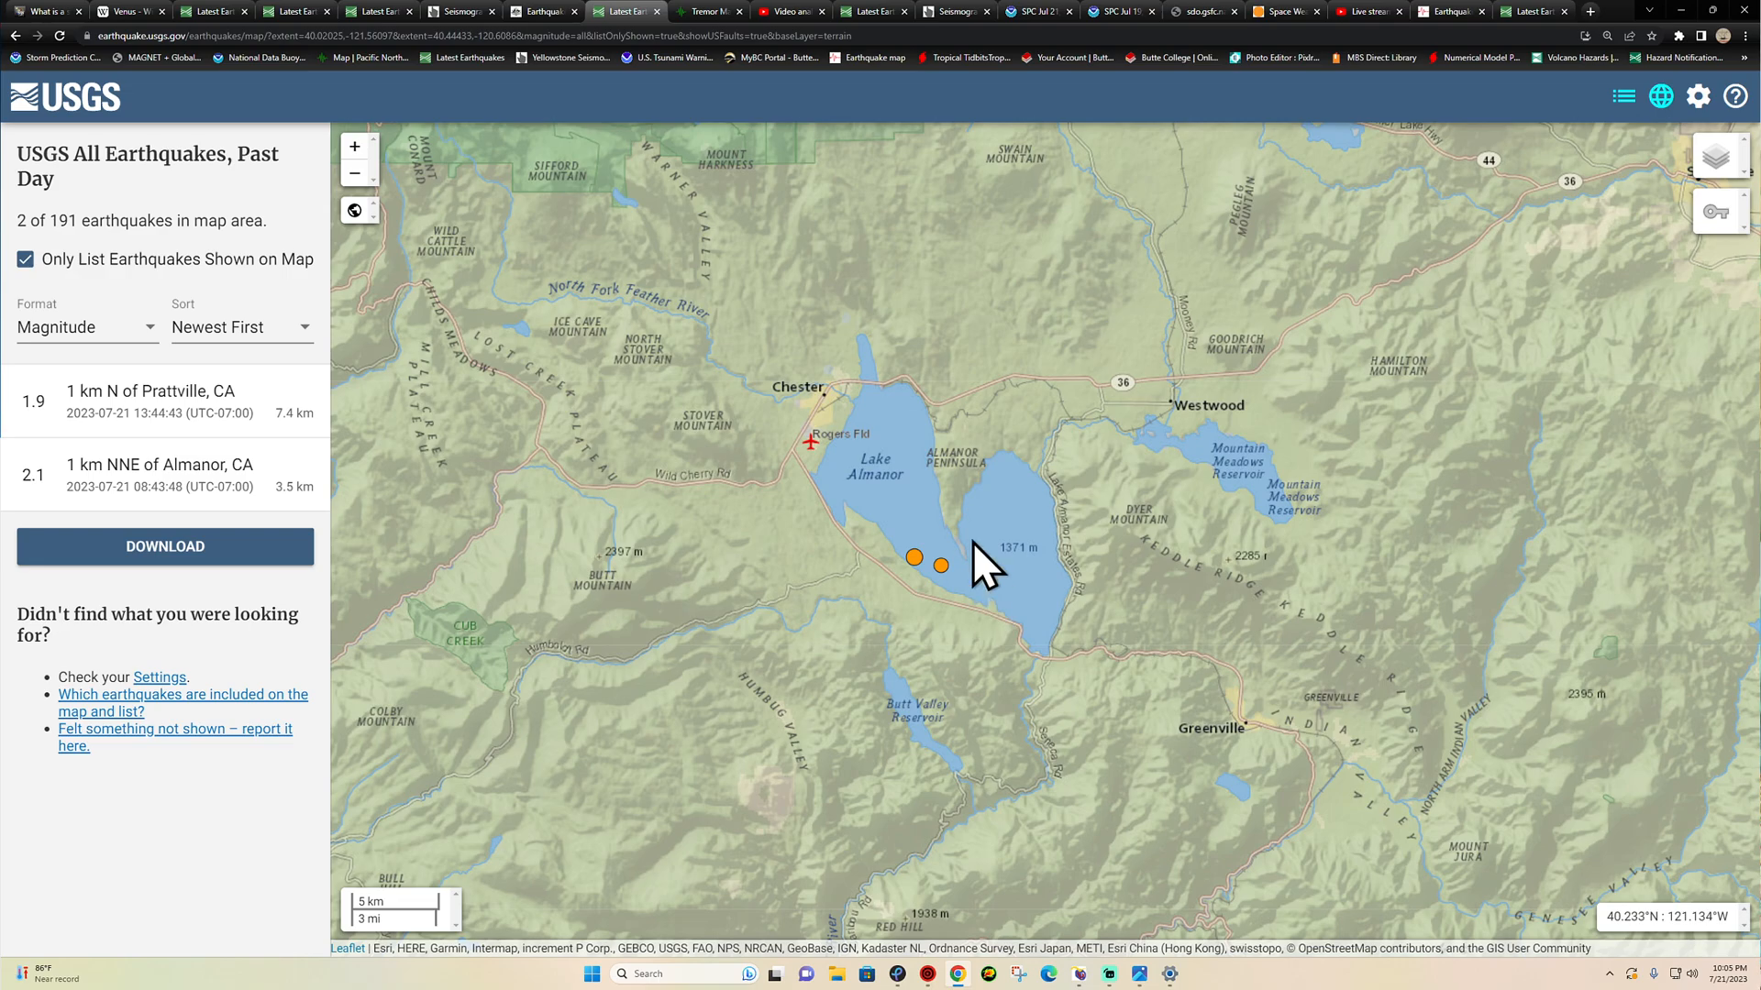
mouse_move(921, 601)
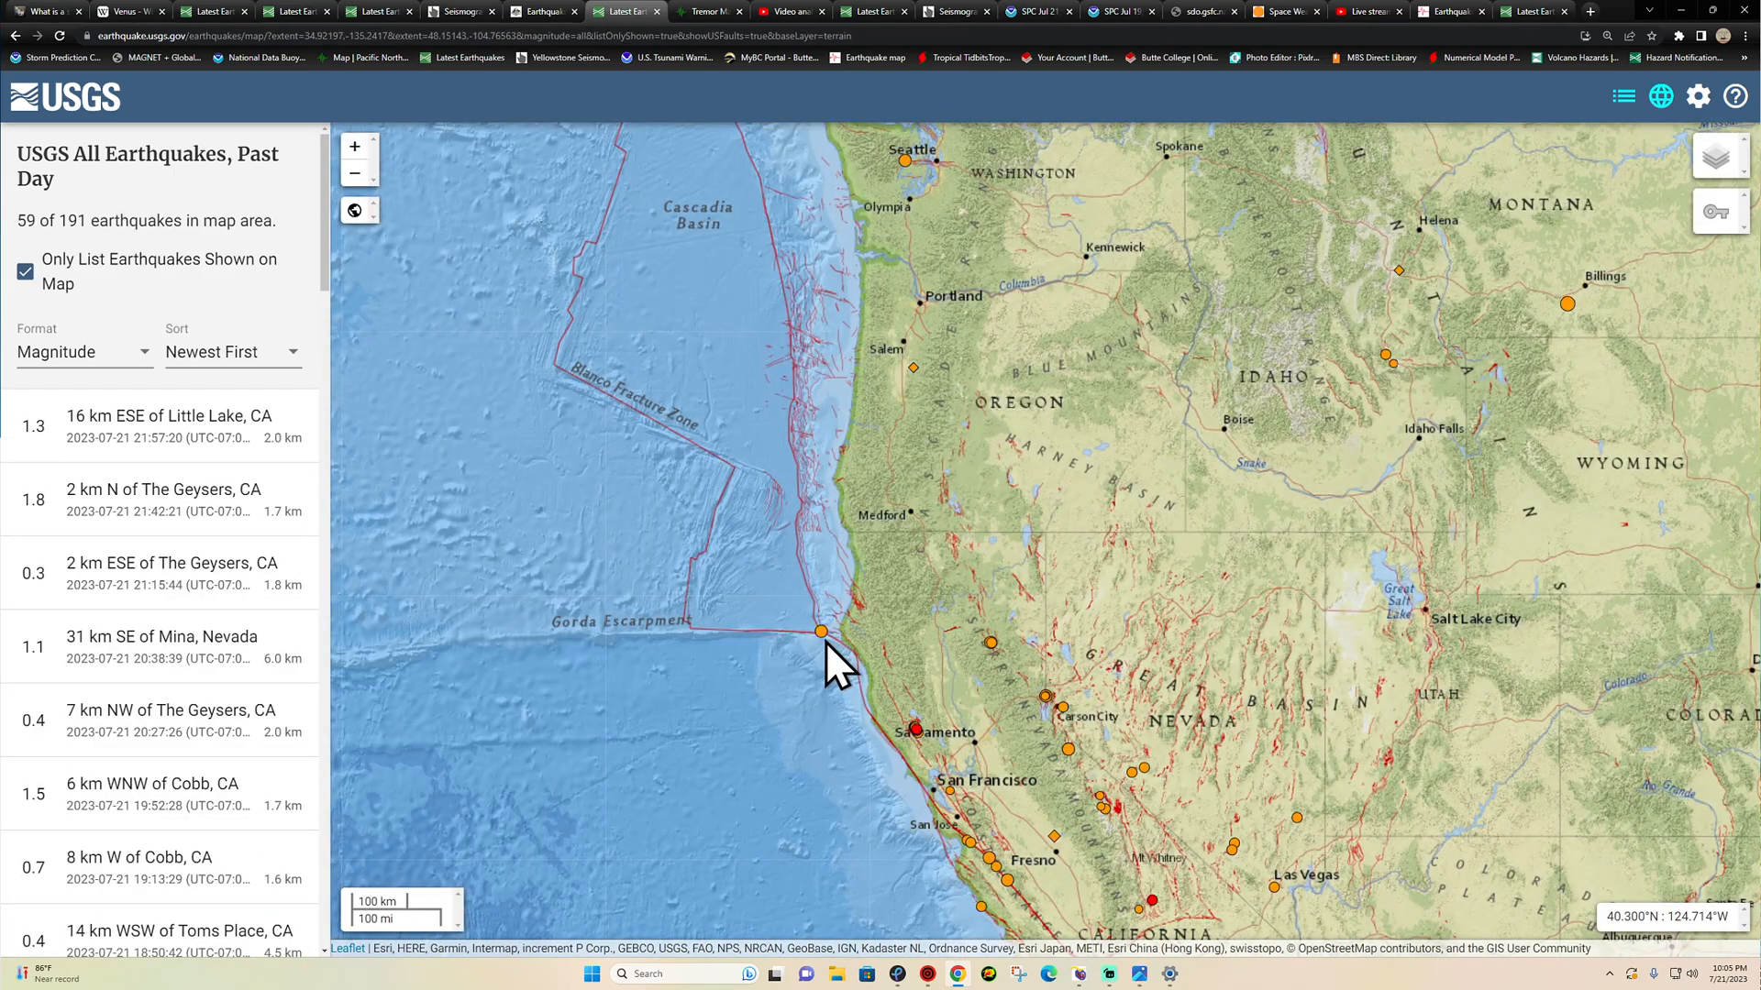
click(821, 631)
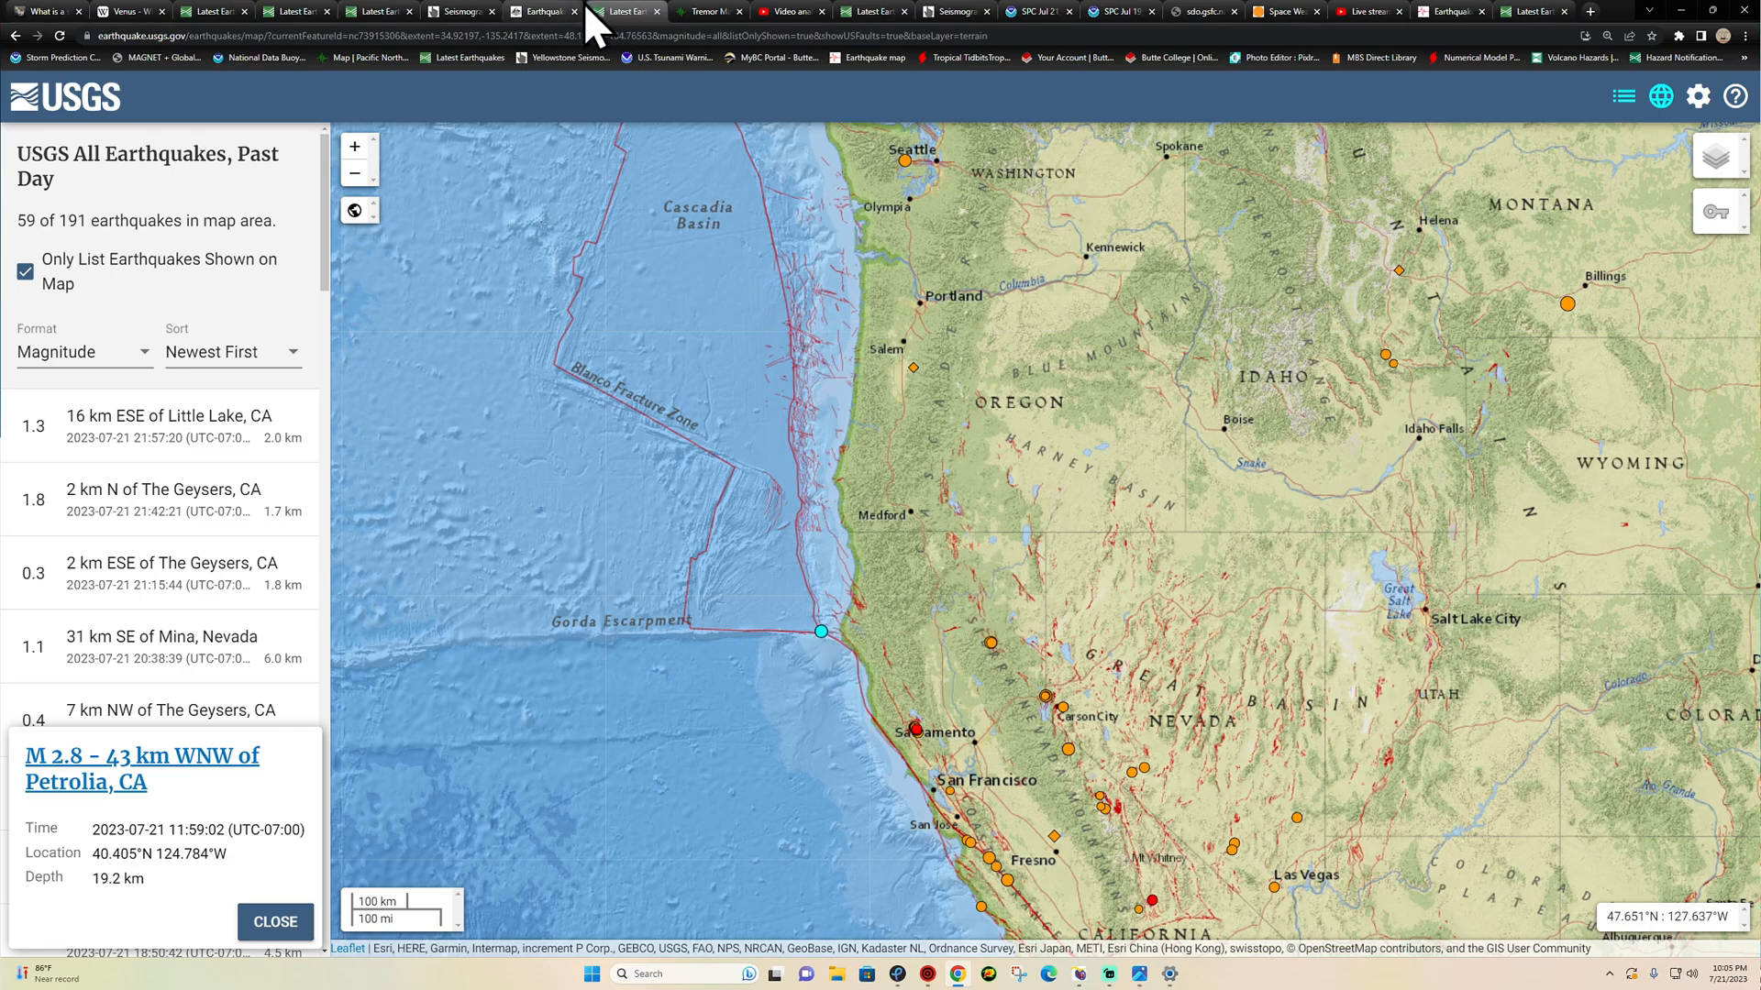
click(458, 11)
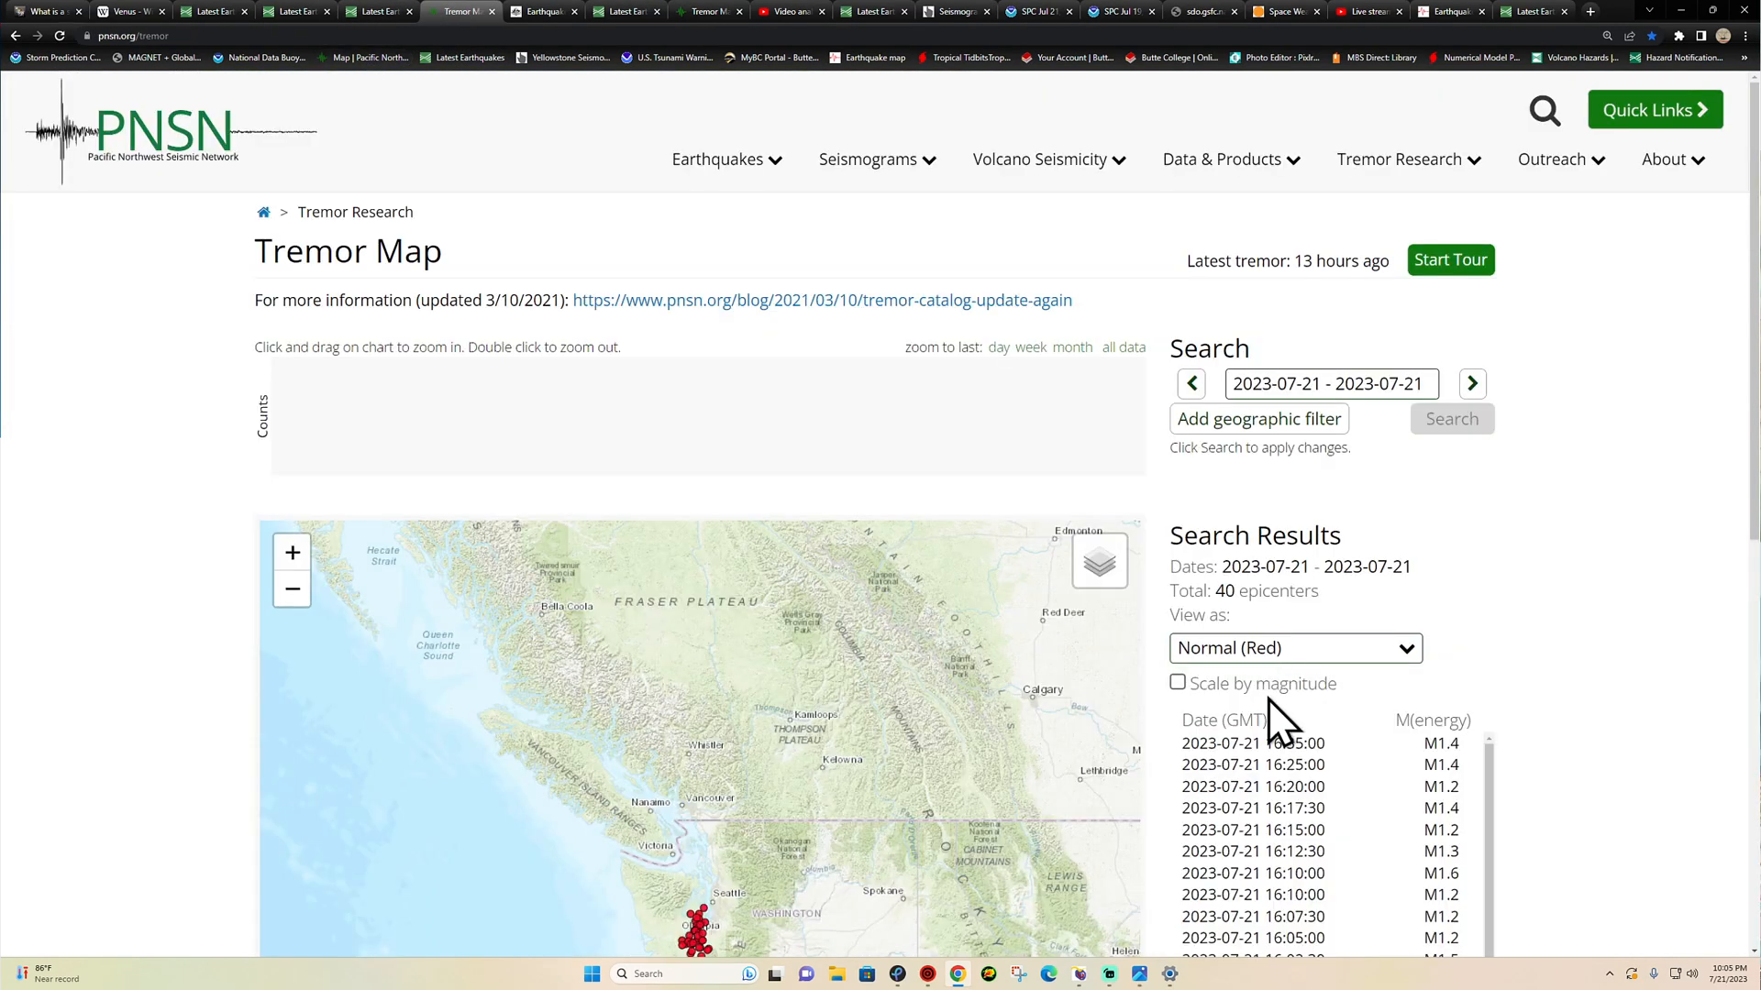
scroll(down, 3)
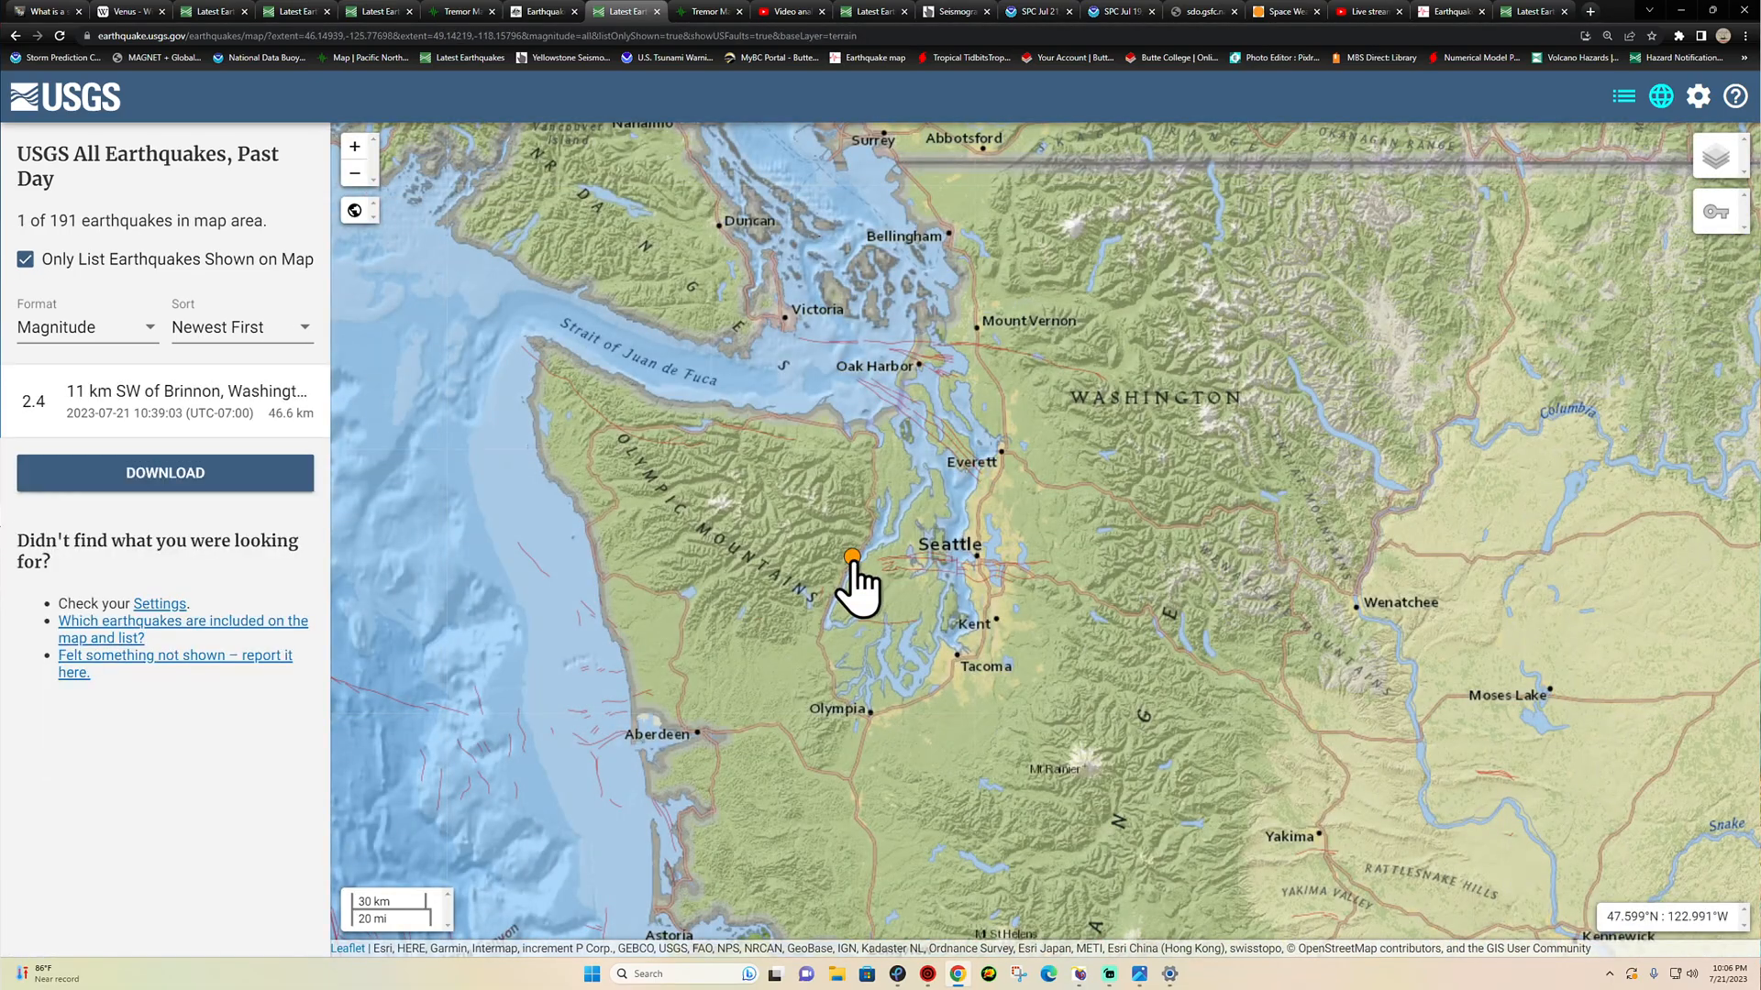
- Inspect the M2.4 quake SW of Brinnon, Washington, west of Seattle
click(851, 558)
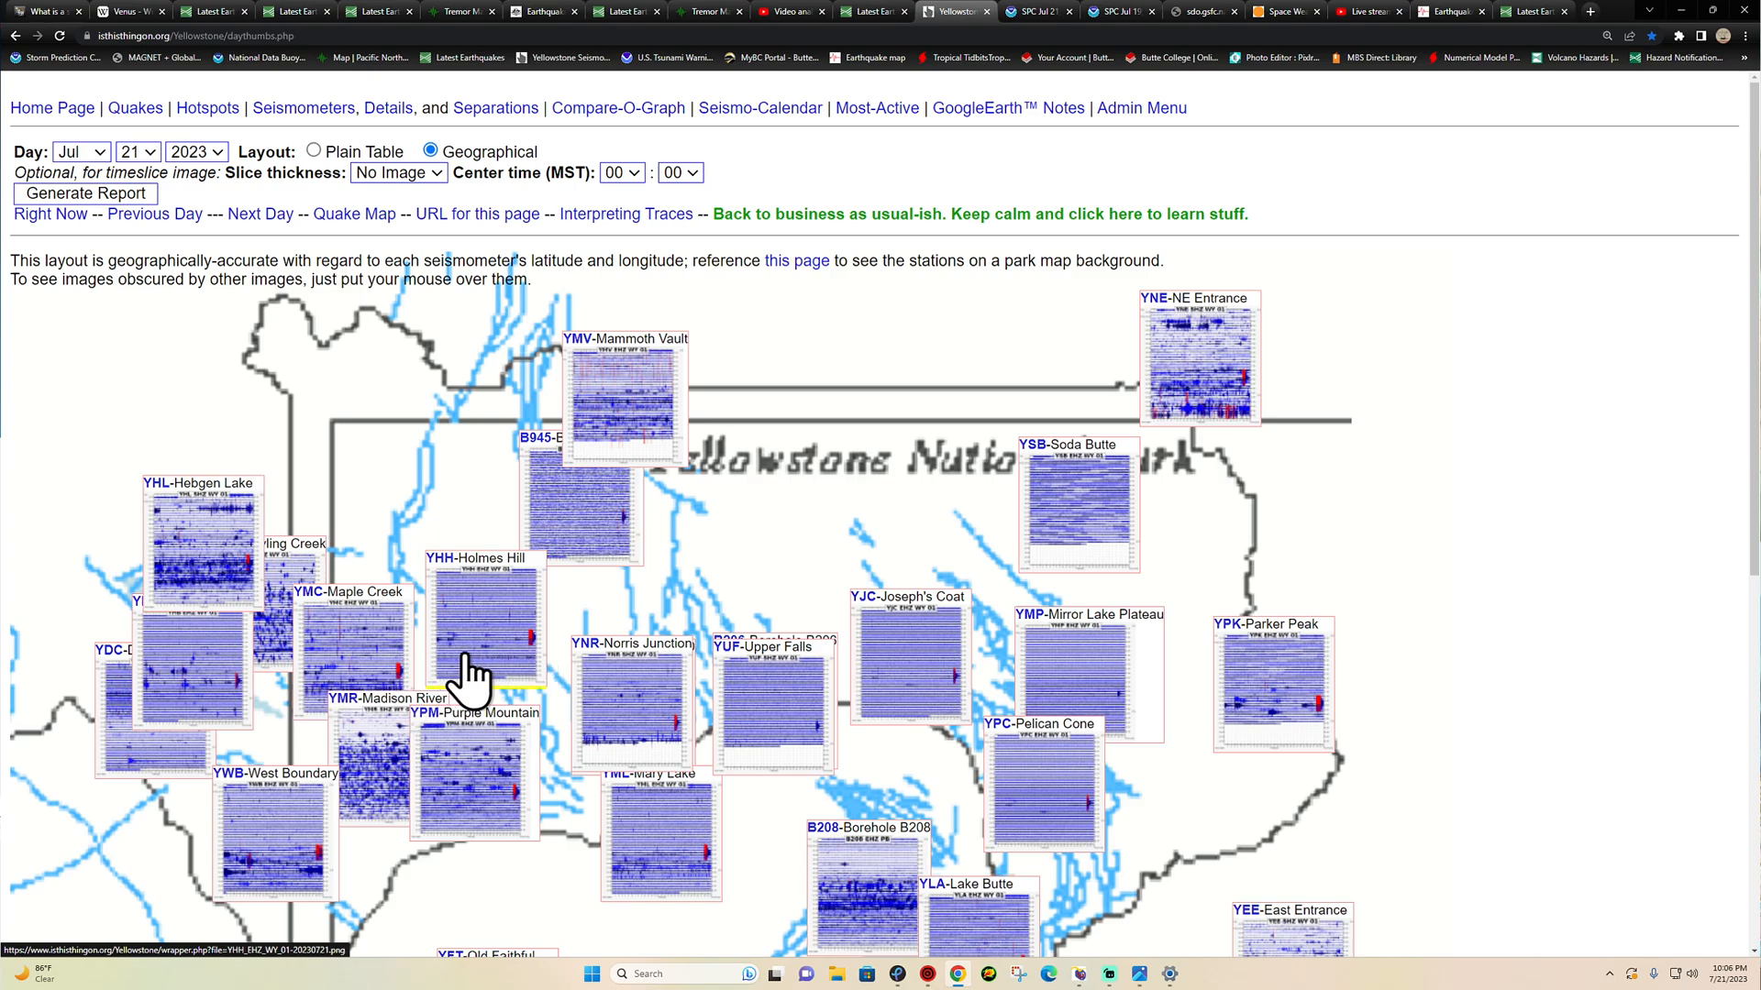
mouse_move(319, 870)
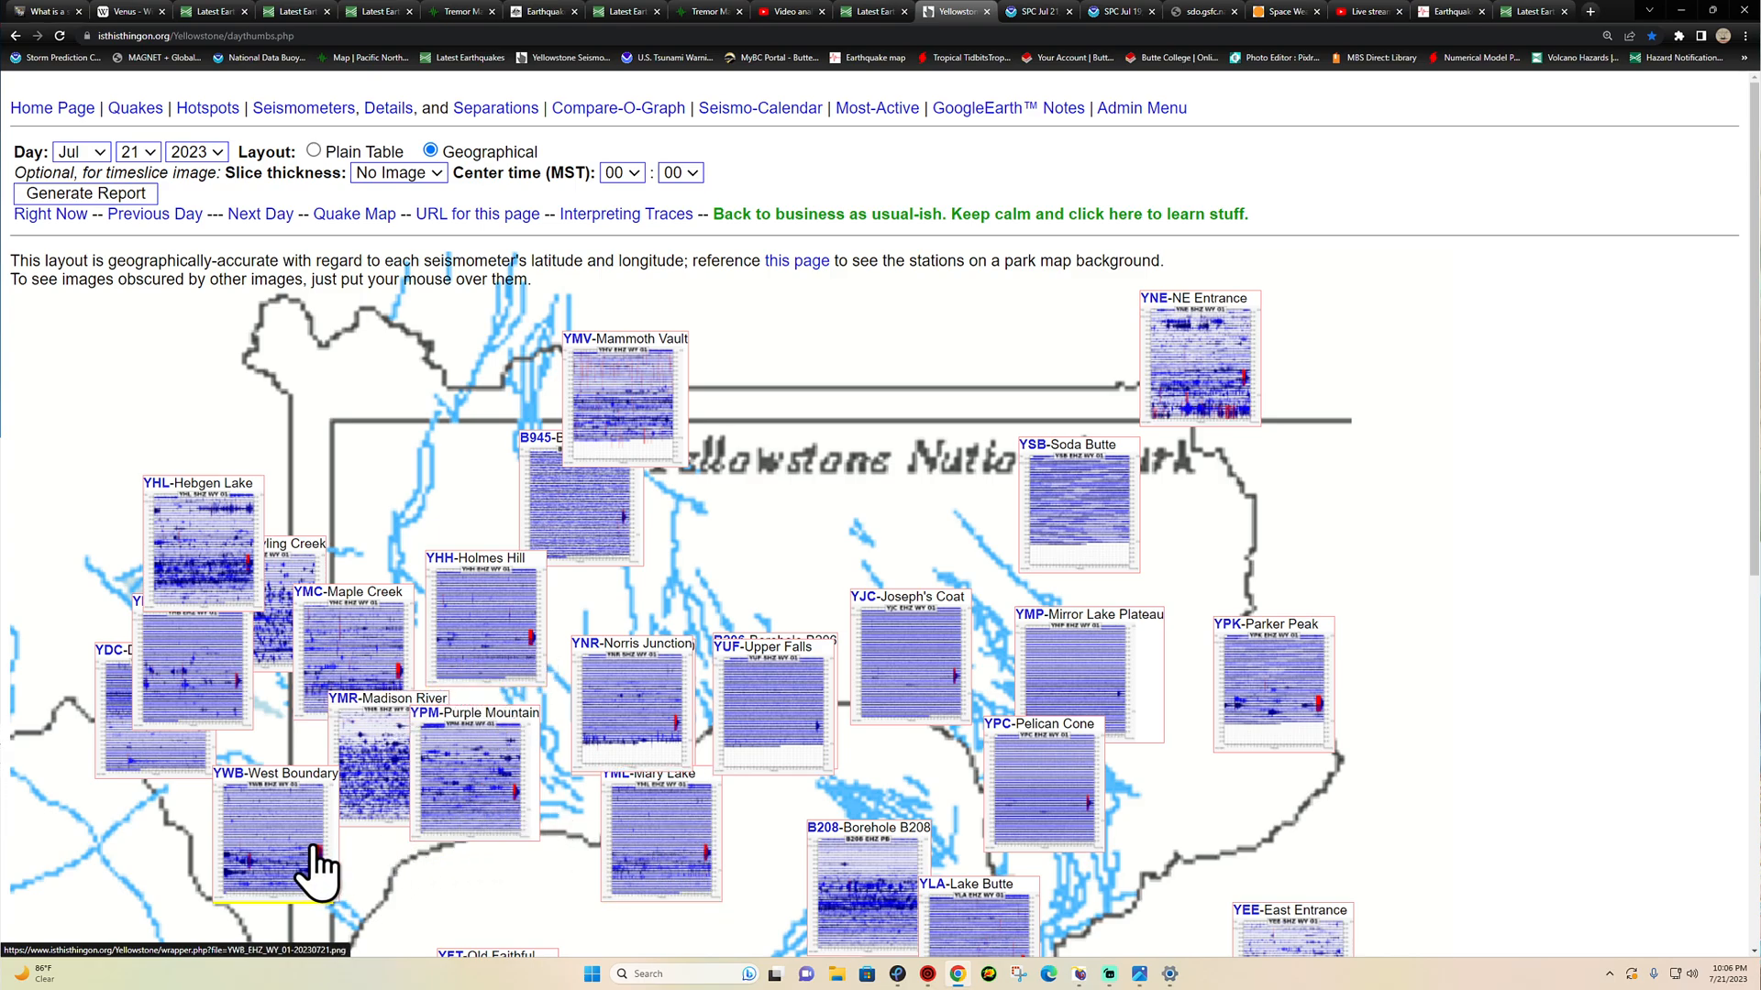
mouse_move(685, 841)
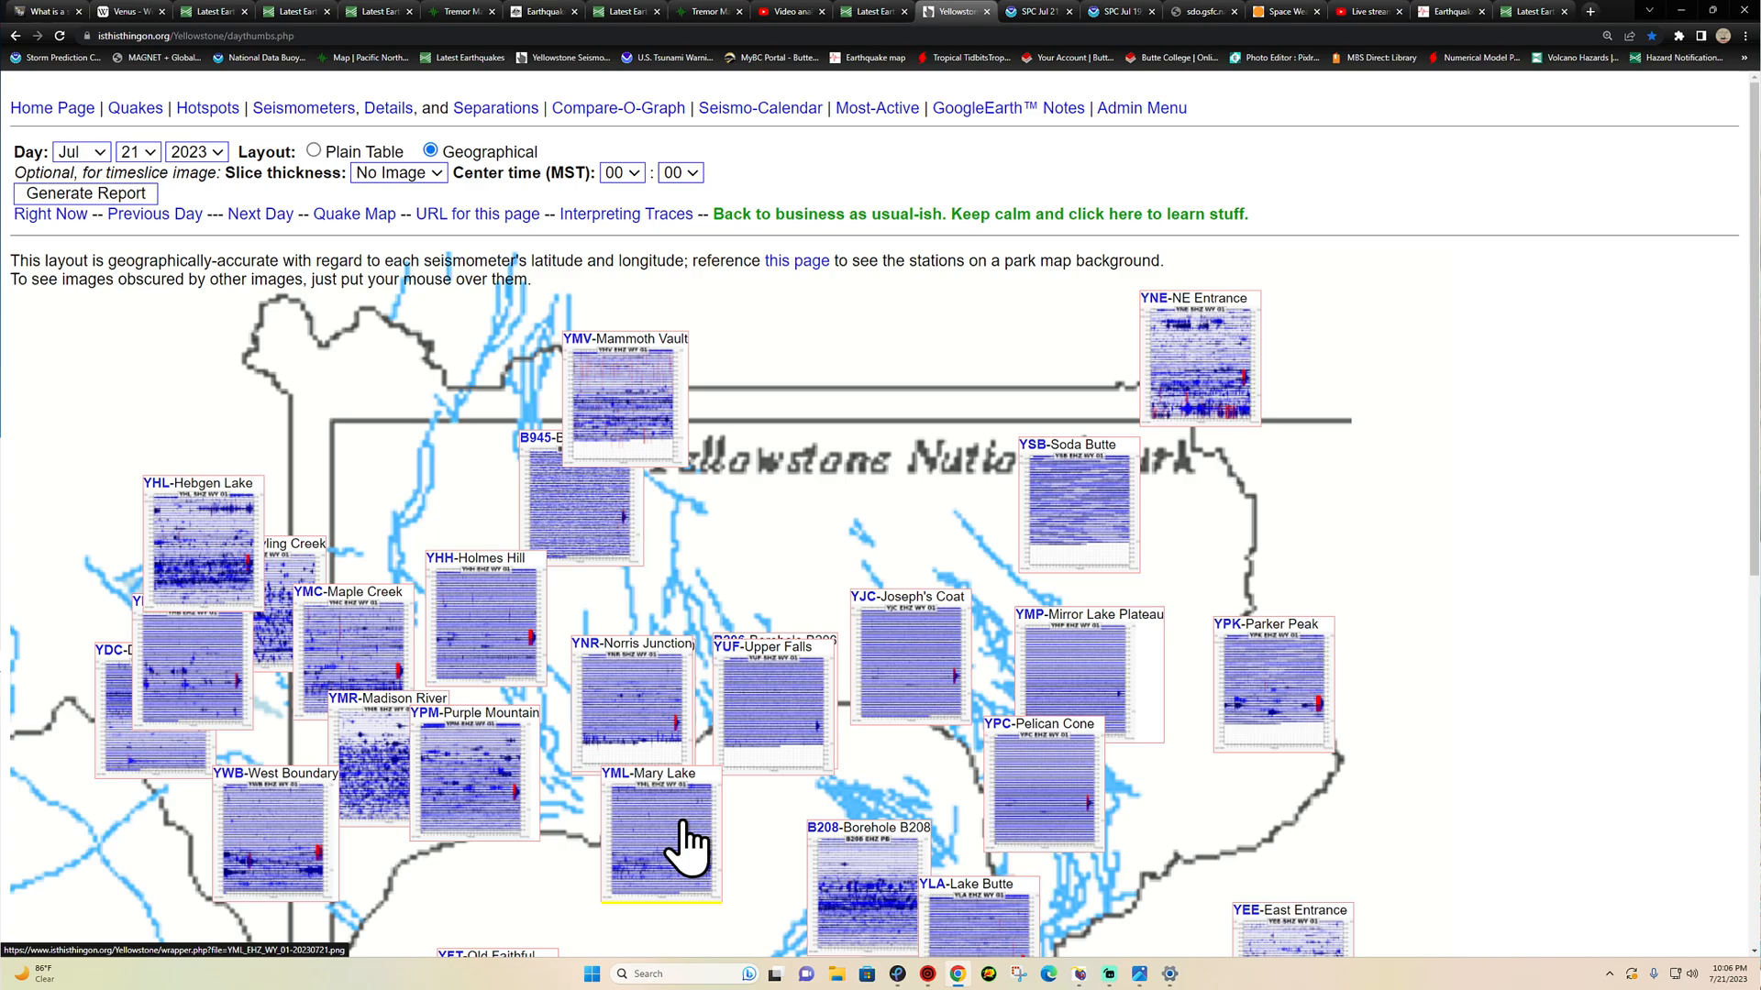
mouse_move(594, 725)
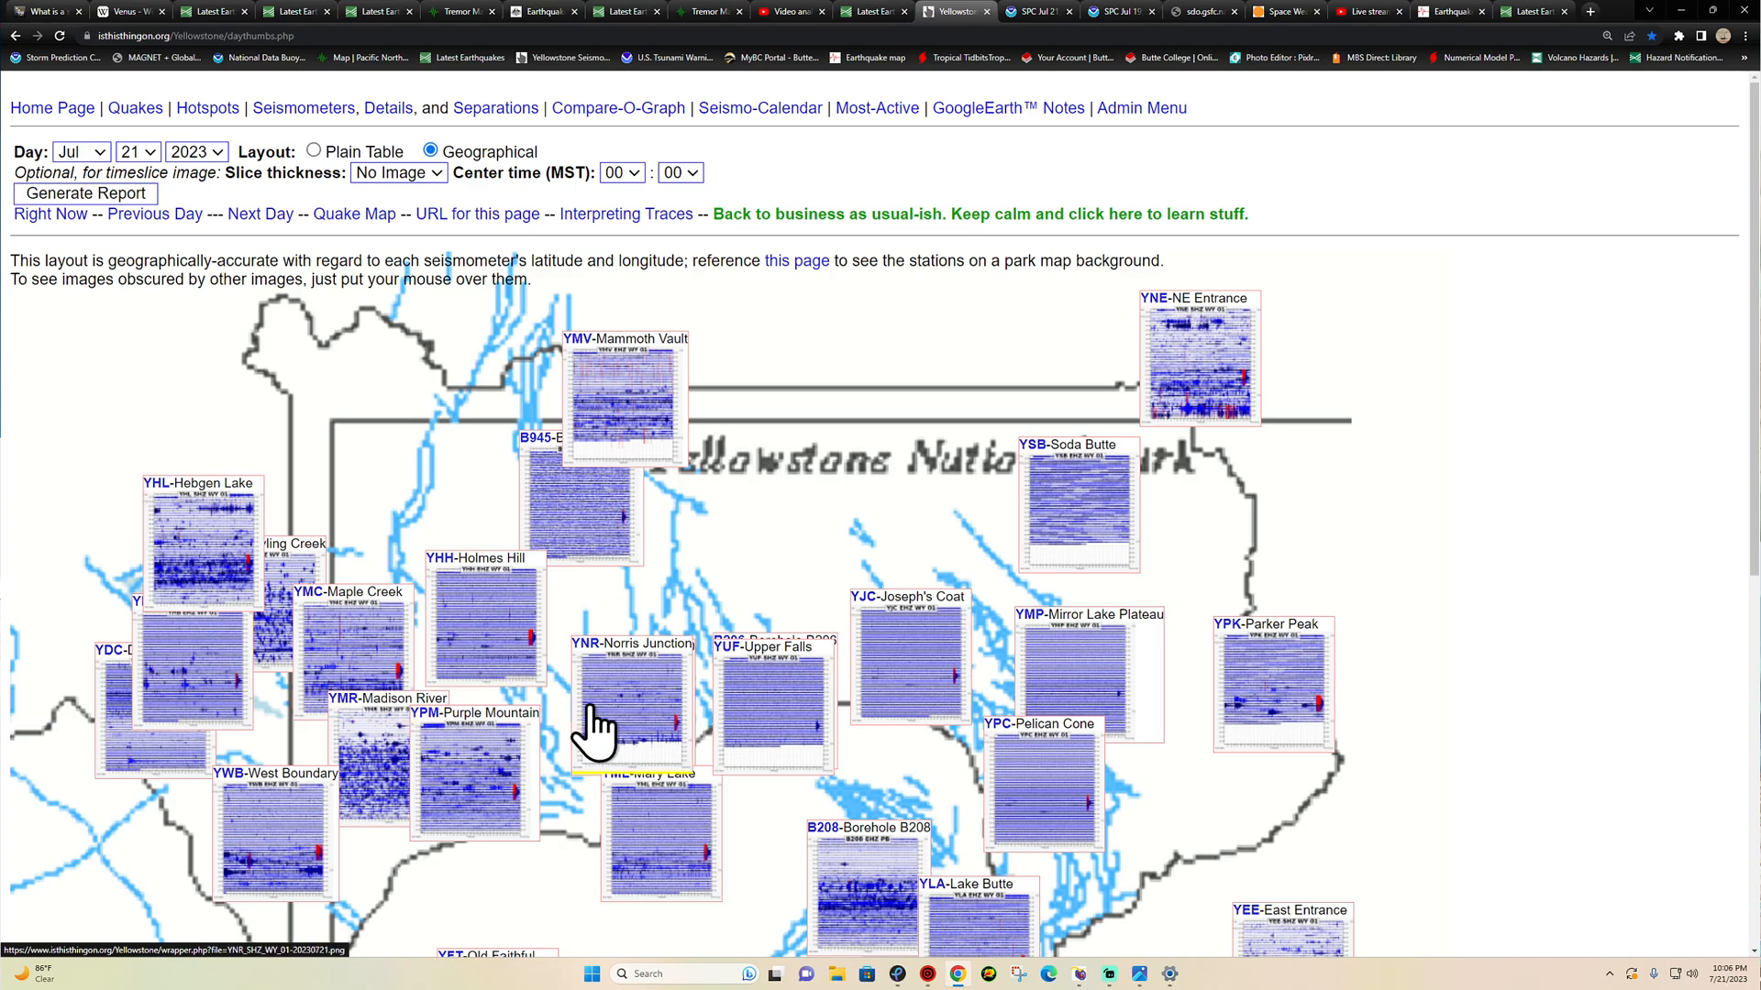
- View the full-day YNR Norris Junction seismogram for July 21, then bring up SolarHam space weather
click(629, 697)
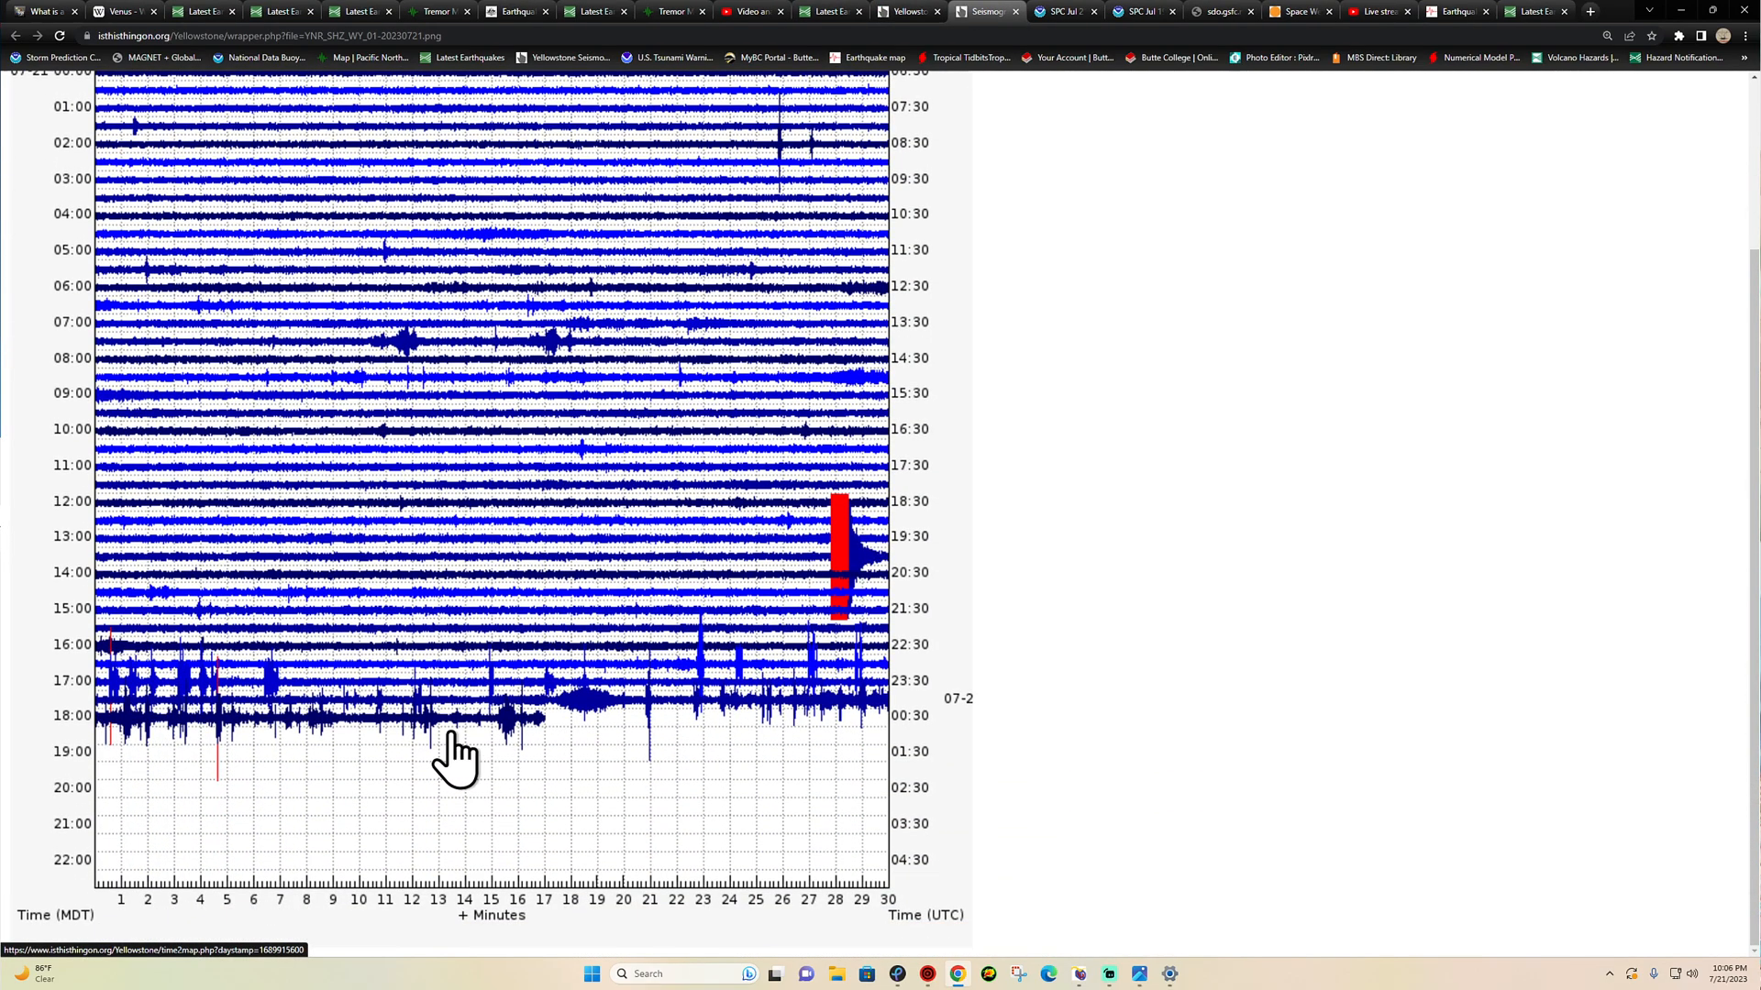
mouse_move(818, 787)
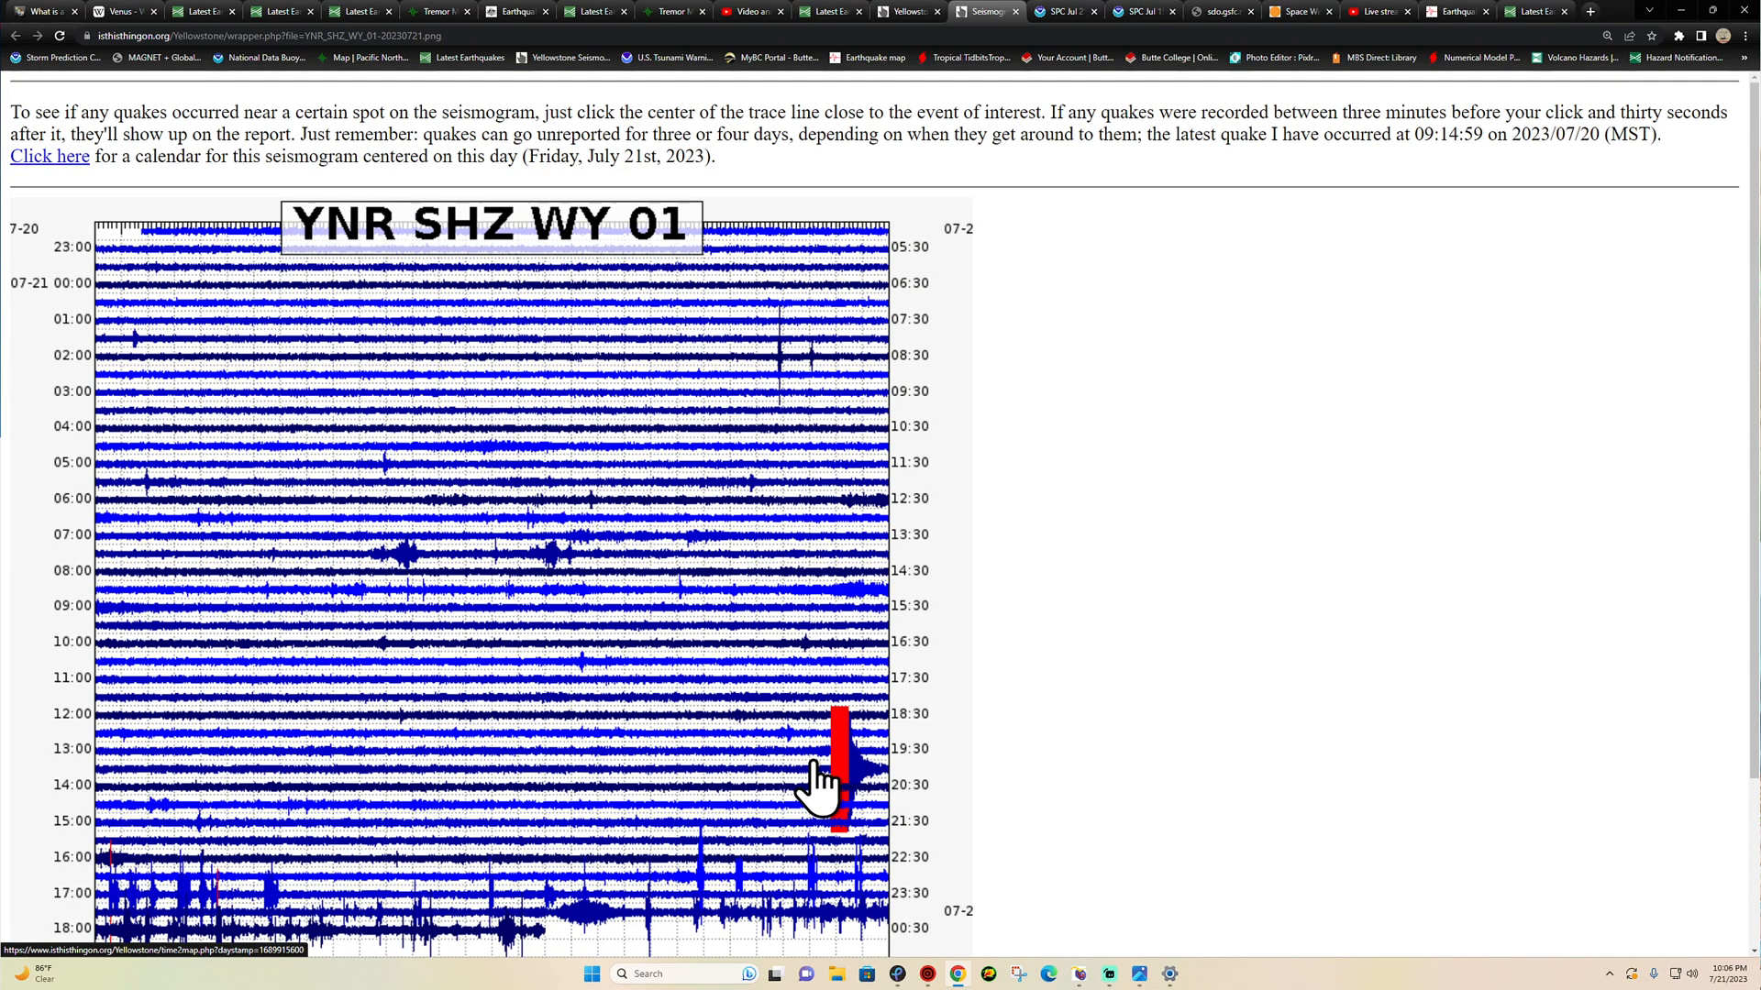
mouse_move(1234, 27)
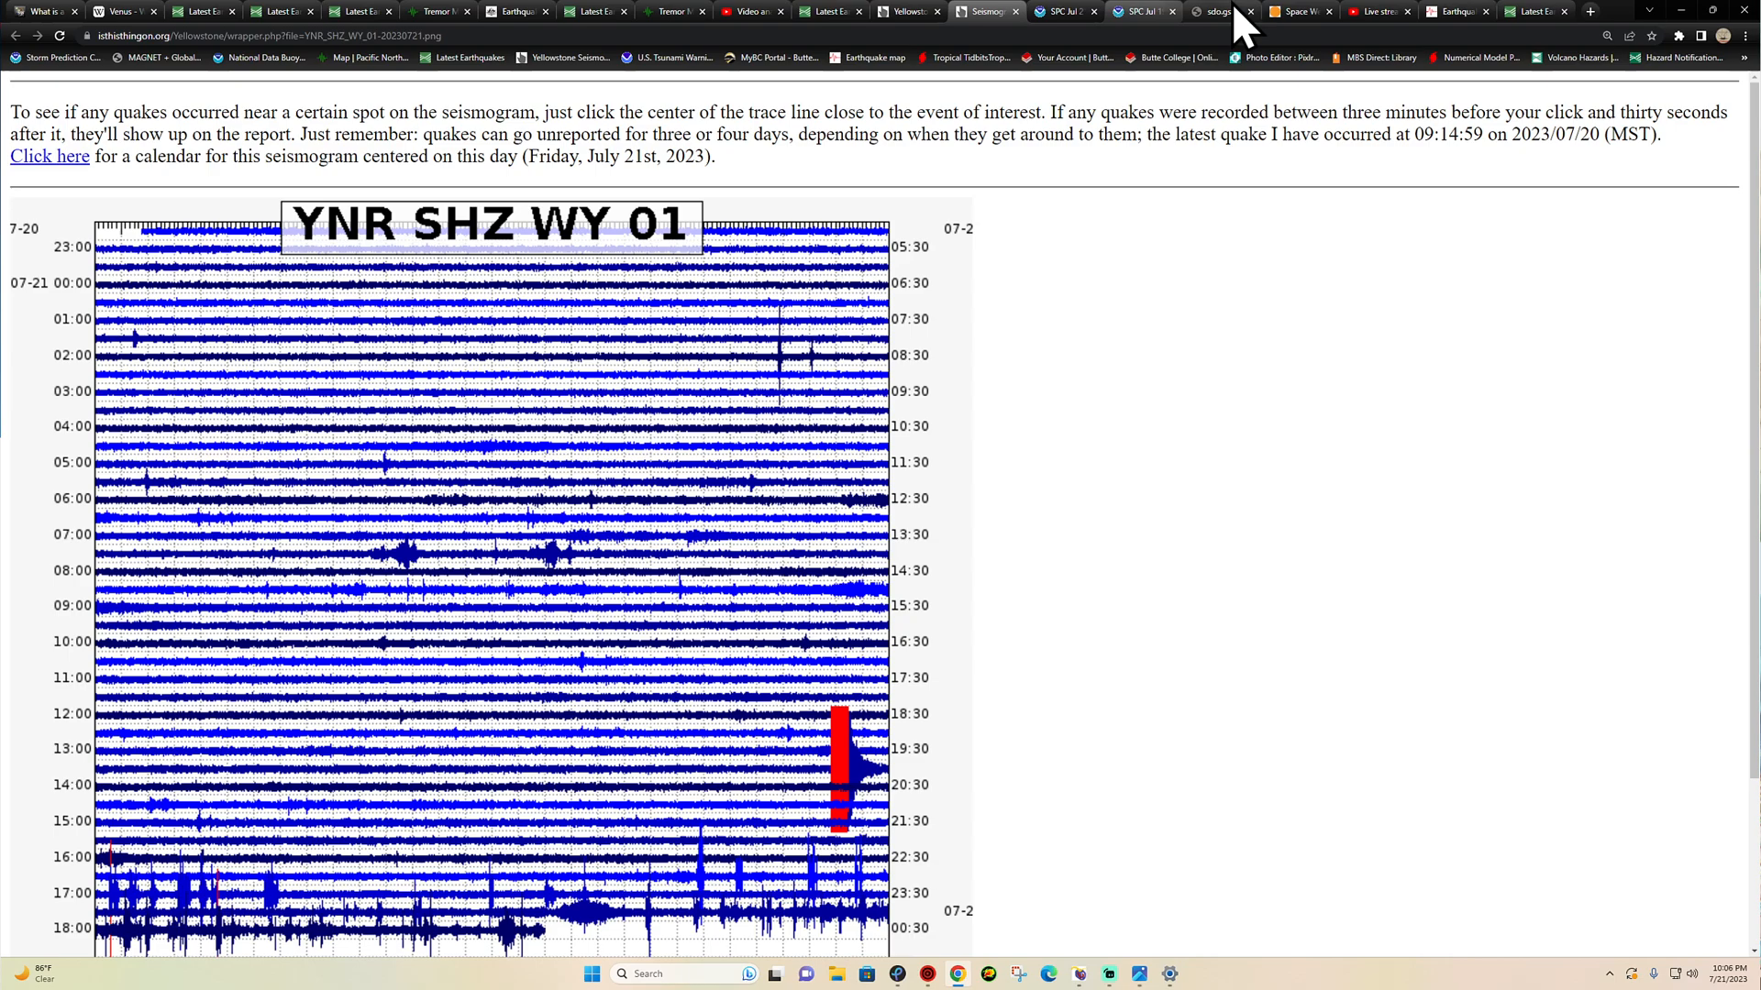
click(1296, 11)
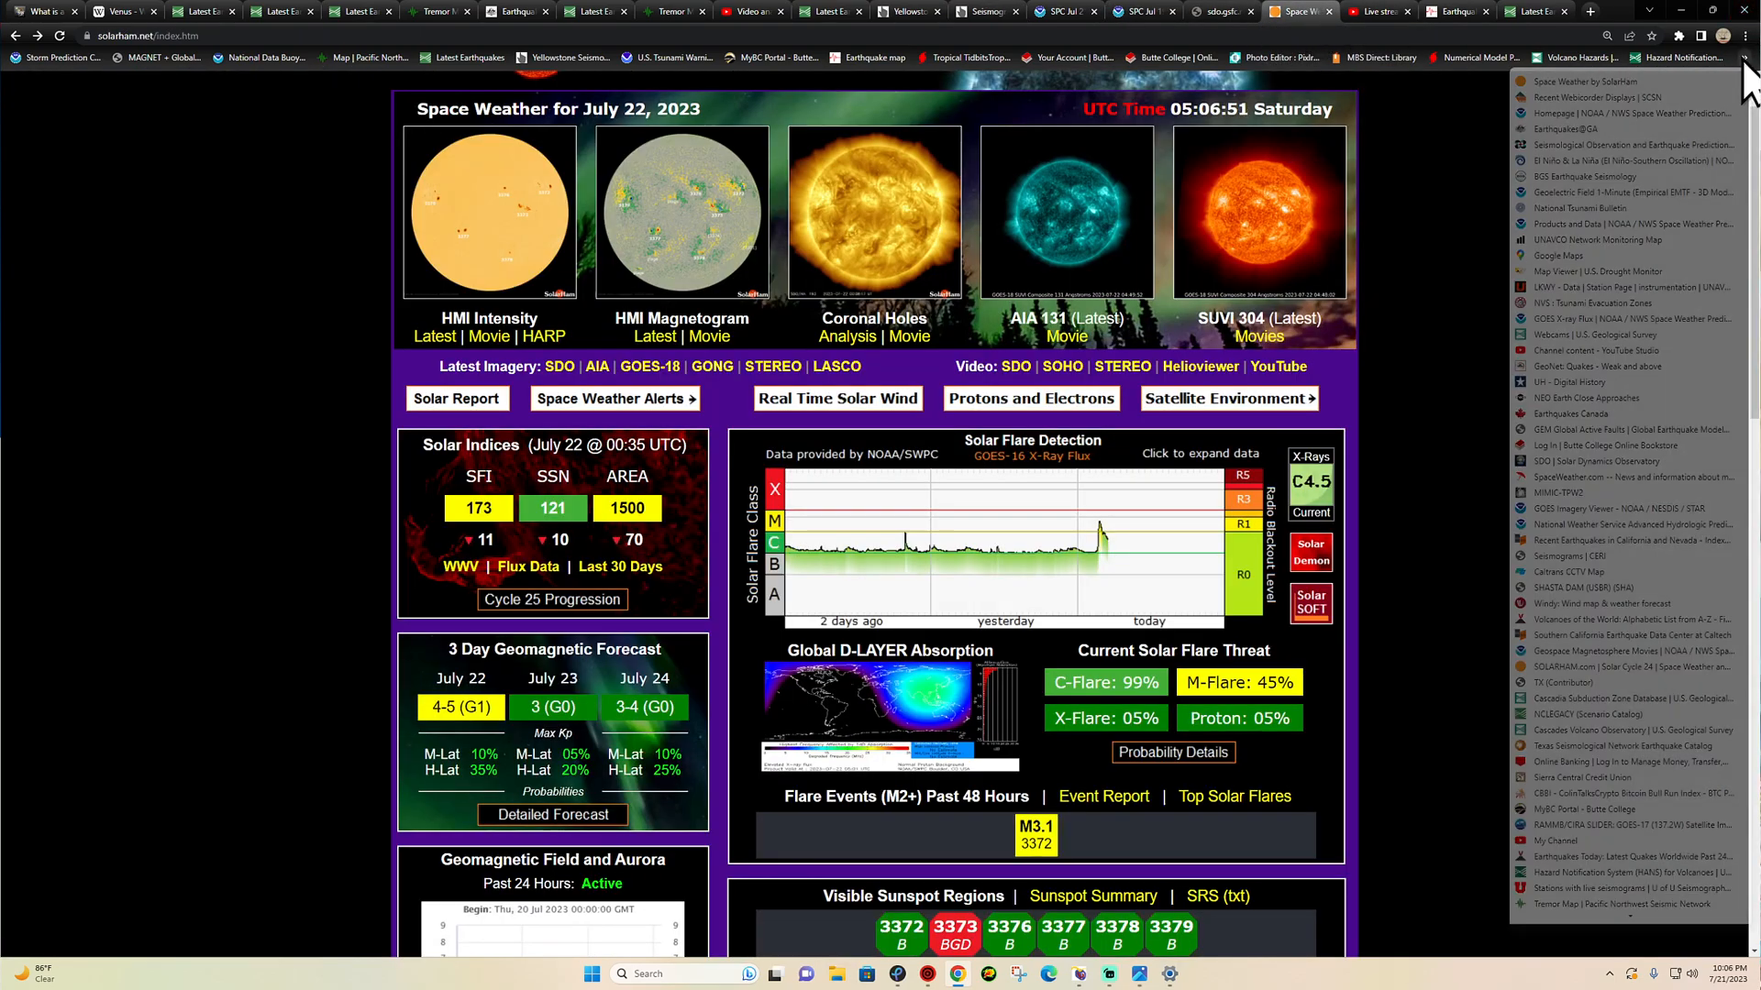
mouse_move(1609, 635)
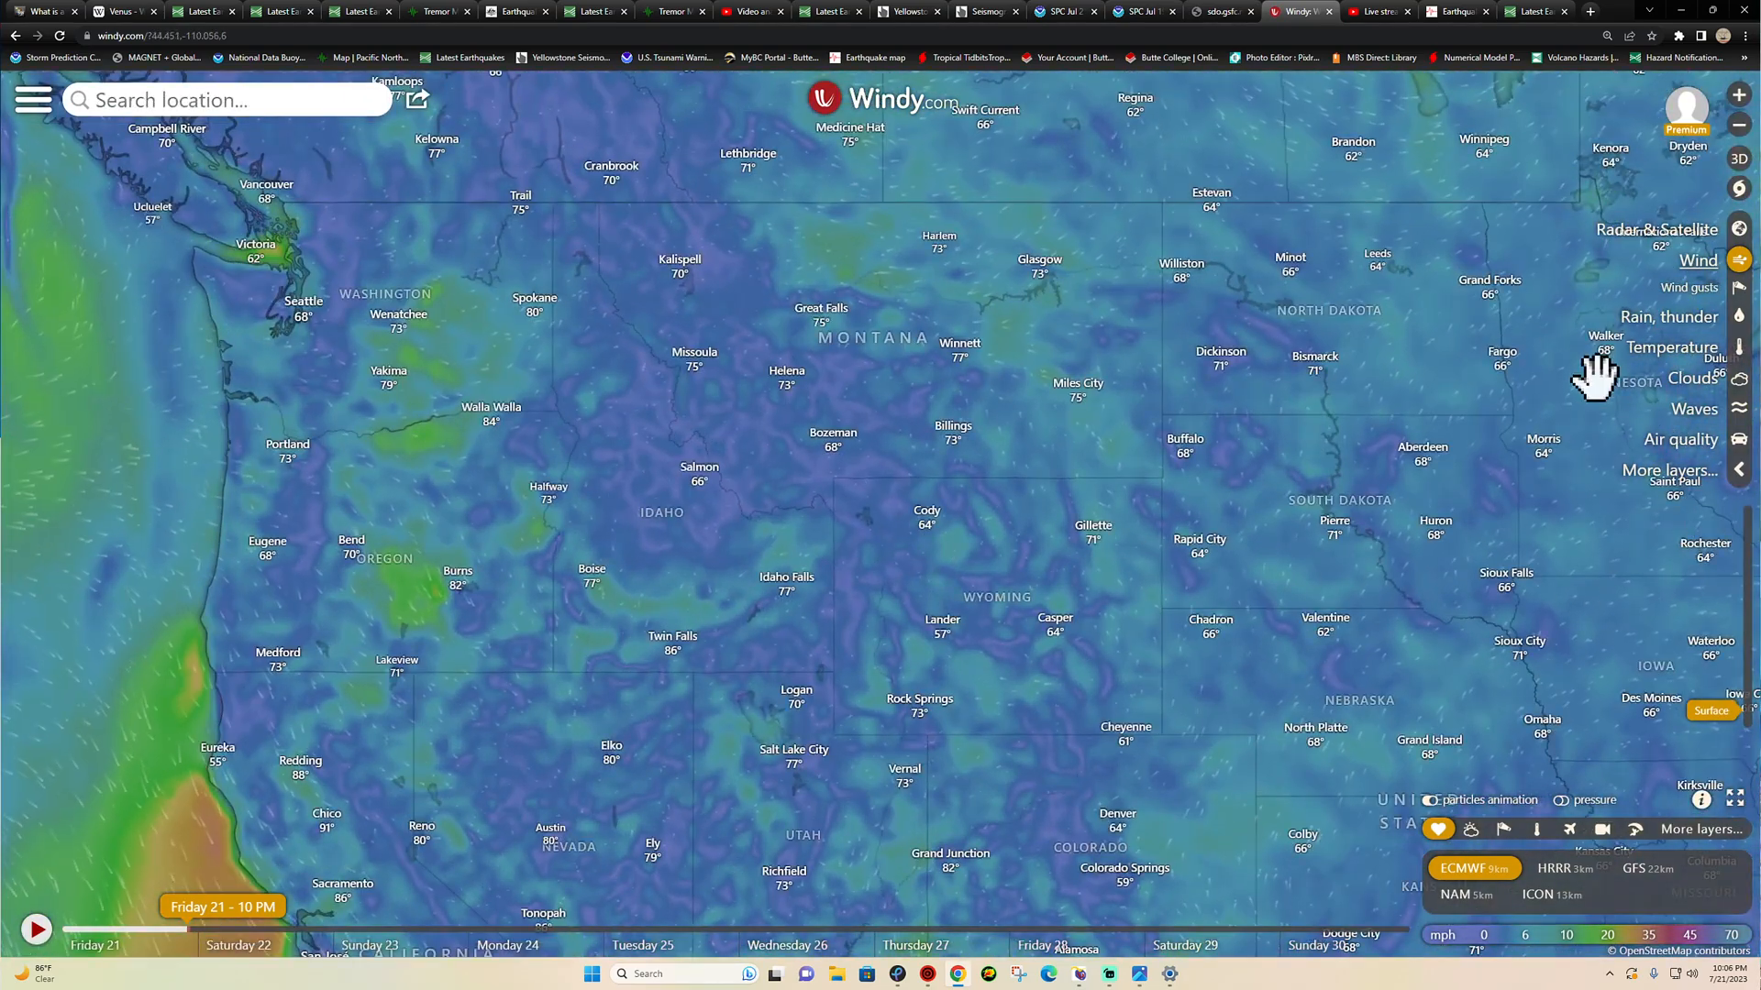
- Cycle Windy's Idaho–Wyoming map through rain, weather radar and back to wind, then return to the Yellowstone station map
click(1667, 292)
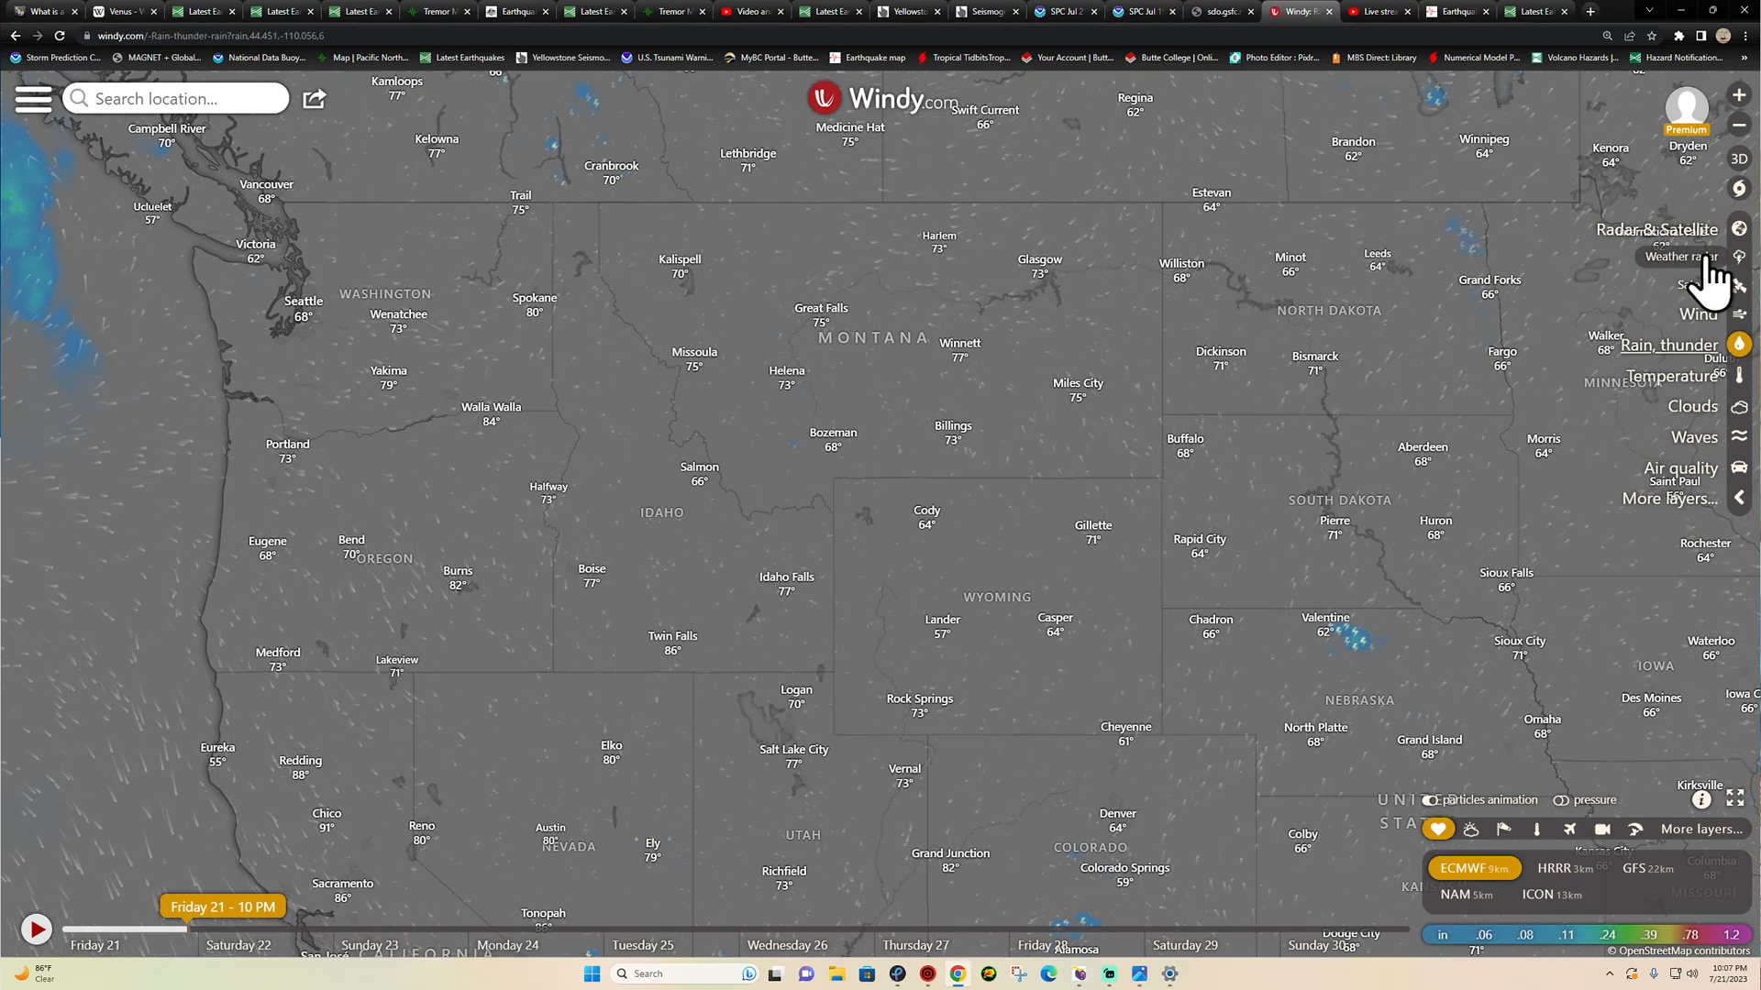
click(1680, 257)
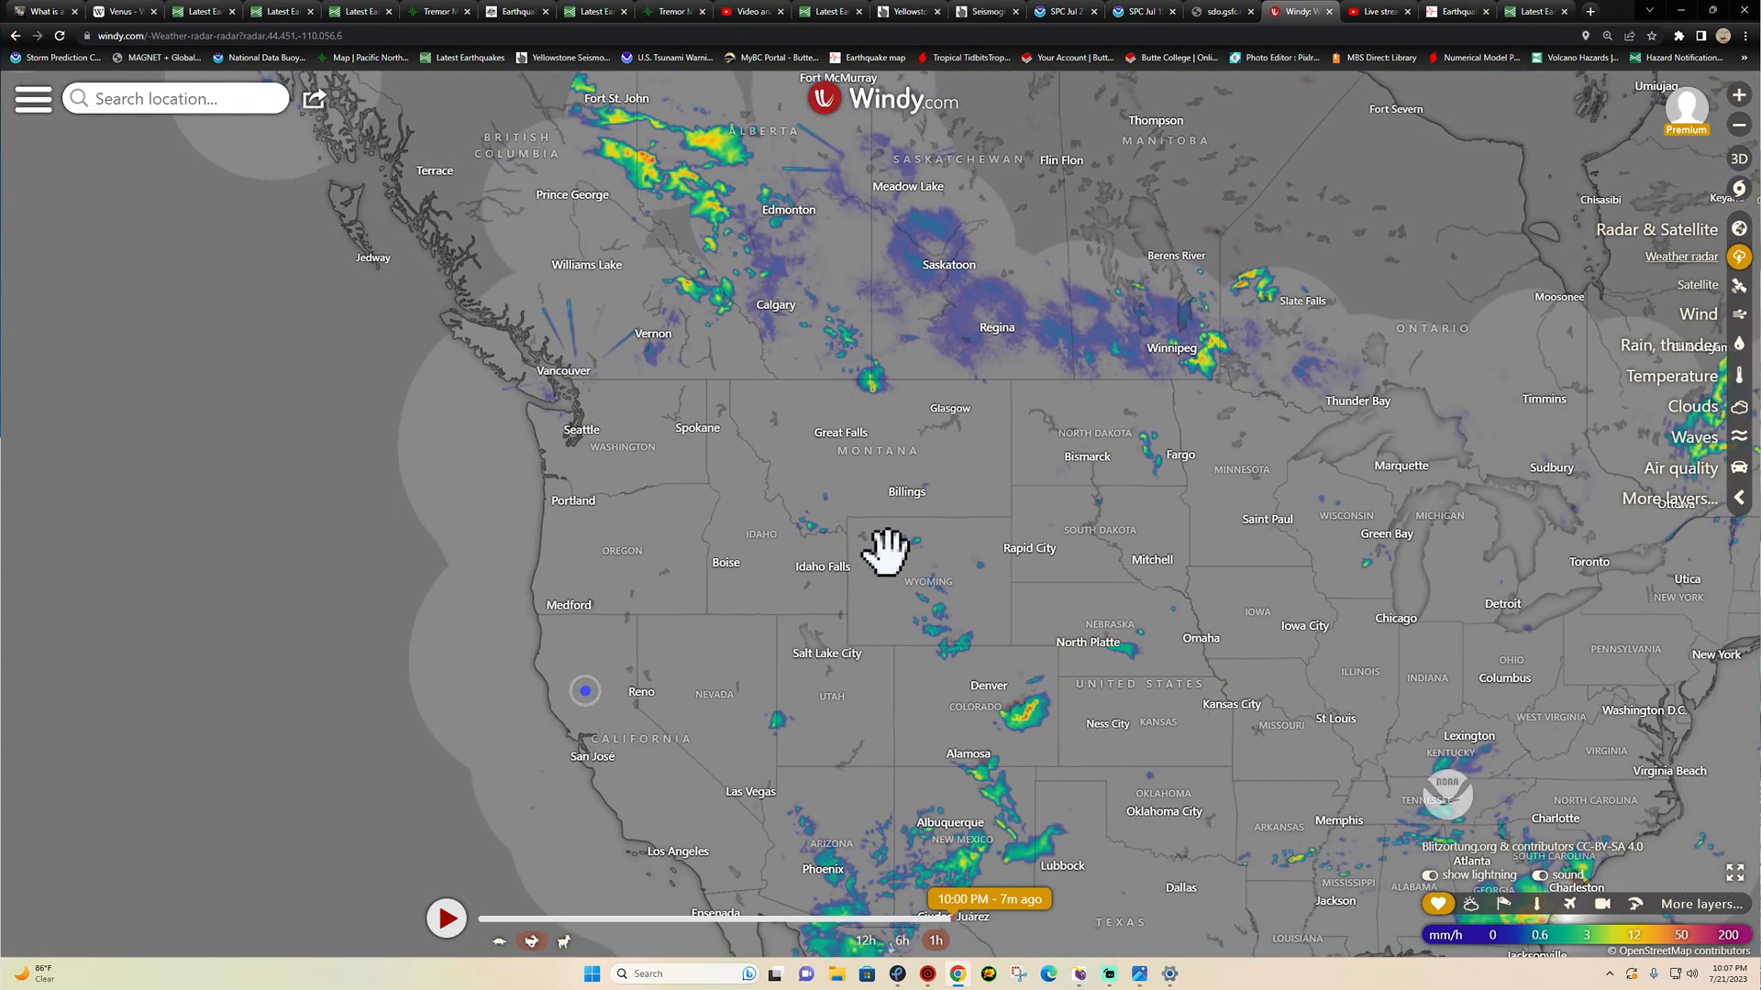
drag(888, 551, 719, 528)
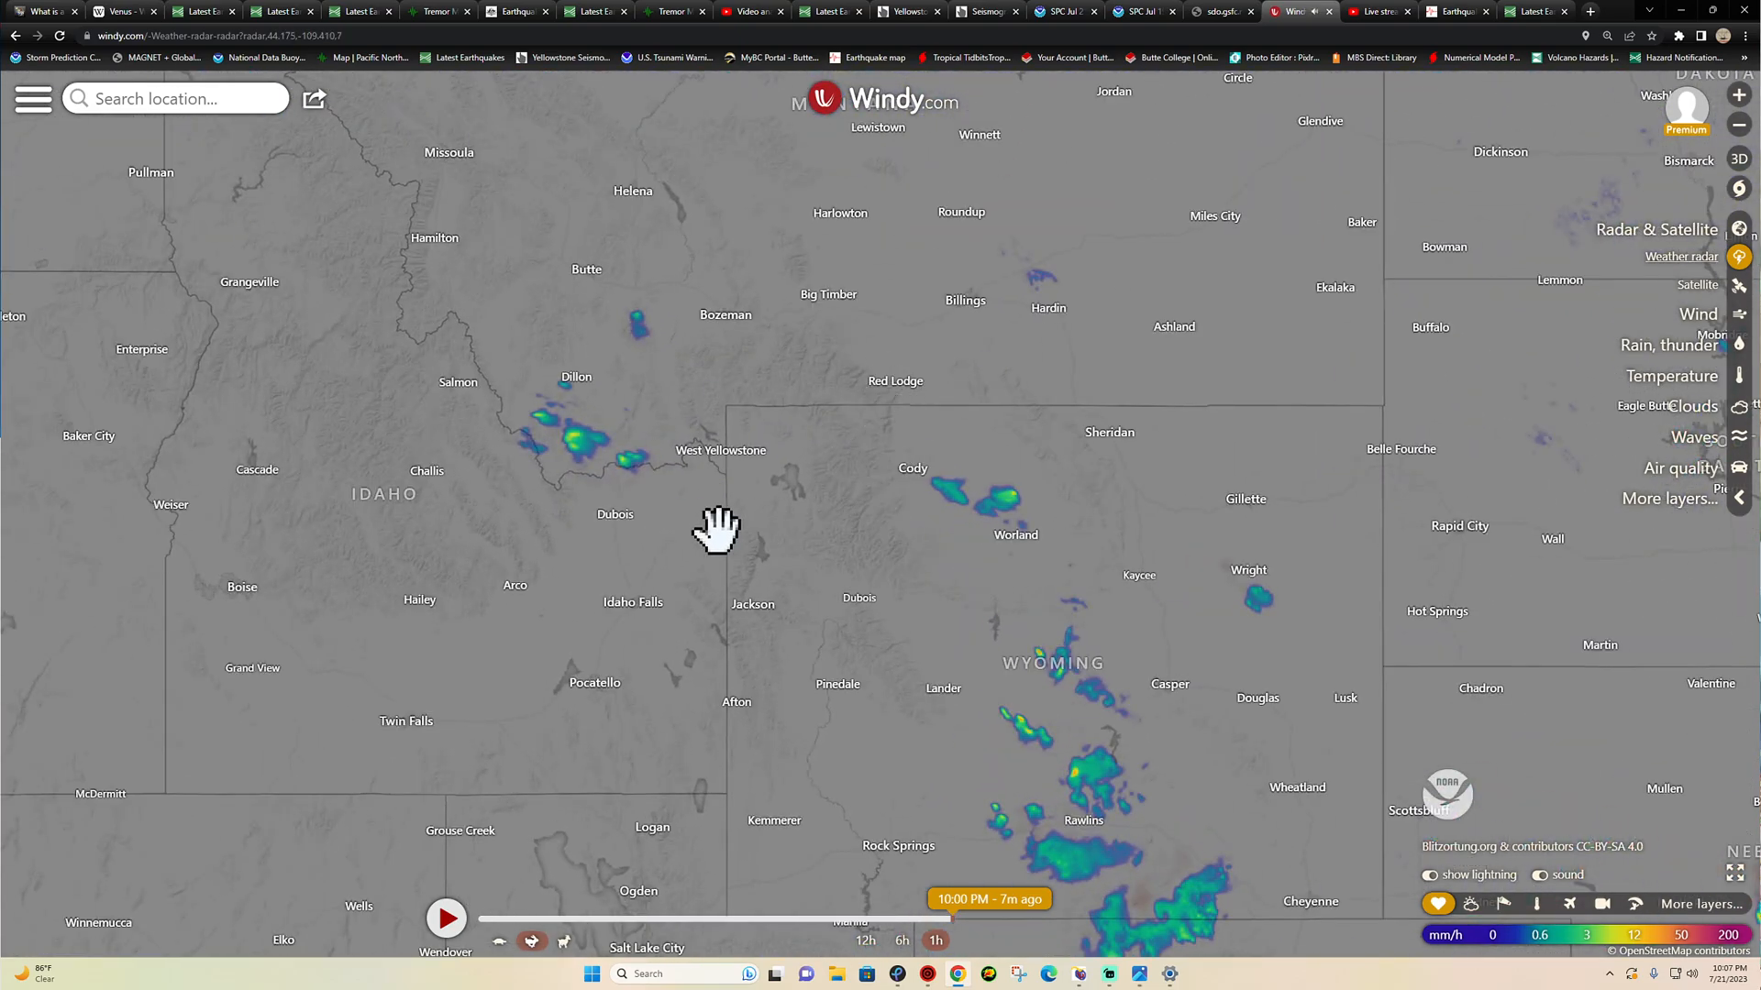
click(1697, 282)
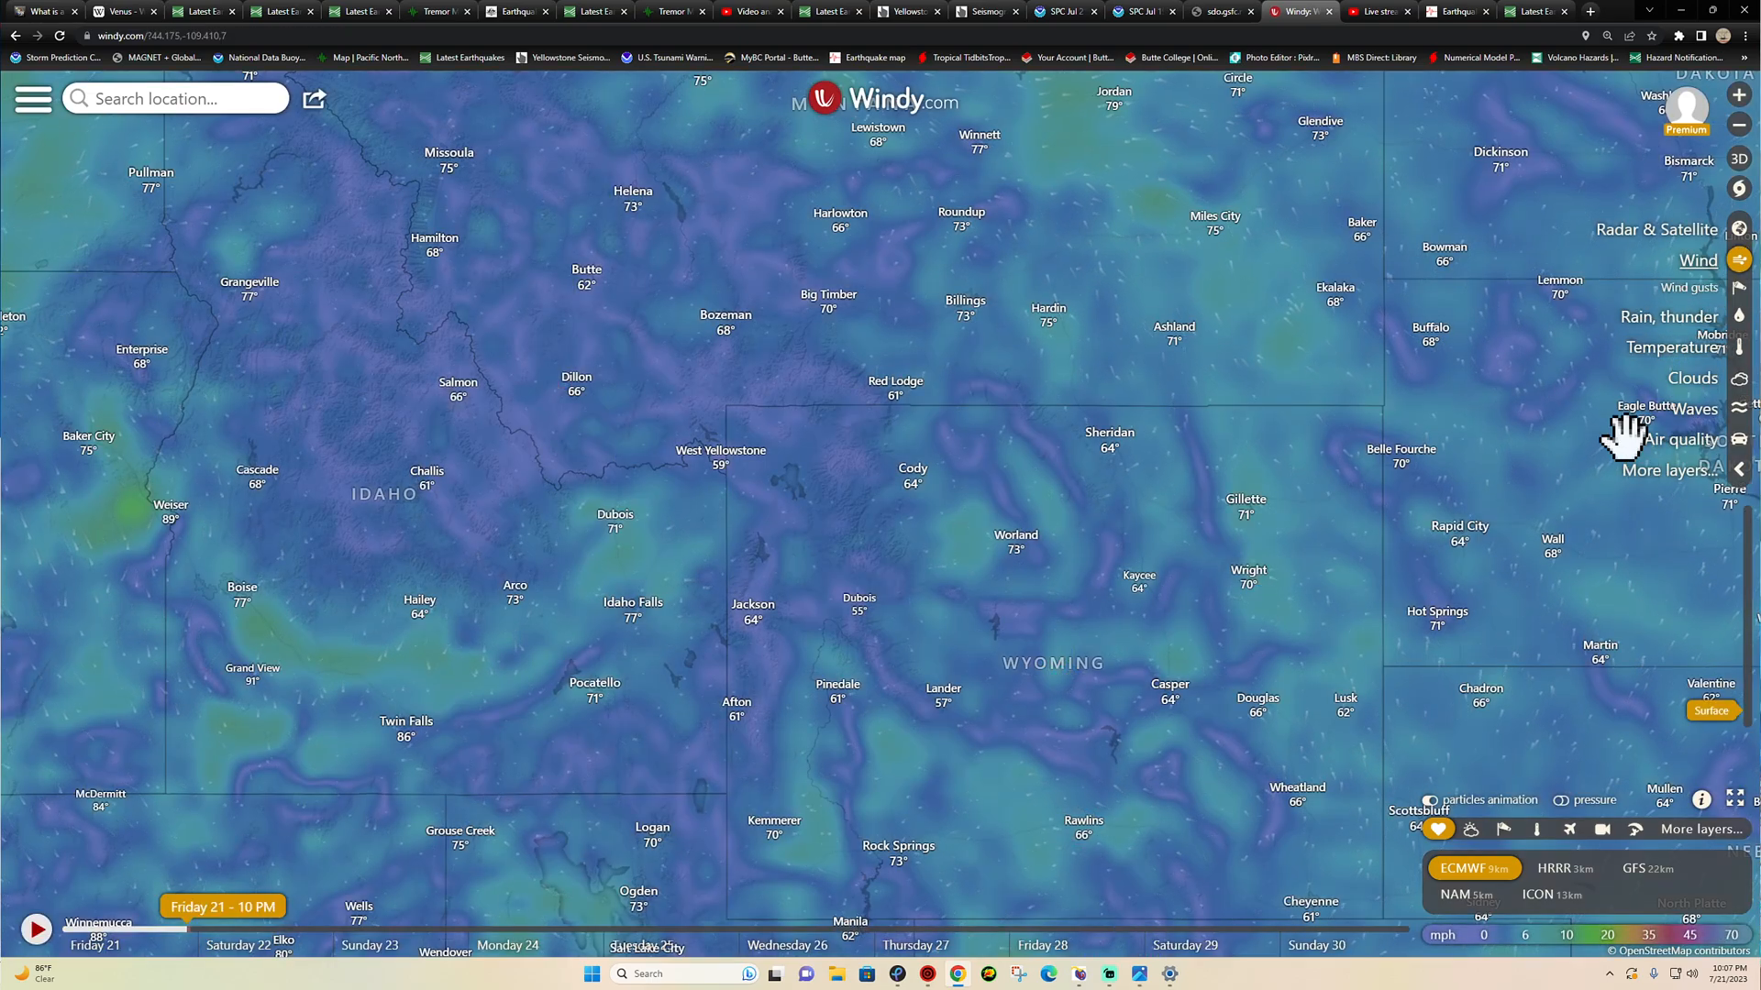
mouse_move(989, 264)
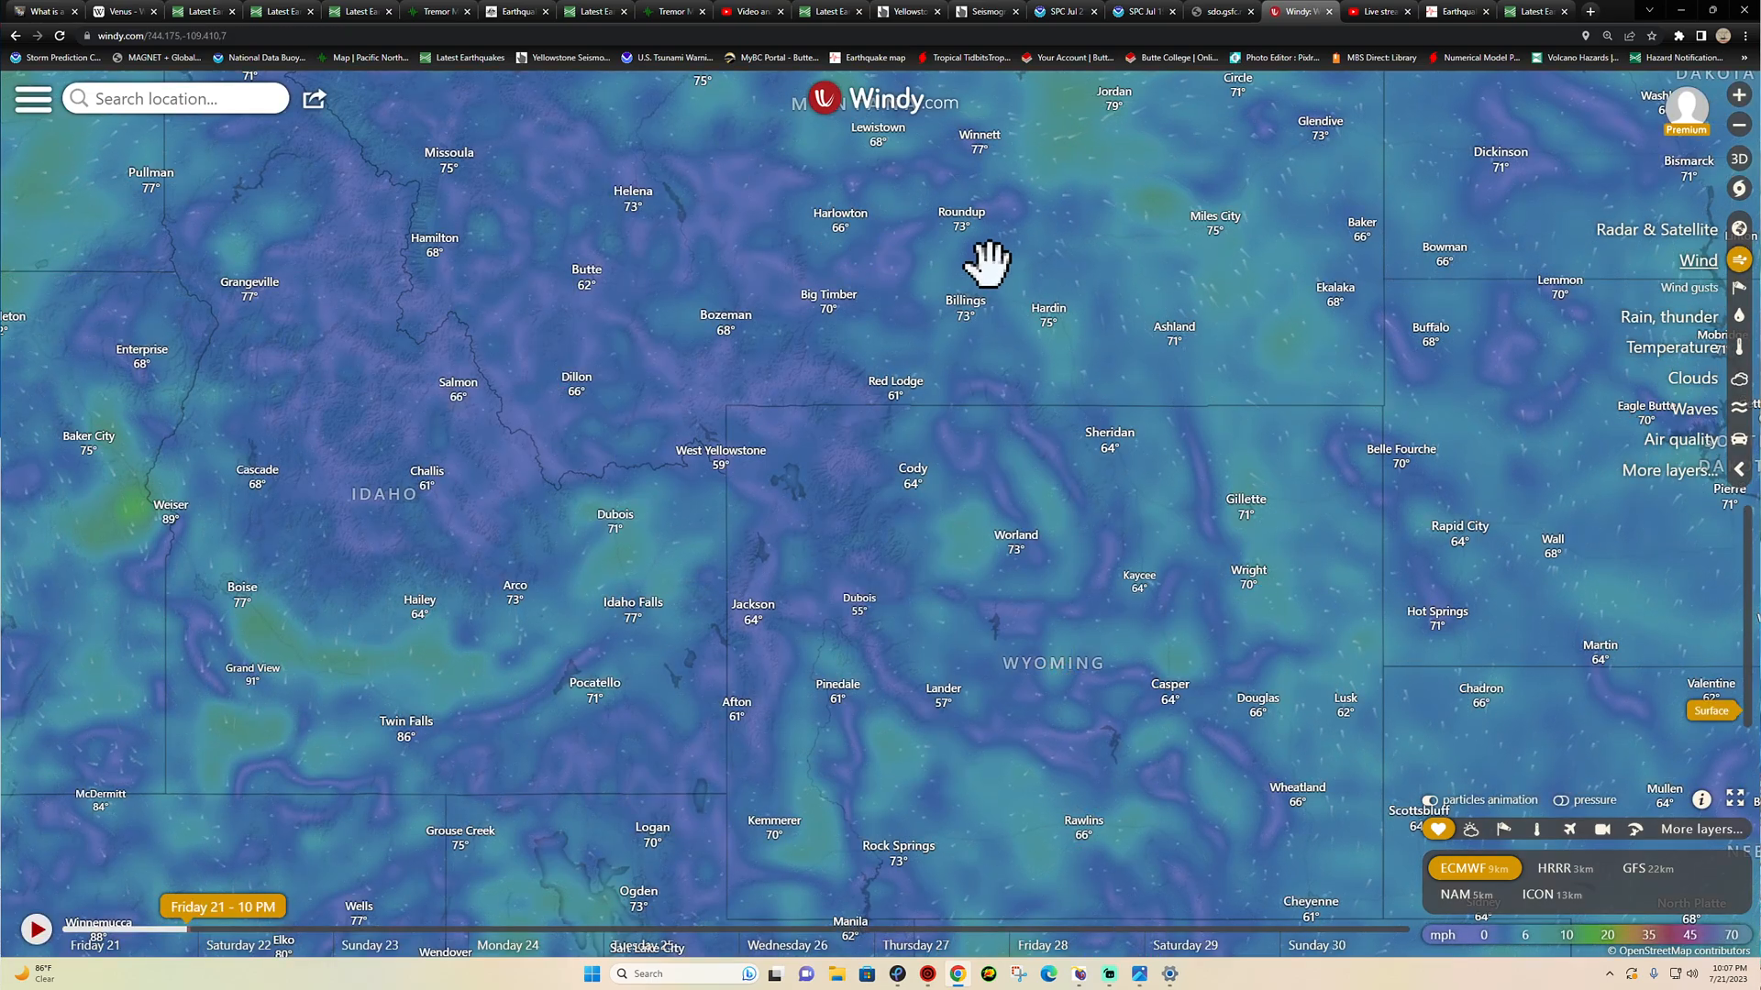
click(904, 11)
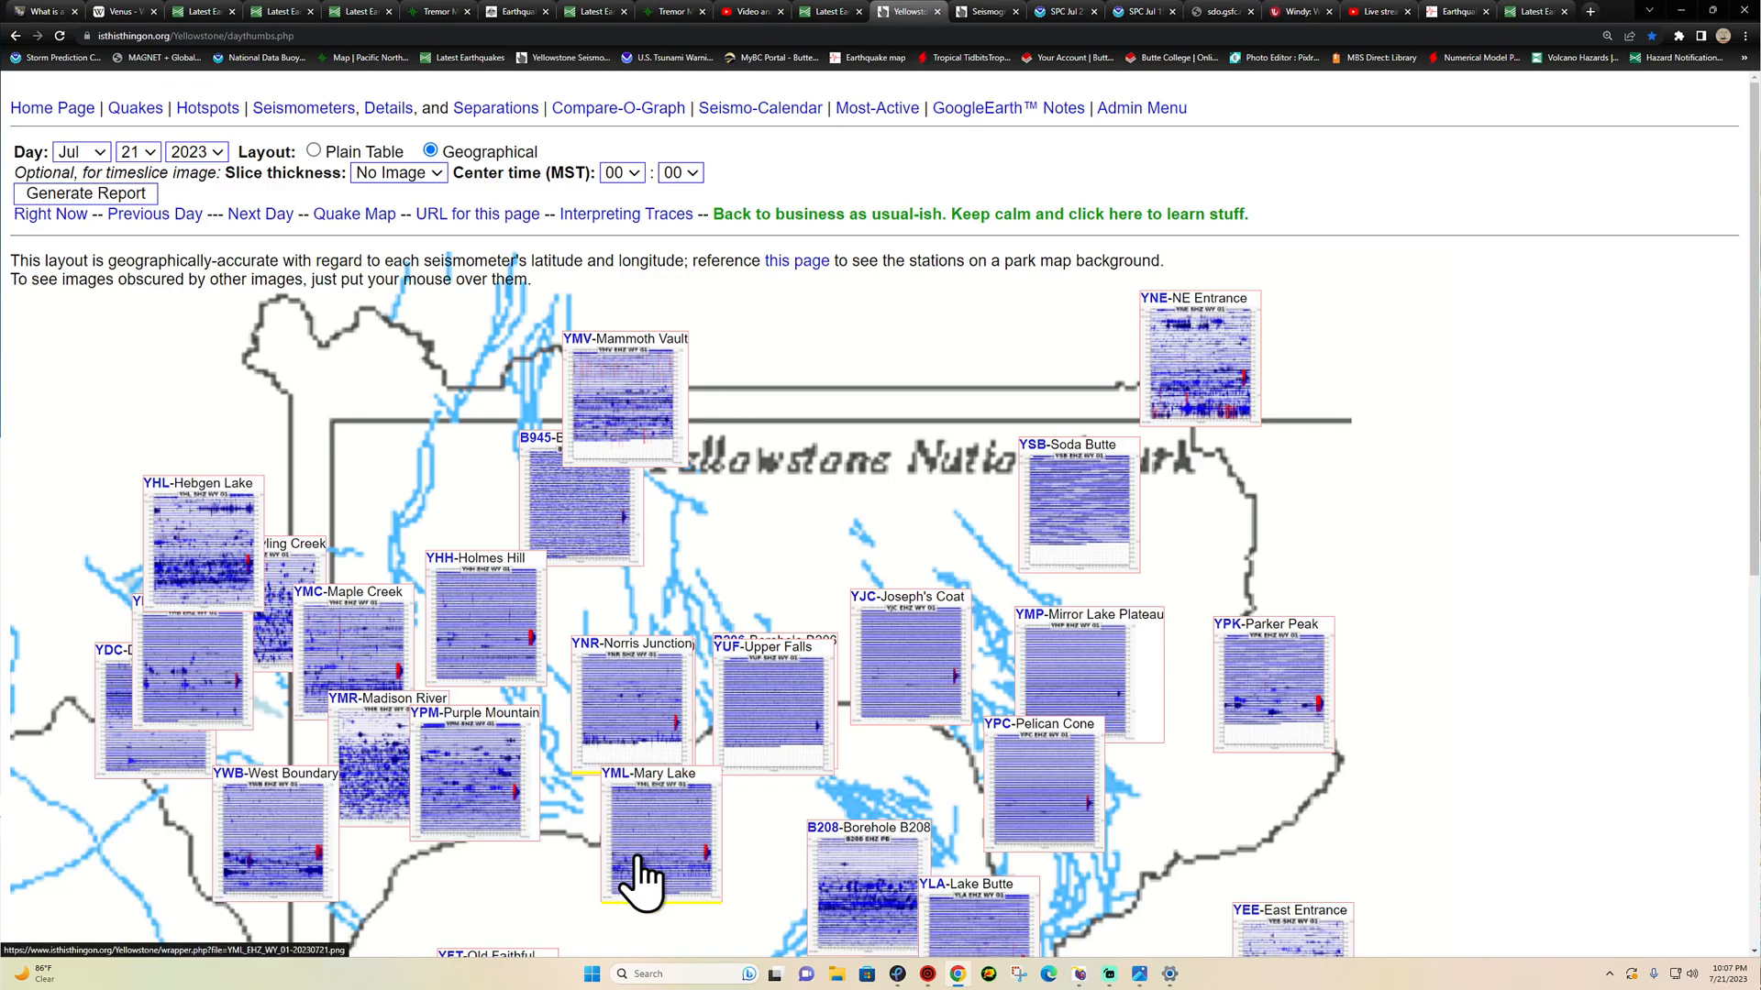
mouse_move(651, 775)
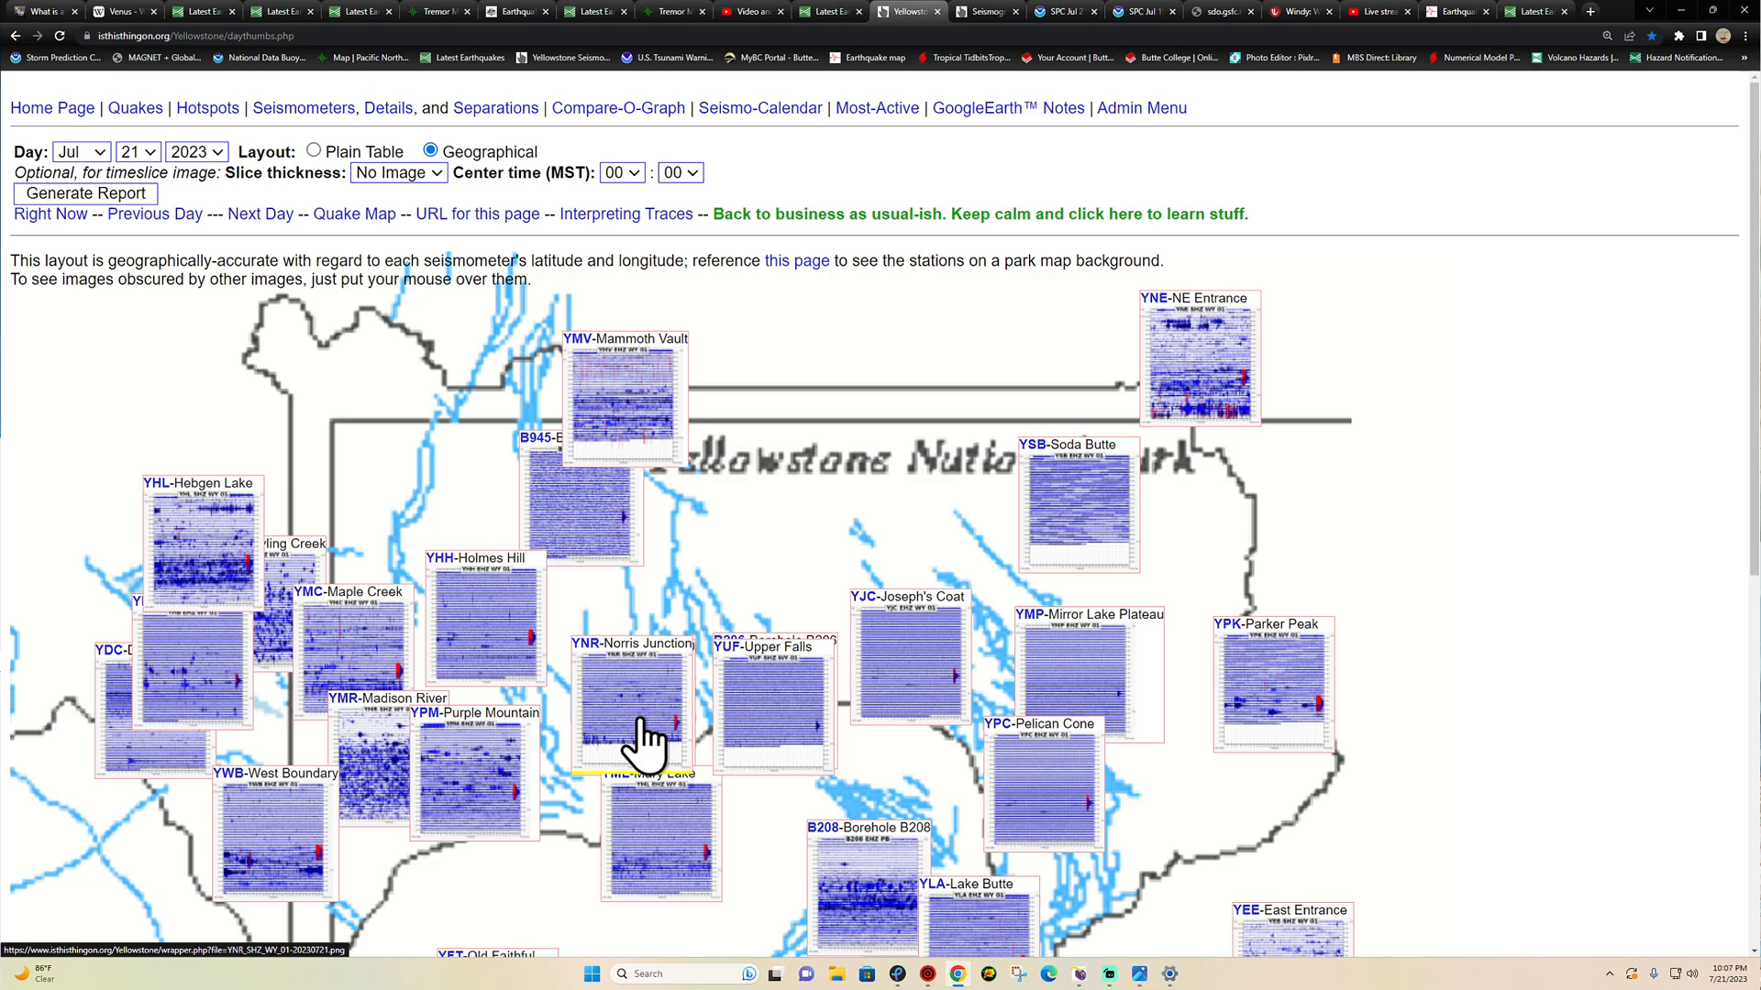
- Open the YNR Norris Junction full-day seismogram in its own tab
click(635, 708)
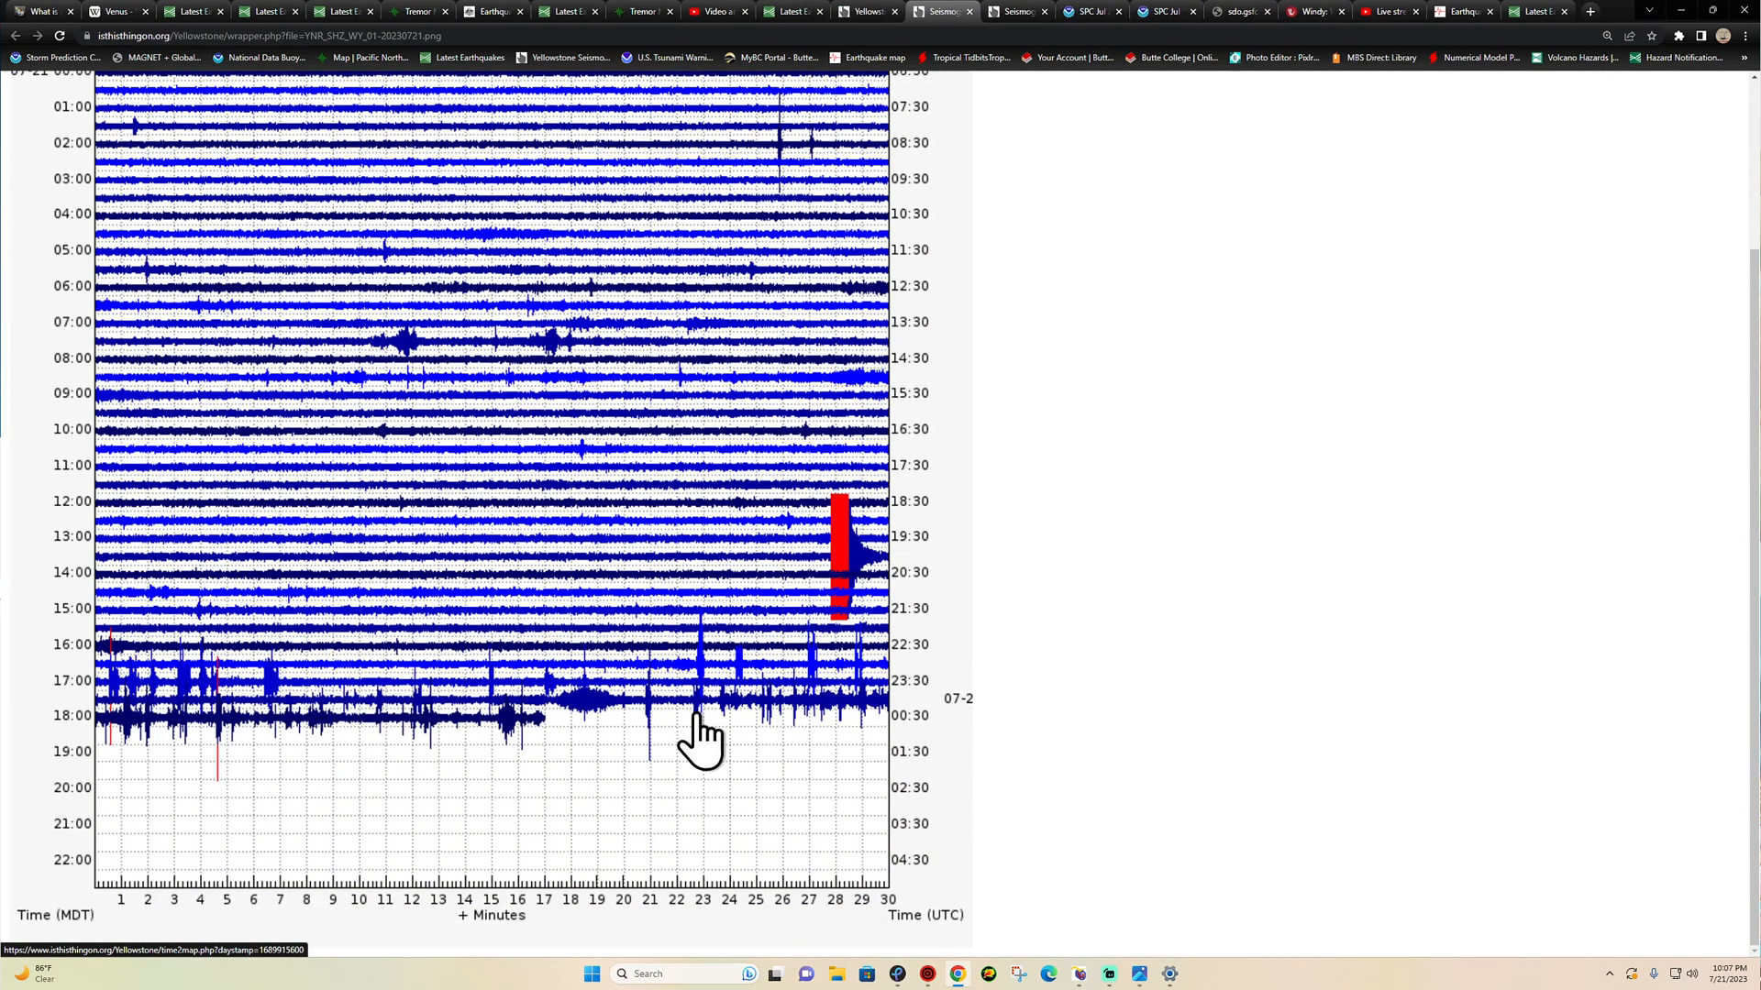
mouse_move(349, 692)
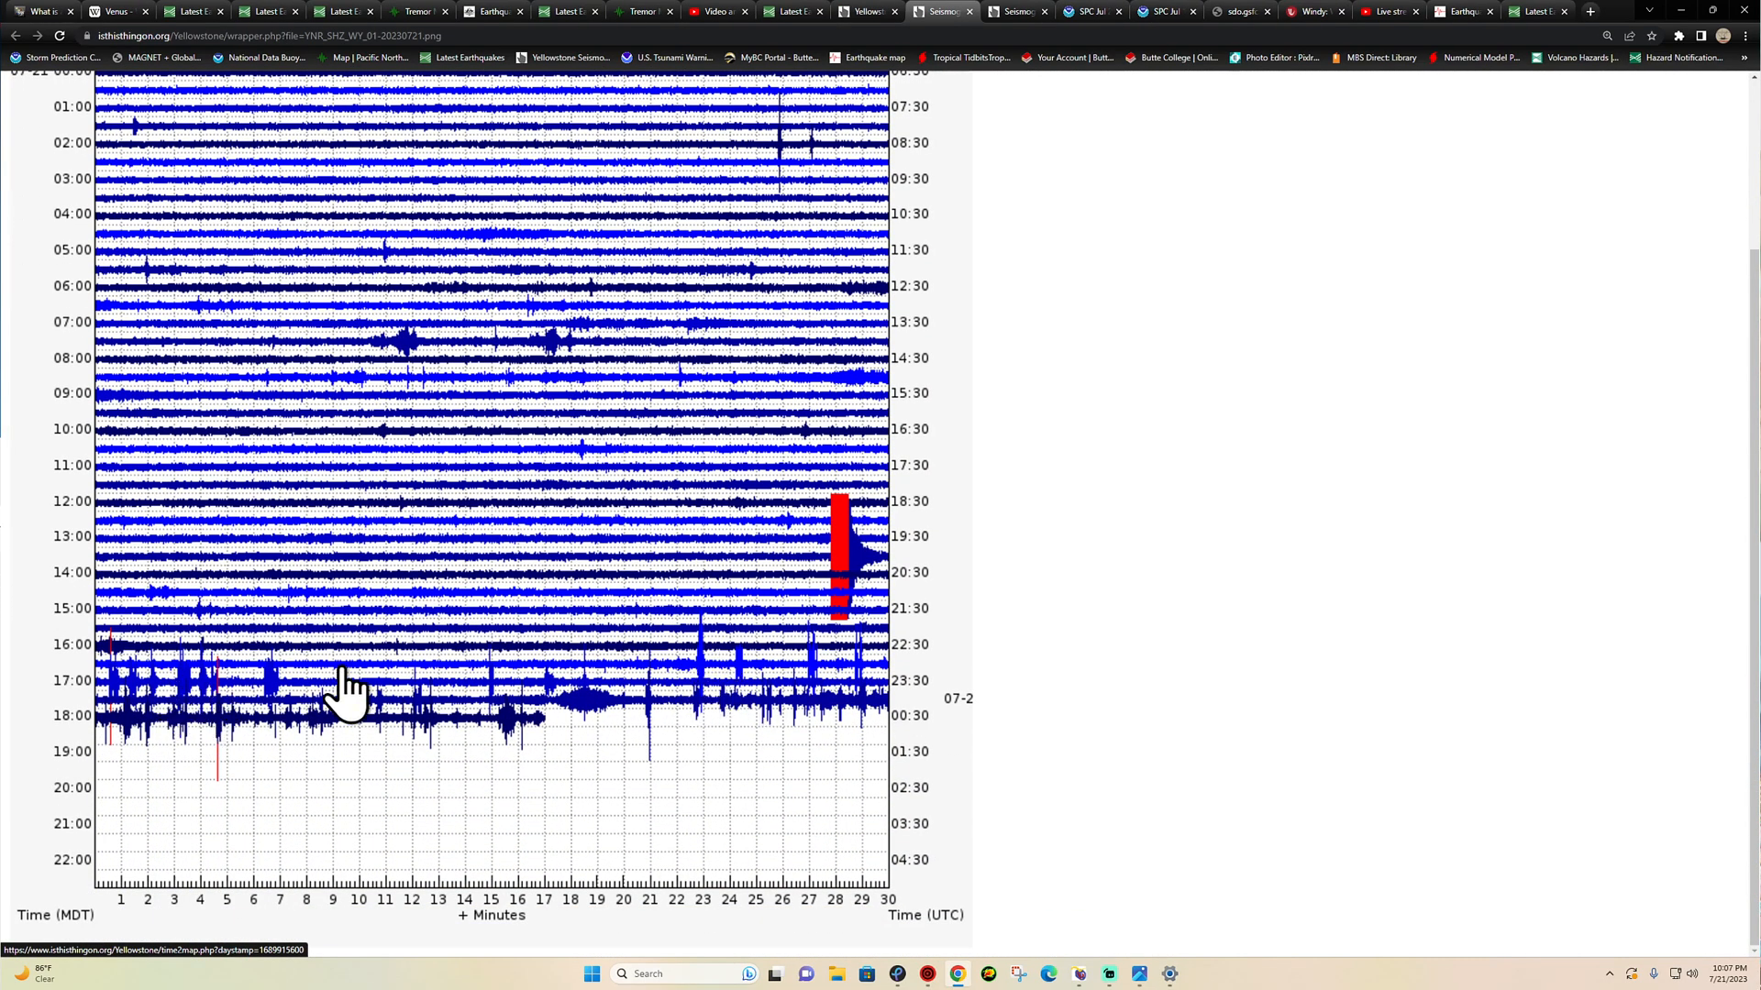
mouse_move(703, 719)
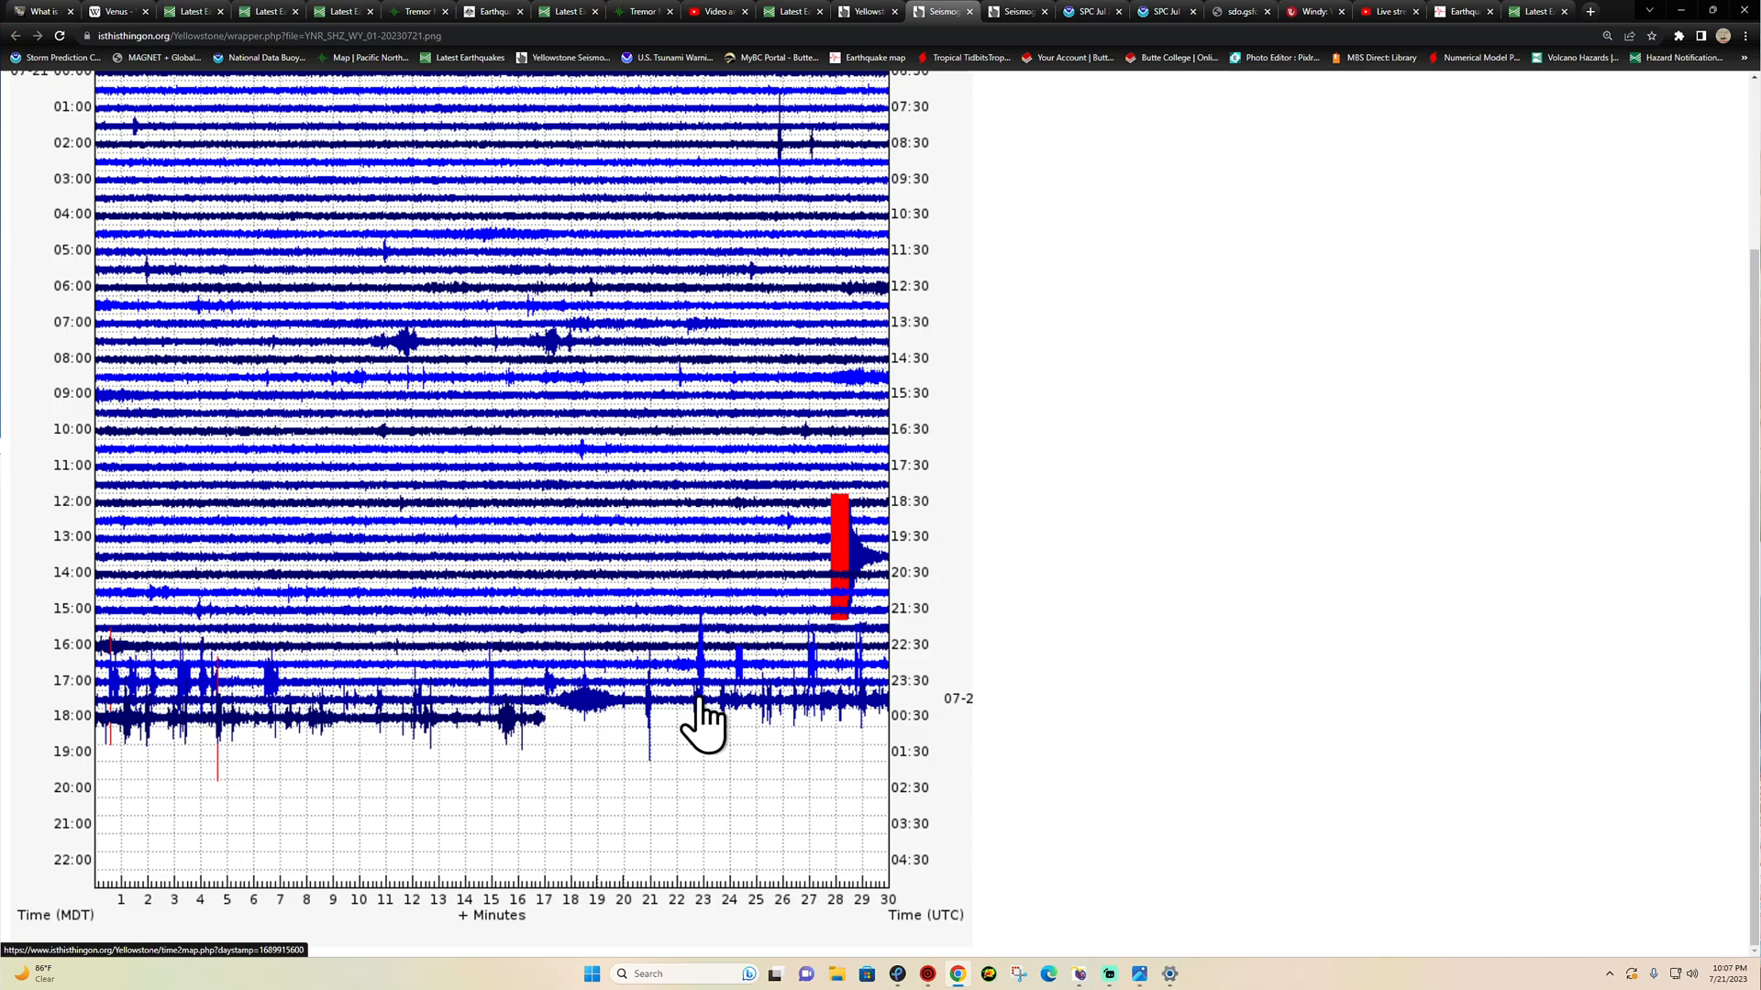
mouse_move(480, 768)
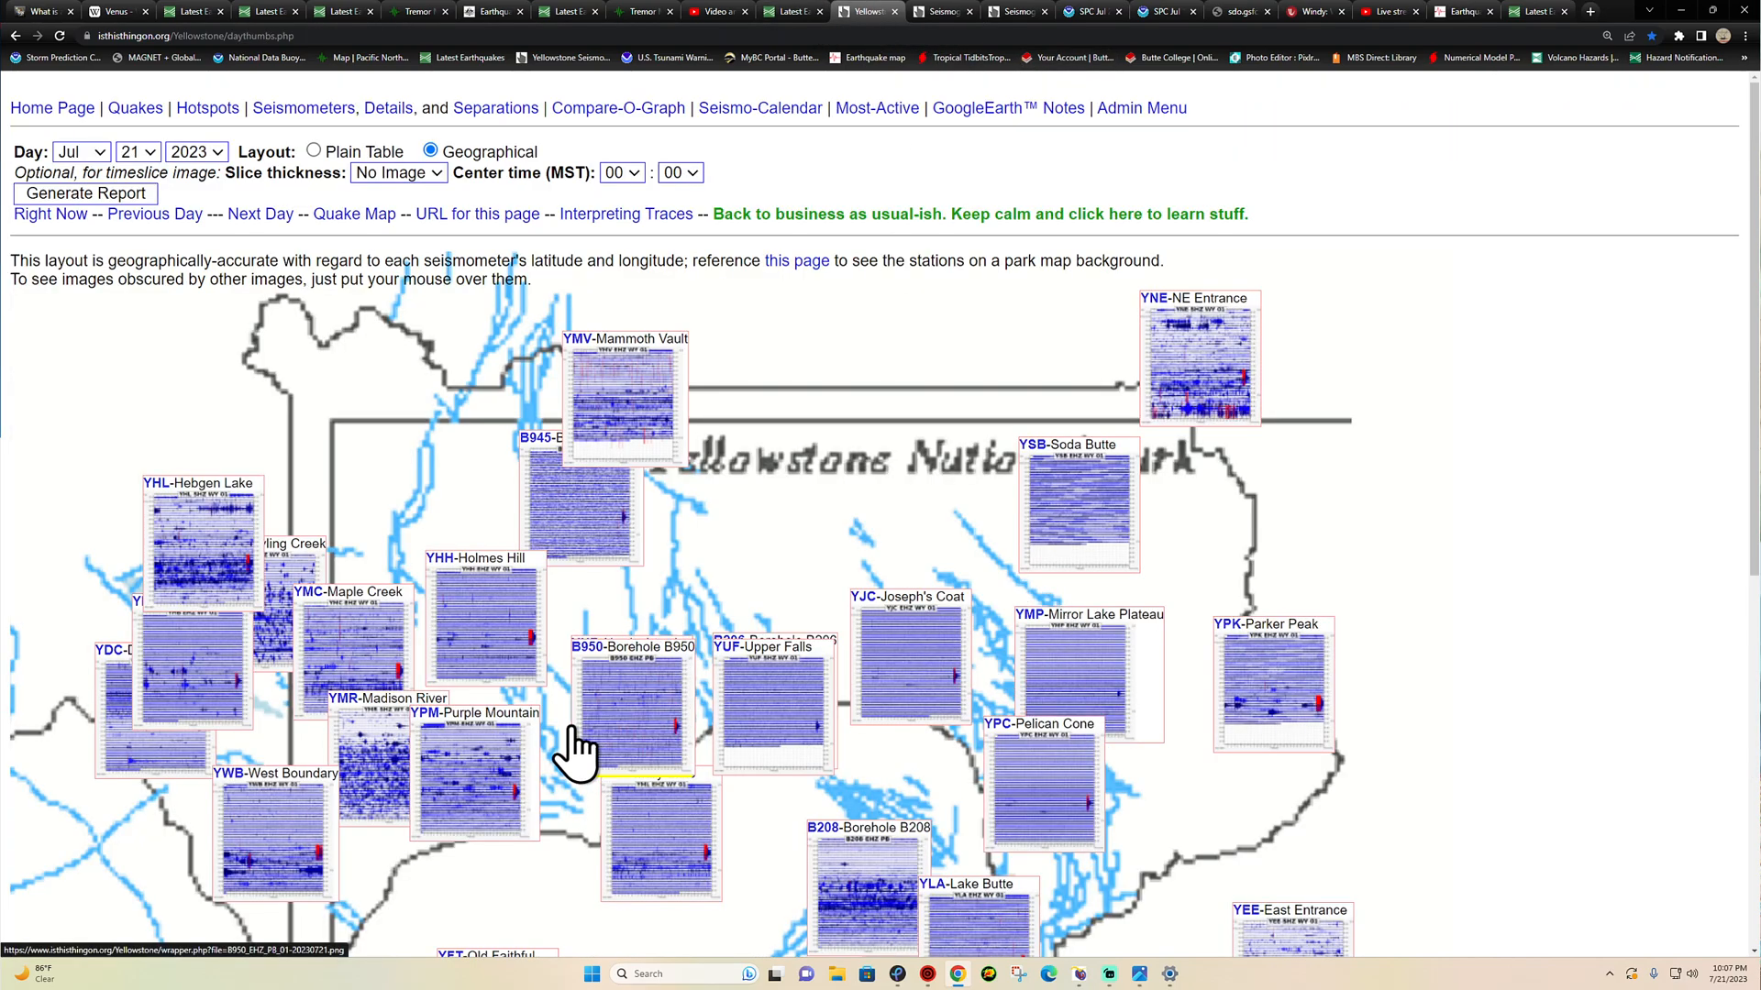
- Open the YPK Parker Peak full-day seismogram from the thumbnail map and scroll through it
scroll(down, 3)
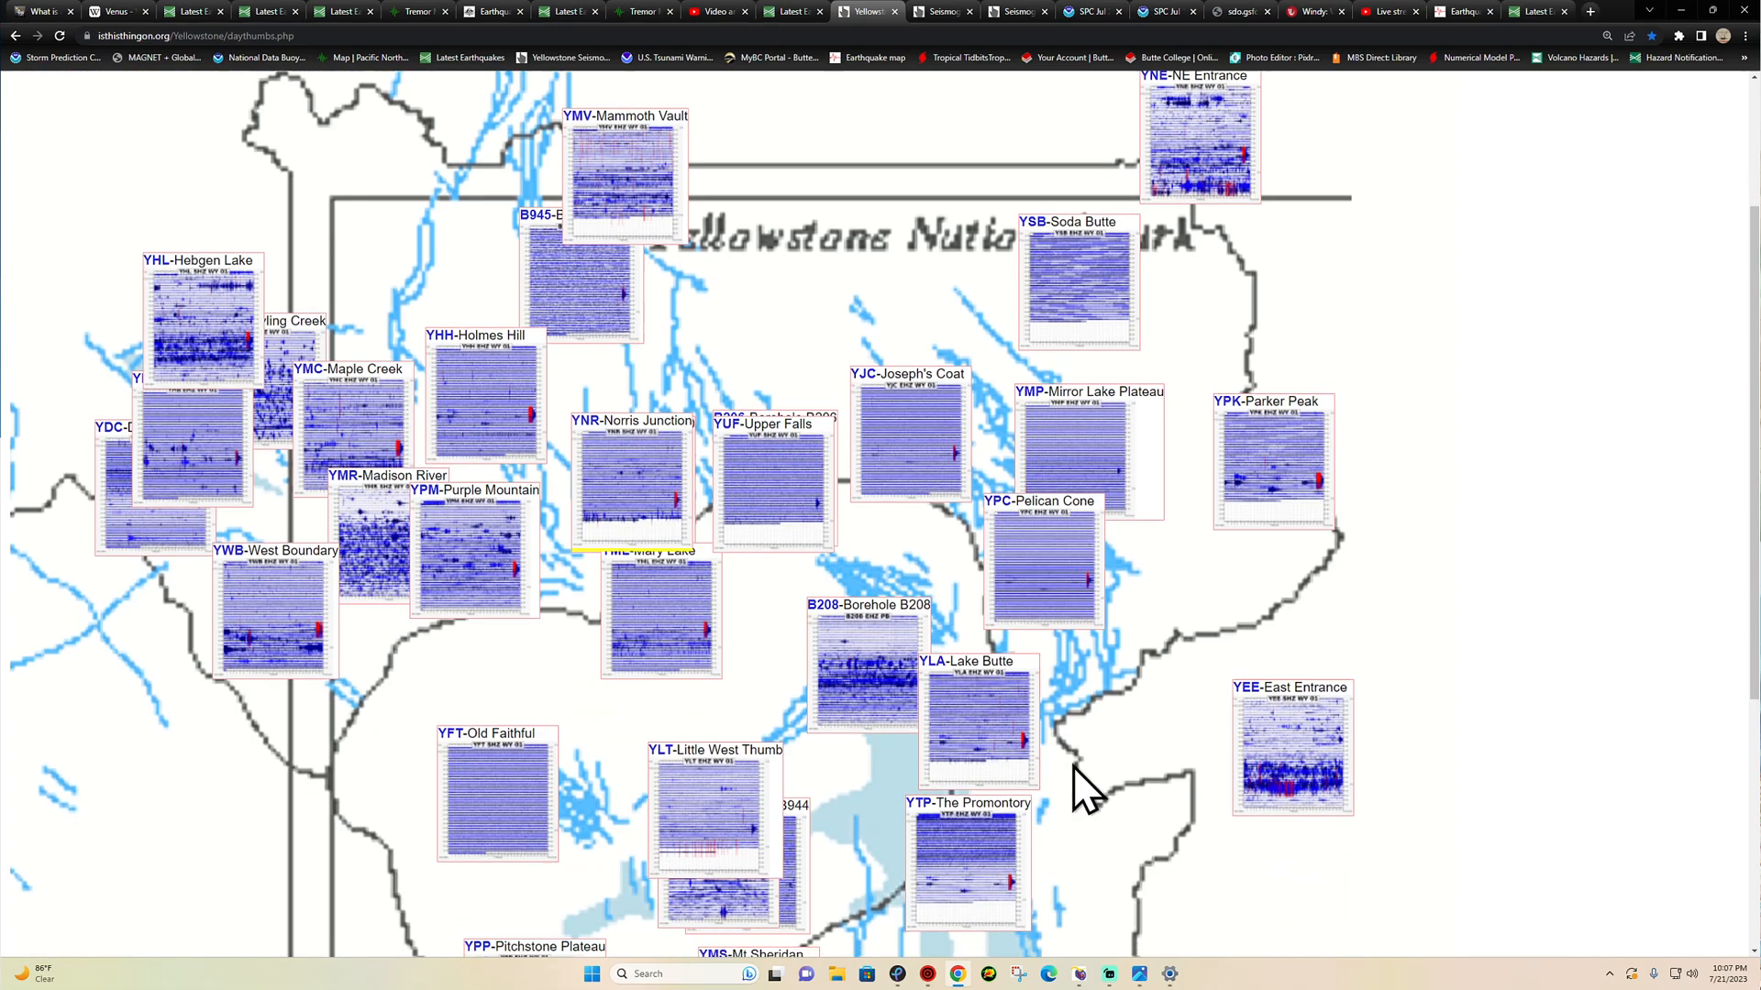
scroll(down, 3)
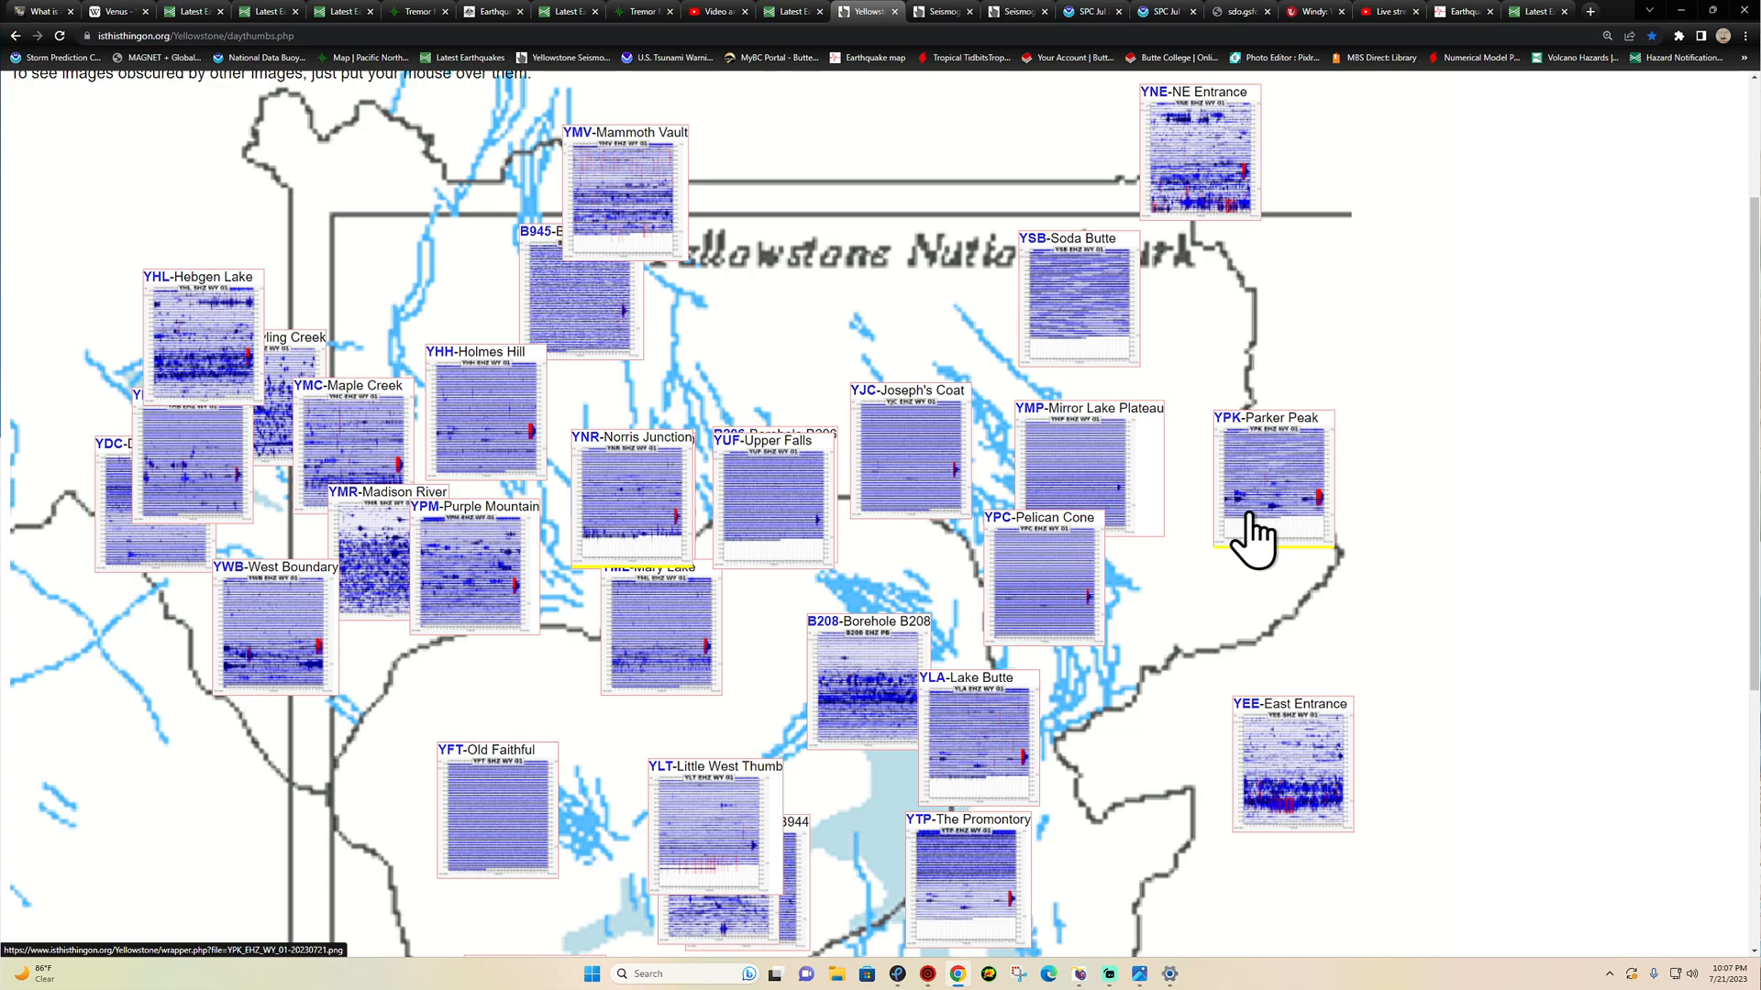
click(1273, 483)
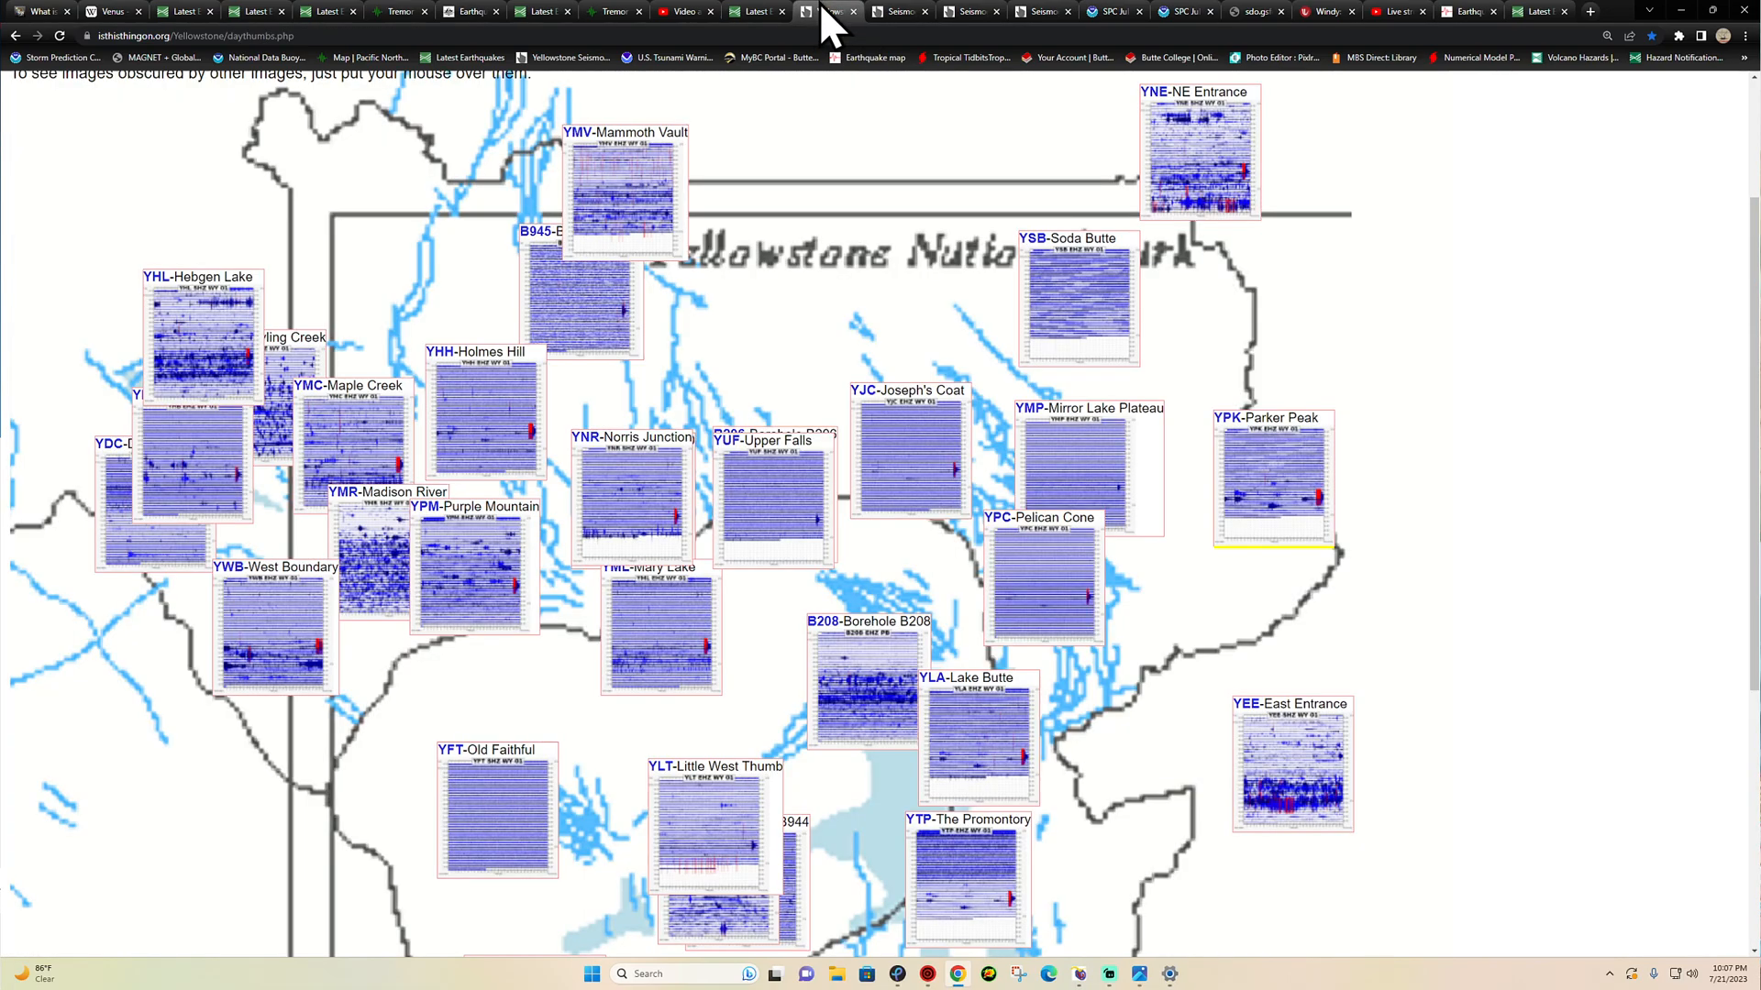
scroll(down, 3)
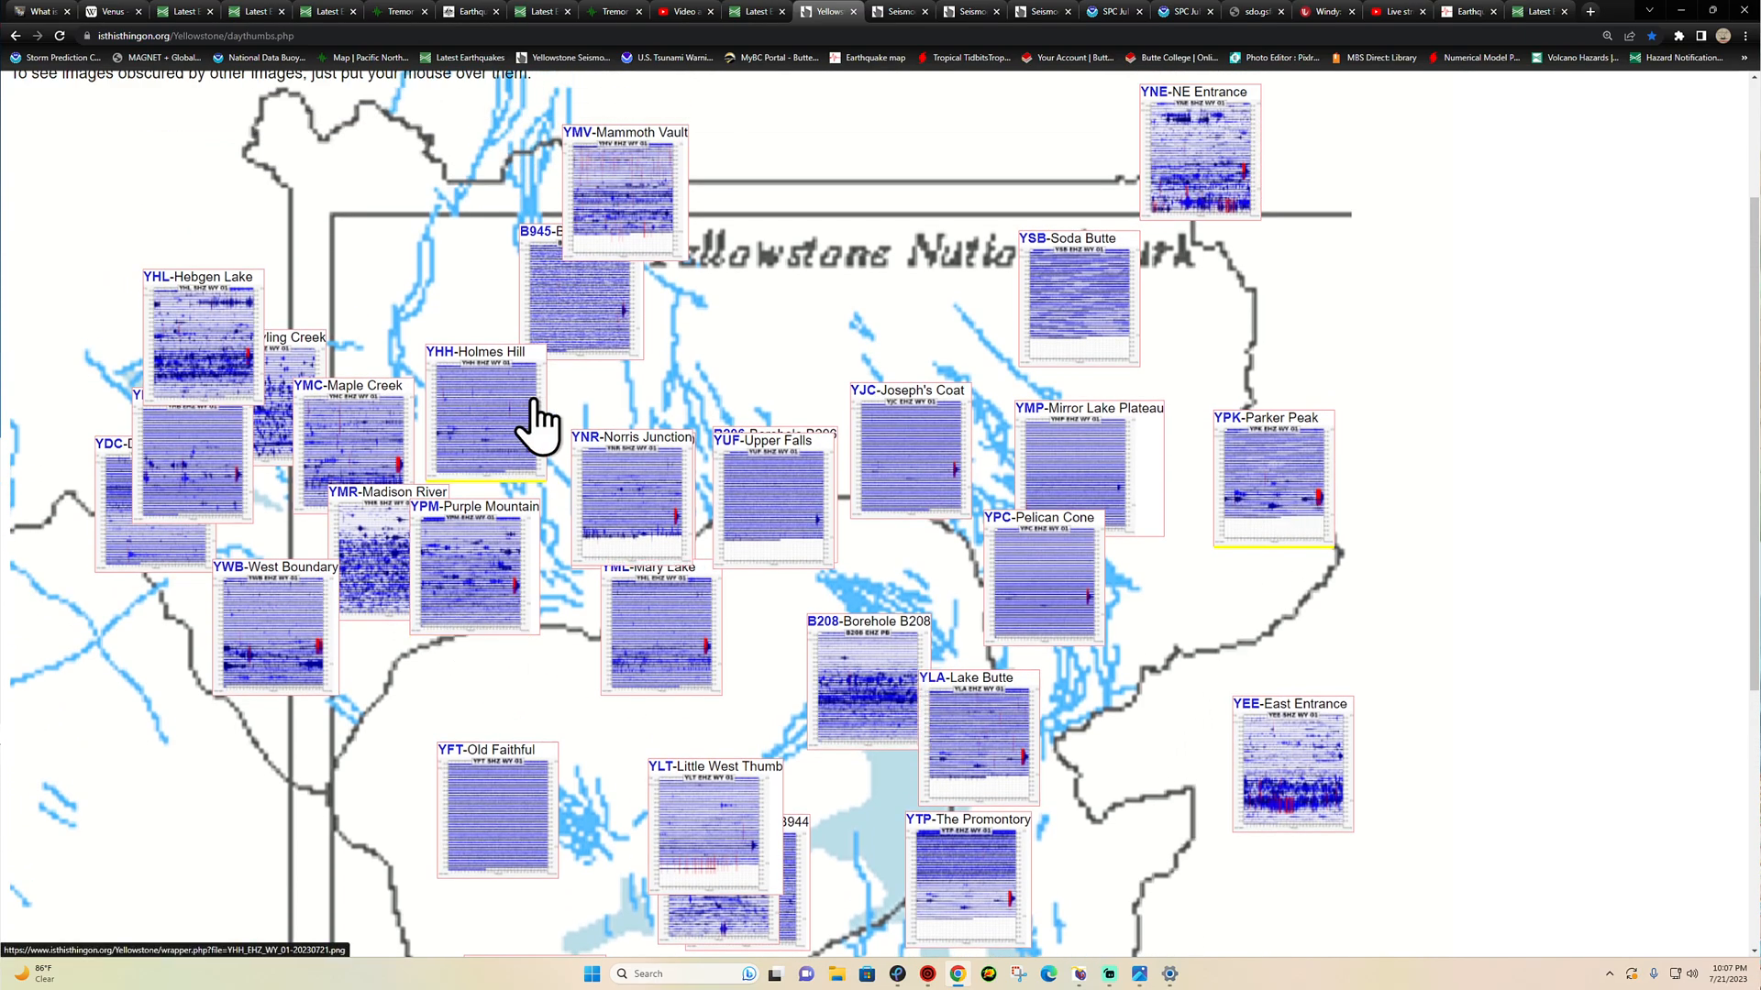
mouse_move(1049, 493)
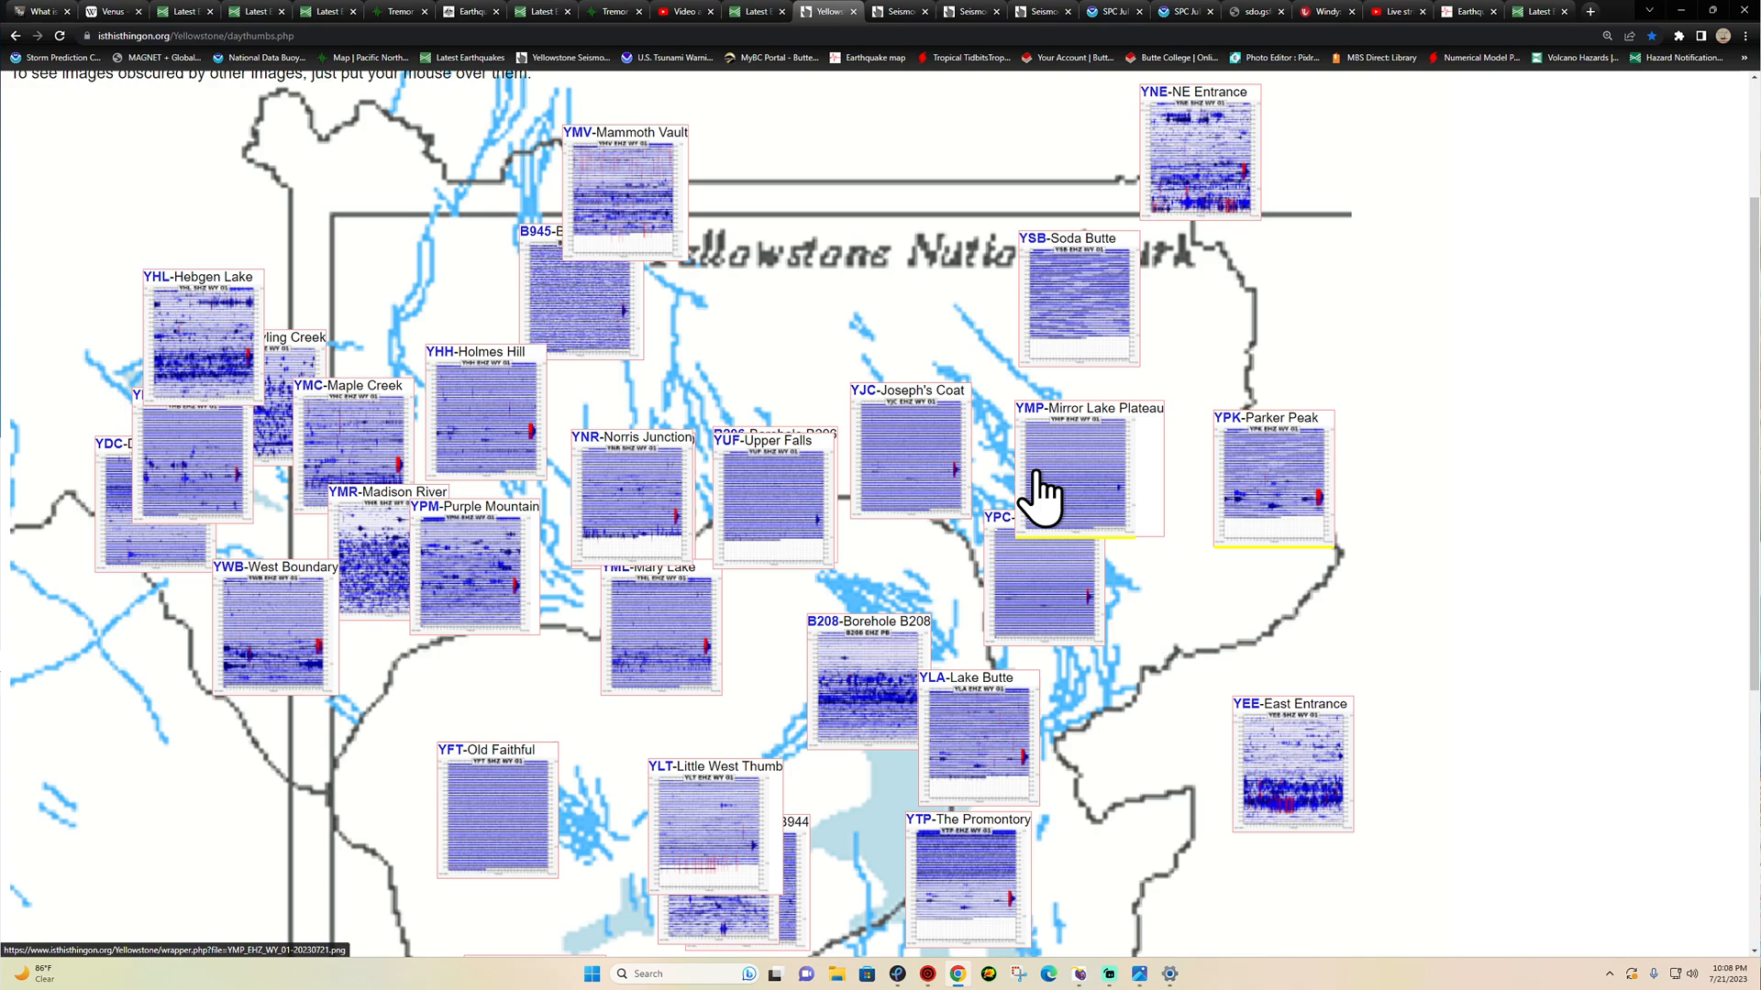
scroll(down, 3)
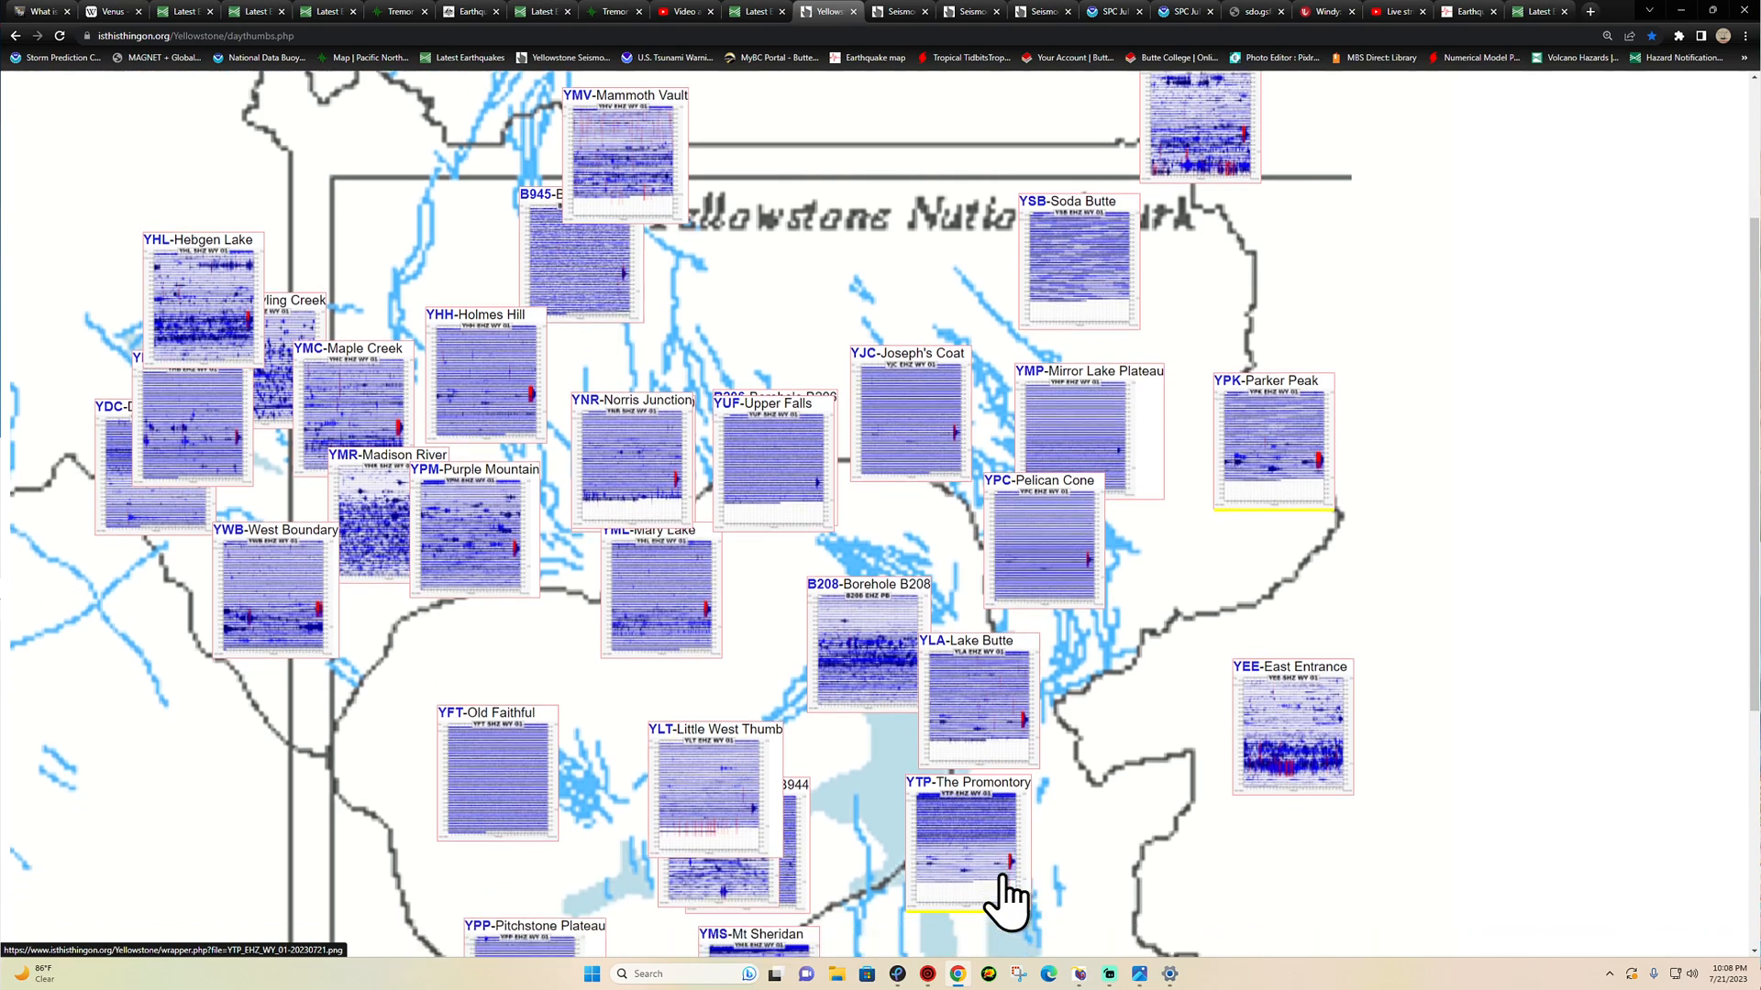
scroll(down, 3)
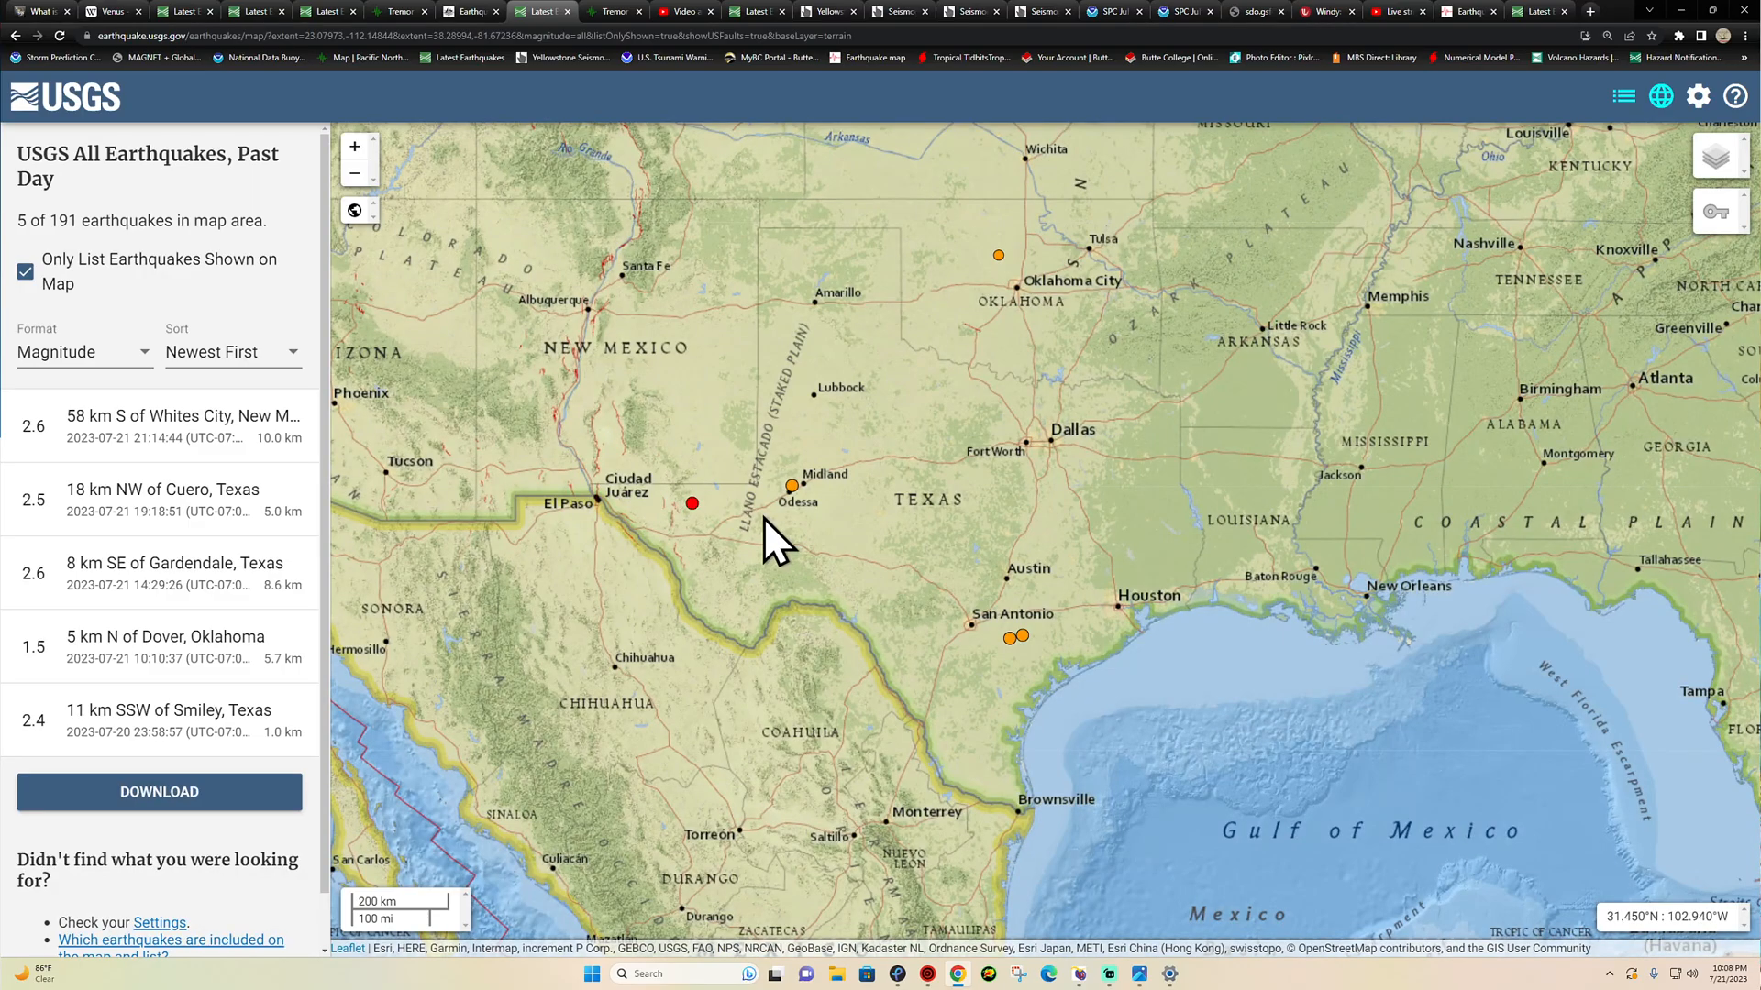
mouse_move(387, 544)
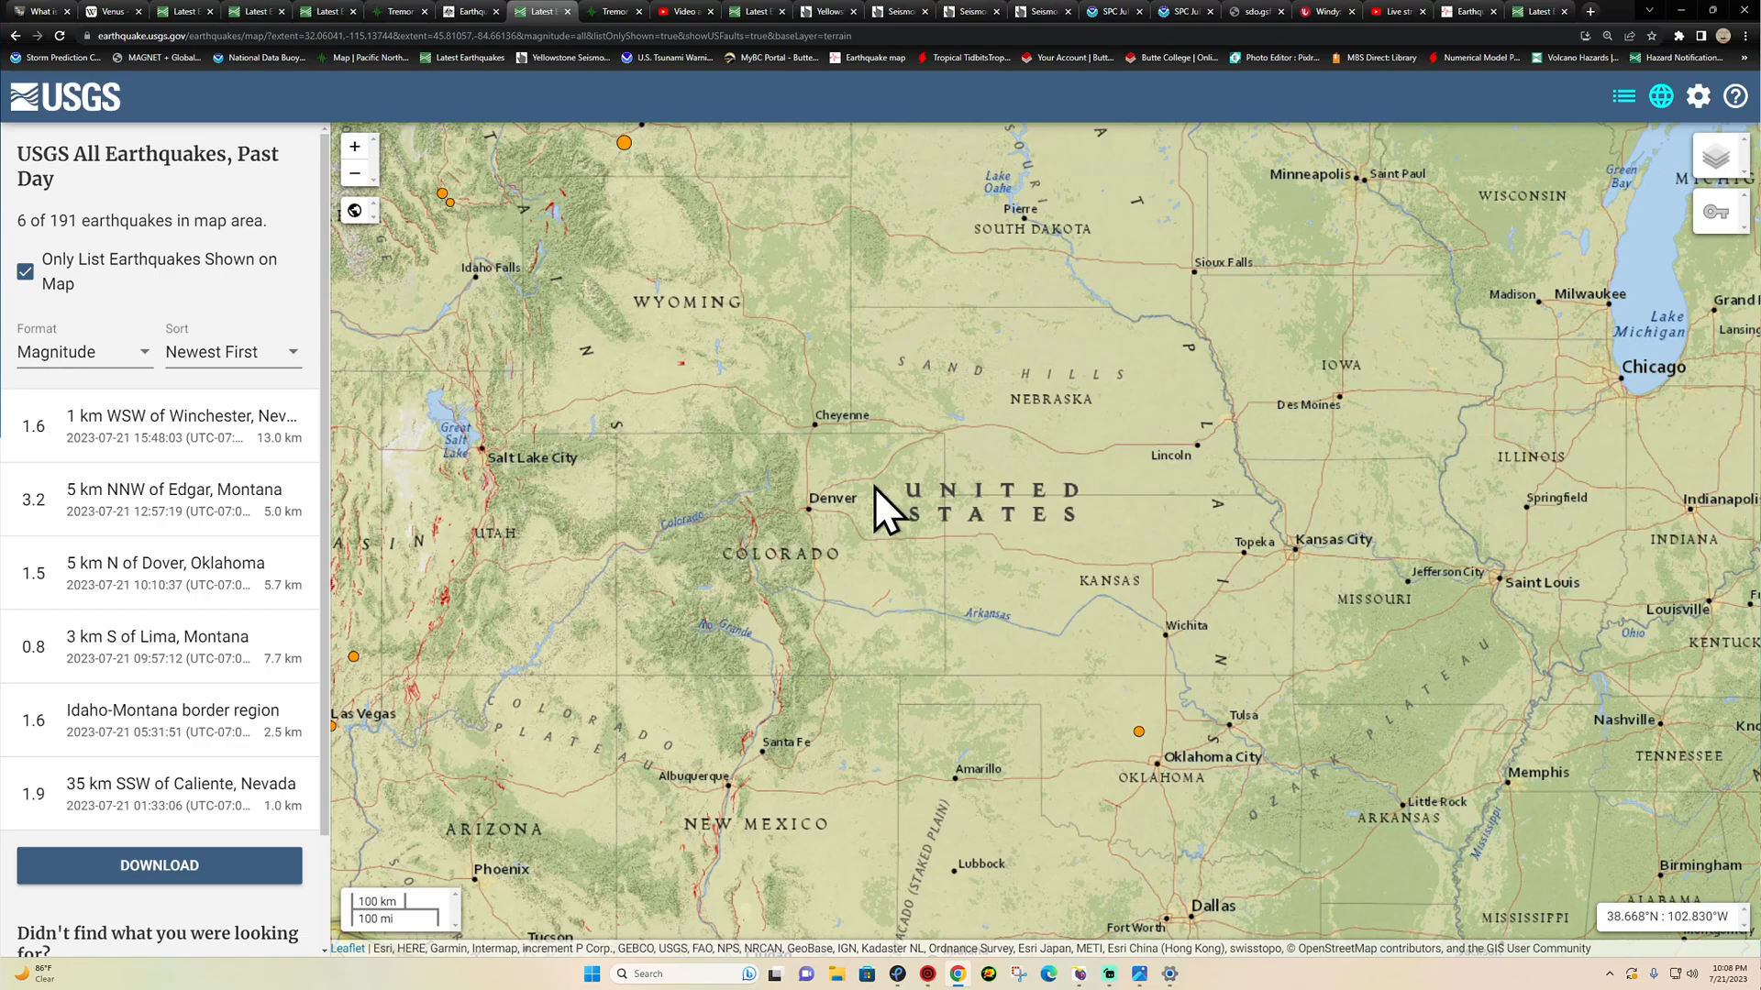
- Pan the USGS past-day map from Texas north to the central United States
drag(888, 506, 809, 594)
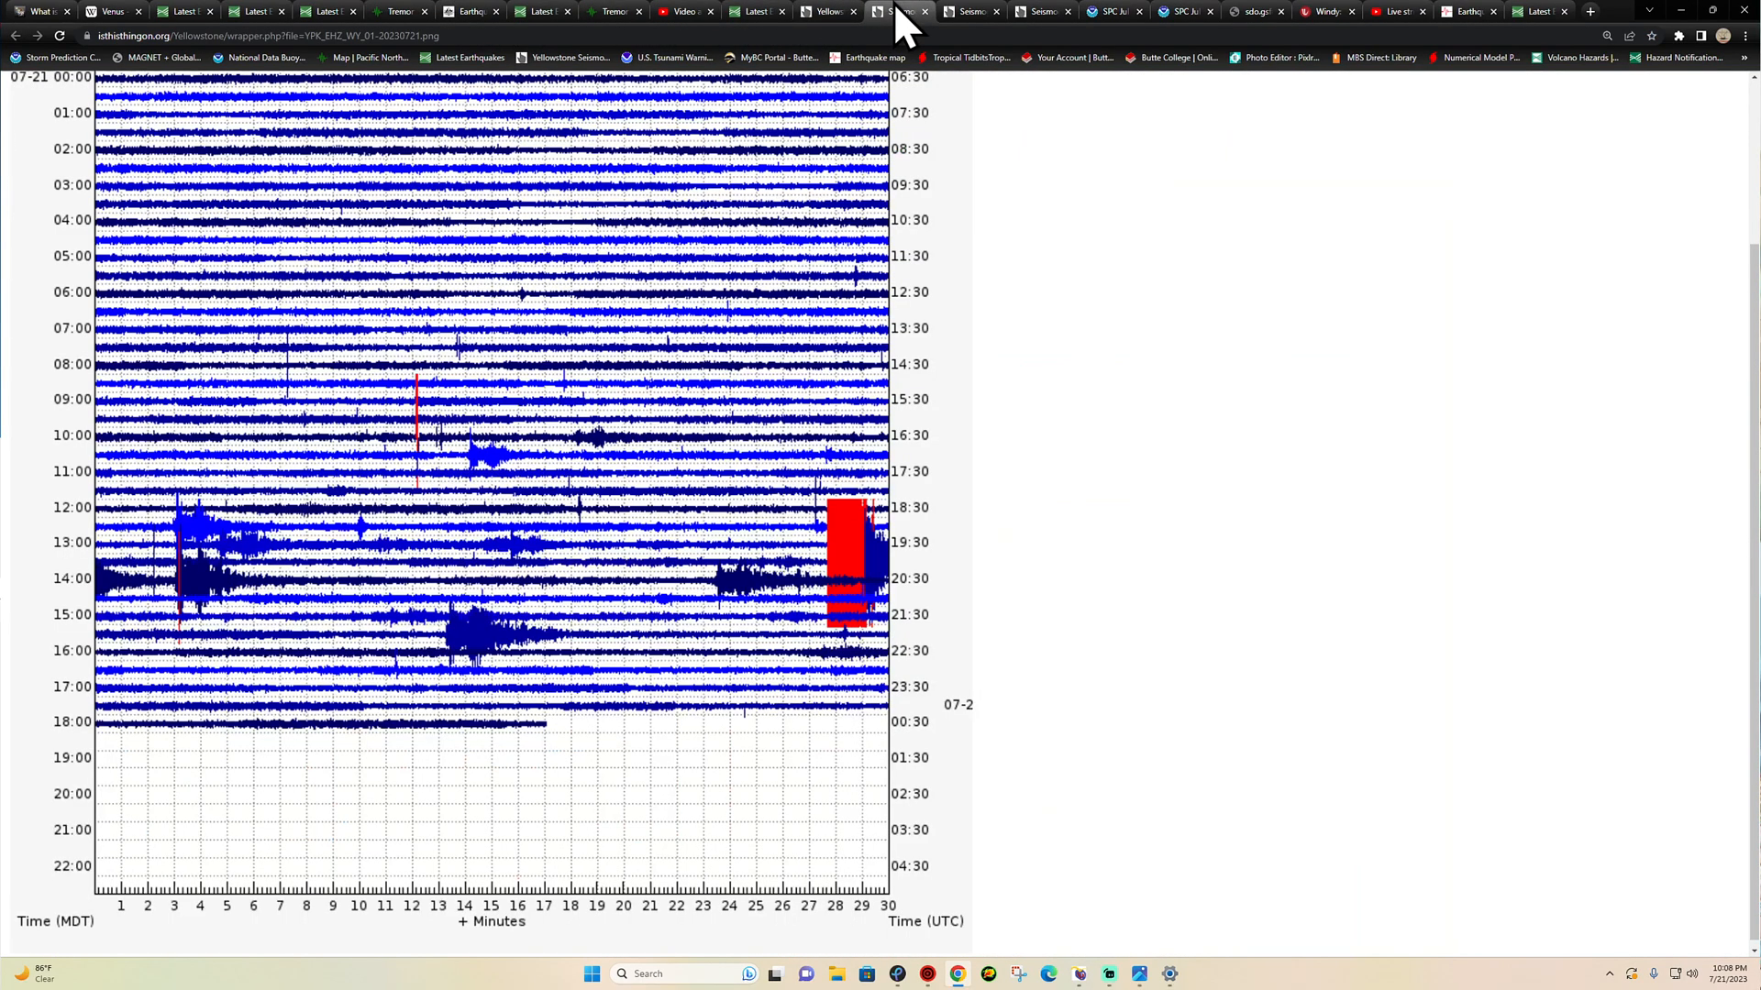
mouse_move(522, 629)
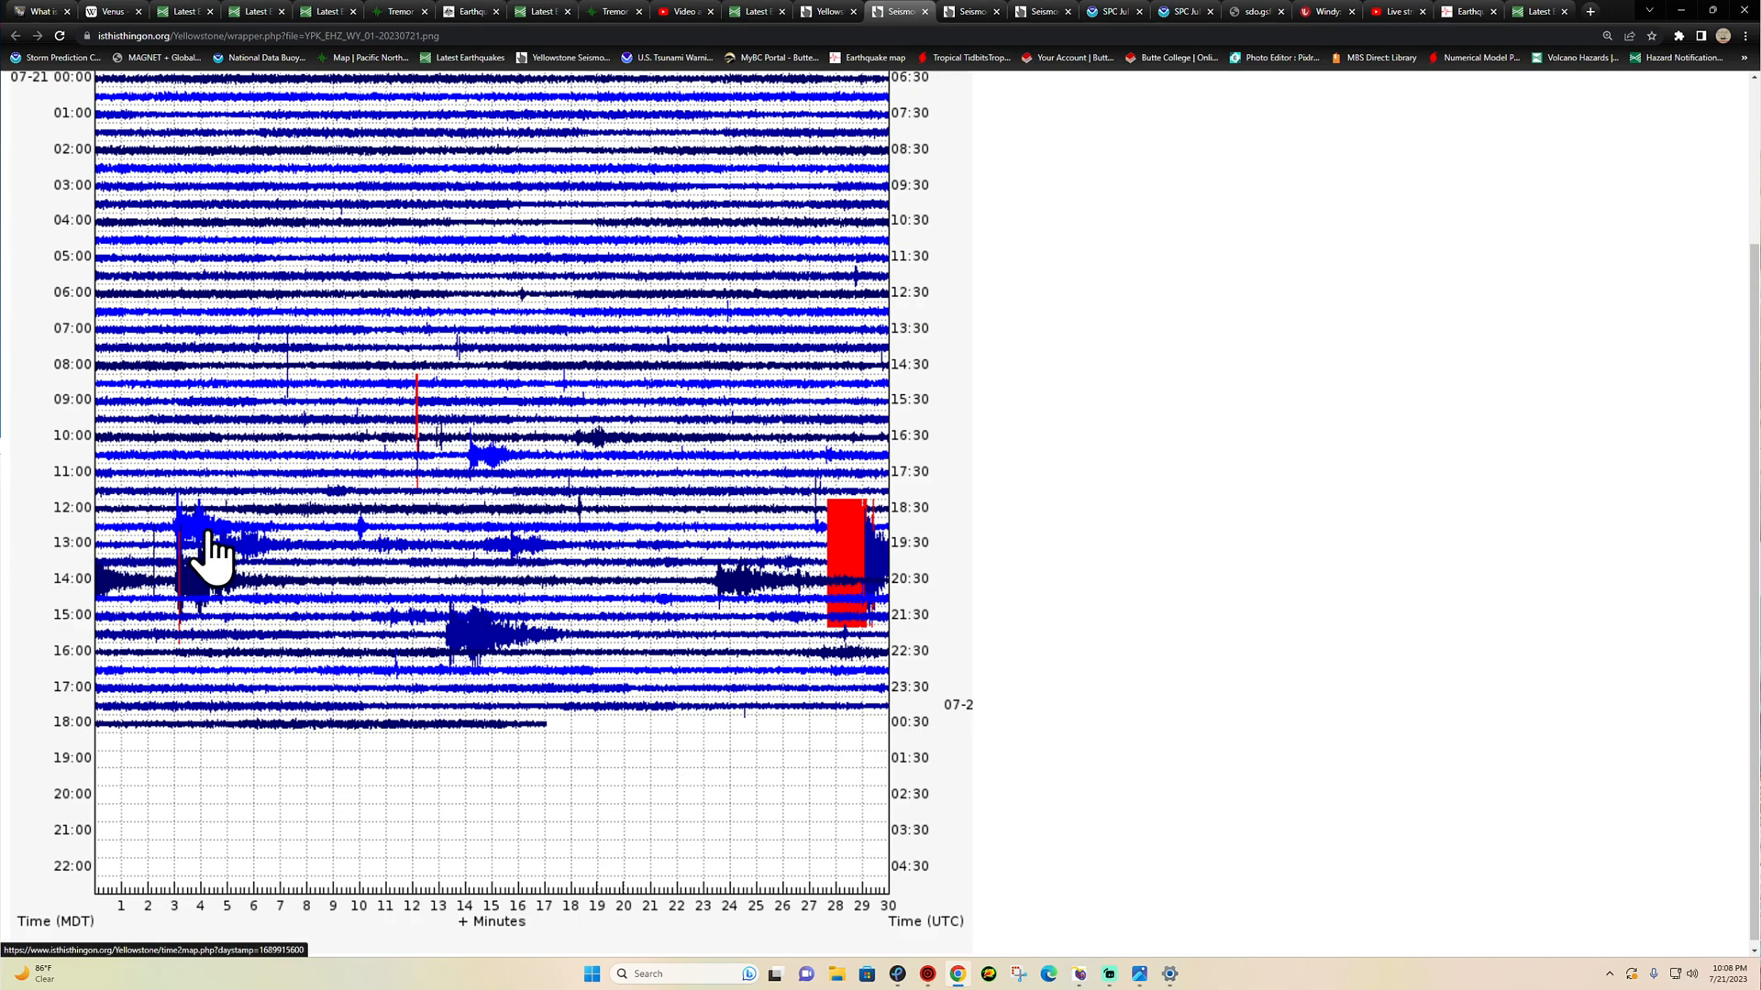
- Return to the Yellowstone station map and scroll through the geographic thumbnails toward Maple Creek
click(829, 11)
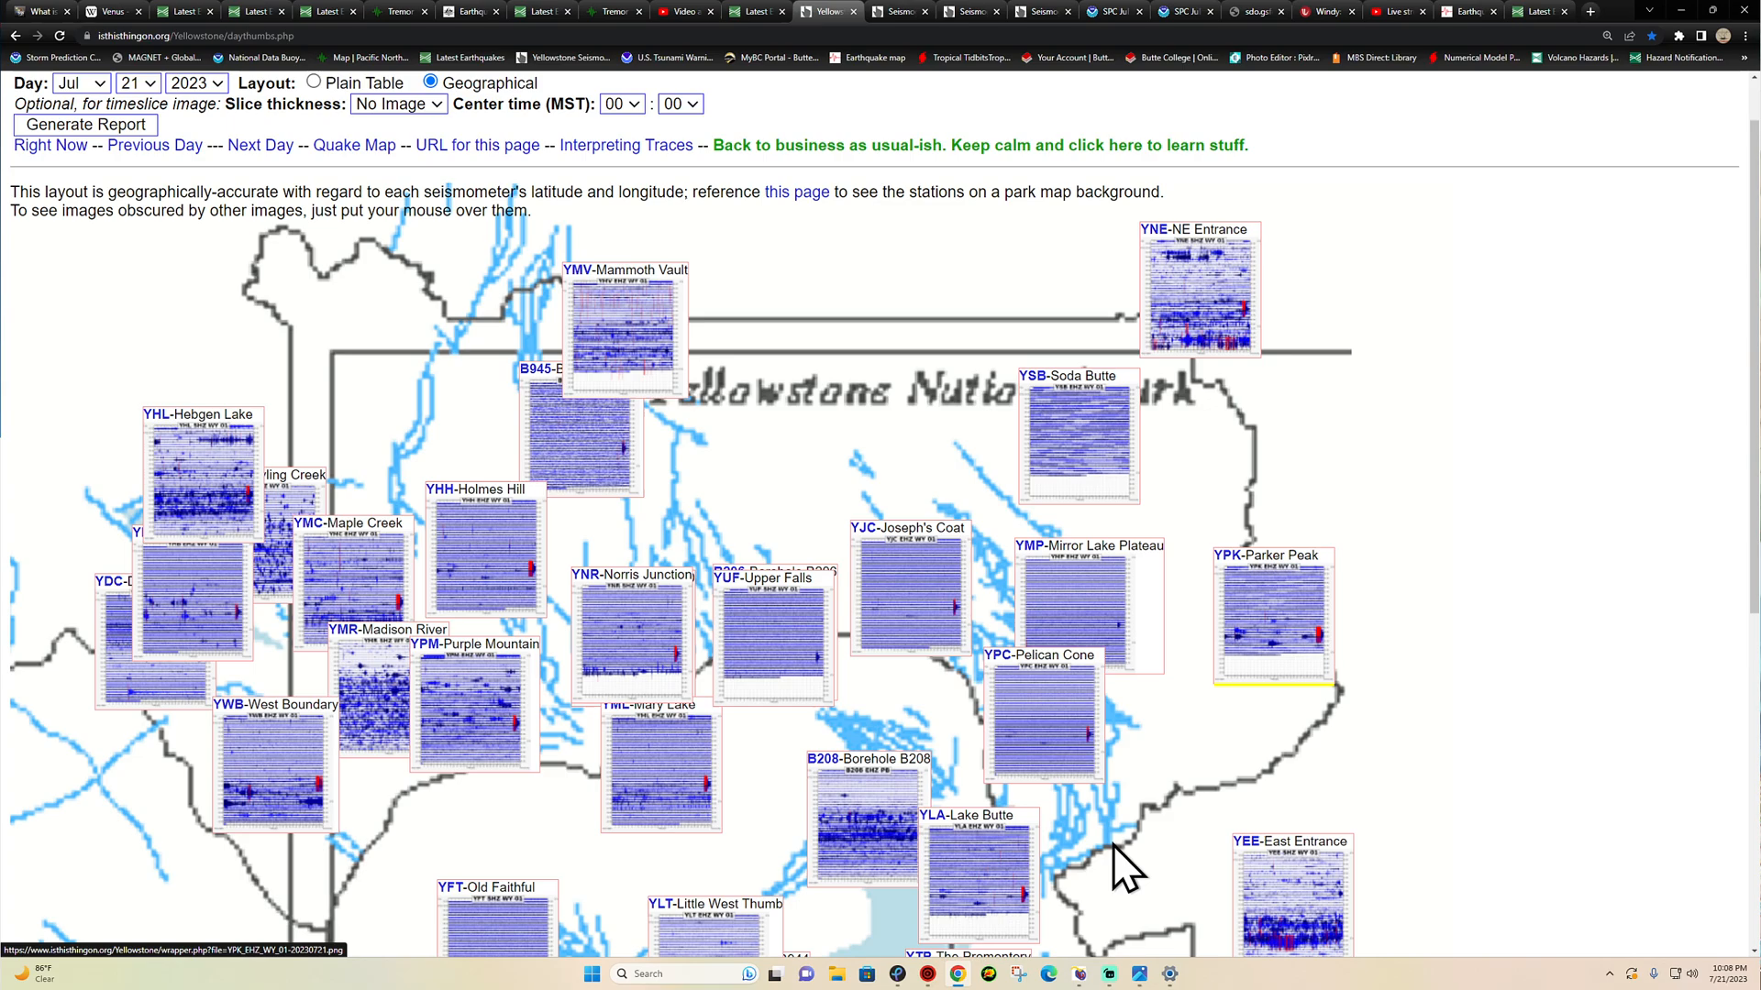
scroll(down, 3)
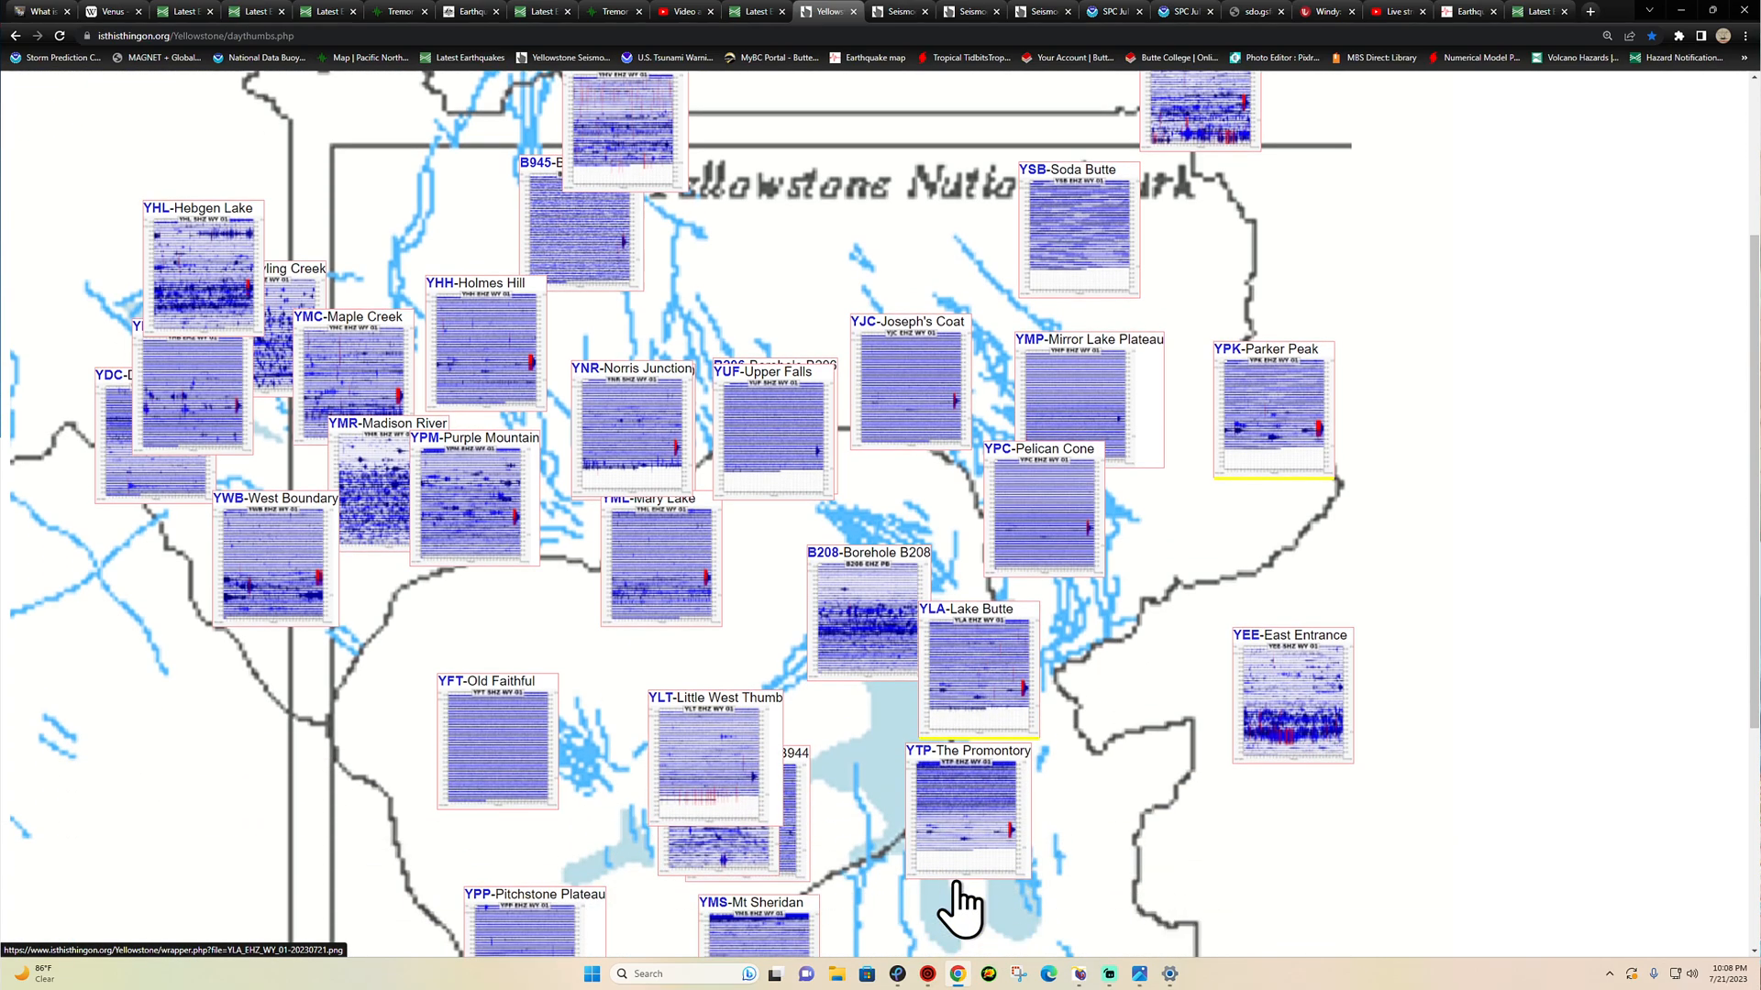
scroll(down, 3)
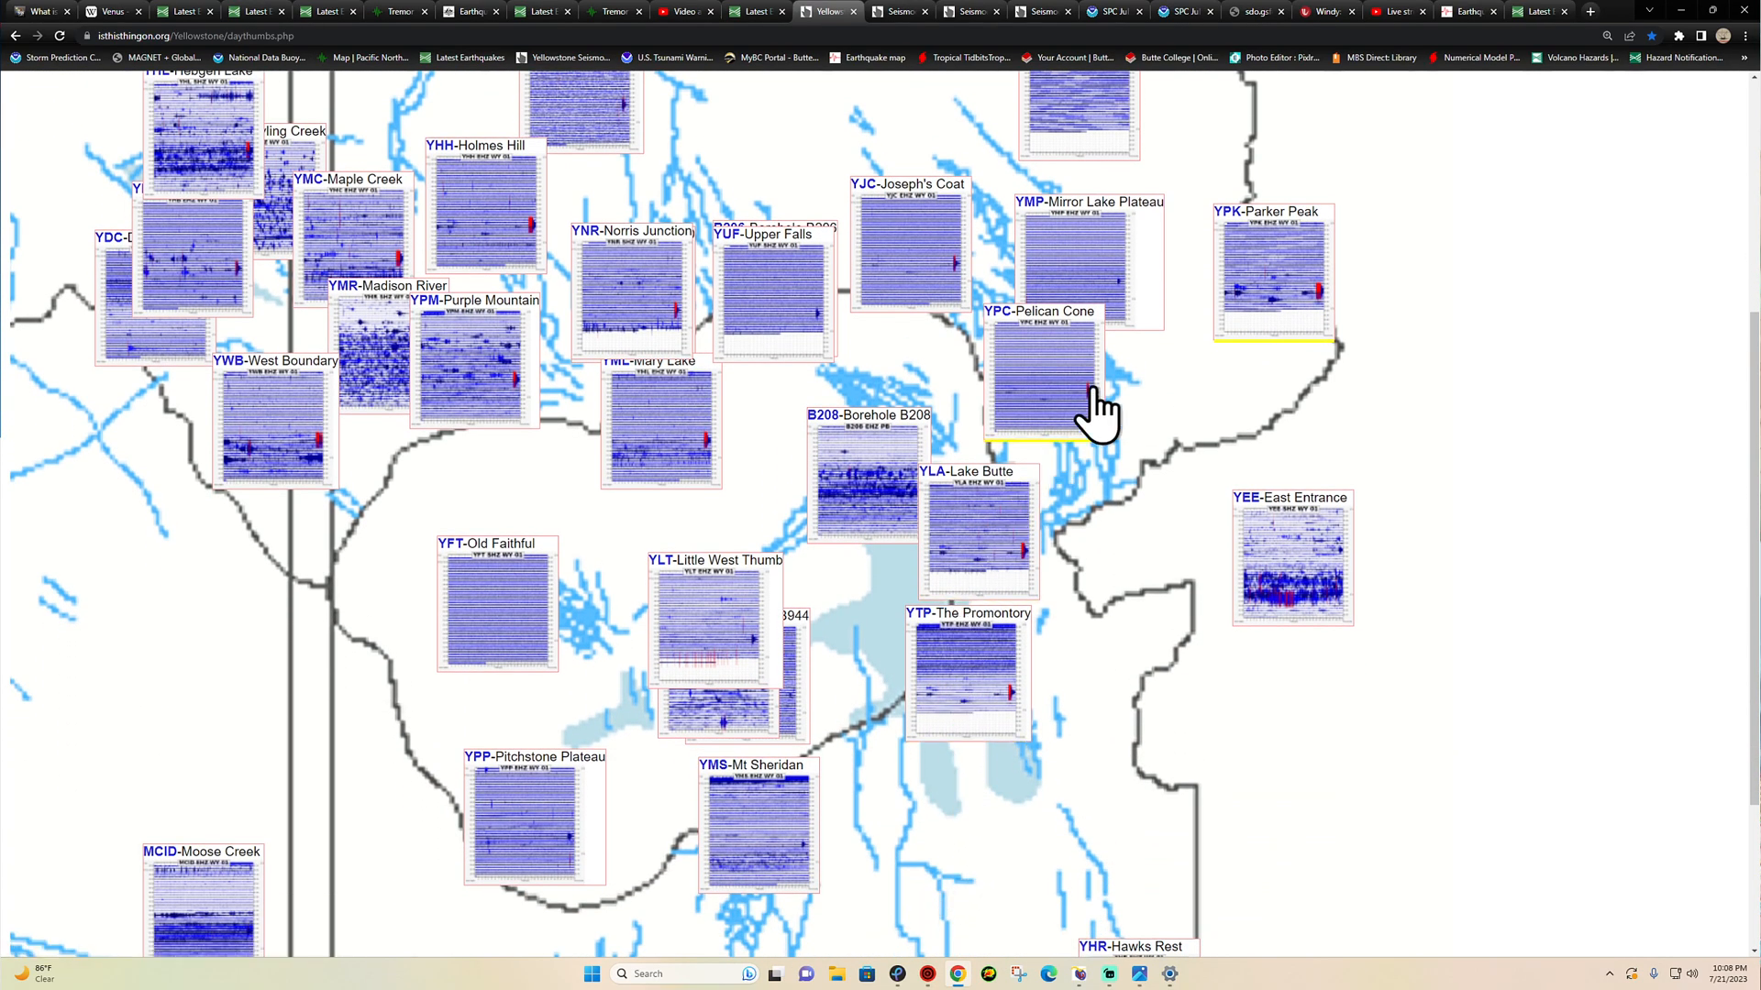
mouse_move(1158, 455)
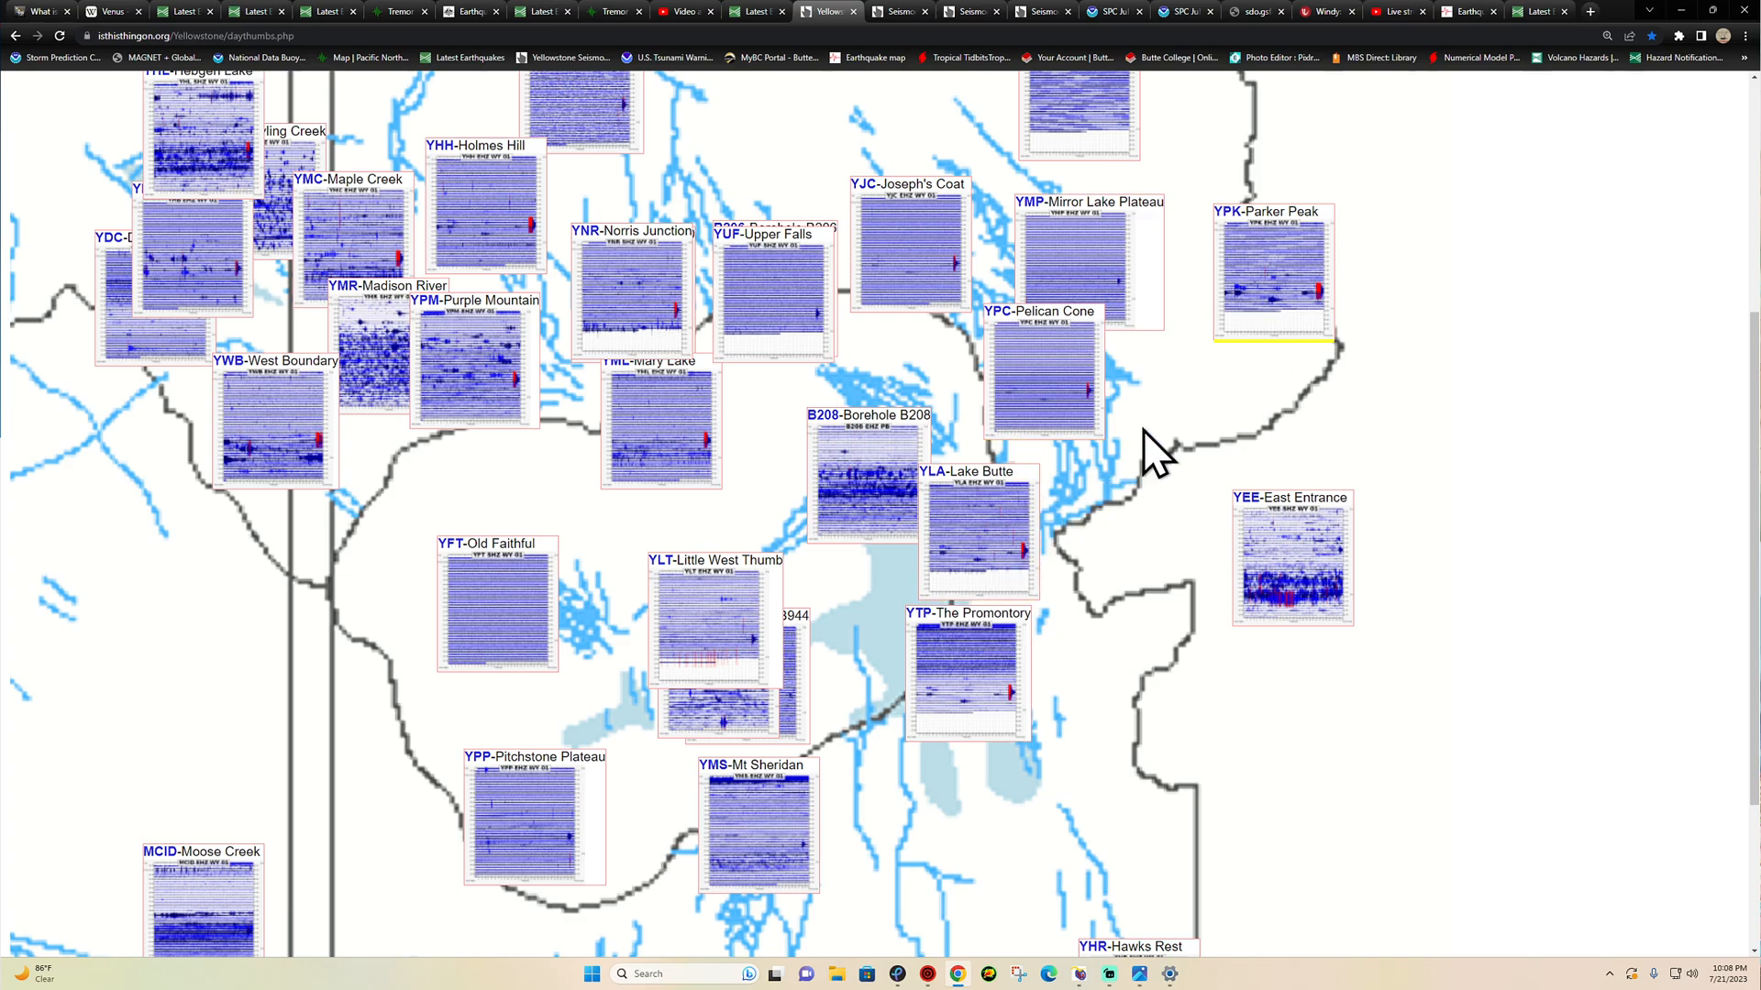
mouse_move(1174, 472)
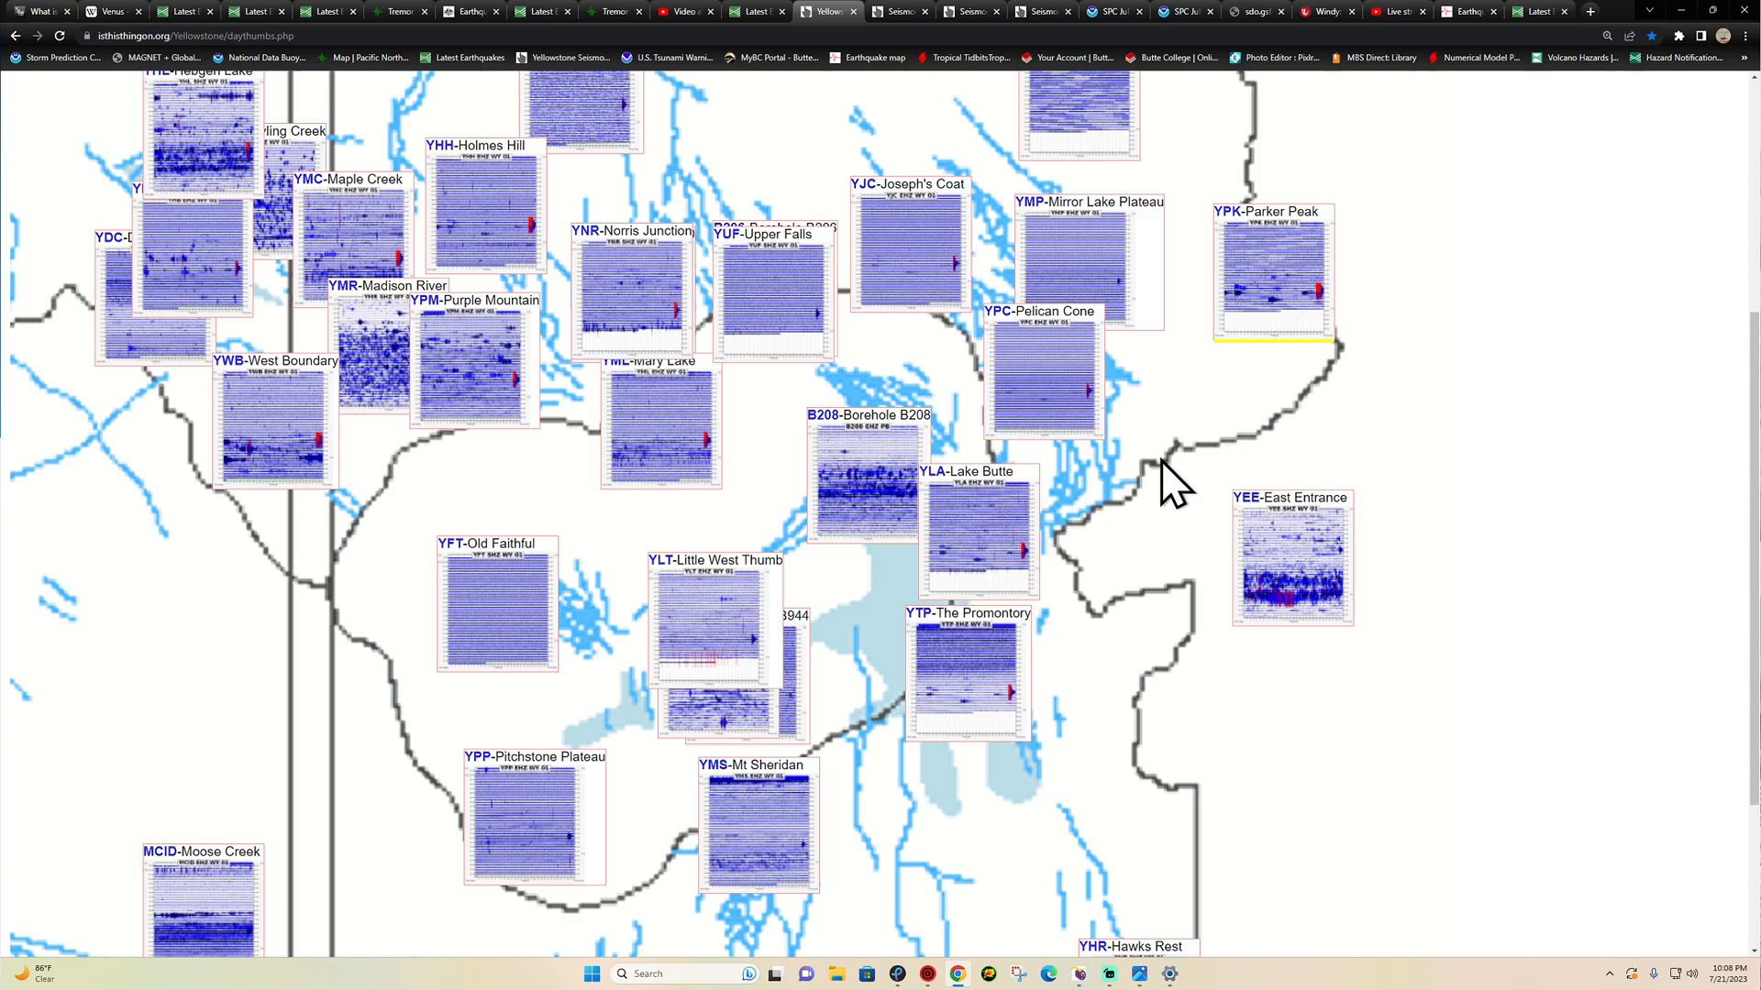
scroll(down, 3)
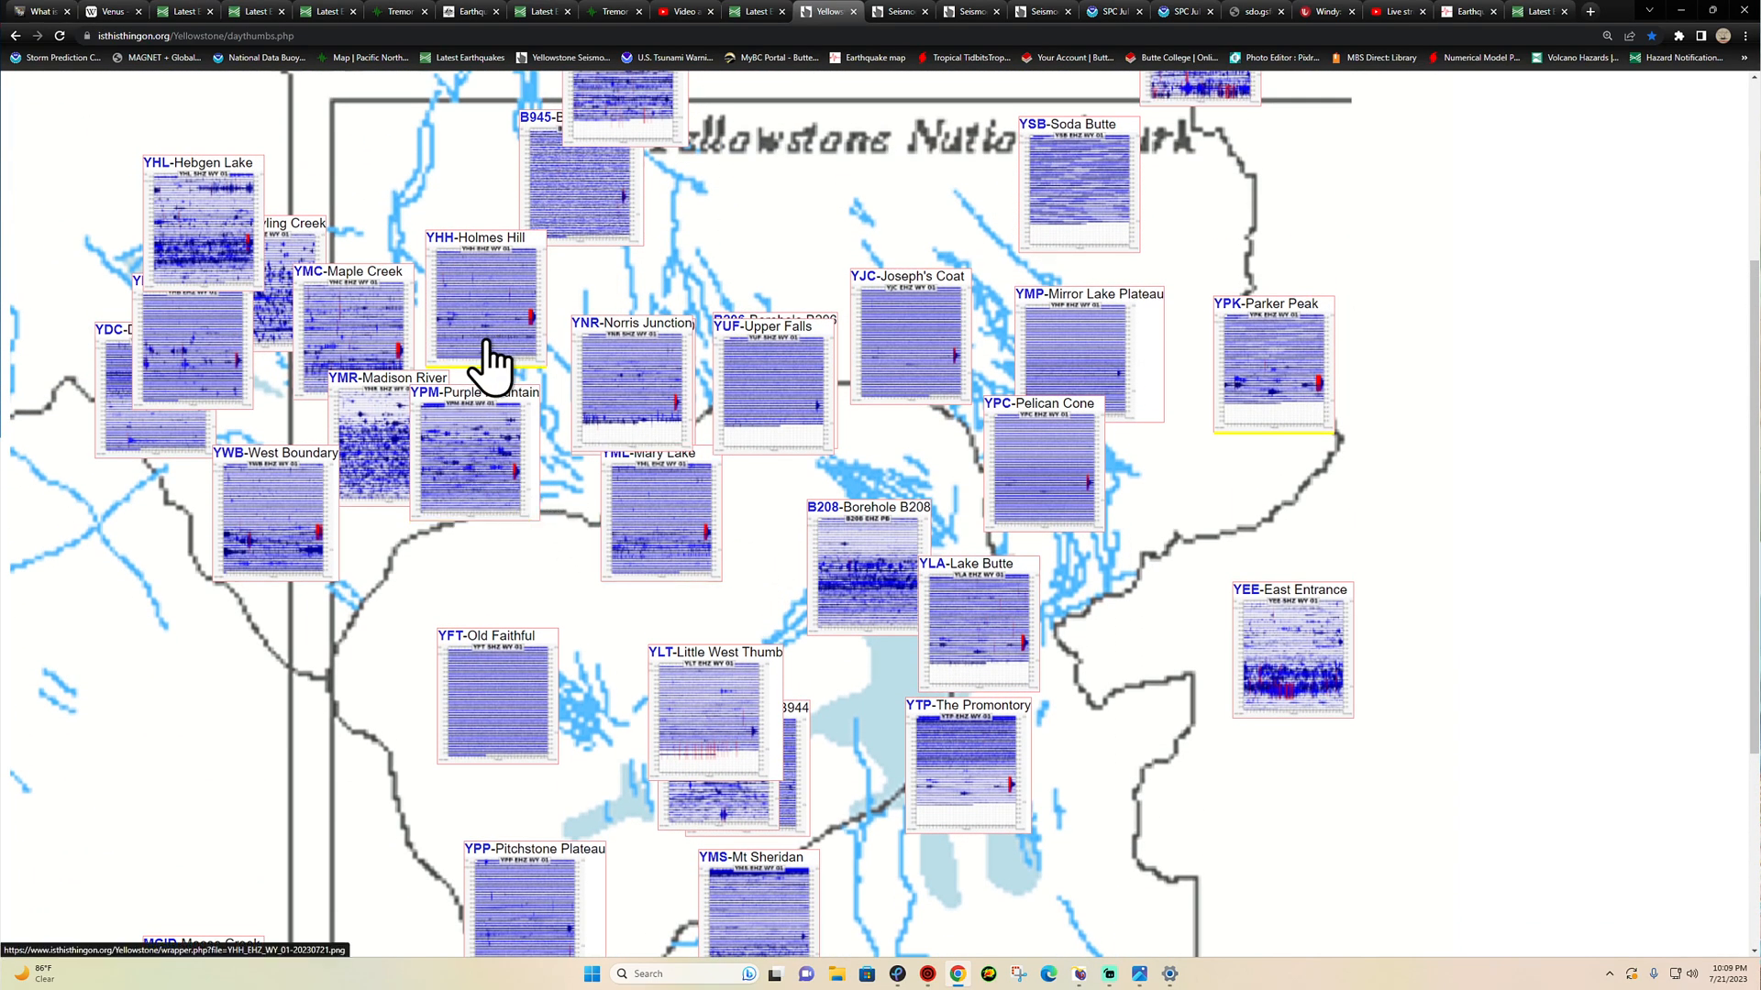
mouse_move(508, 499)
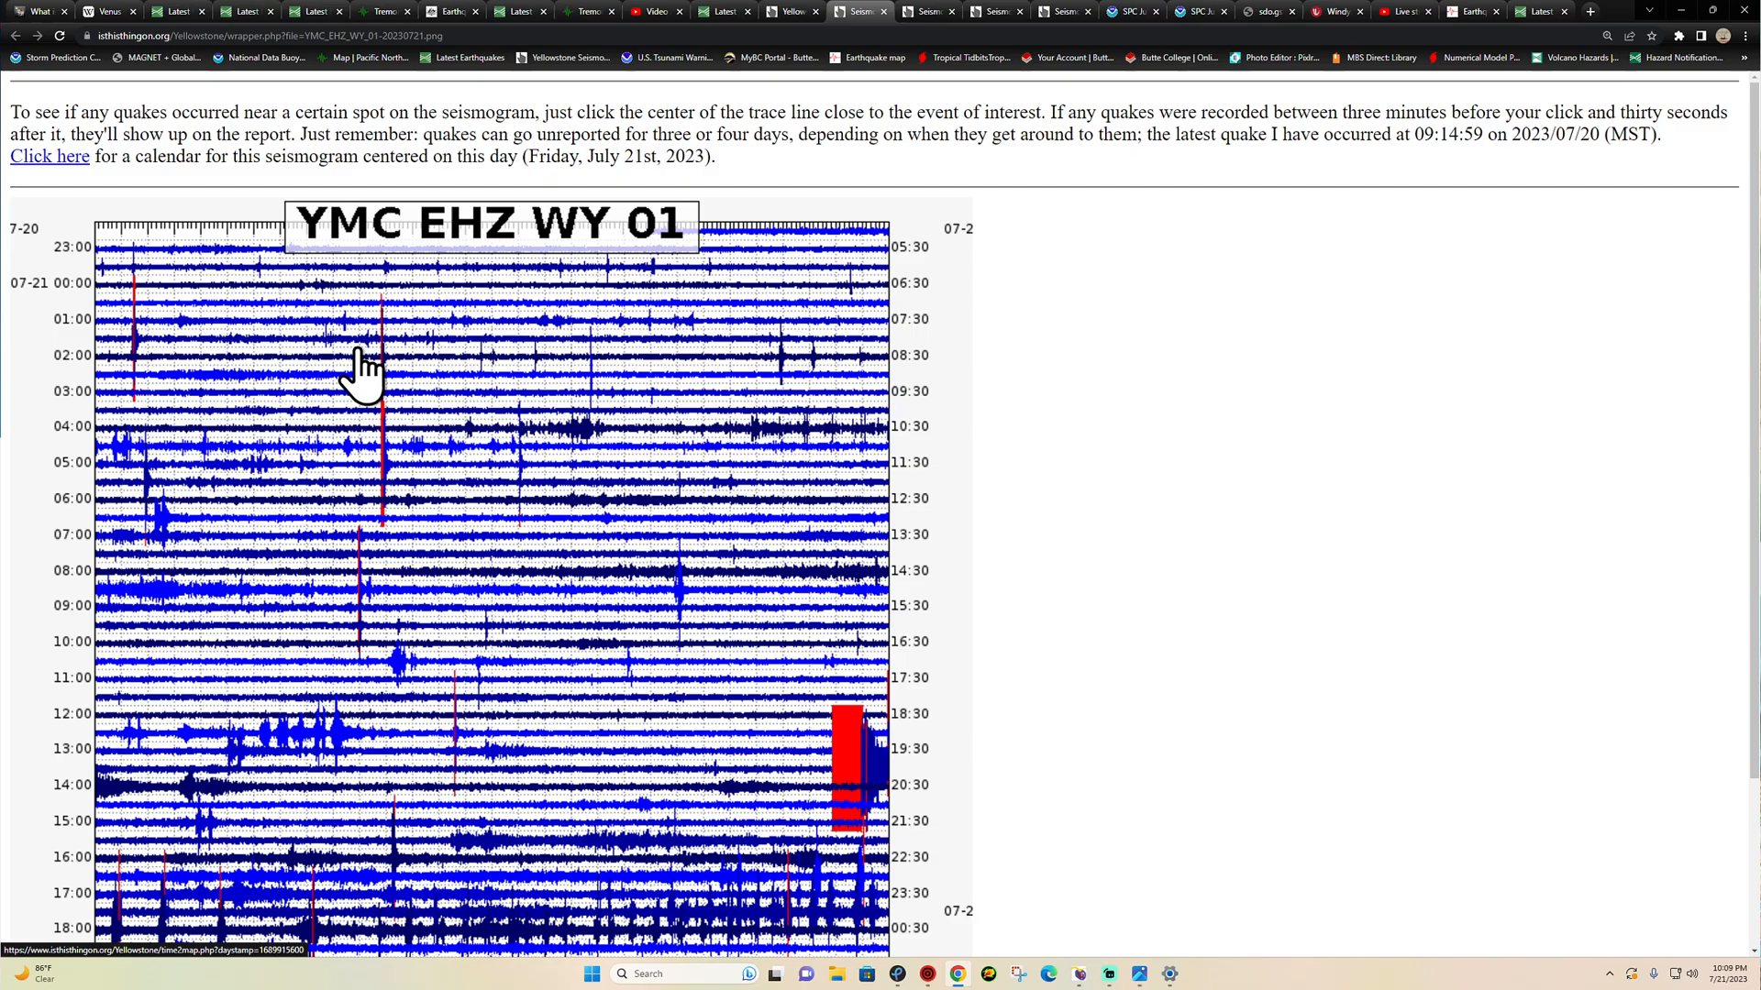
- Look up USGS quakes matching the seismogram spike around 02:00
click(514, 11)
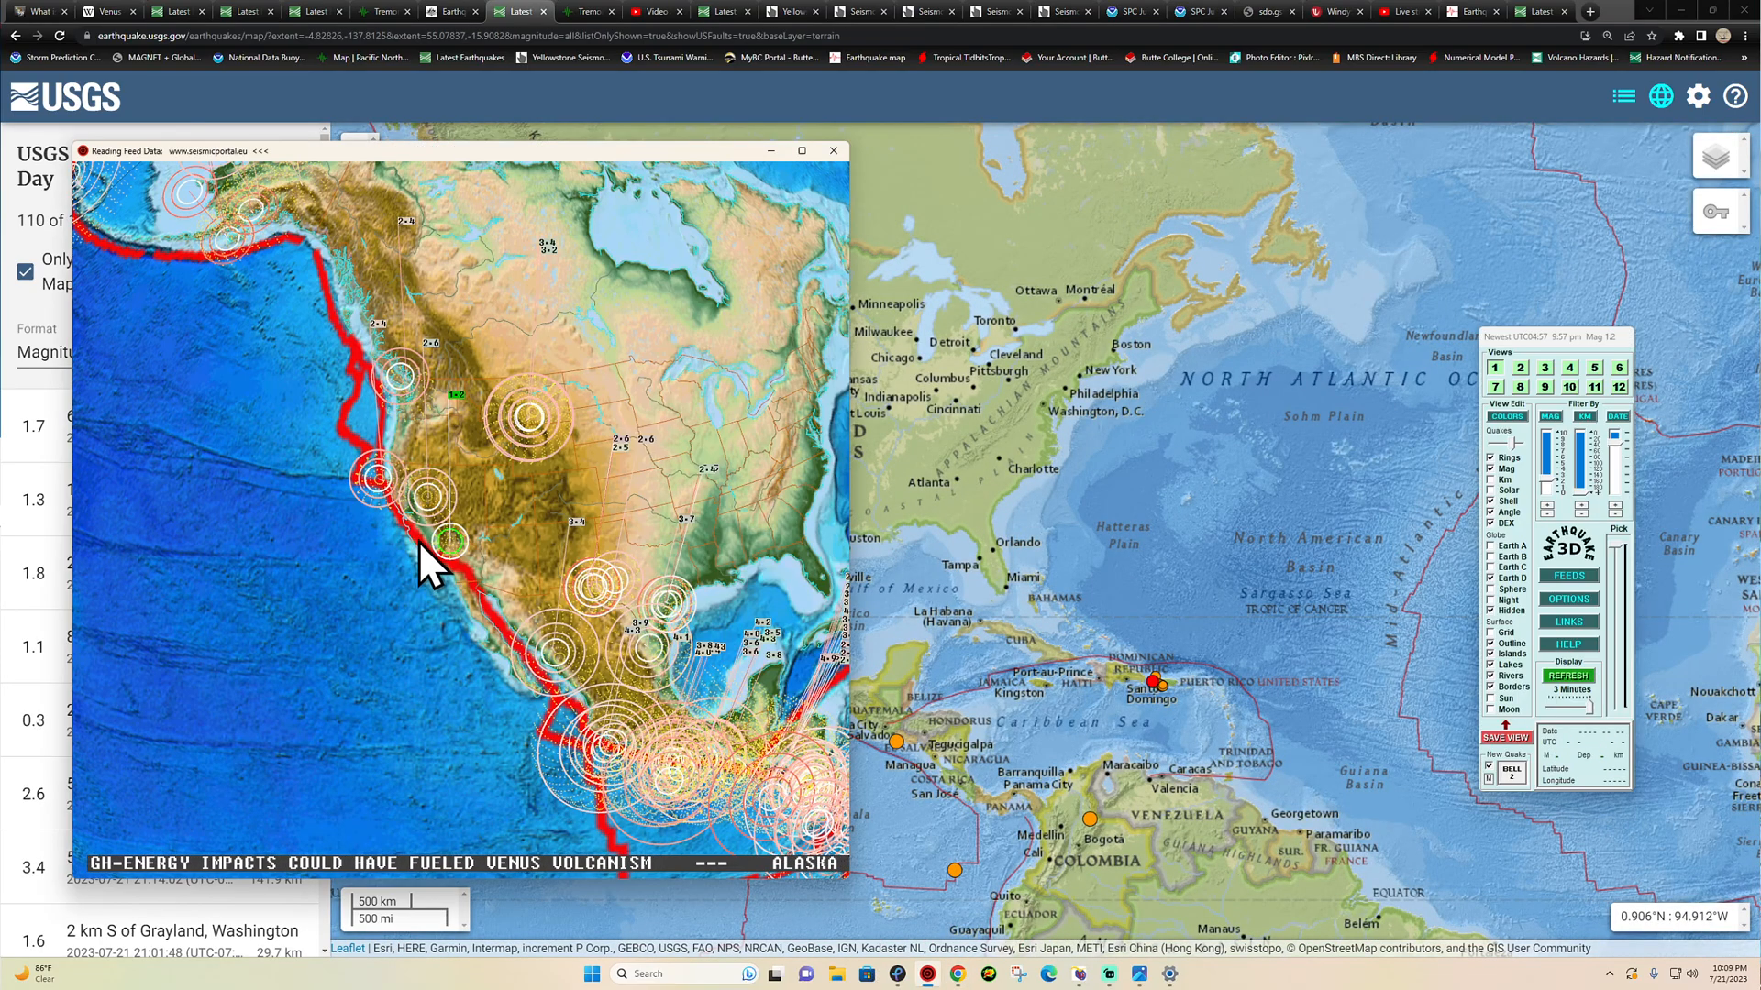
mouse_move(482, 551)
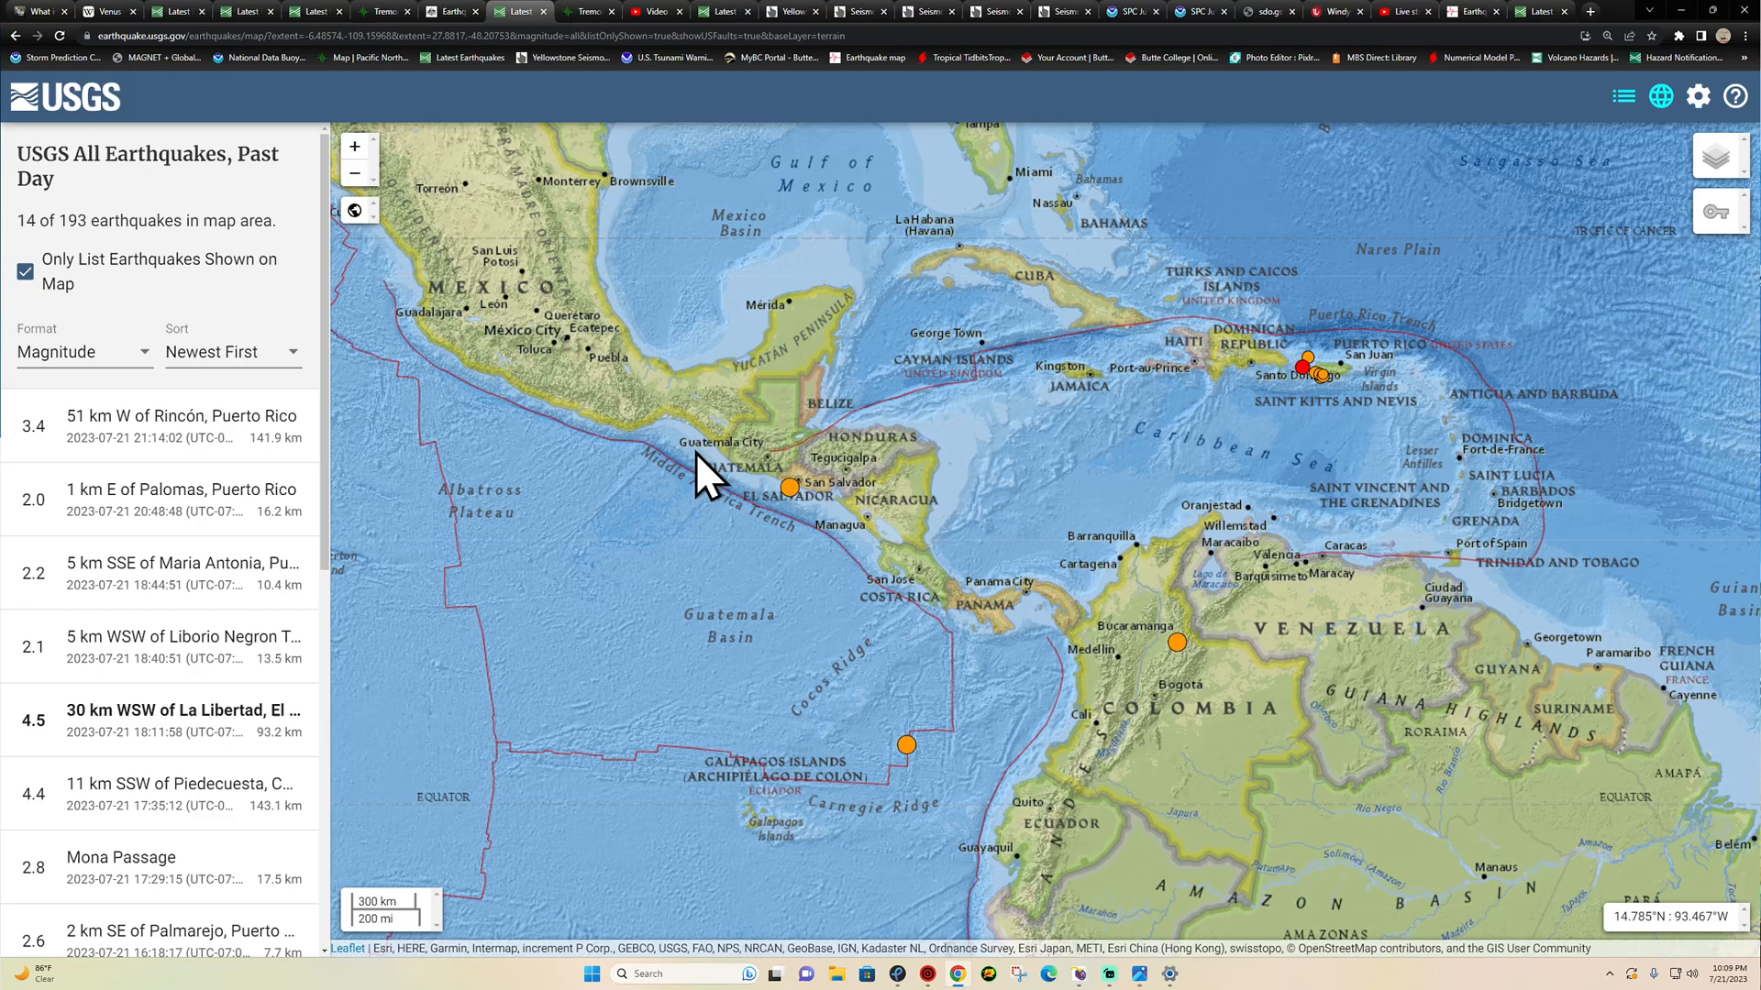
mouse_move(652, 465)
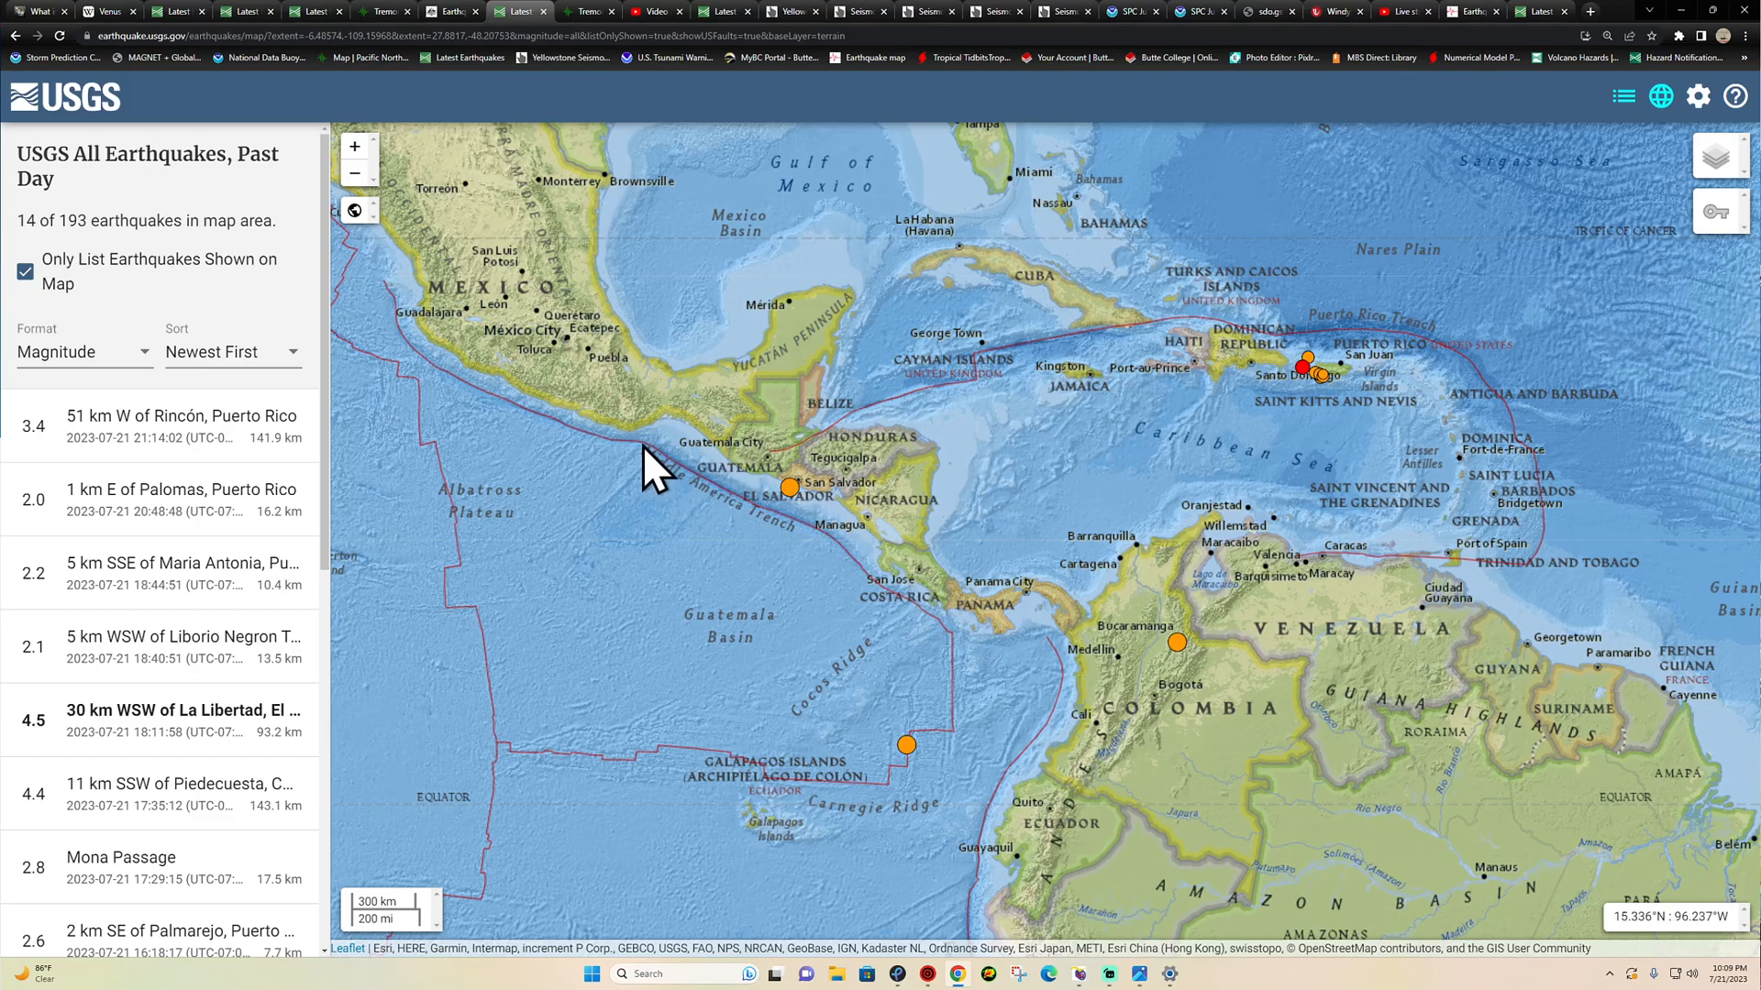
mouse_move(820, 566)
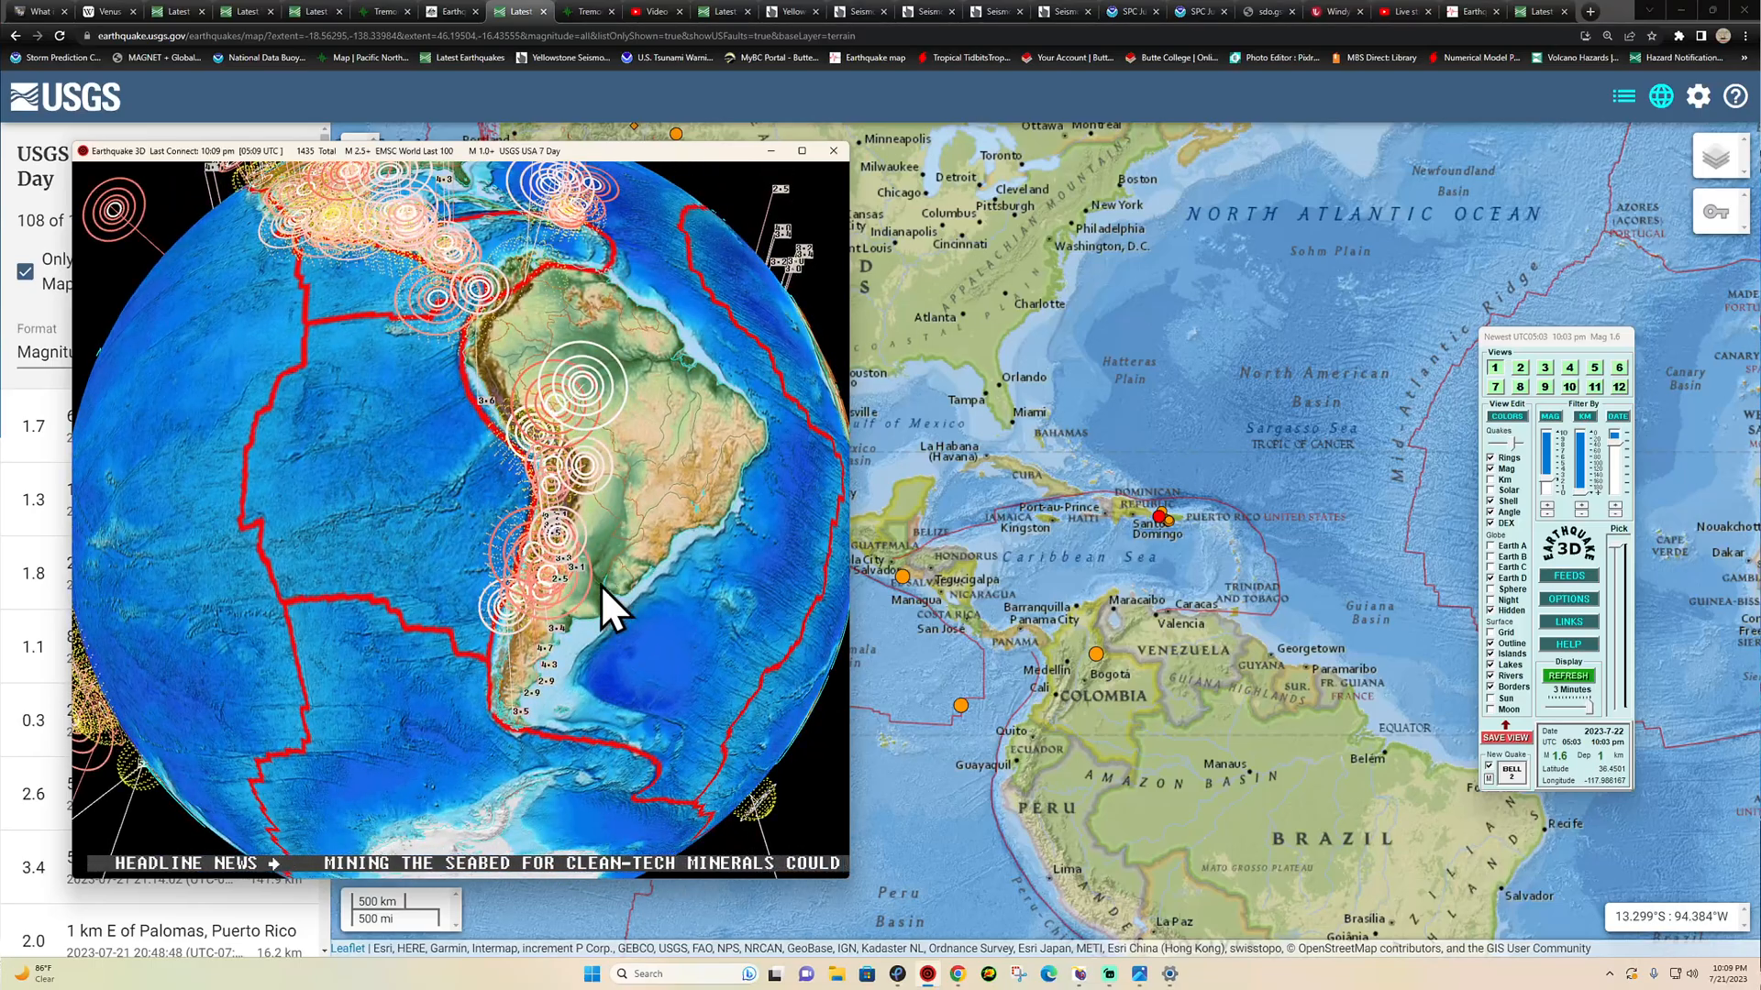
- Bring the quake map forward and pan from South America to the Tonga trench and on toward Japan
click(832, 148)
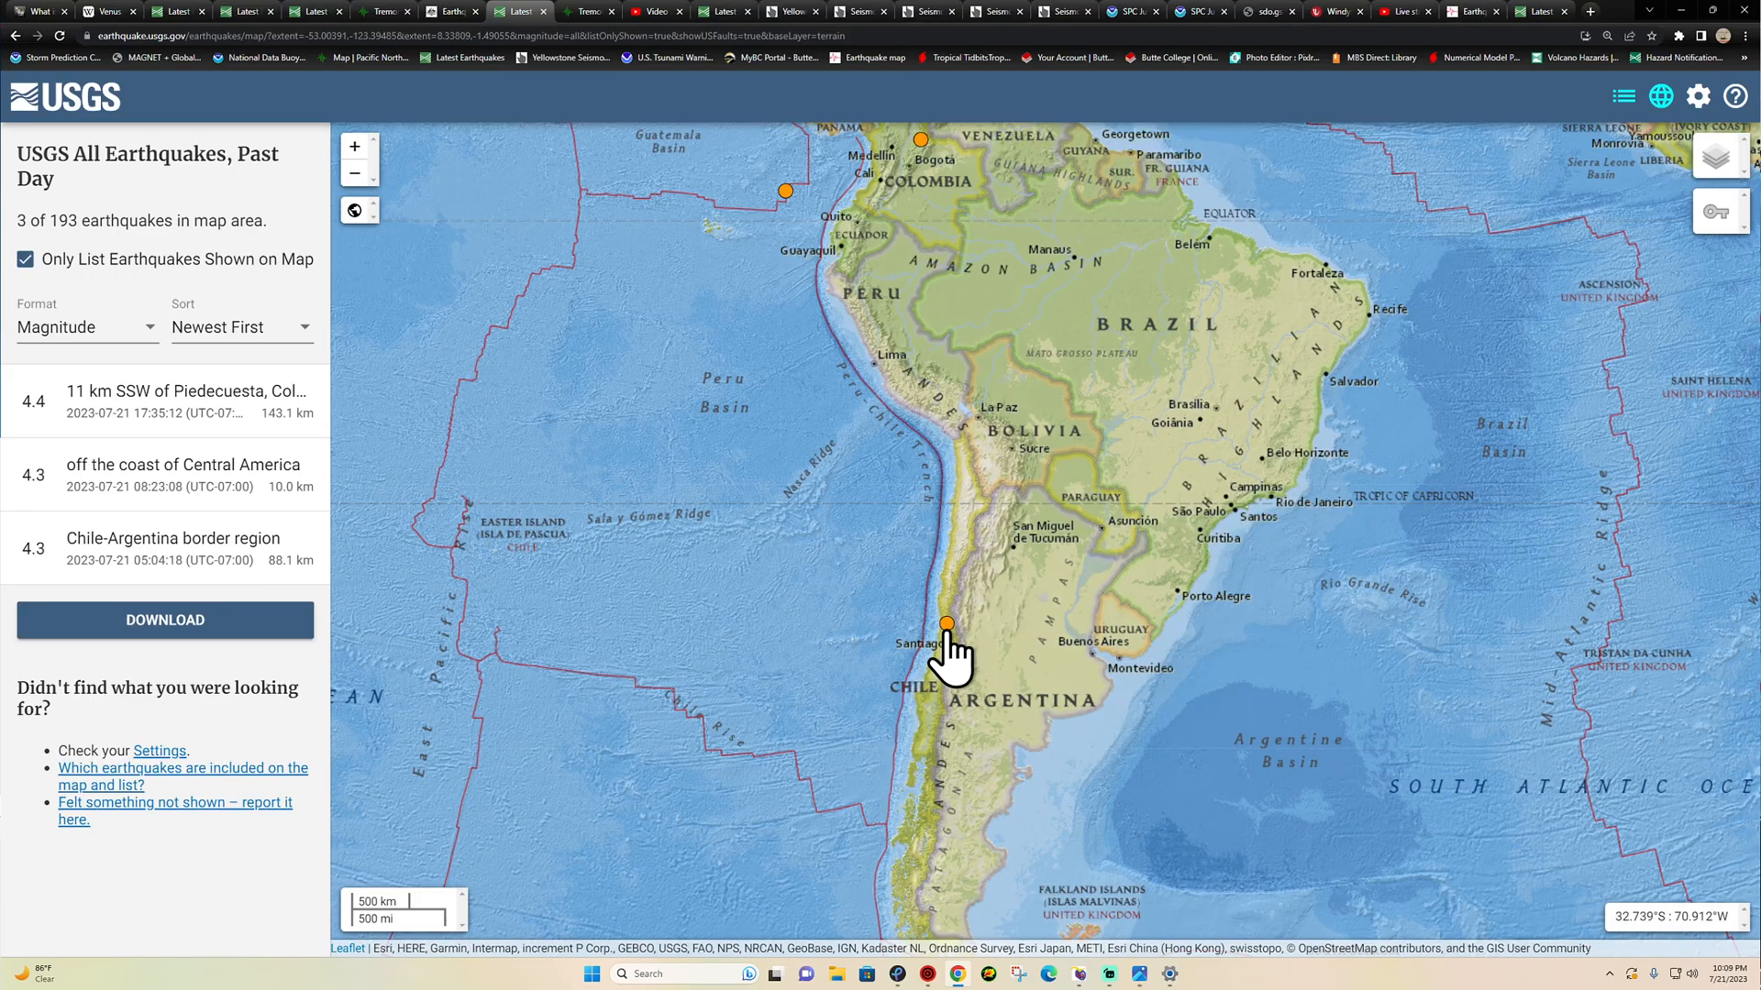
click(946, 624)
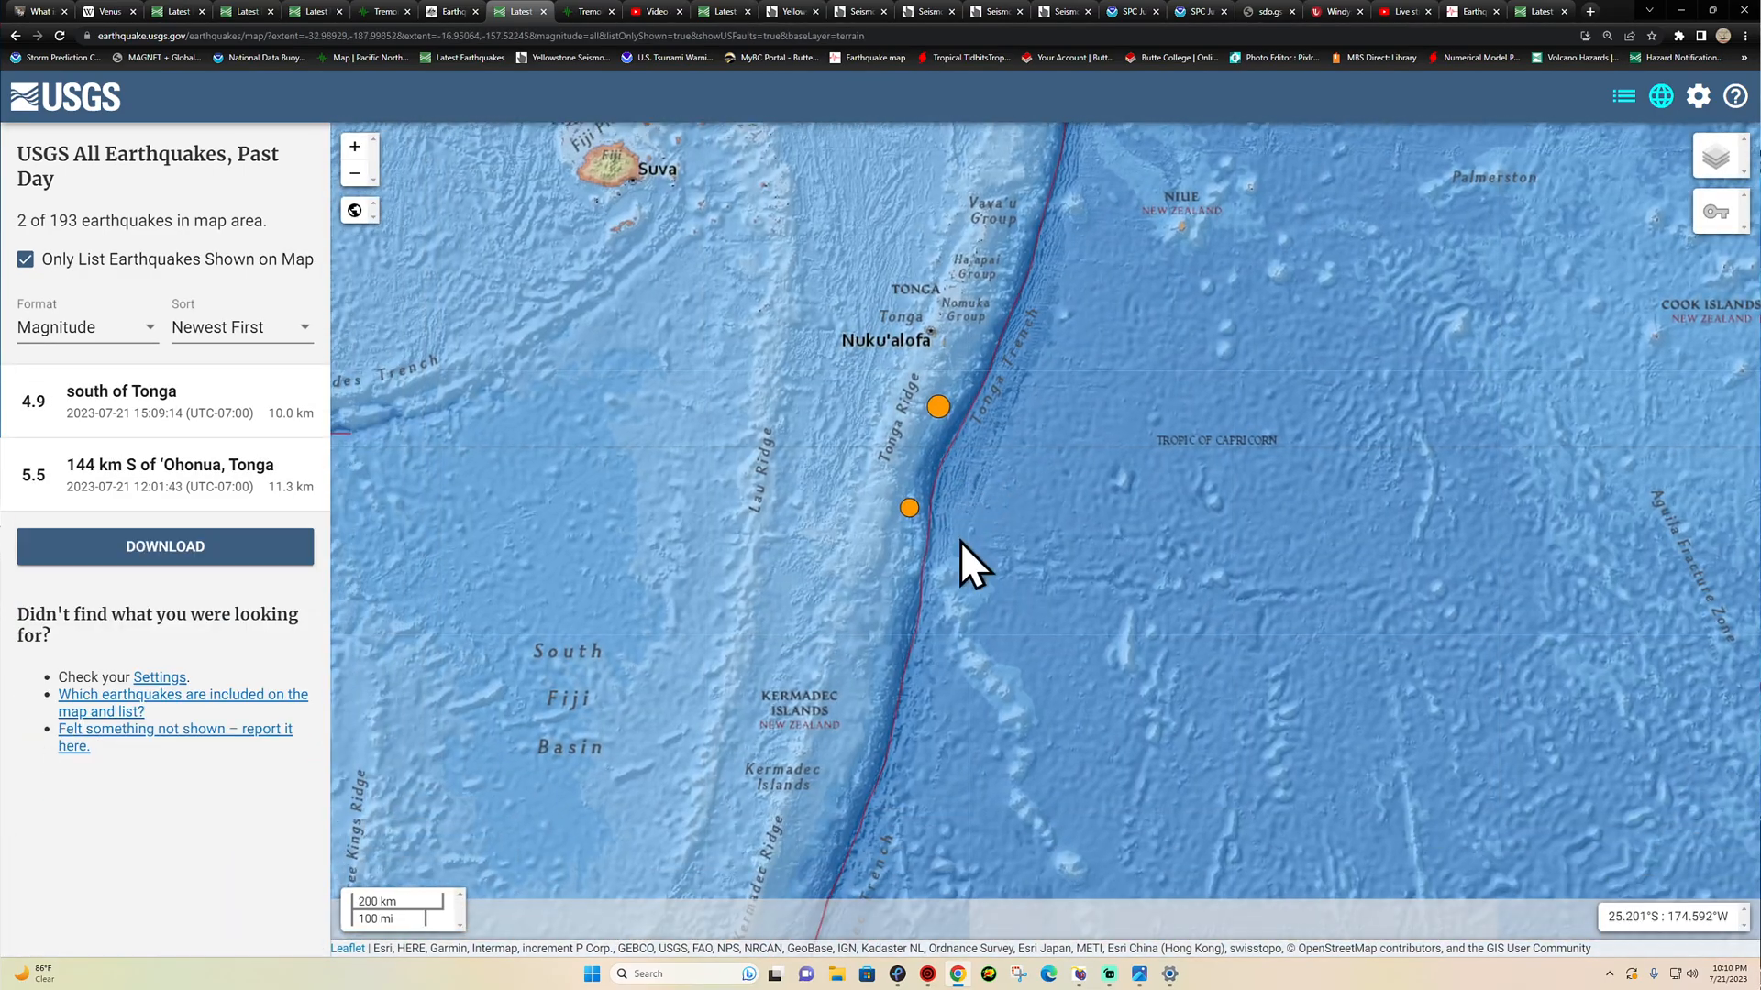
drag(972, 561, 989, 618)
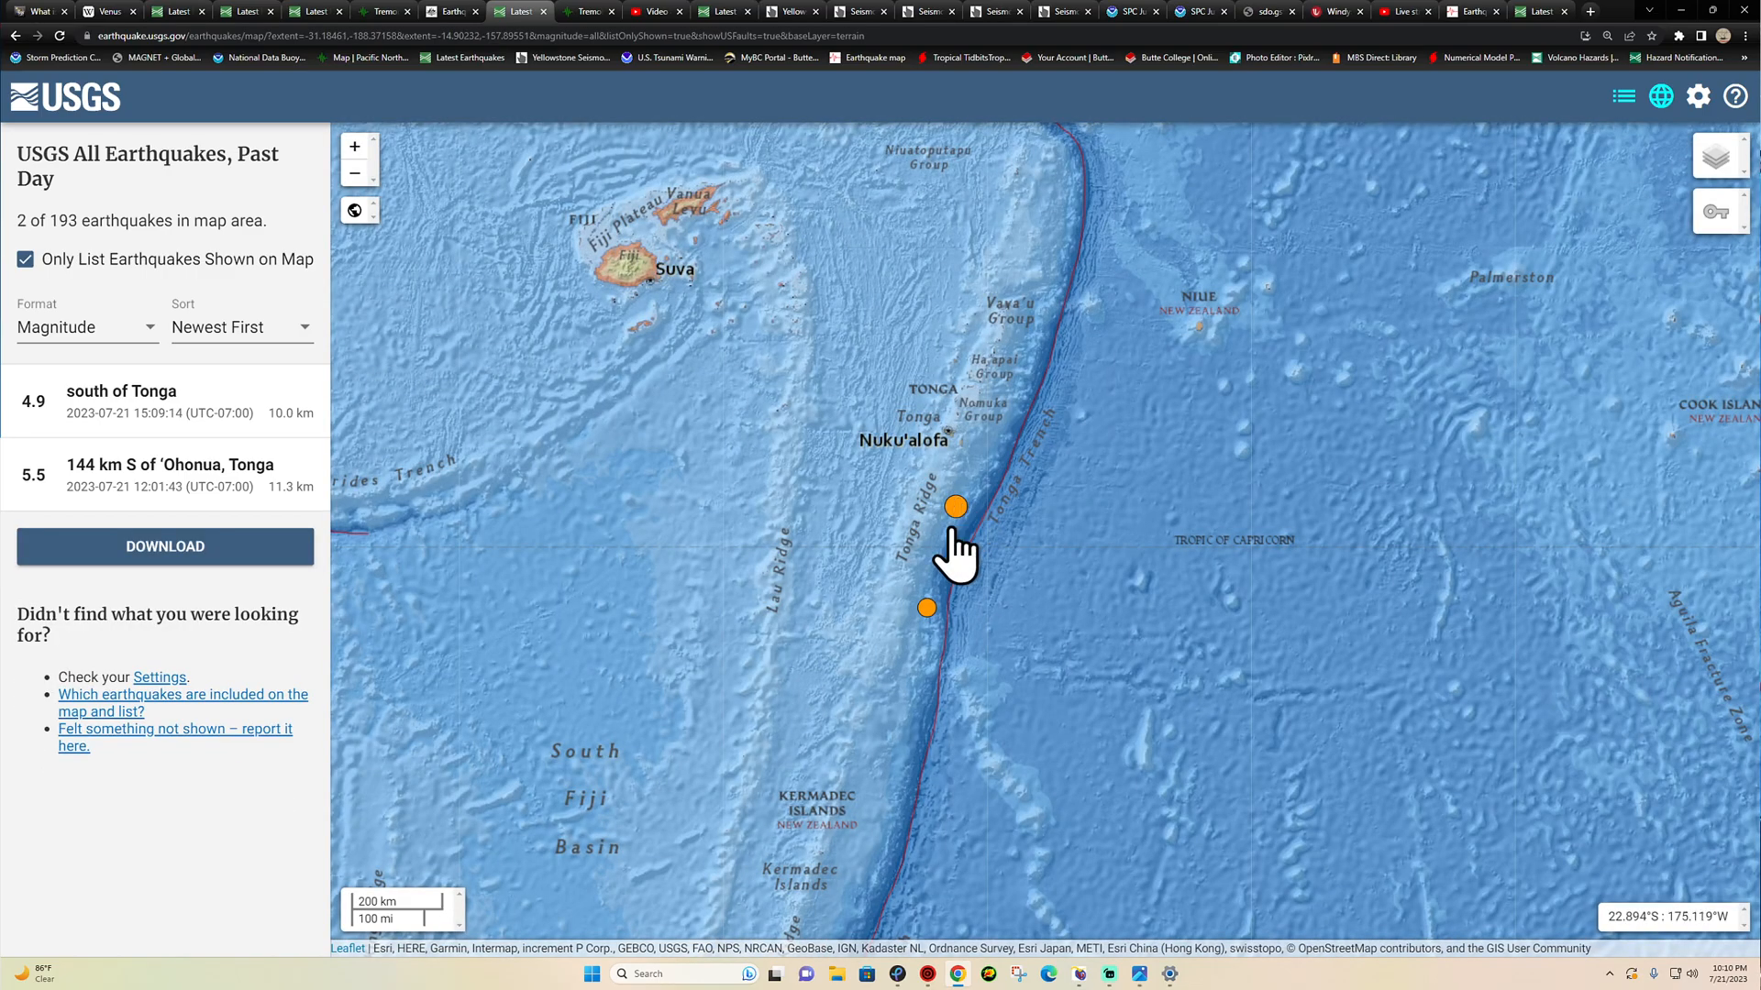
mouse_move(930, 629)
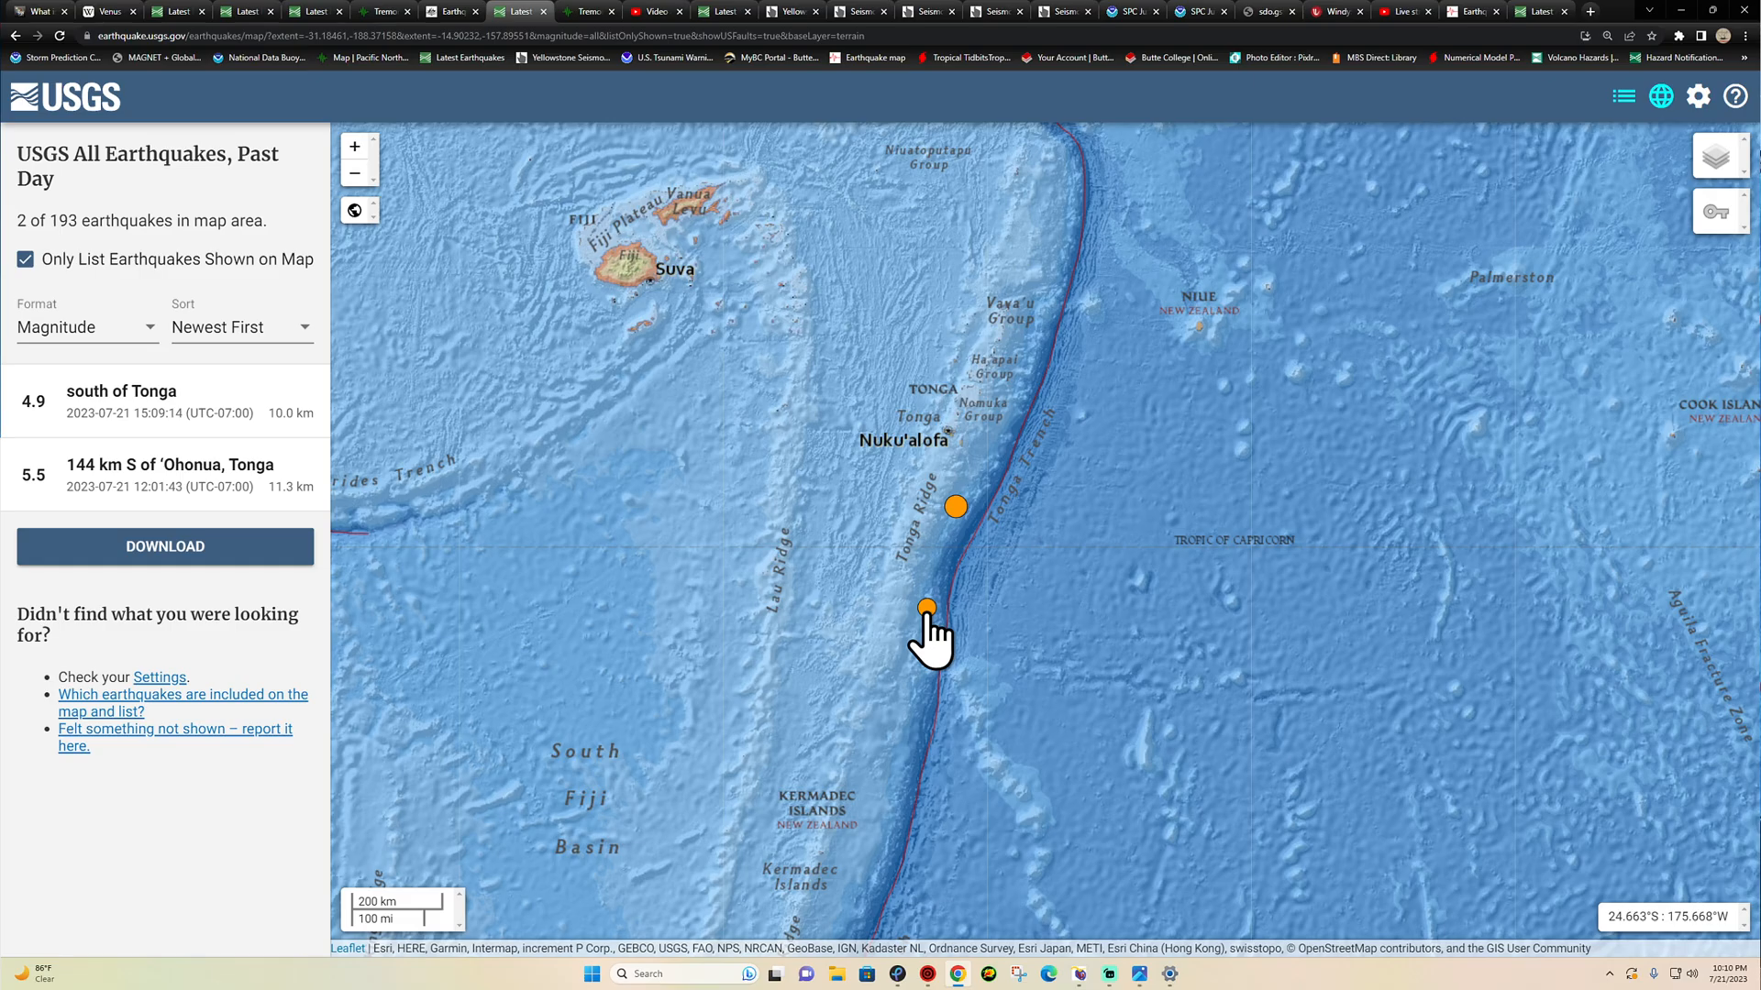
scroll(down, 3)
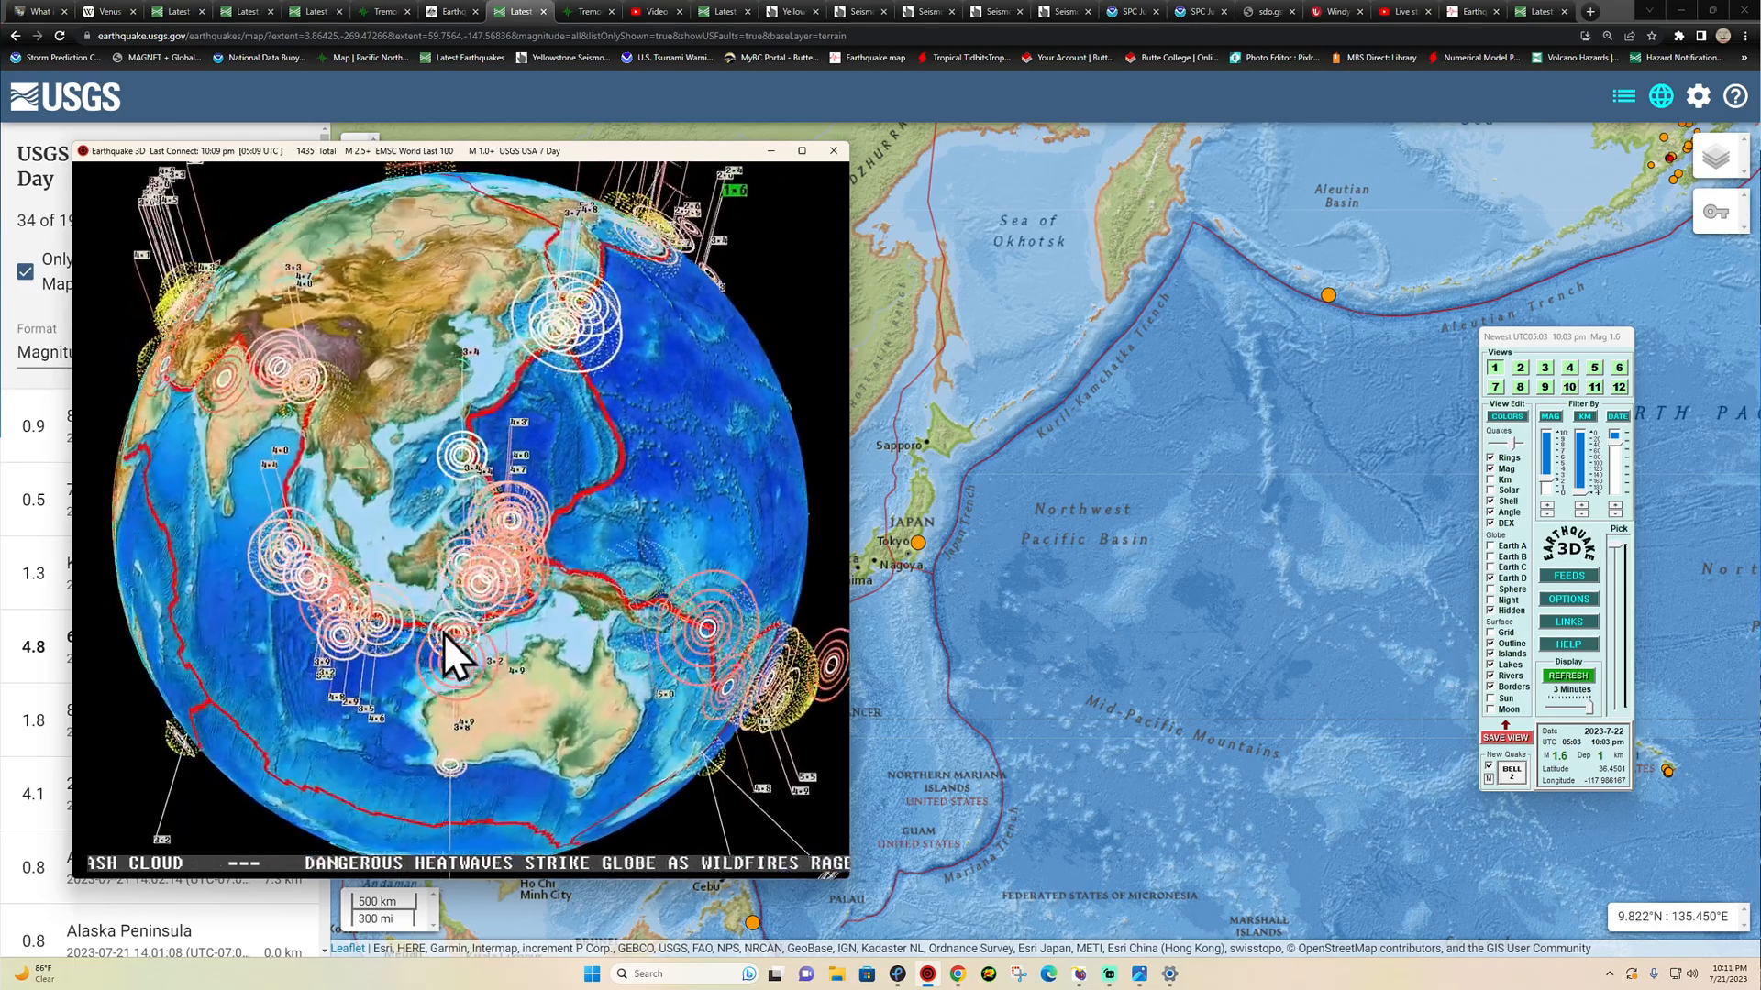
- Rotate the Earthquake 3D globe west from East Asia past India toward the Middle East and Europe
drag(449, 656, 512, 544)
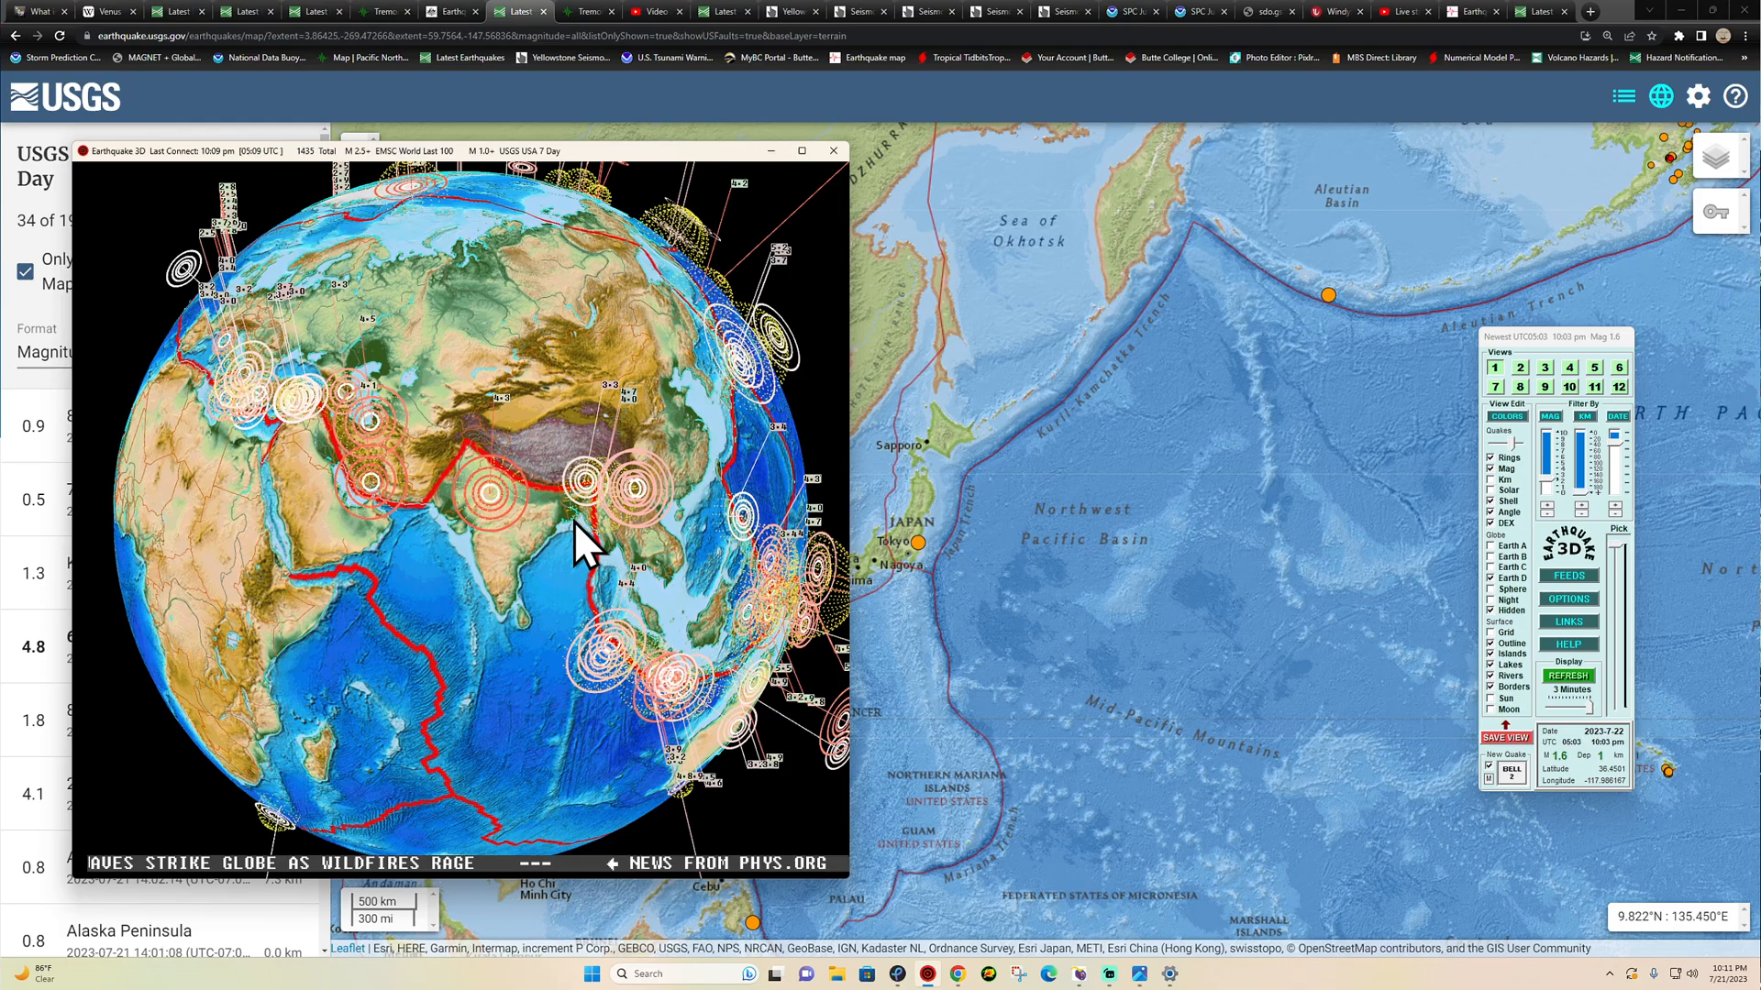
drag(584, 550, 741, 477)
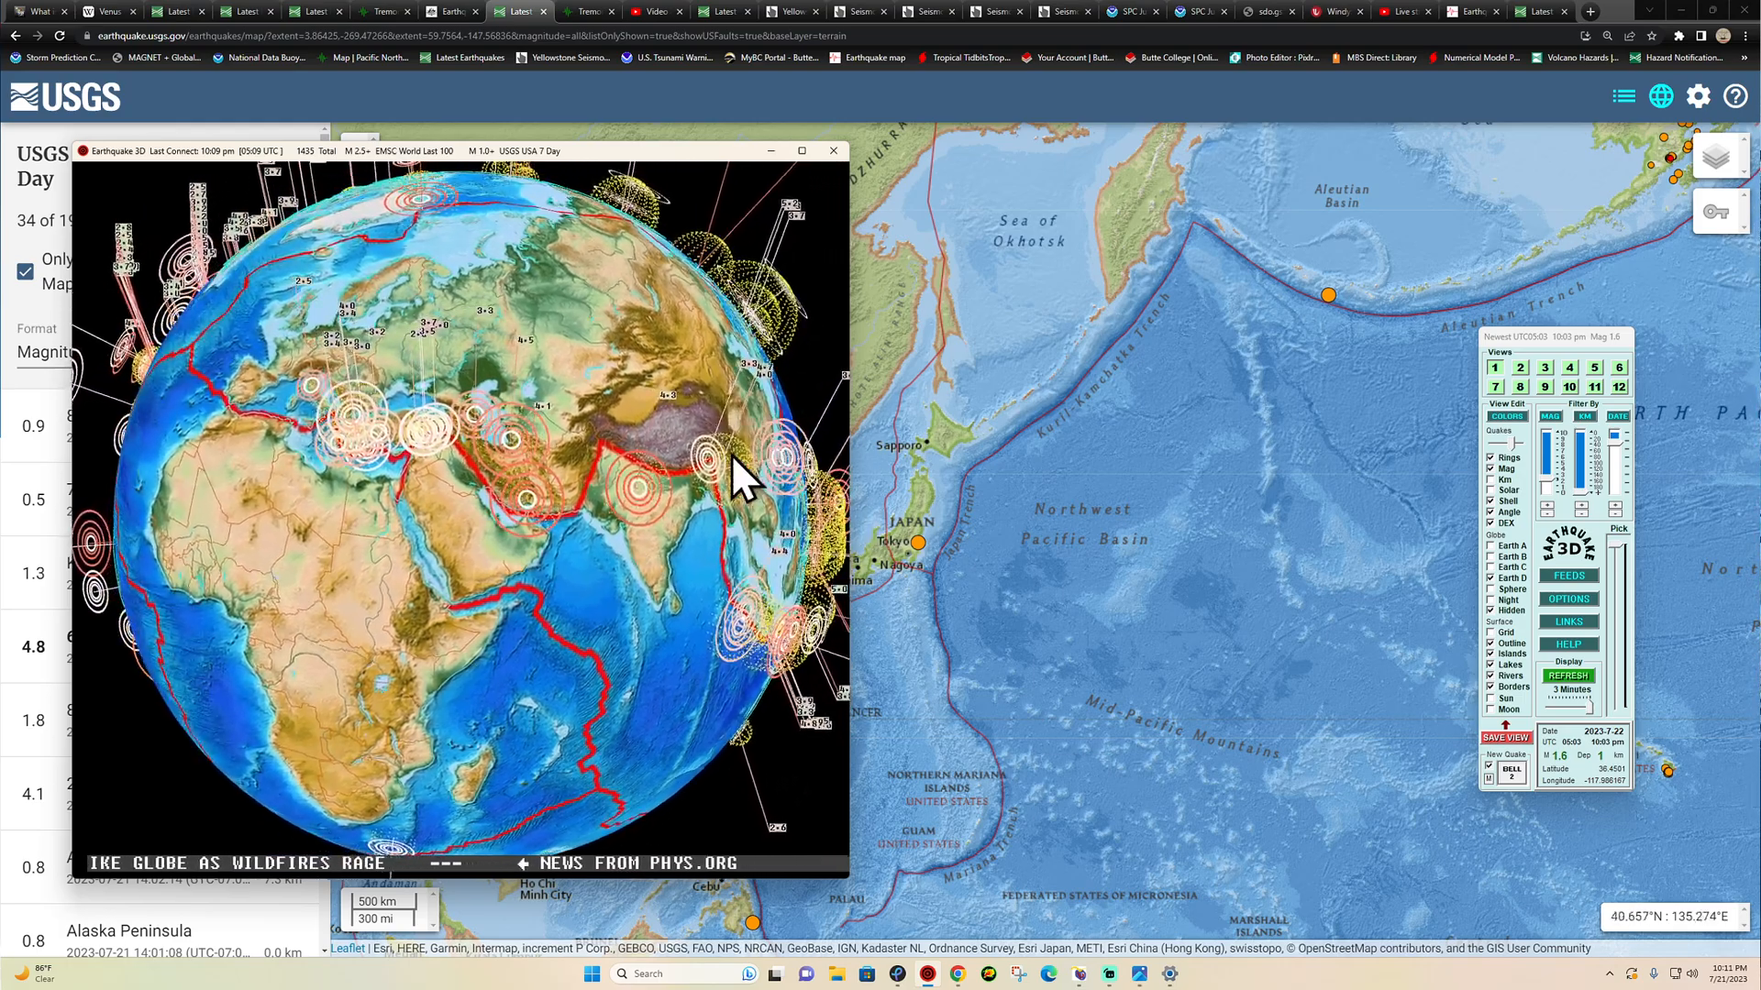
drag(741, 471, 494, 534)
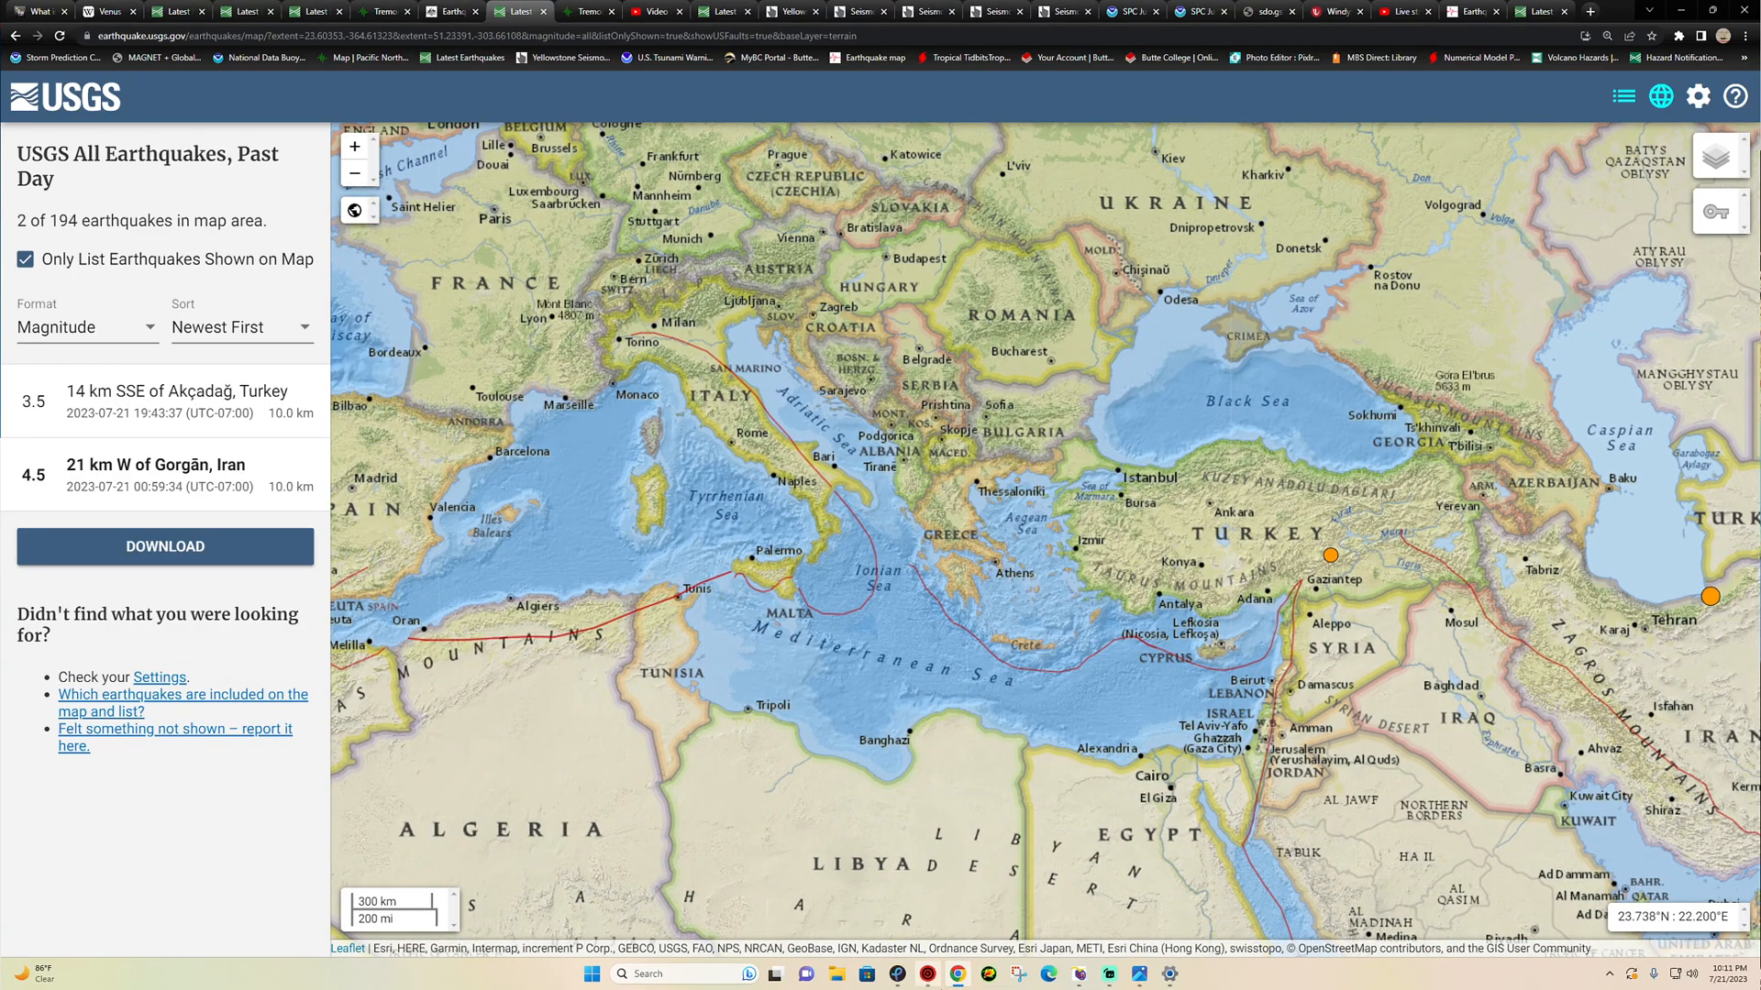
mouse_move(937, 974)
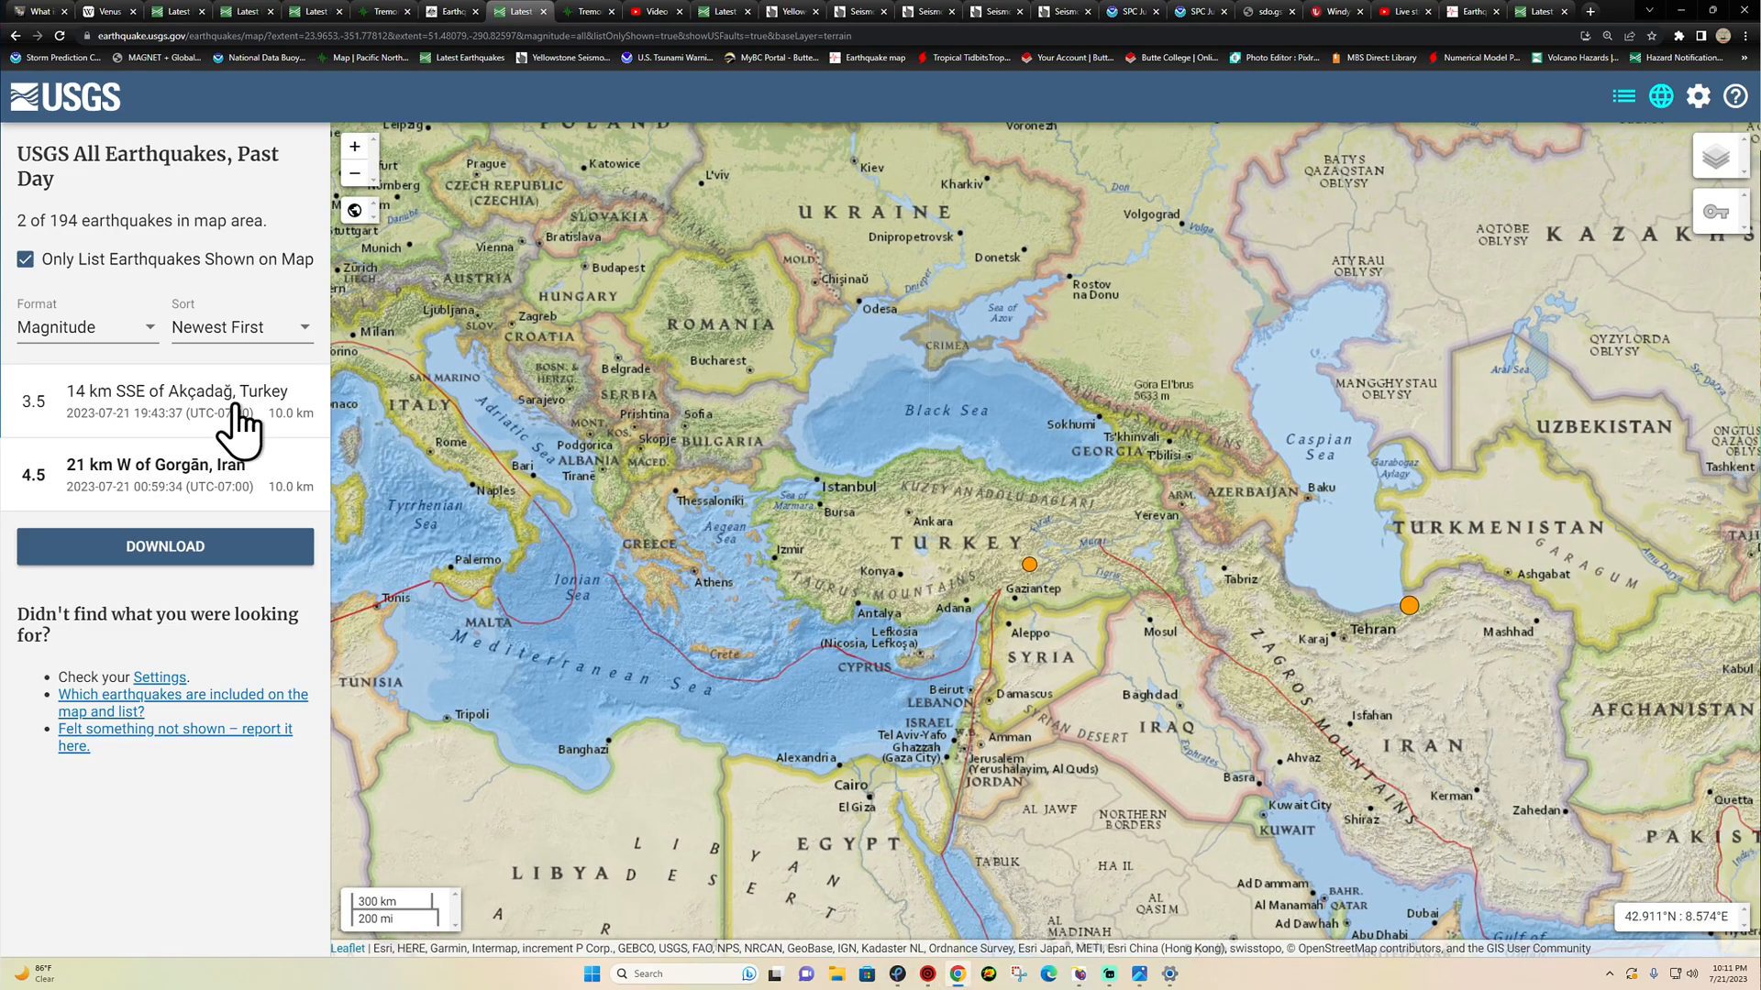
- View the M3.5 Akçadağ, Turkey quake details, then scroll through the feed and display settings panel
click(1027, 563)
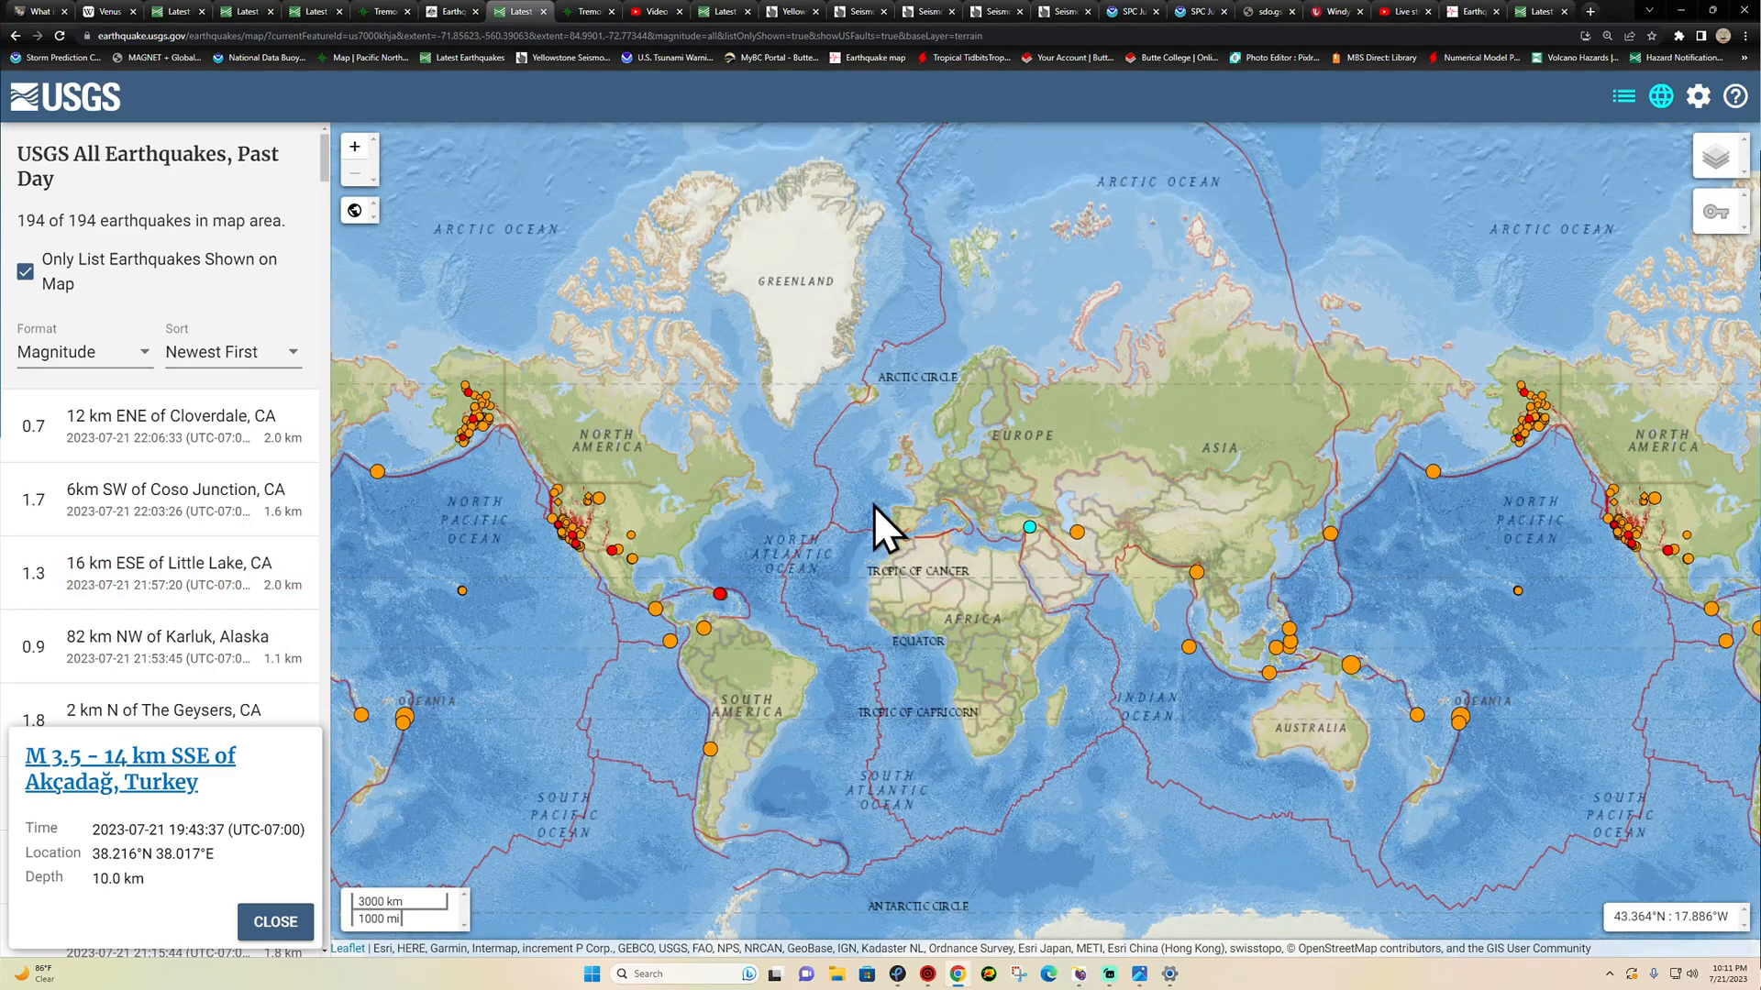
mouse_move(967, 719)
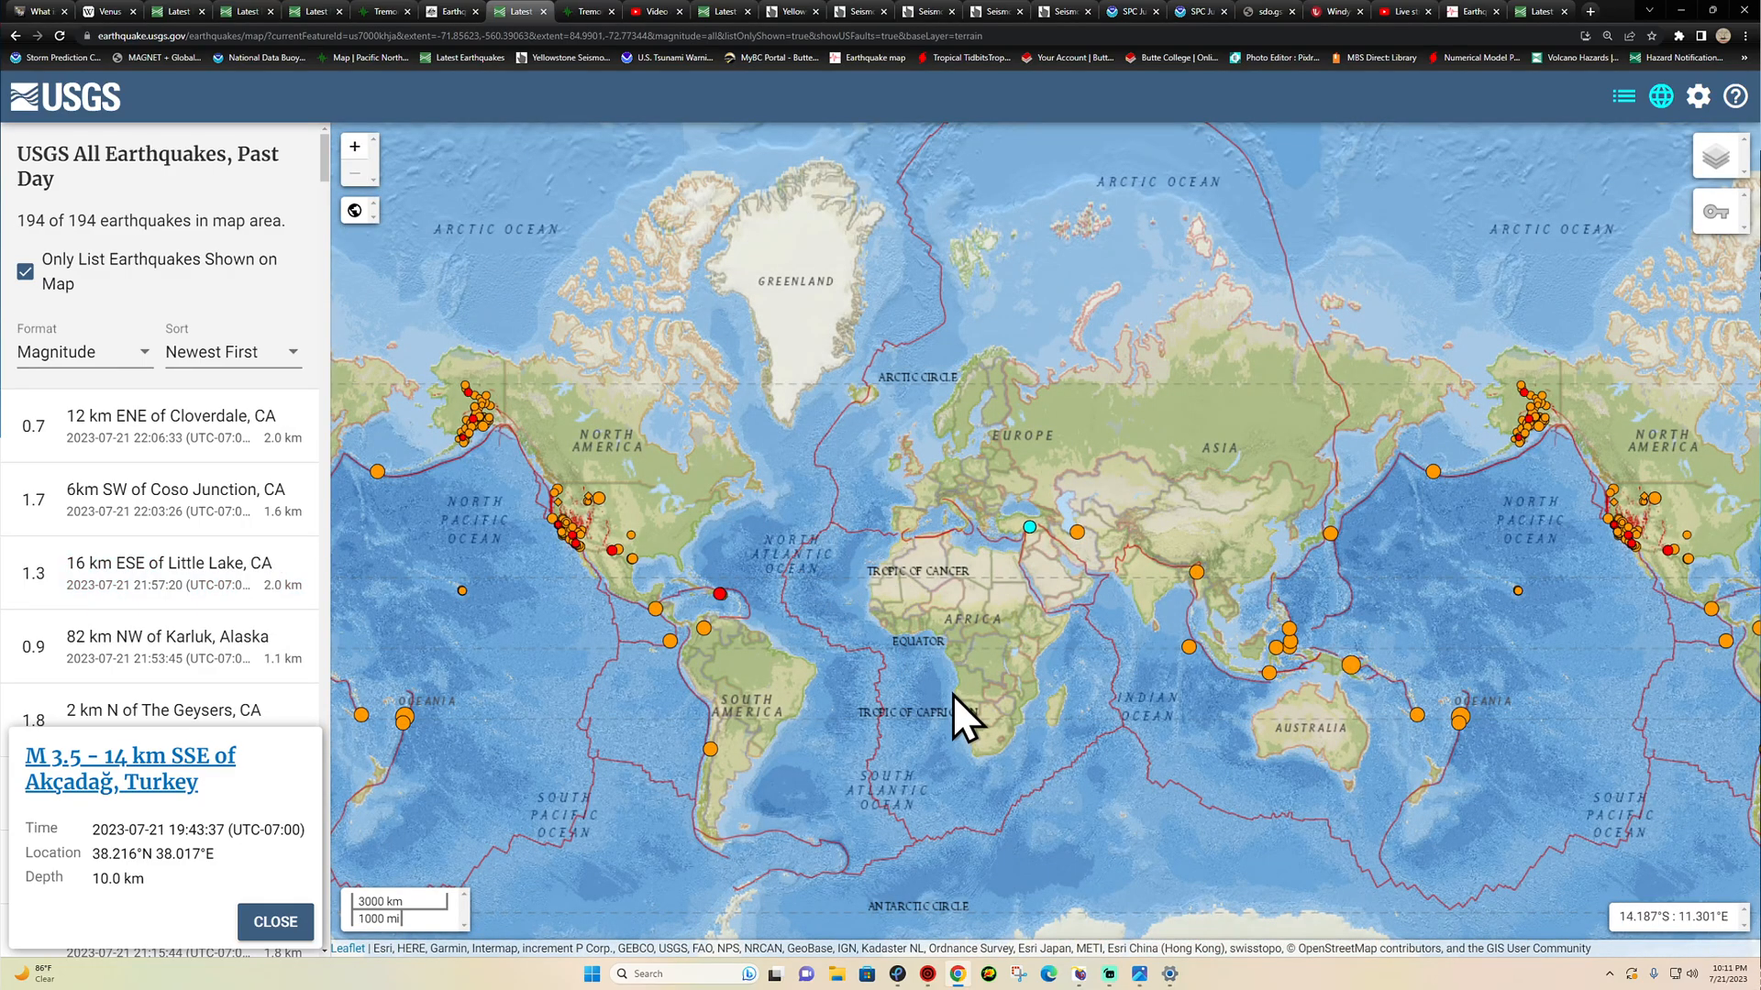
mouse_move(1068, 629)
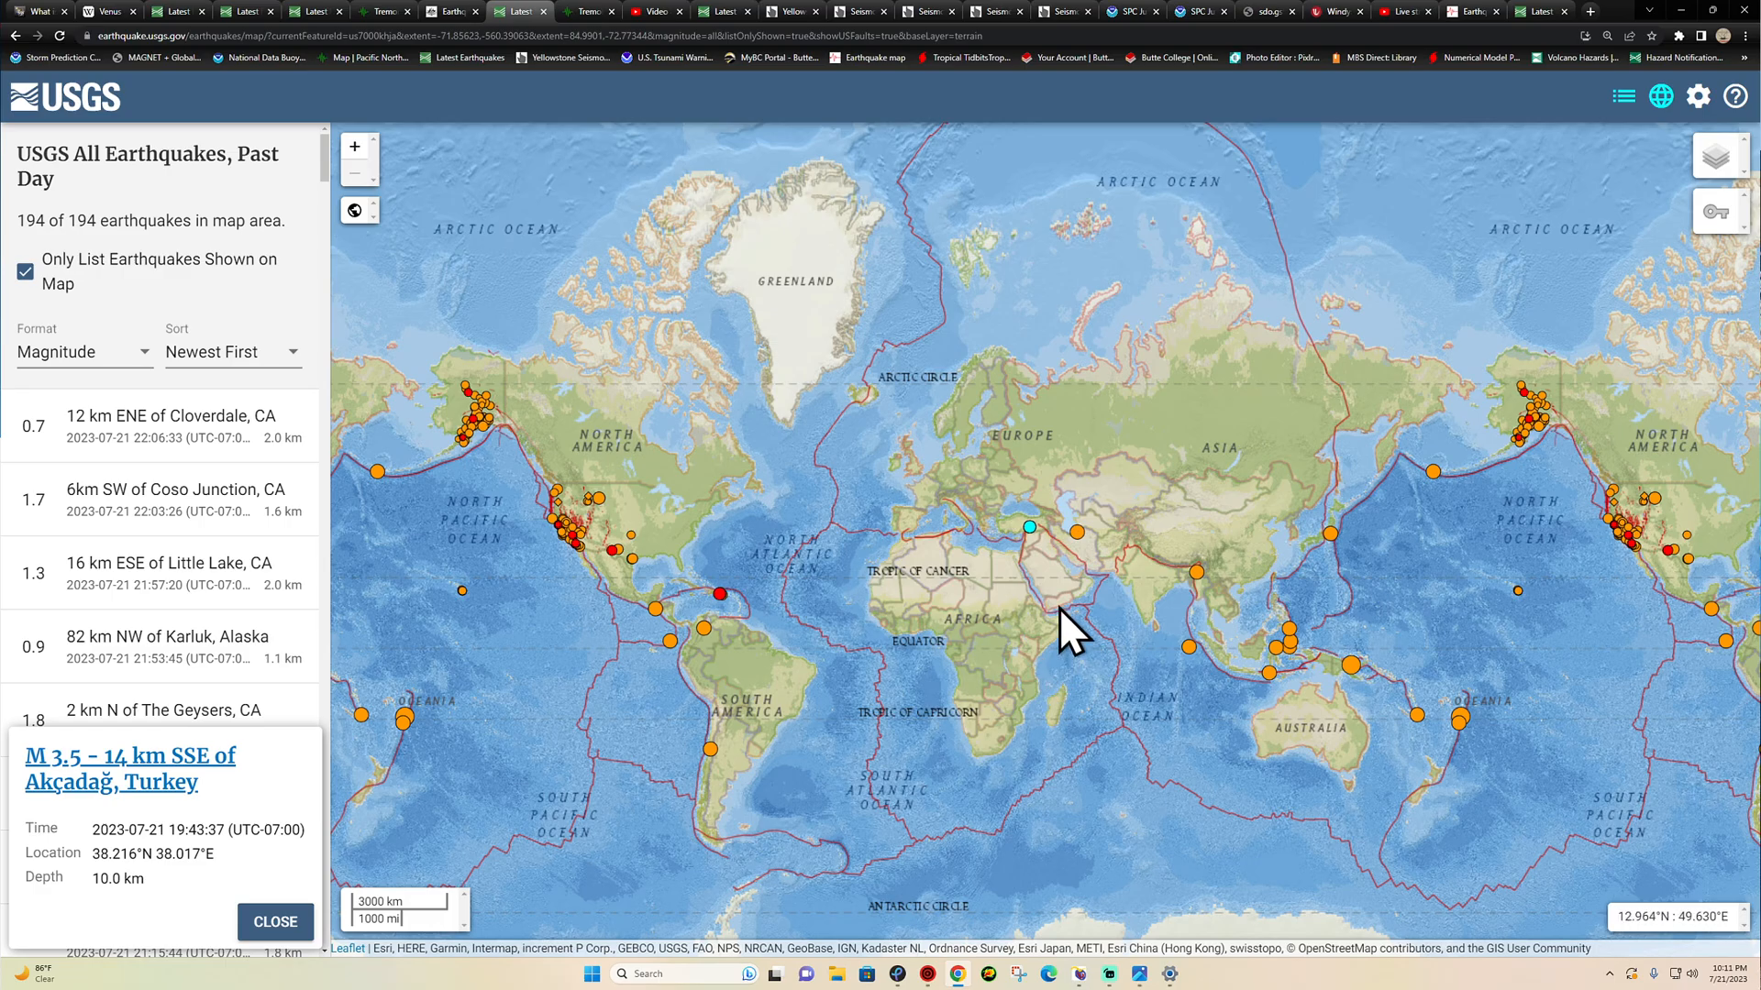
mouse_move(931, 972)
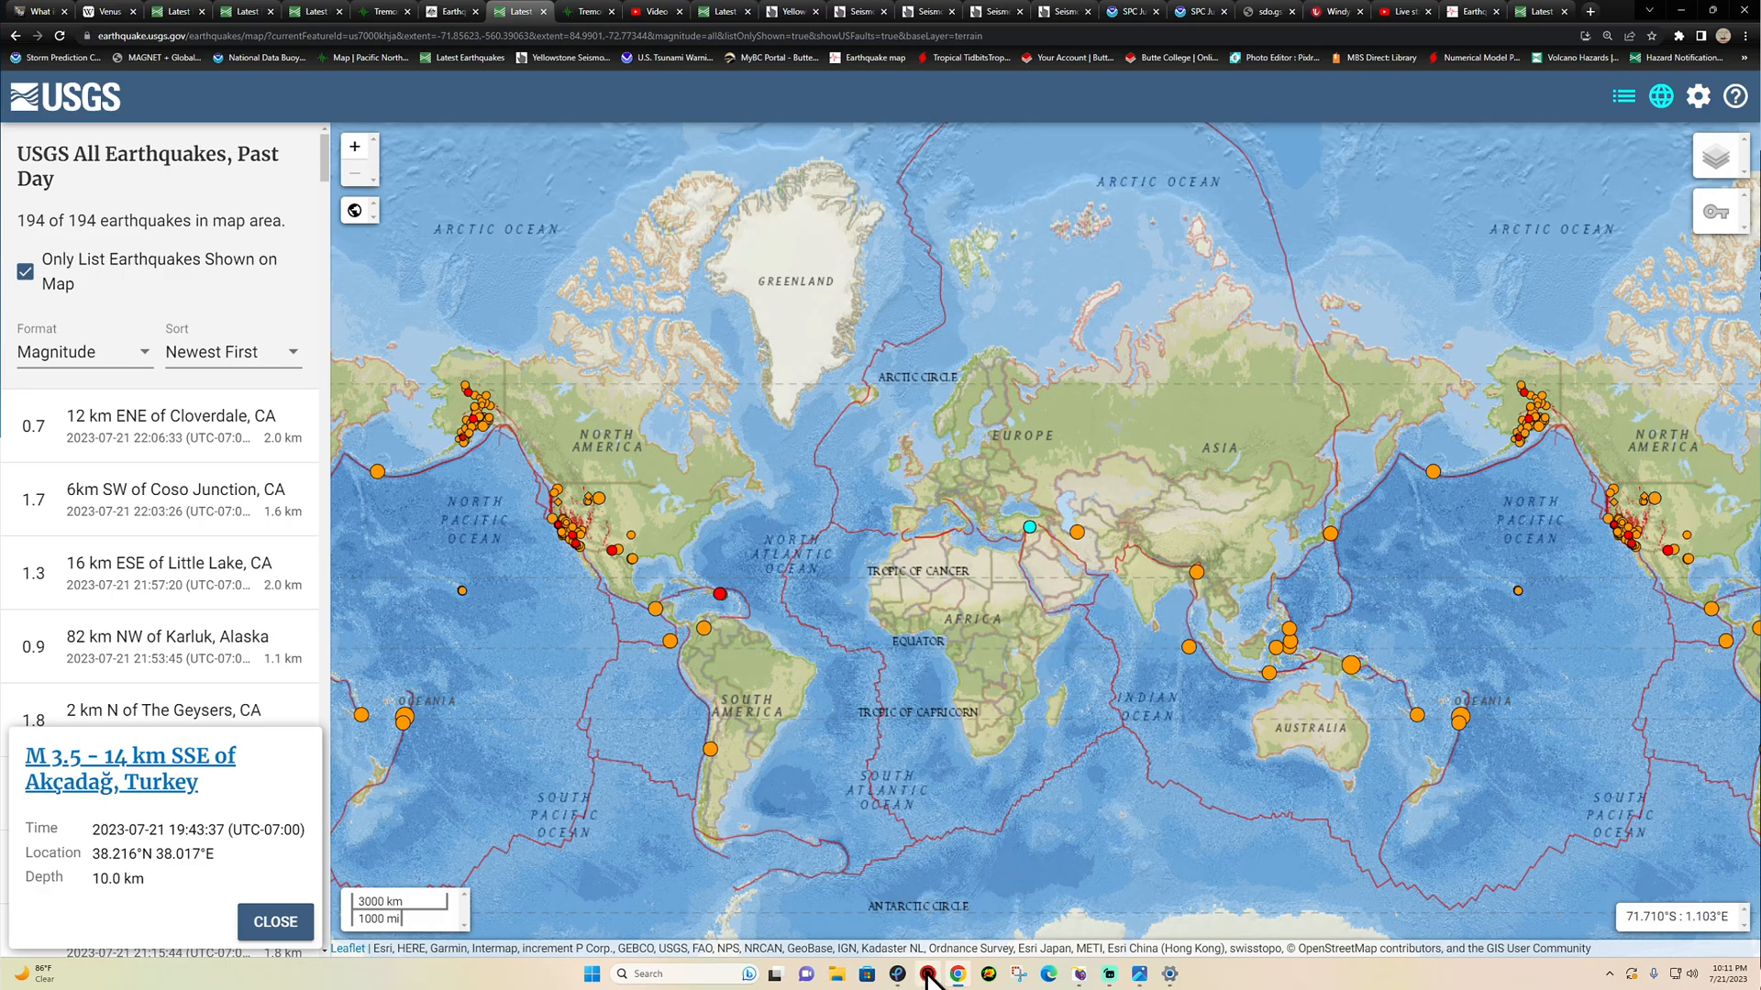
click(1699, 97)
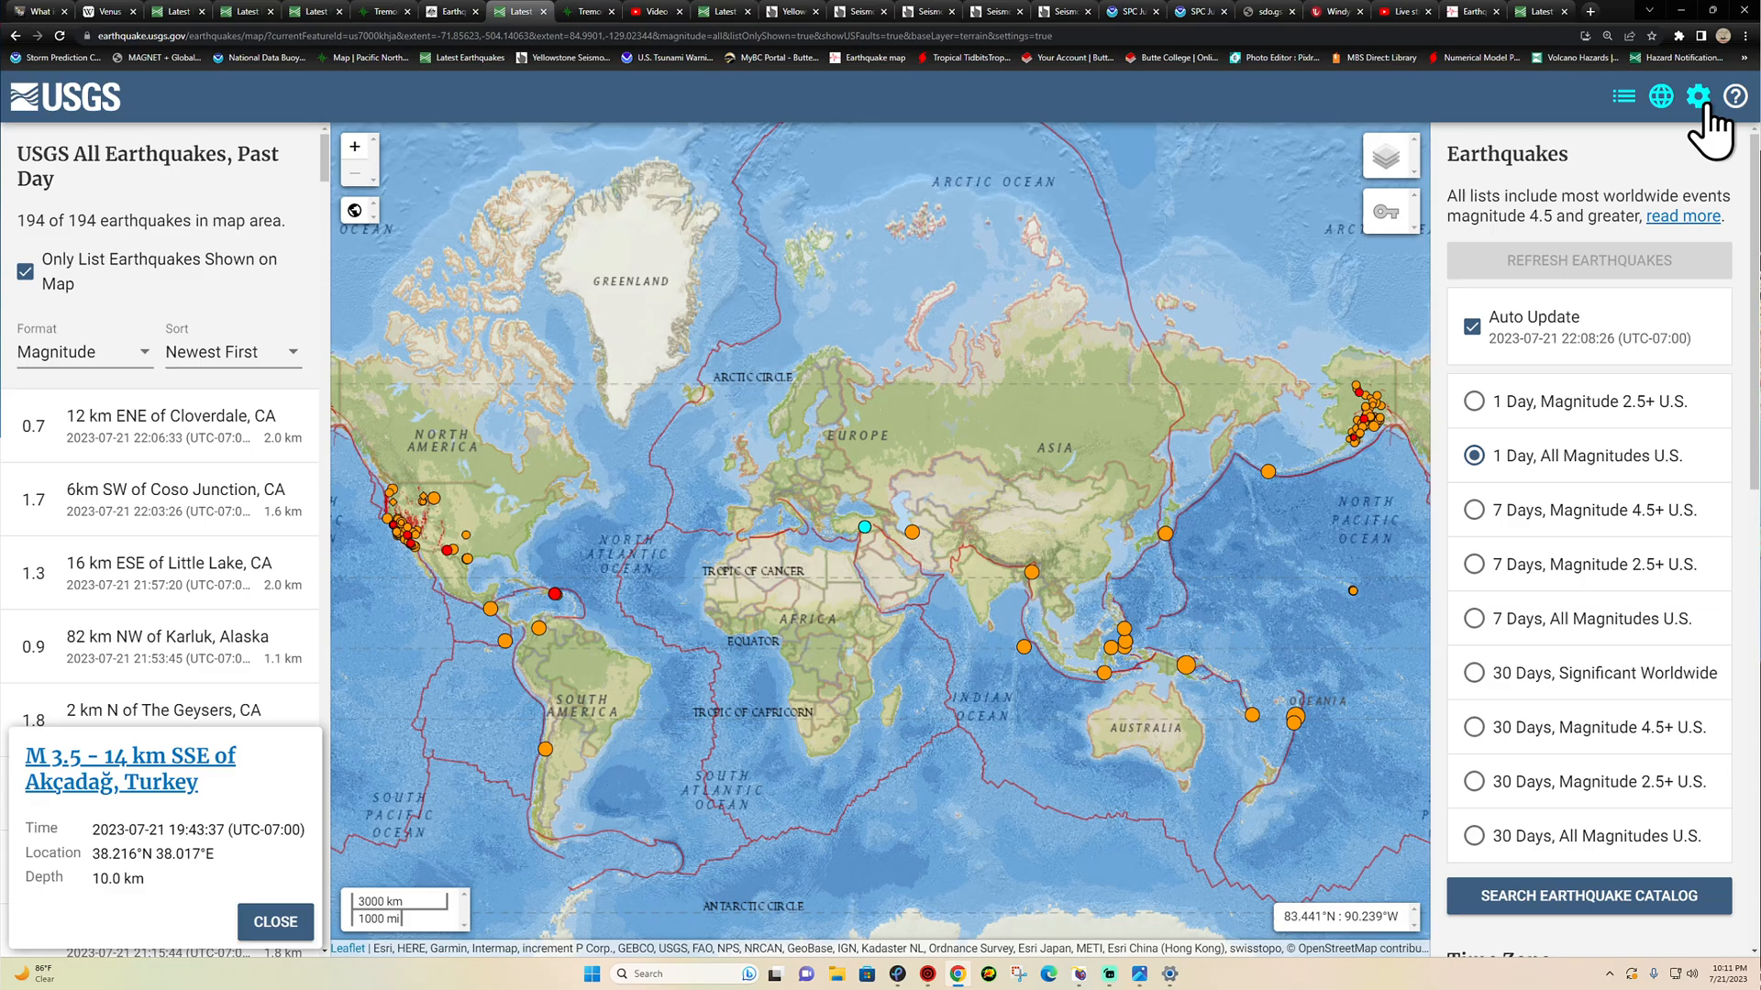
scroll(down, 3)
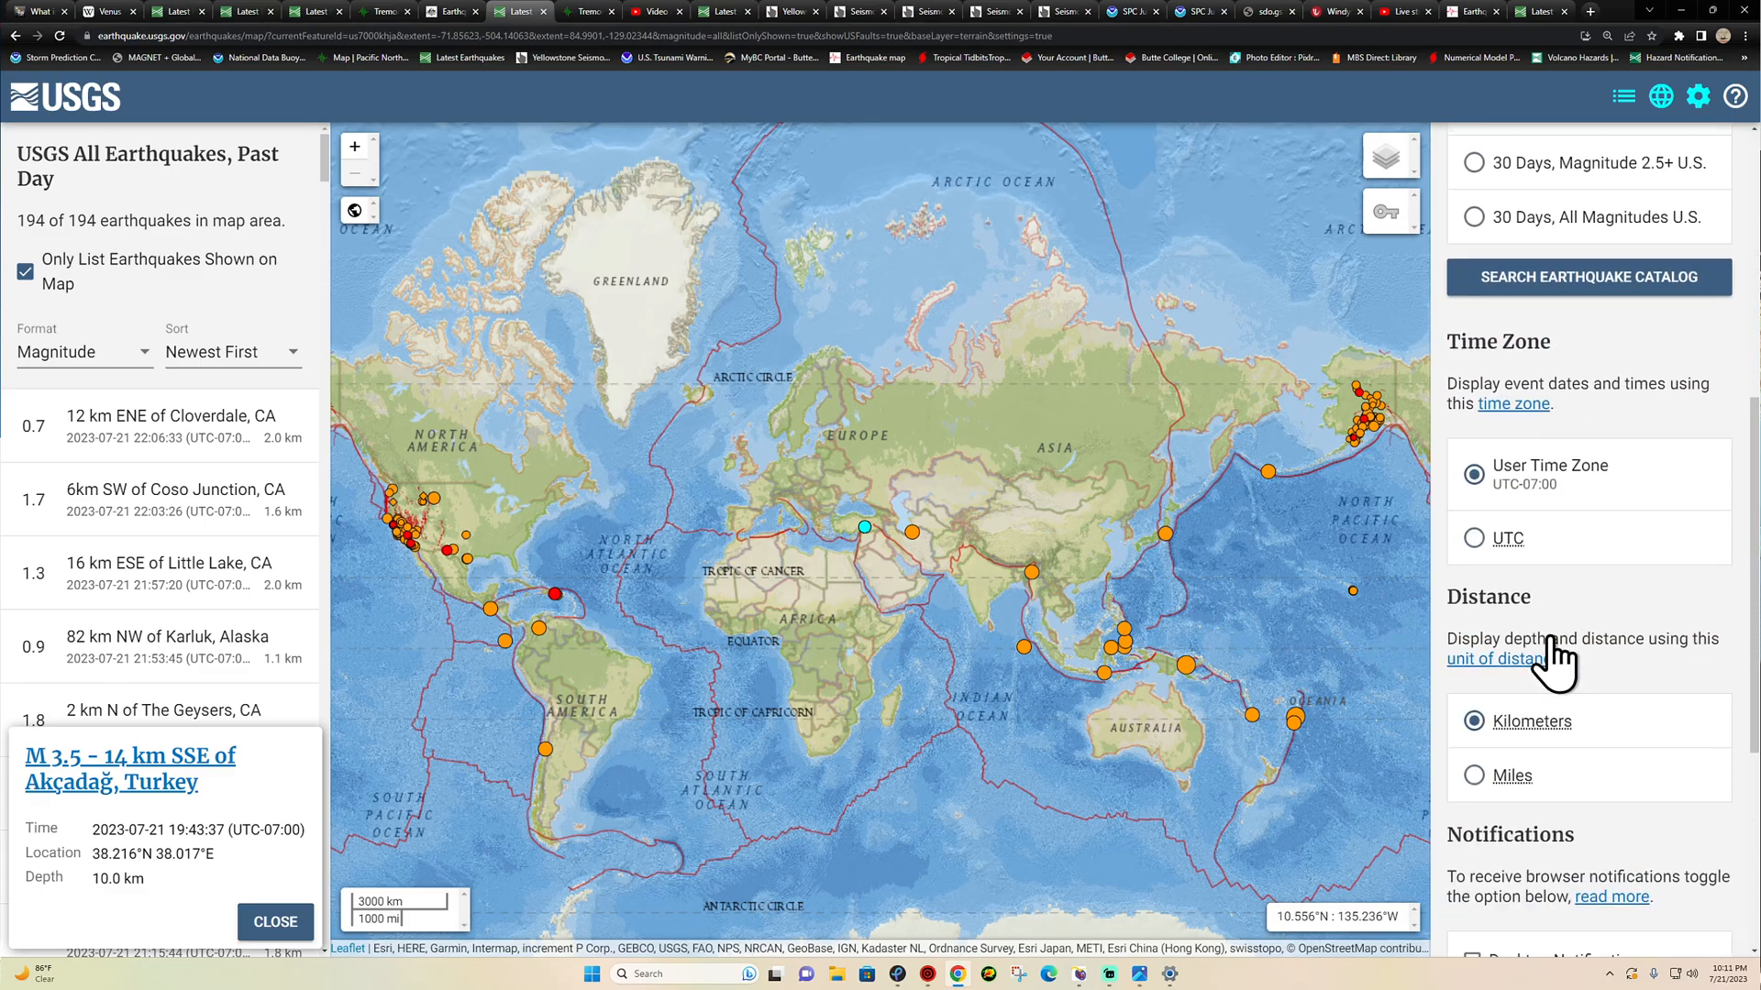
scroll(down, 3)
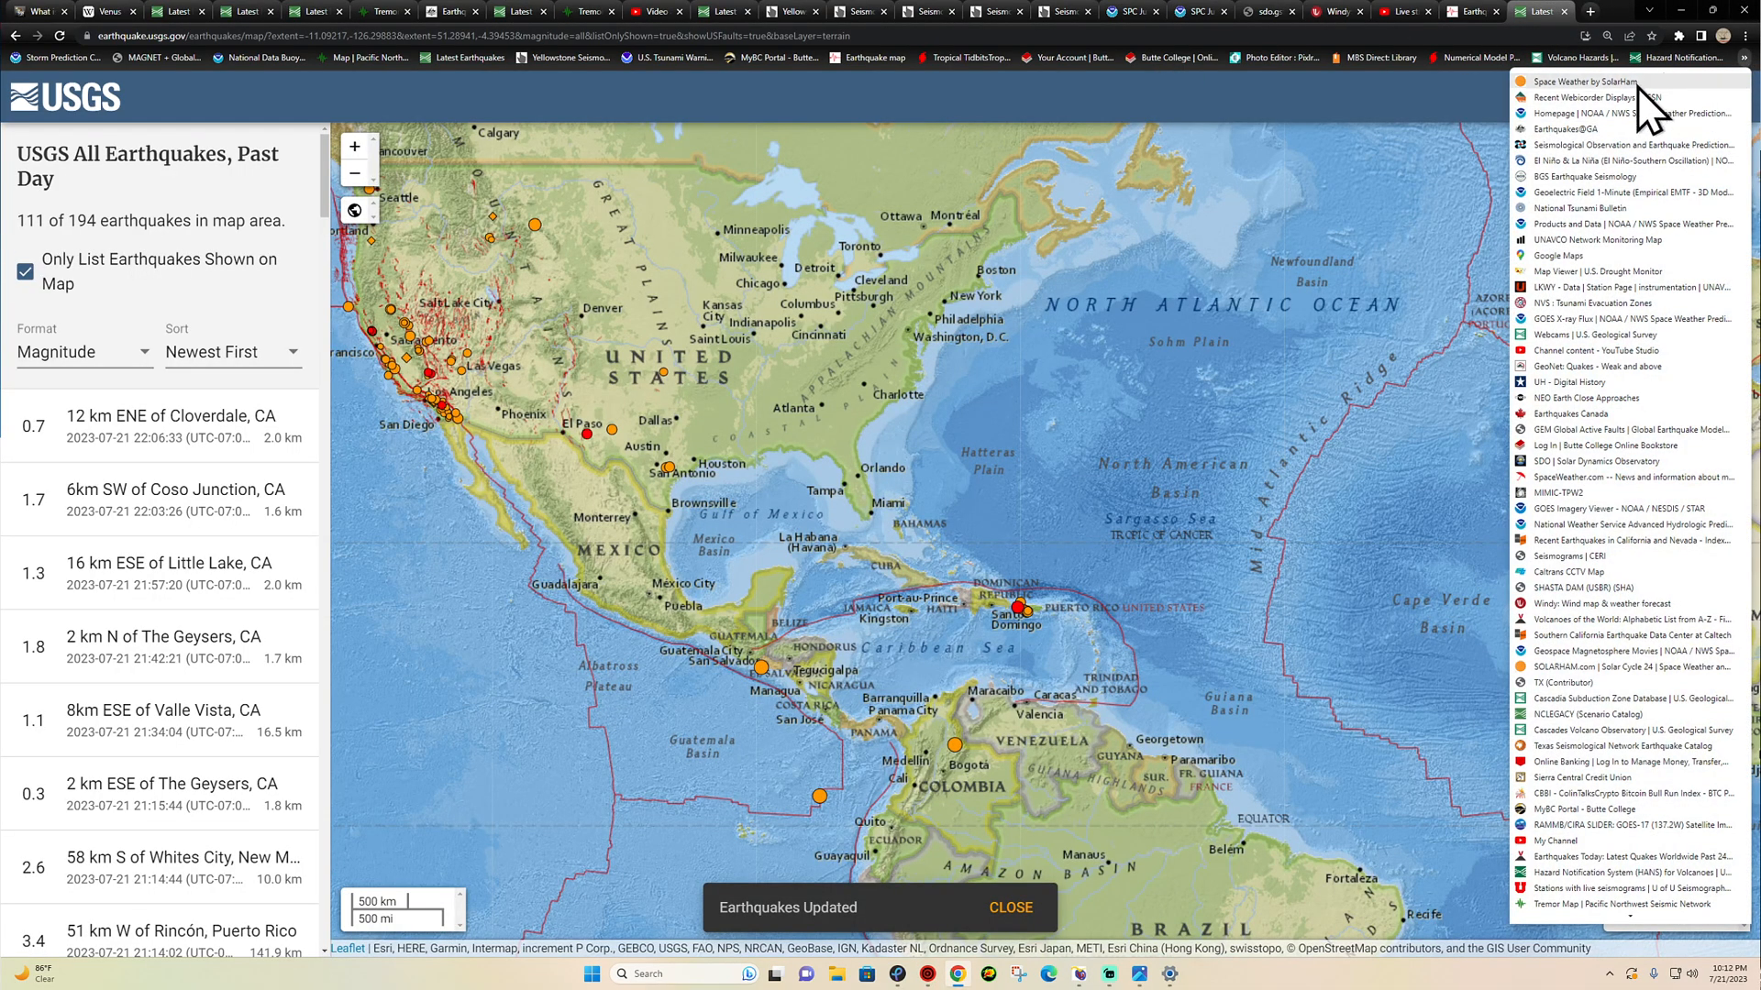
- Go to SolarHam and view the latest SDO AIA 131 angstrom solar image
click(1597, 81)
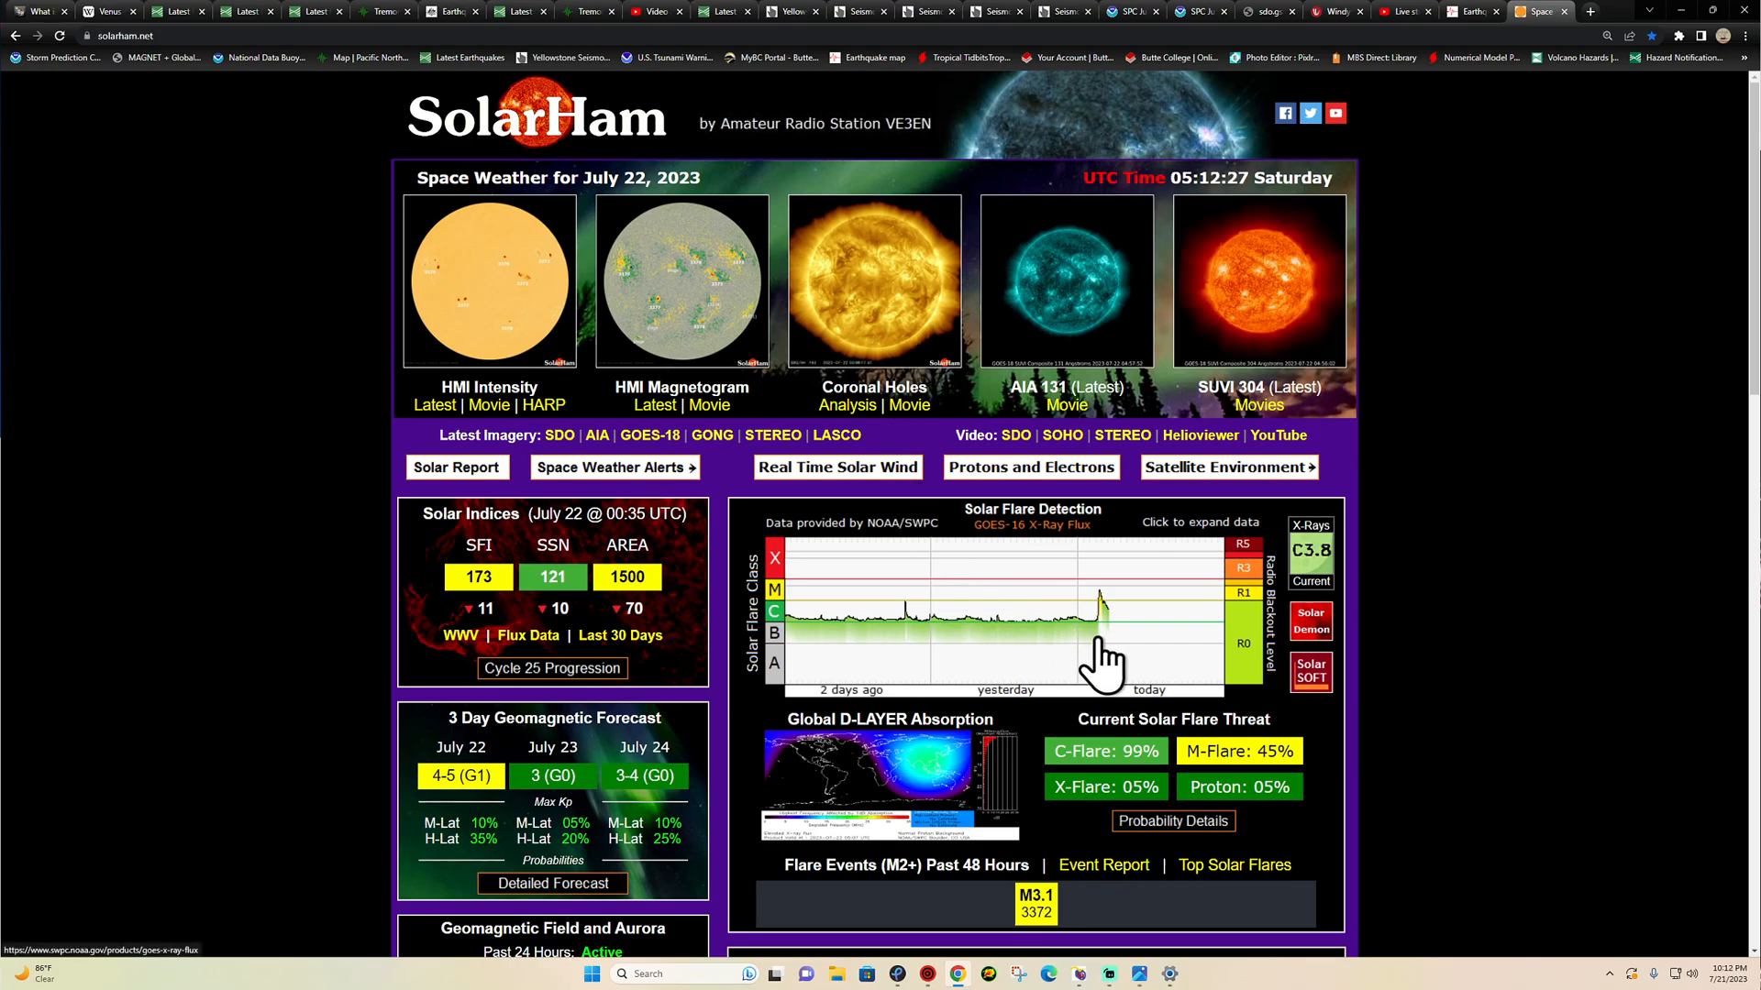
mouse_move(1122, 471)
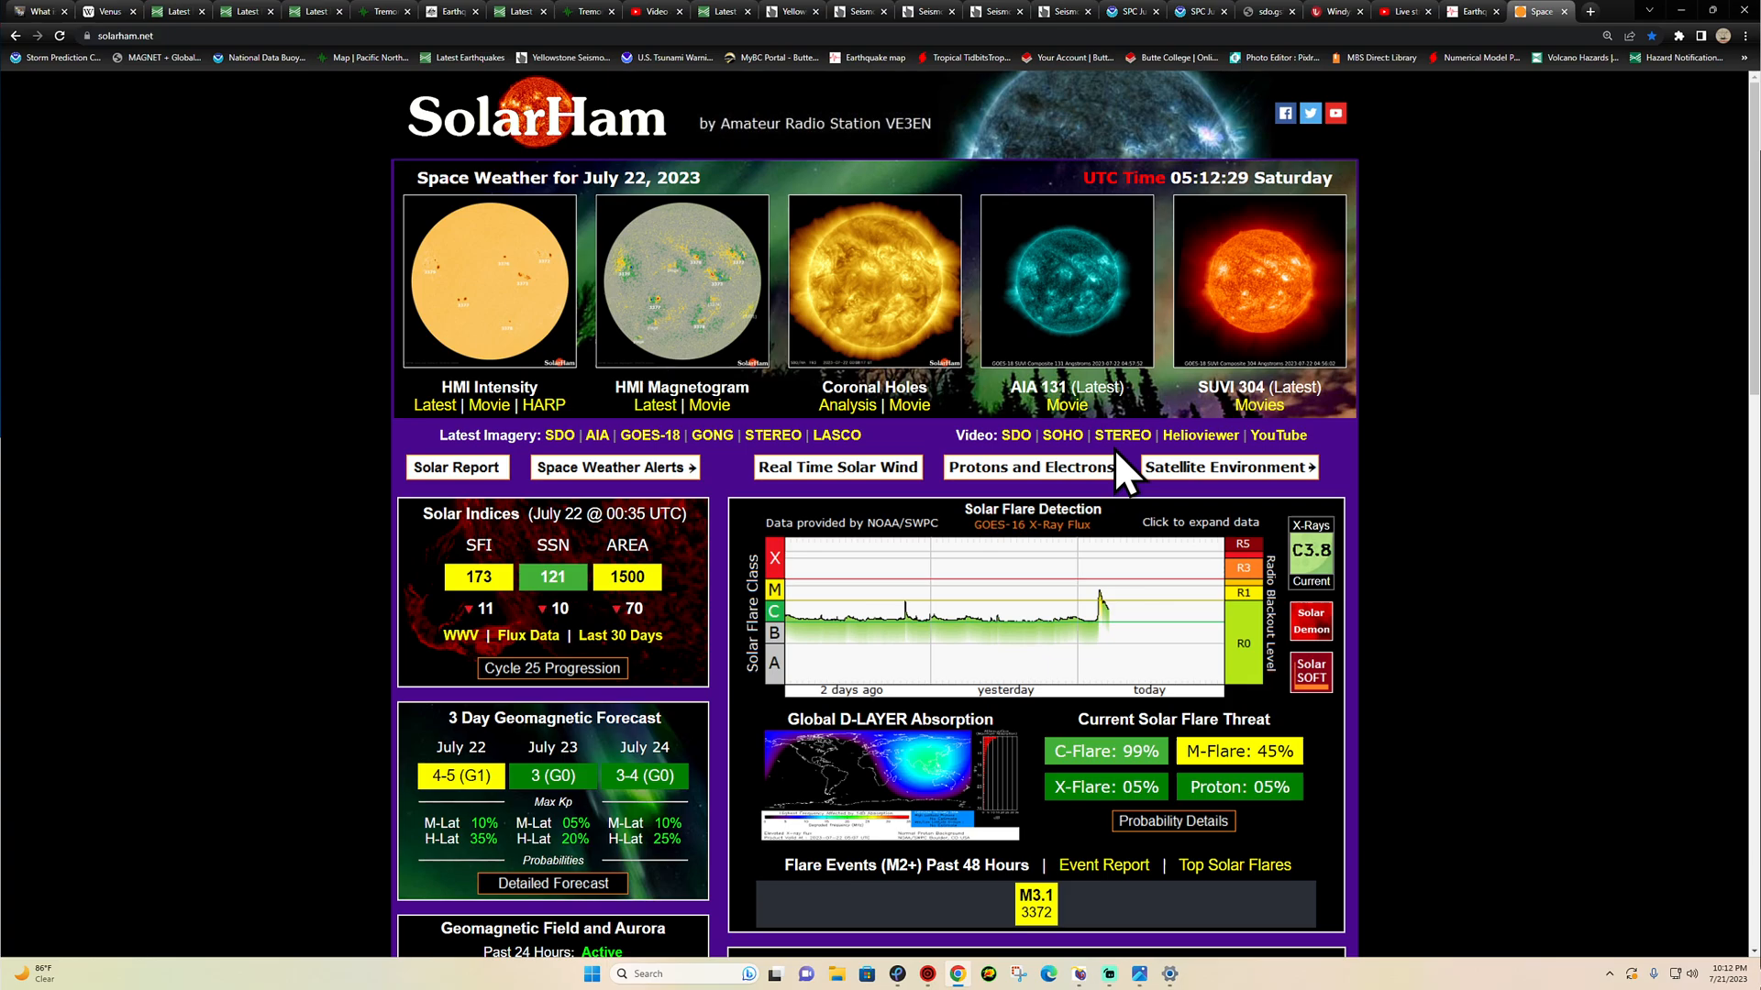
mouse_move(1084, 602)
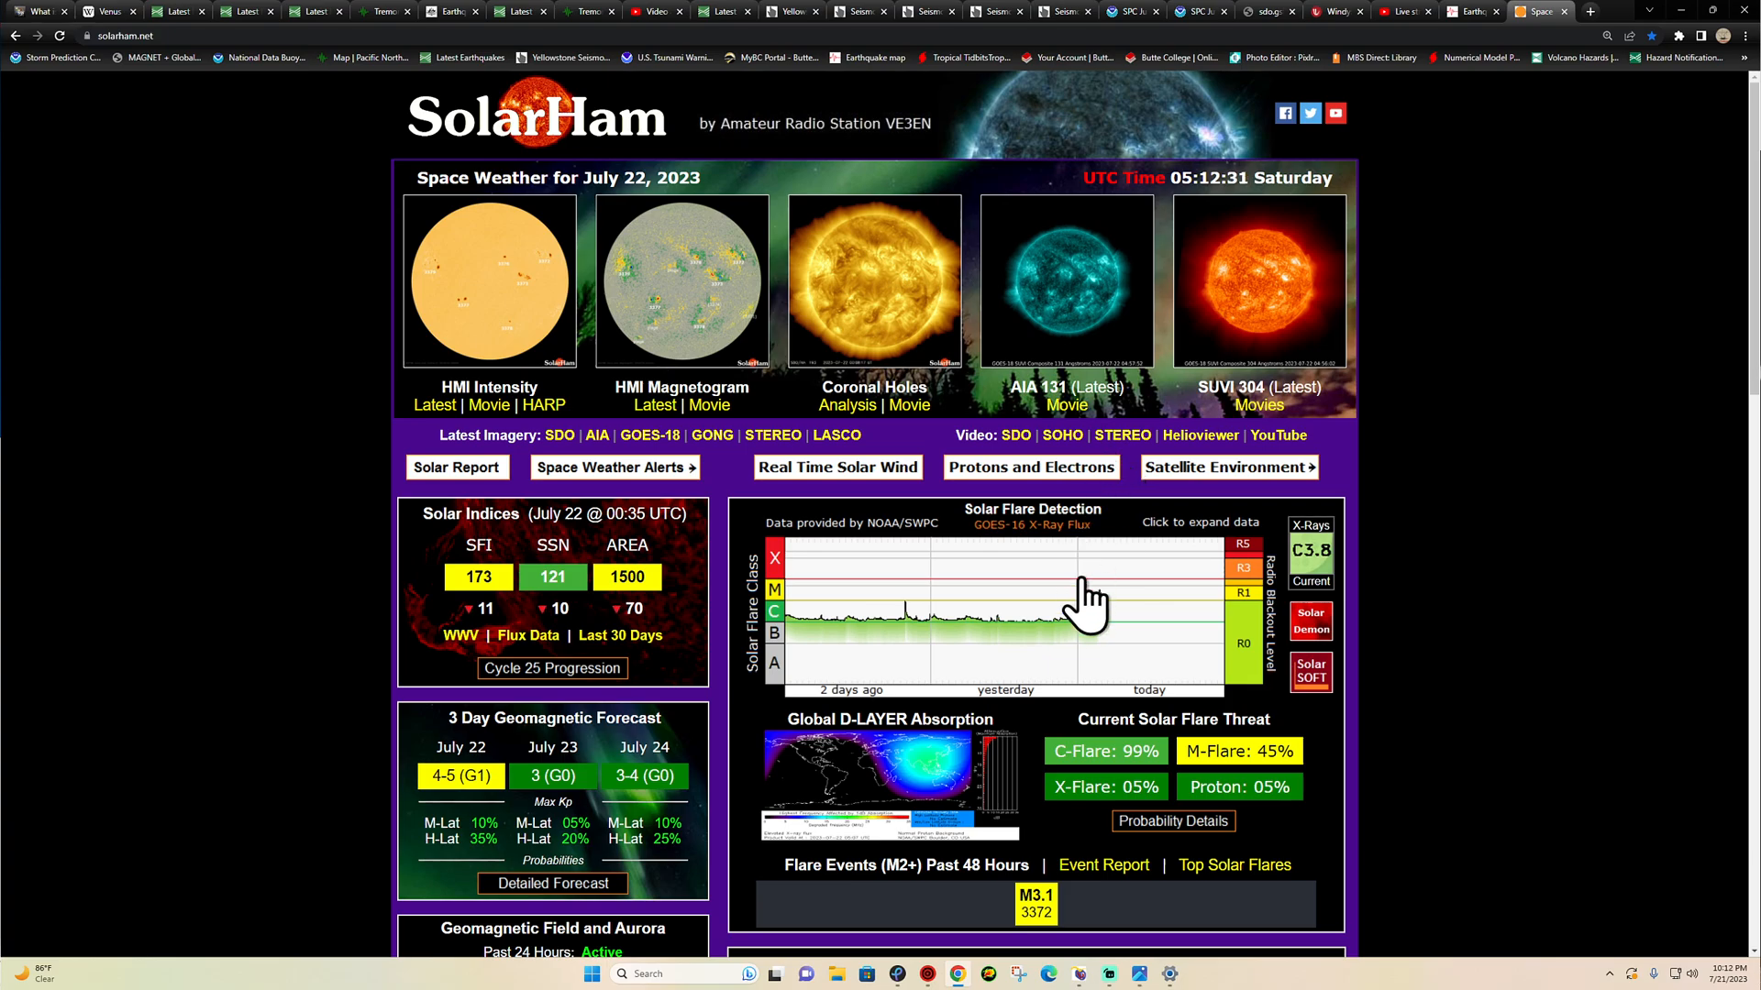
mouse_move(1082, 301)
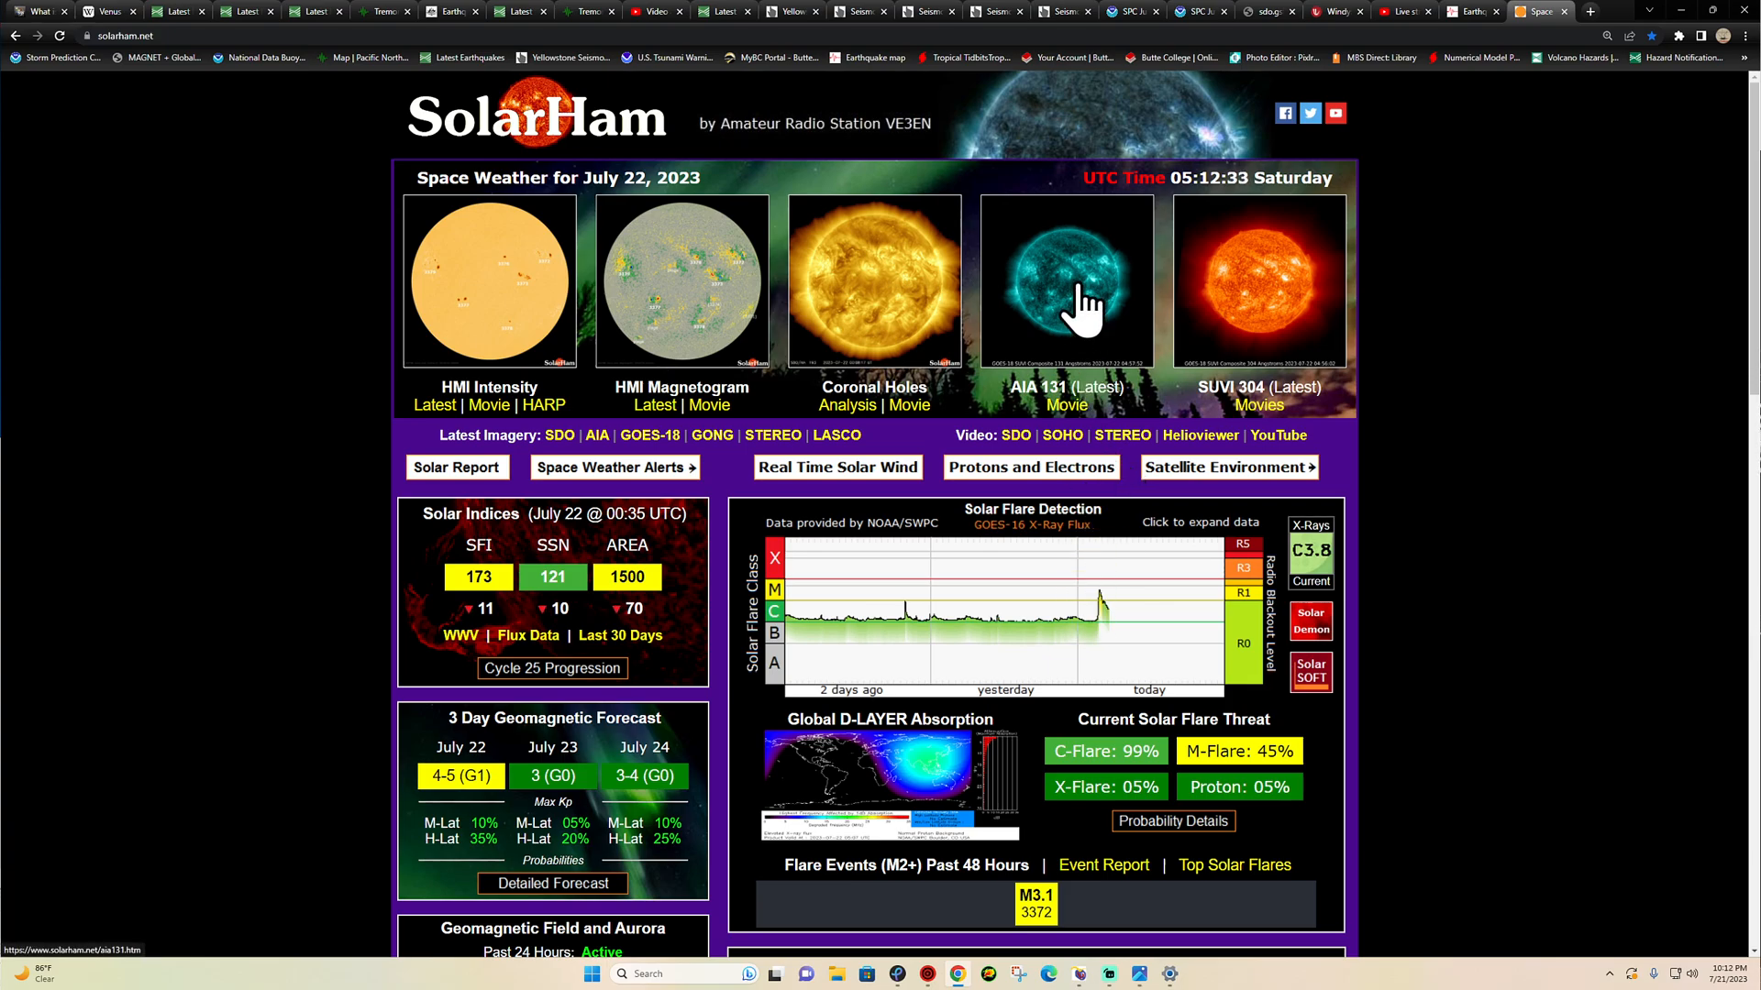
click(1065, 283)
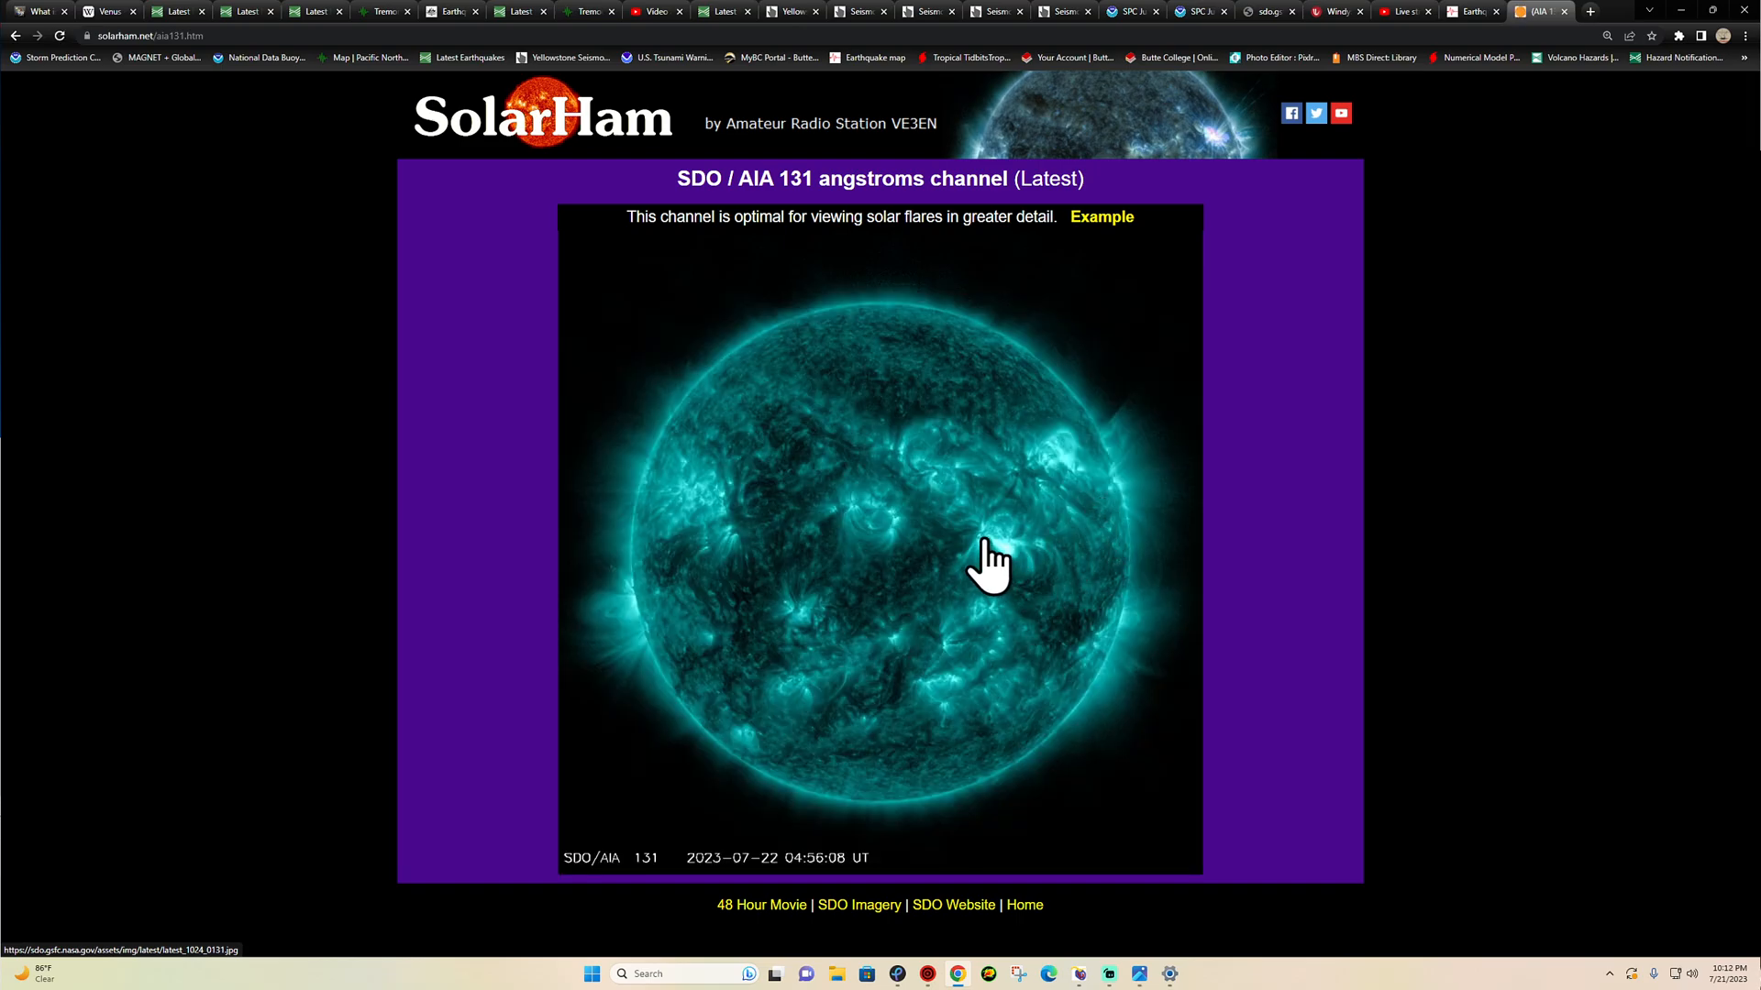
mouse_move(1027, 577)
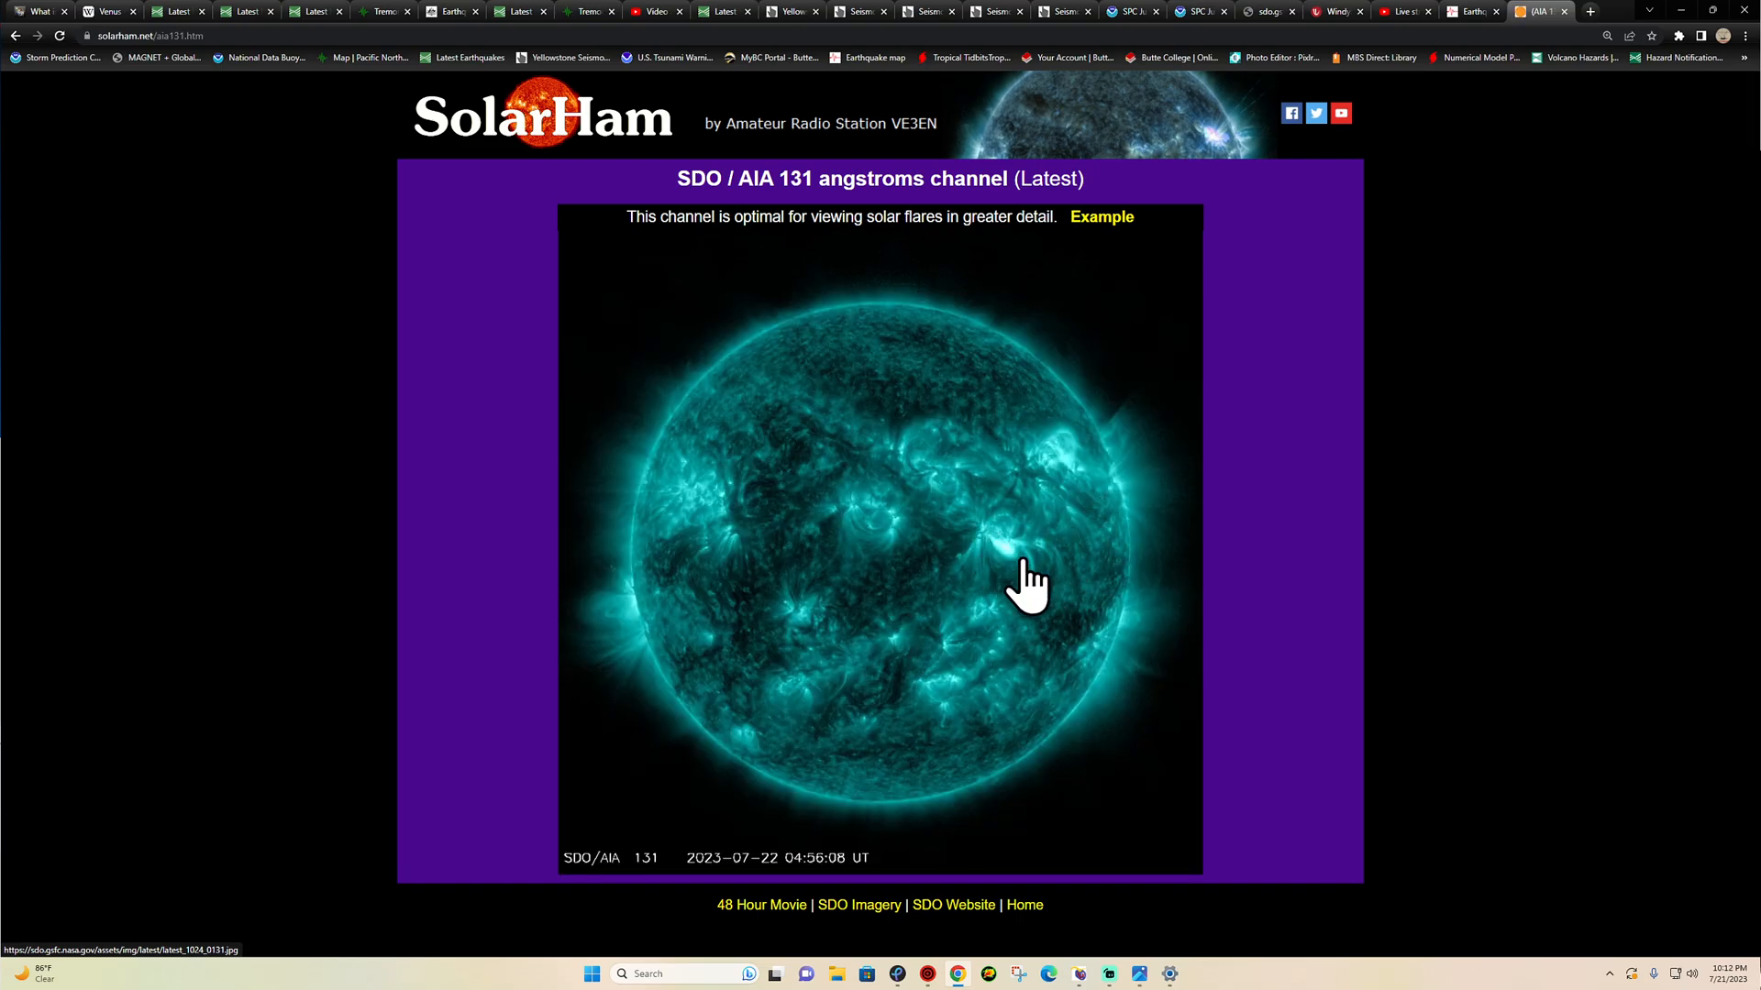
mouse_move(888, 561)
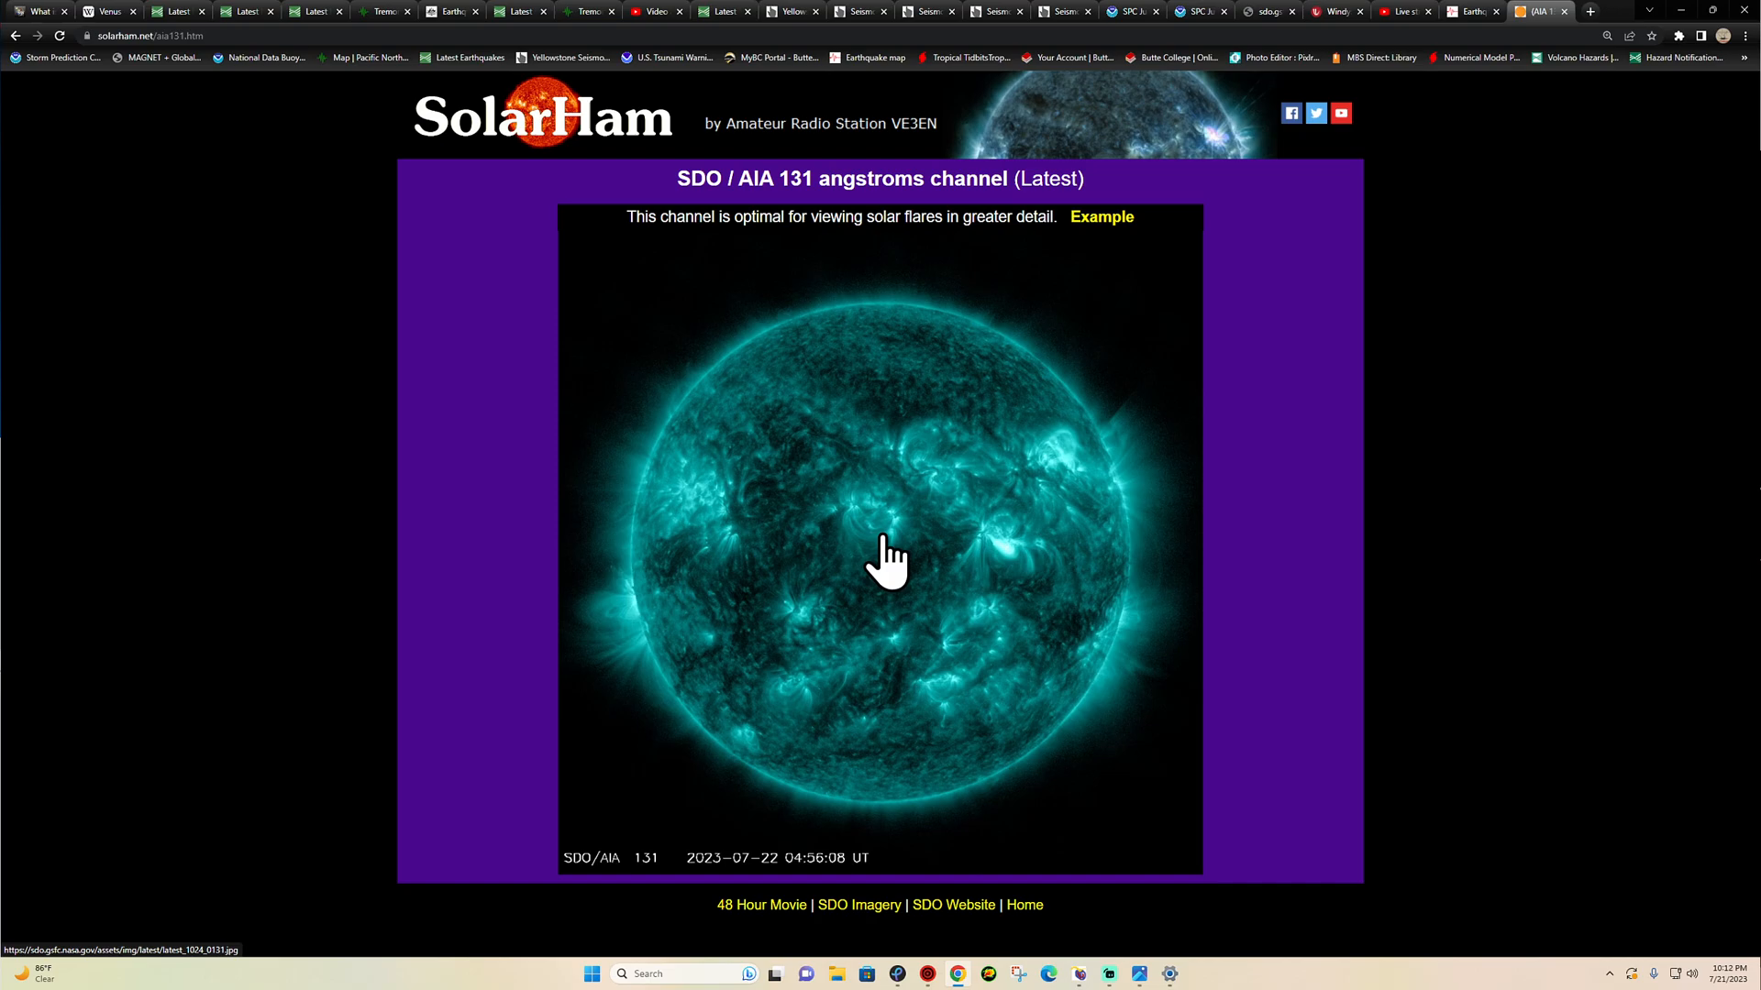
mouse_move(904, 583)
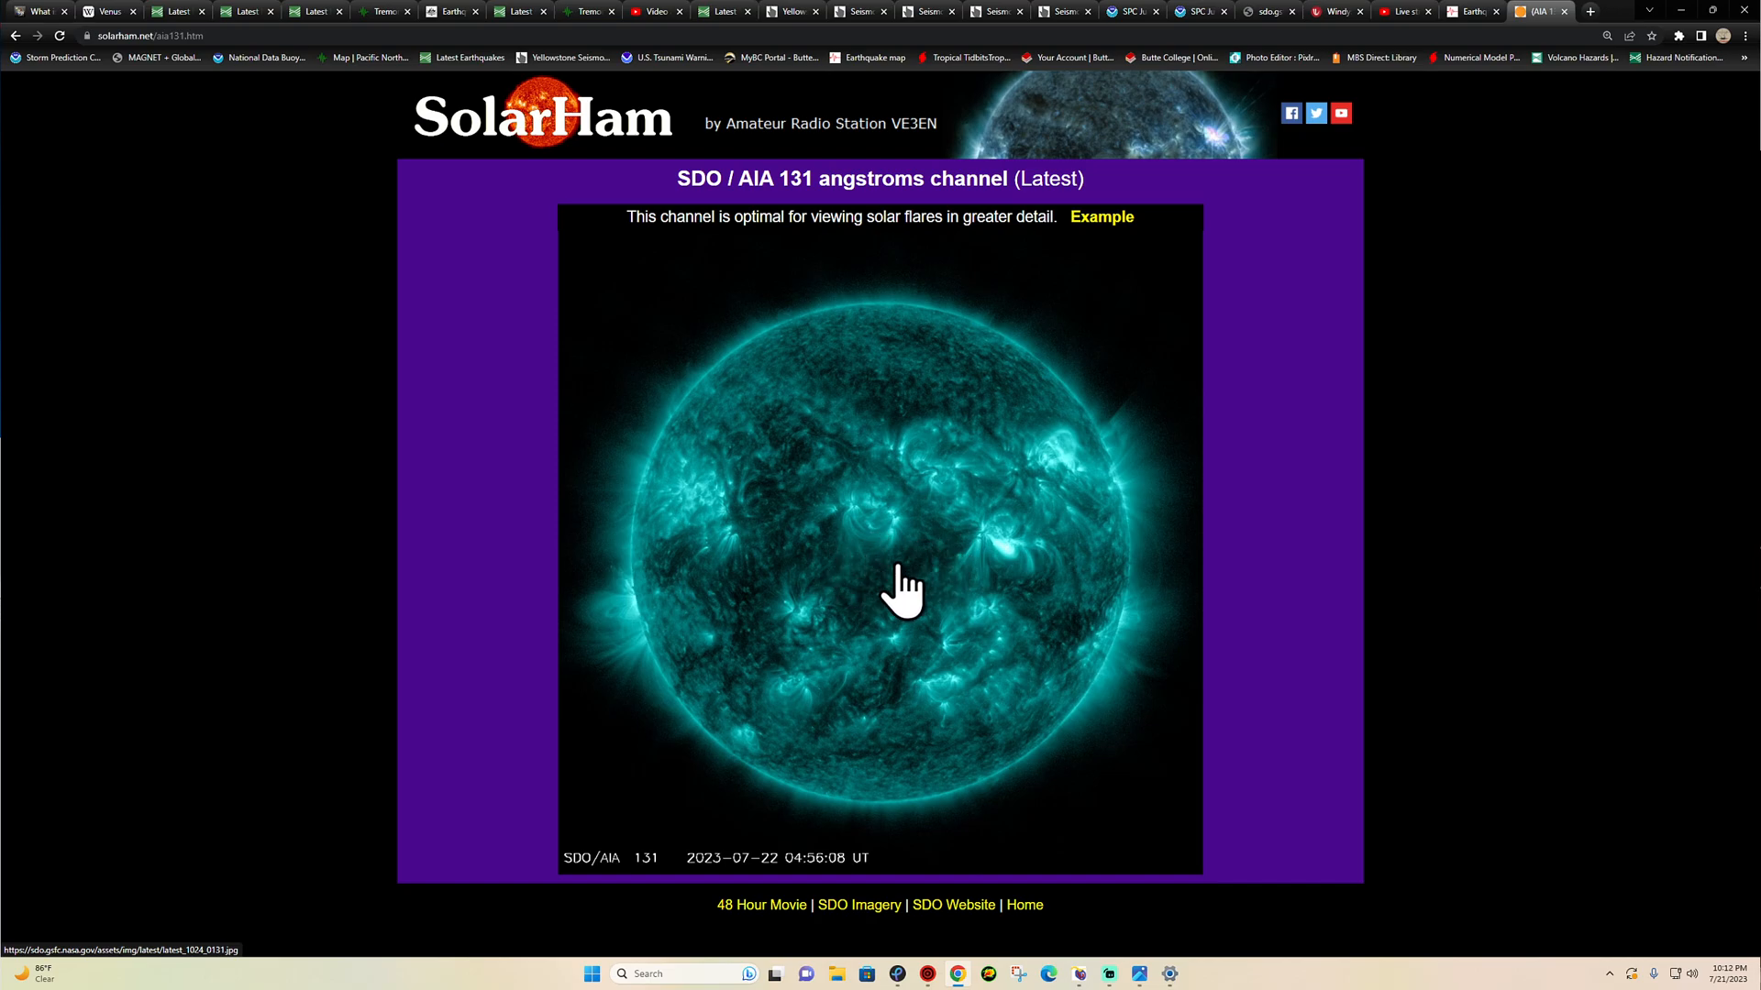
mouse_move(17, 96)
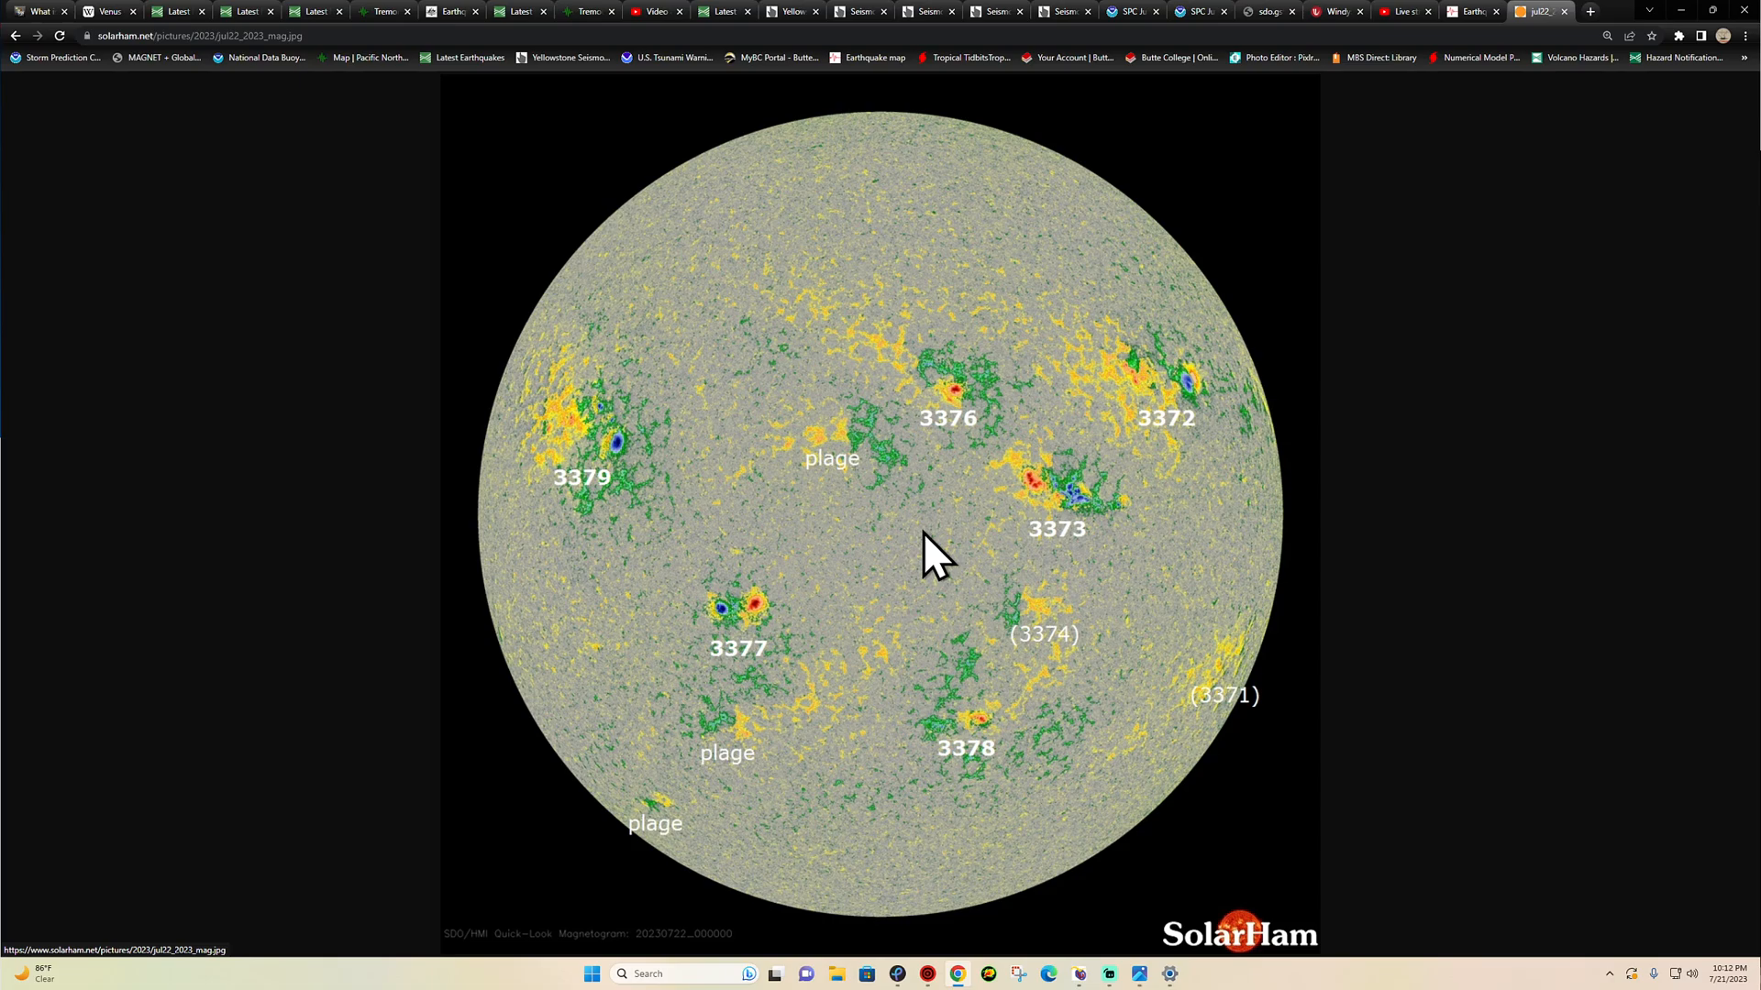
mouse_move(898, 343)
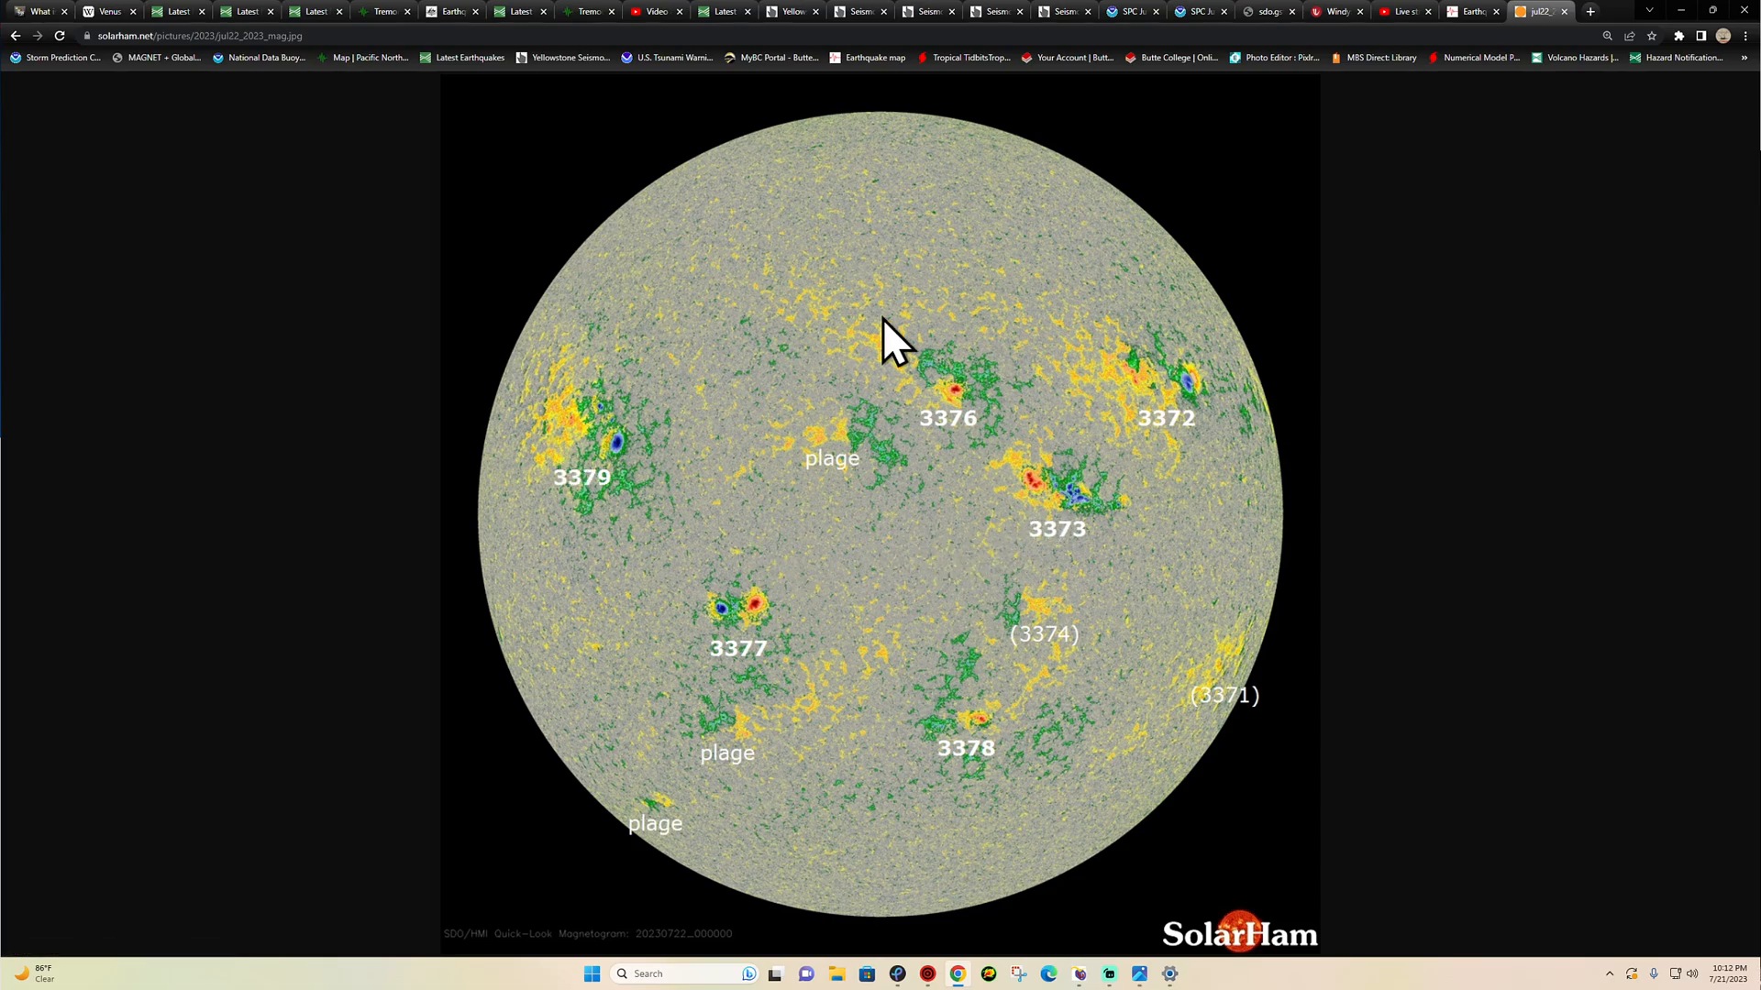
mouse_move(943, 376)
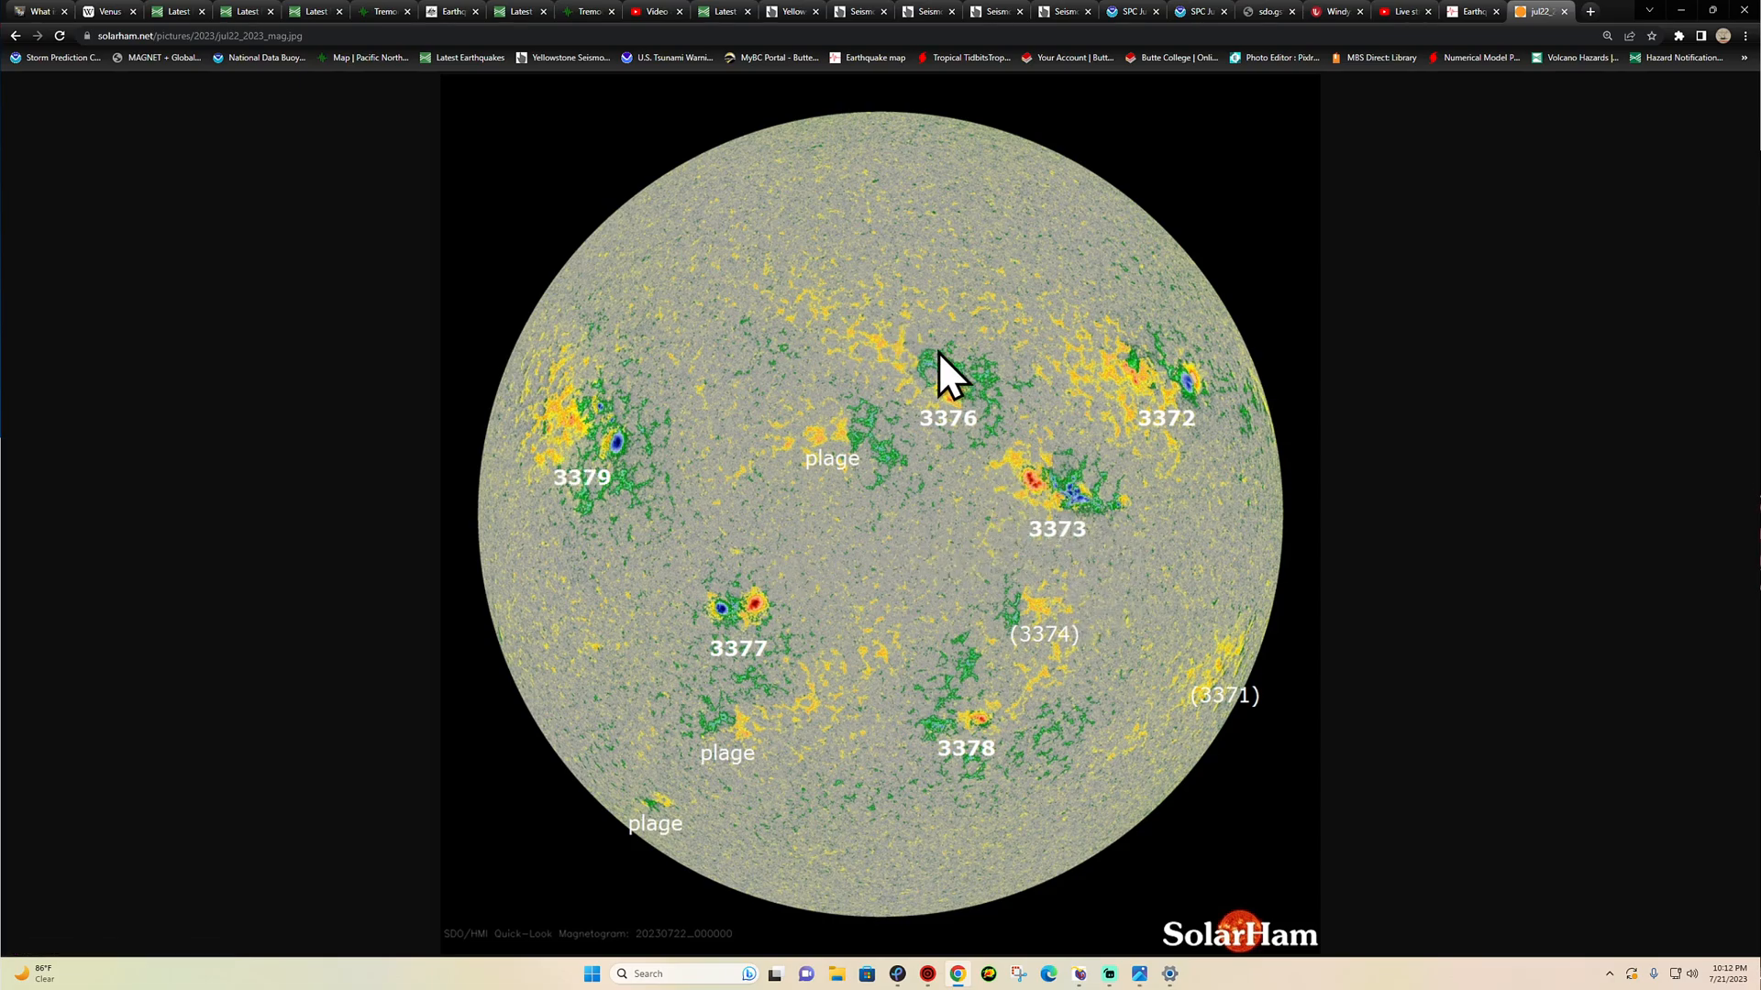
mouse_move(1073, 519)
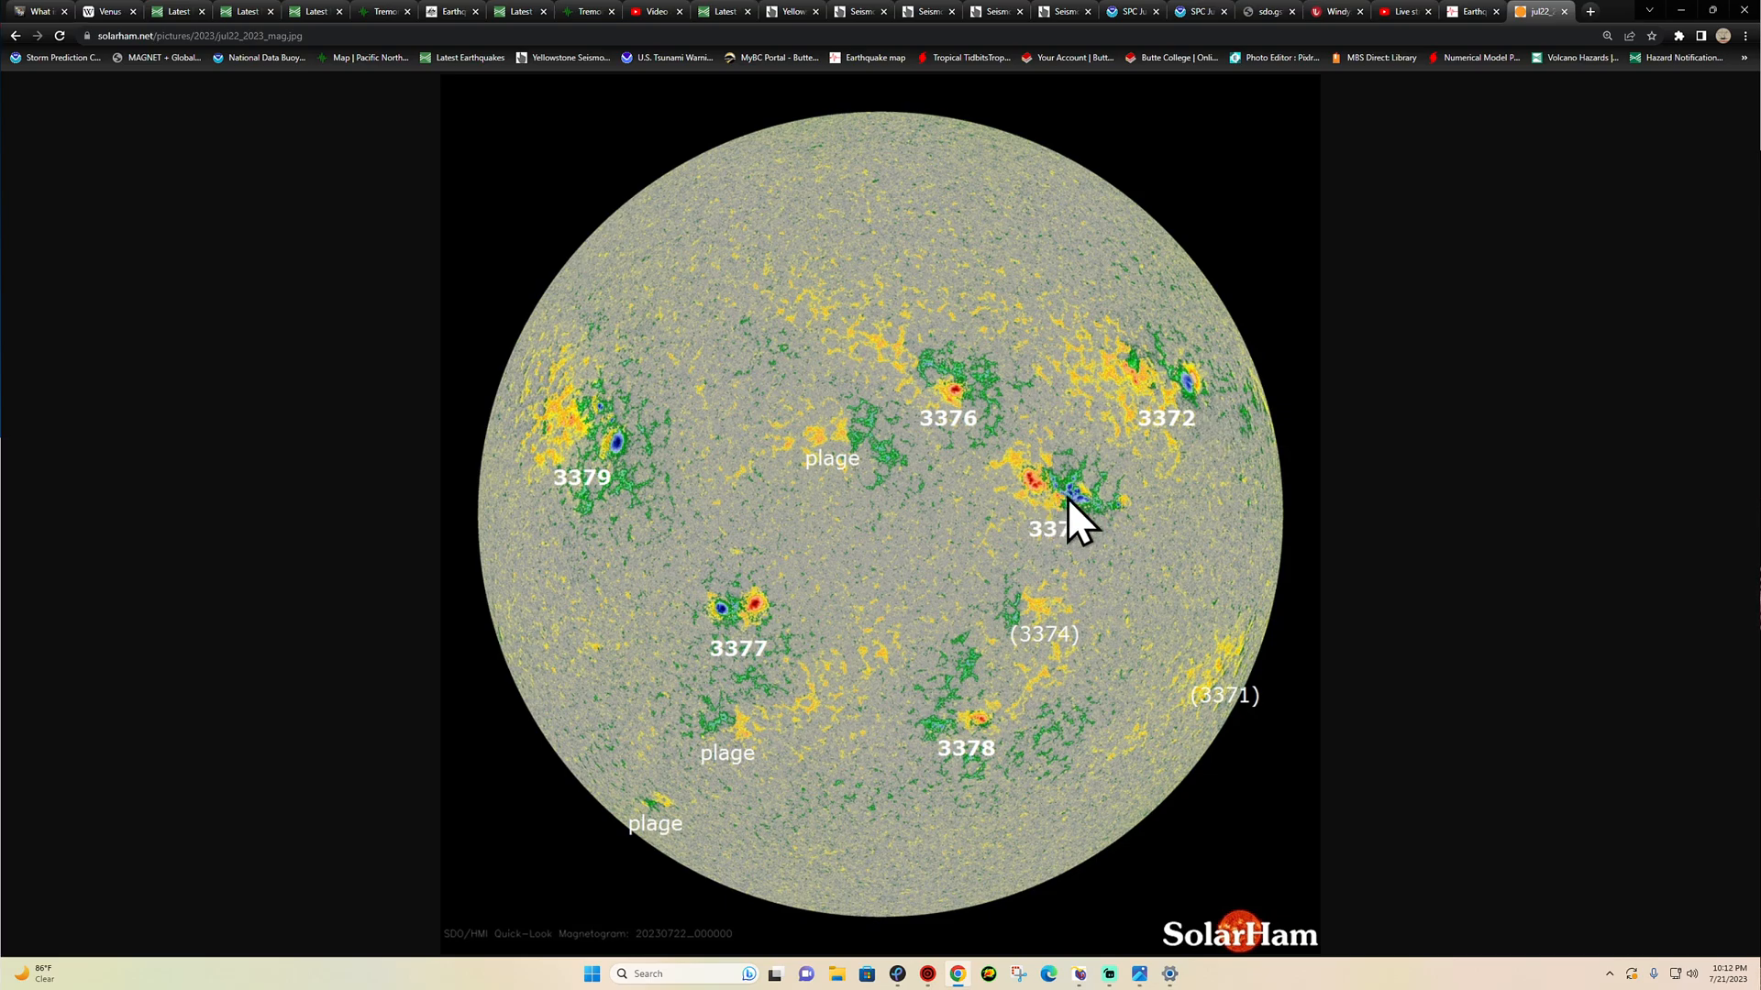
mouse_move(1088, 538)
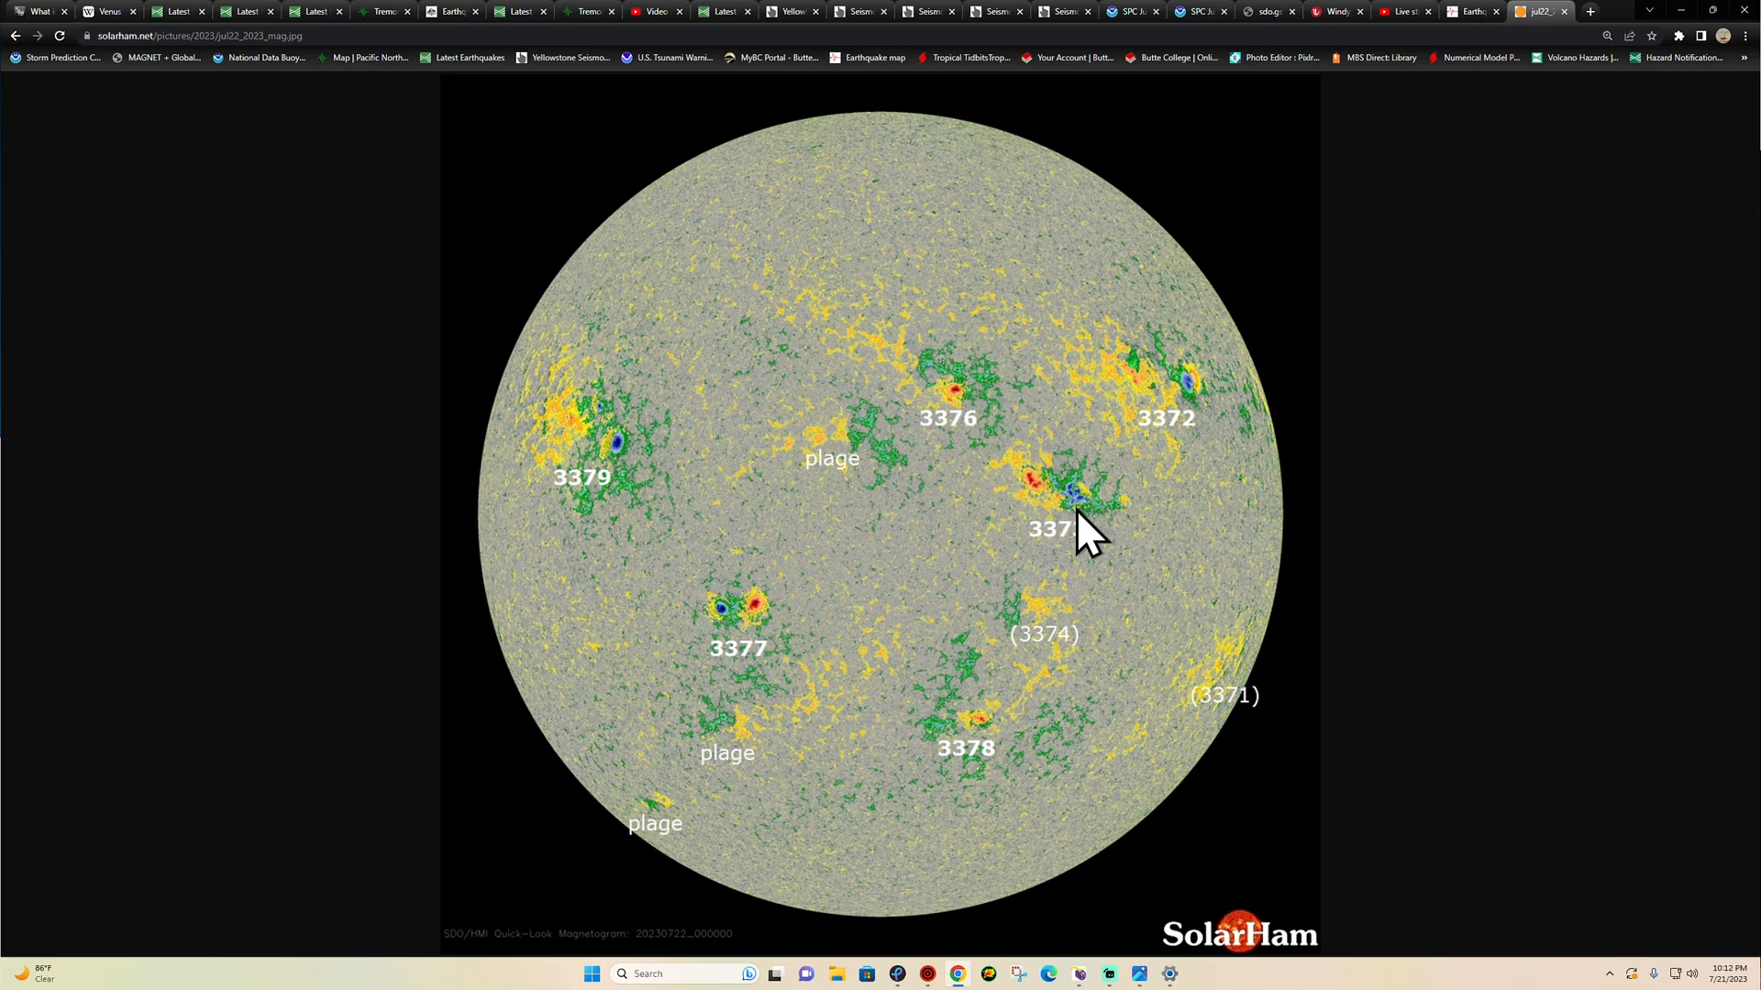
mouse_move(1082, 517)
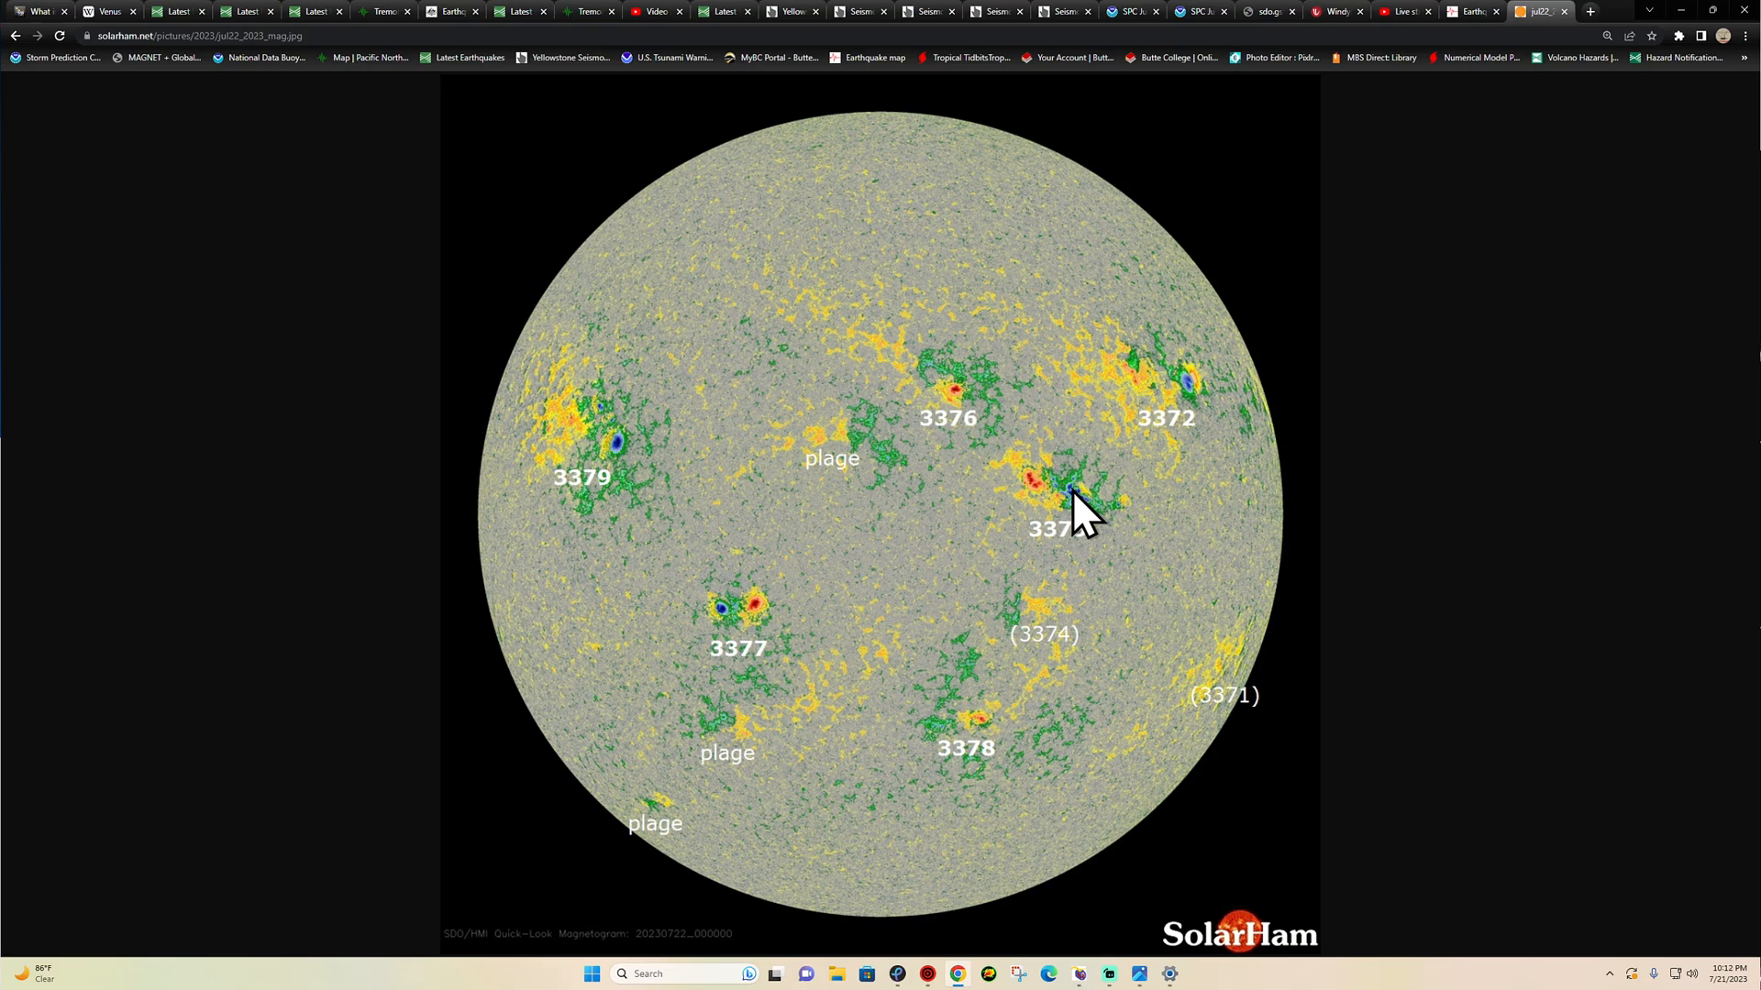
mouse_move(73, 22)
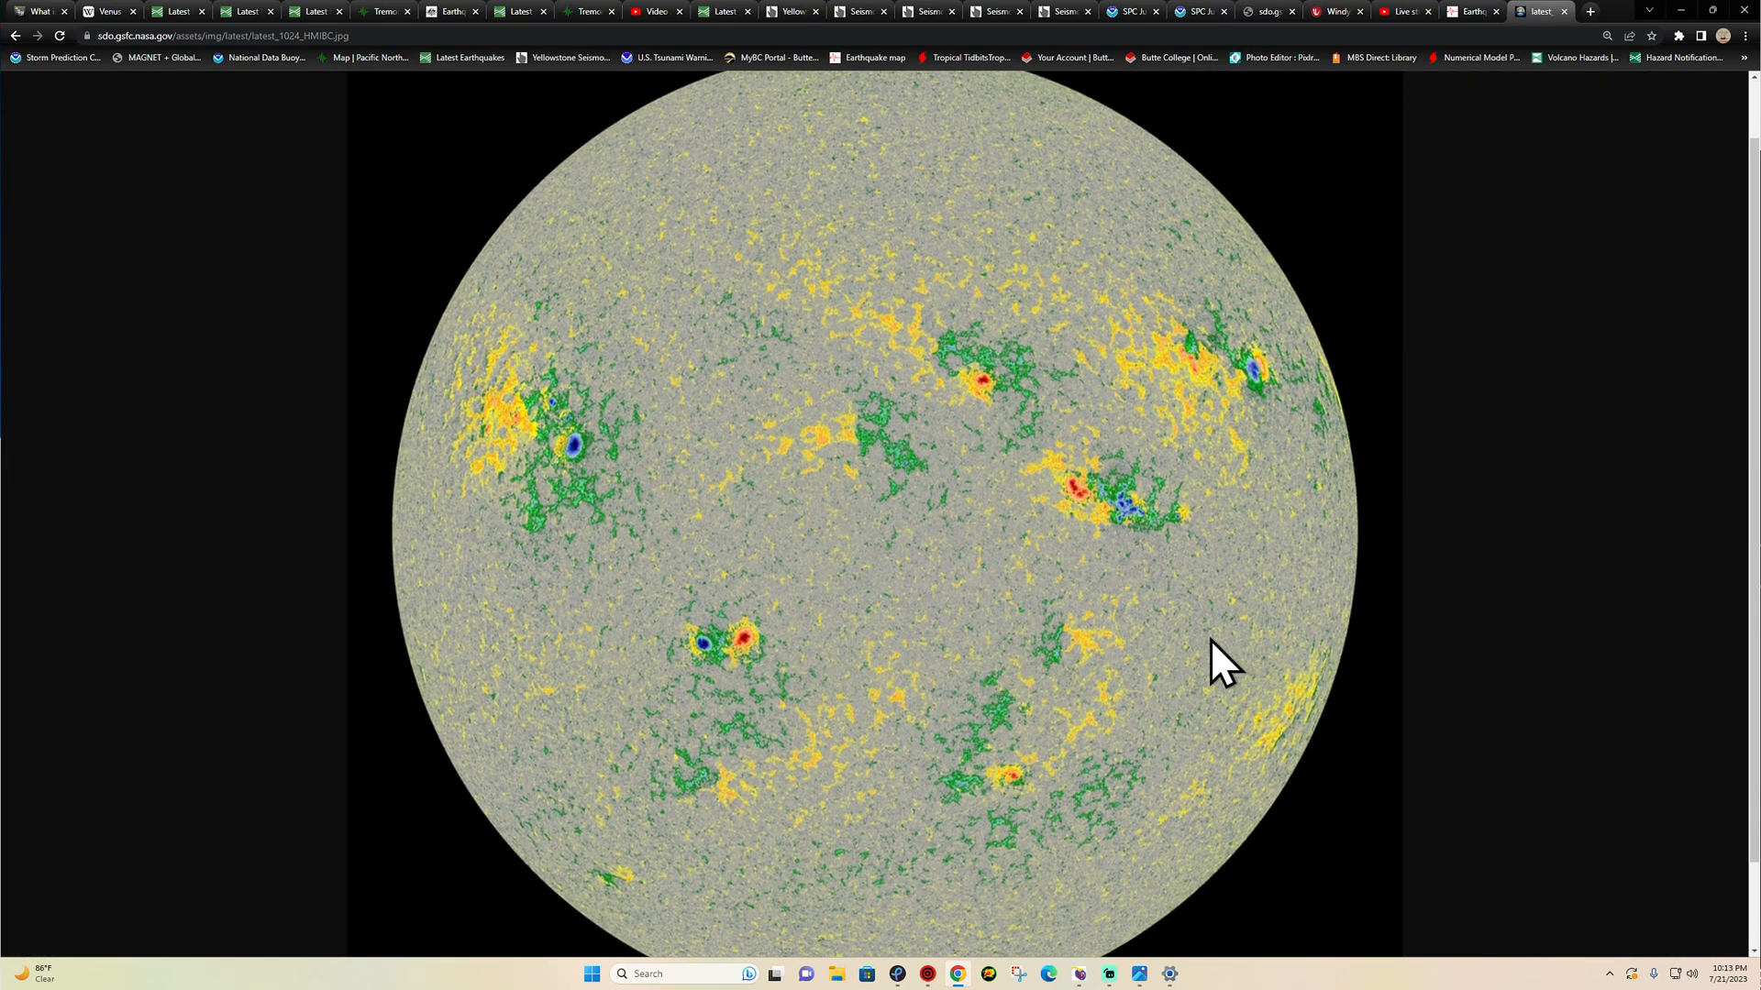
mouse_move(1133, 529)
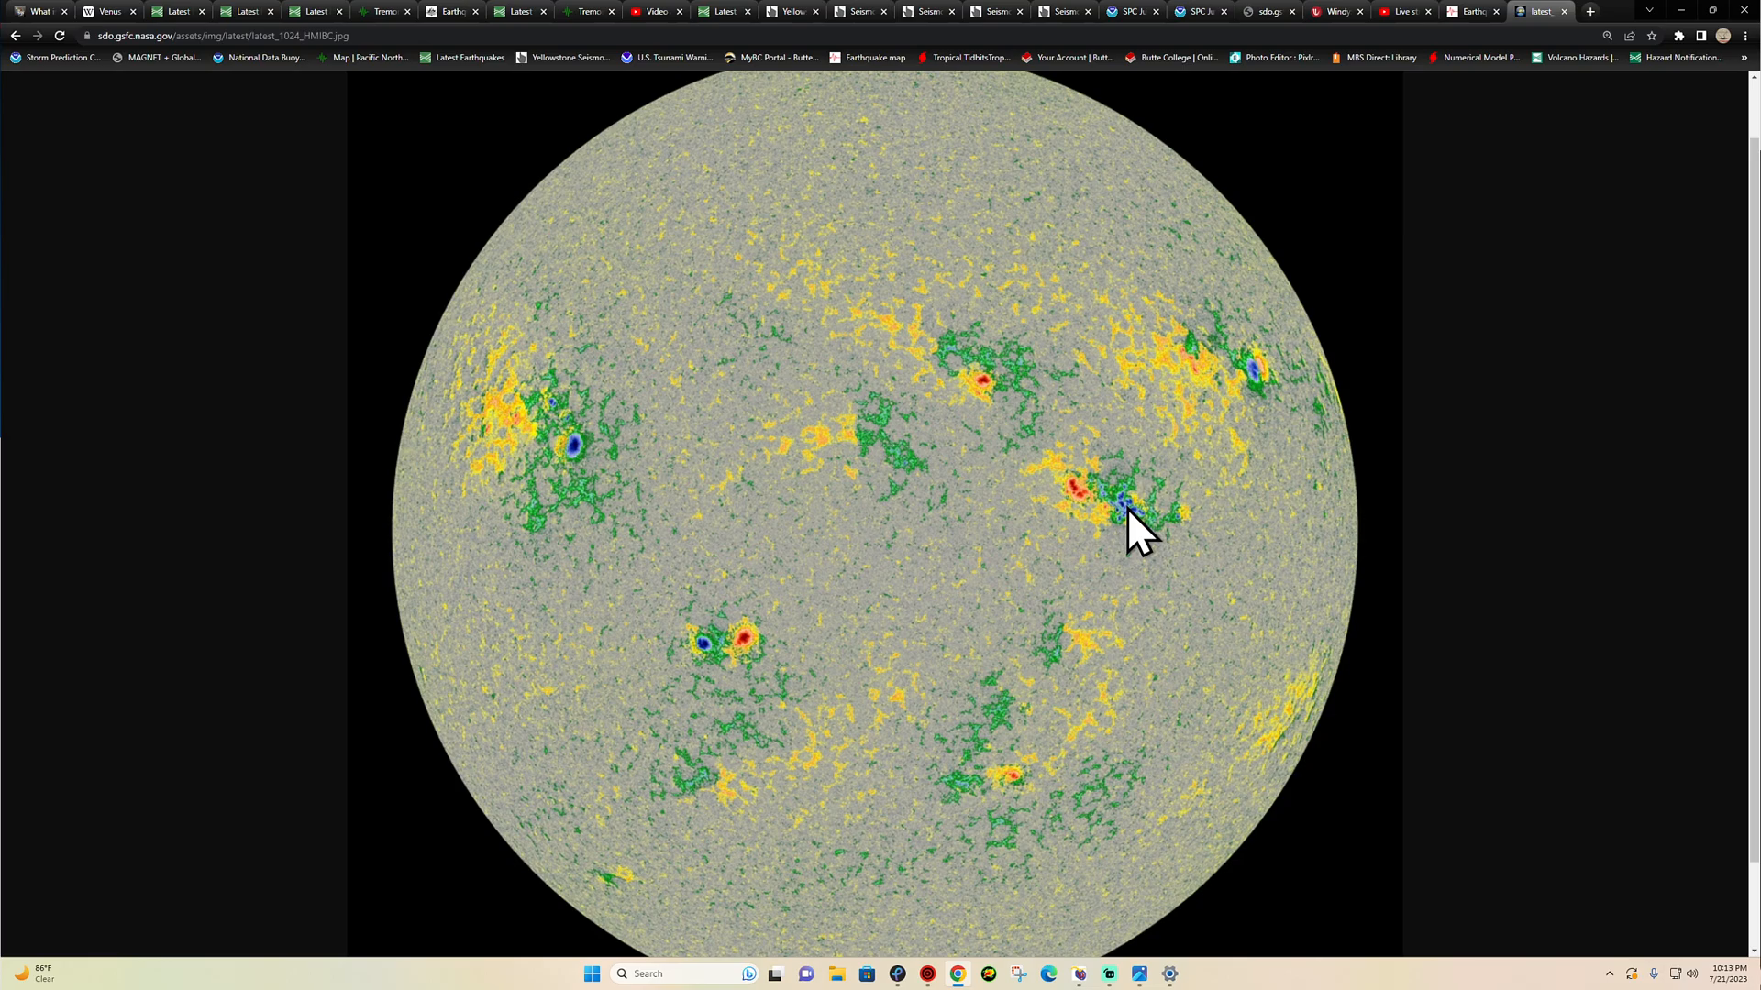
mouse_move(1101, 472)
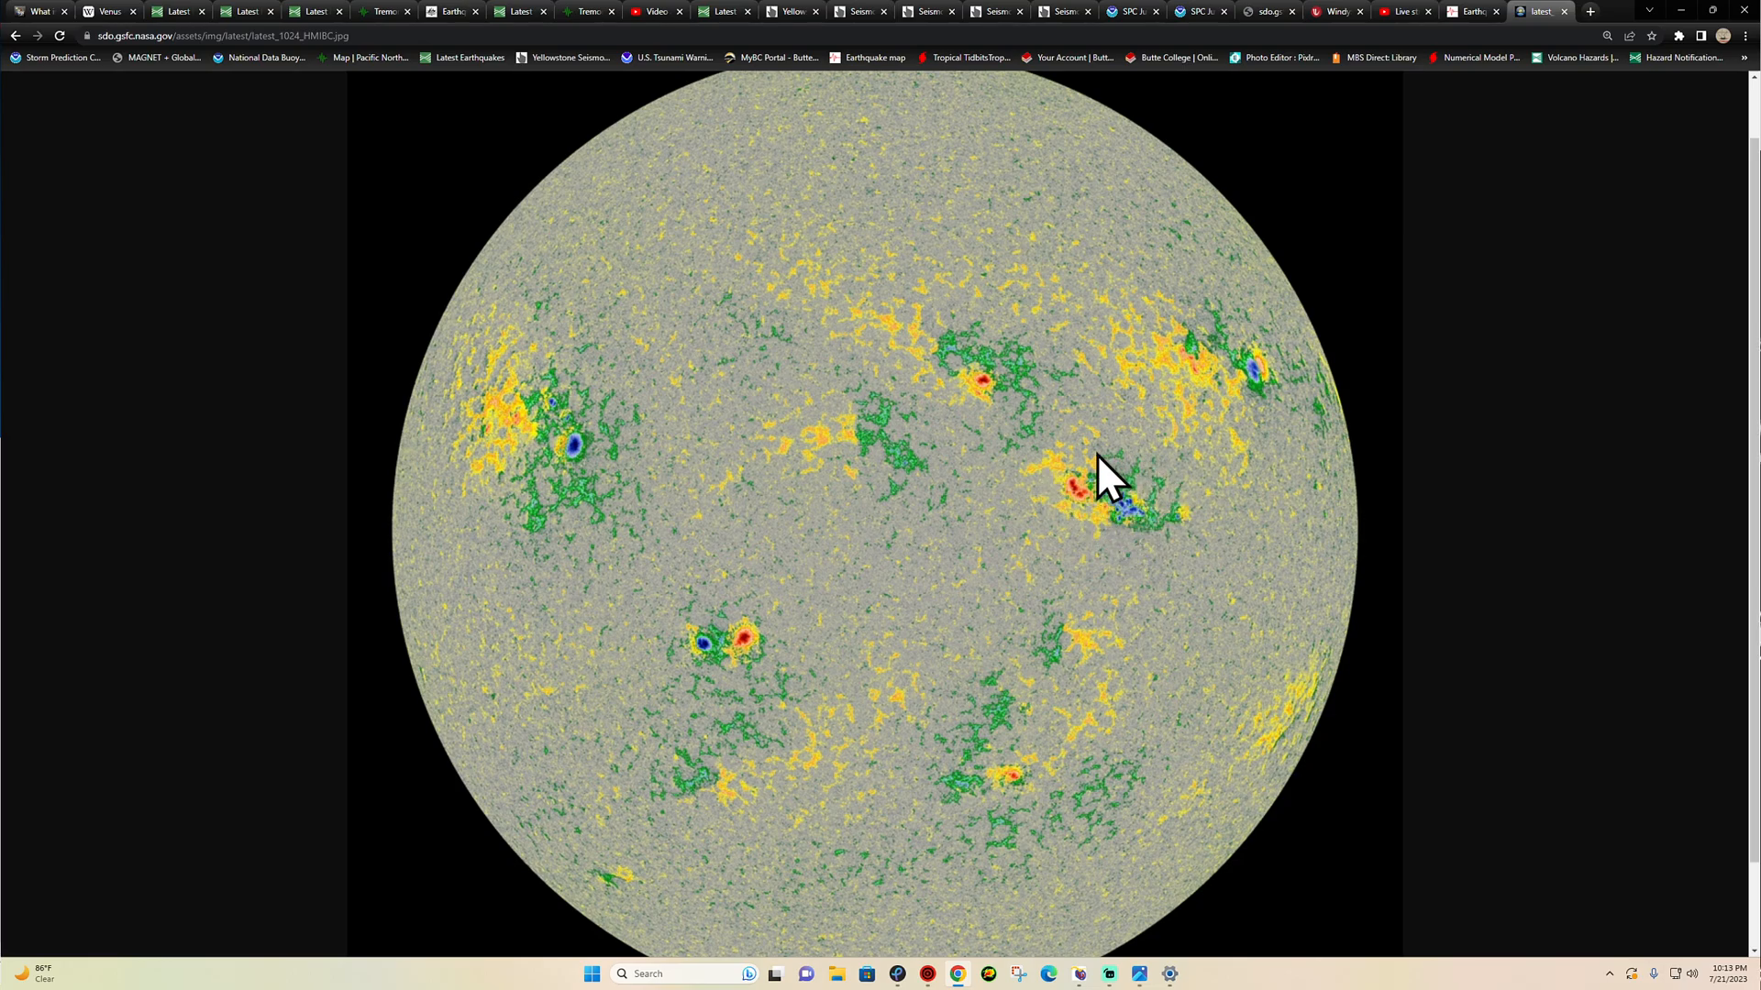
mouse_move(17, 57)
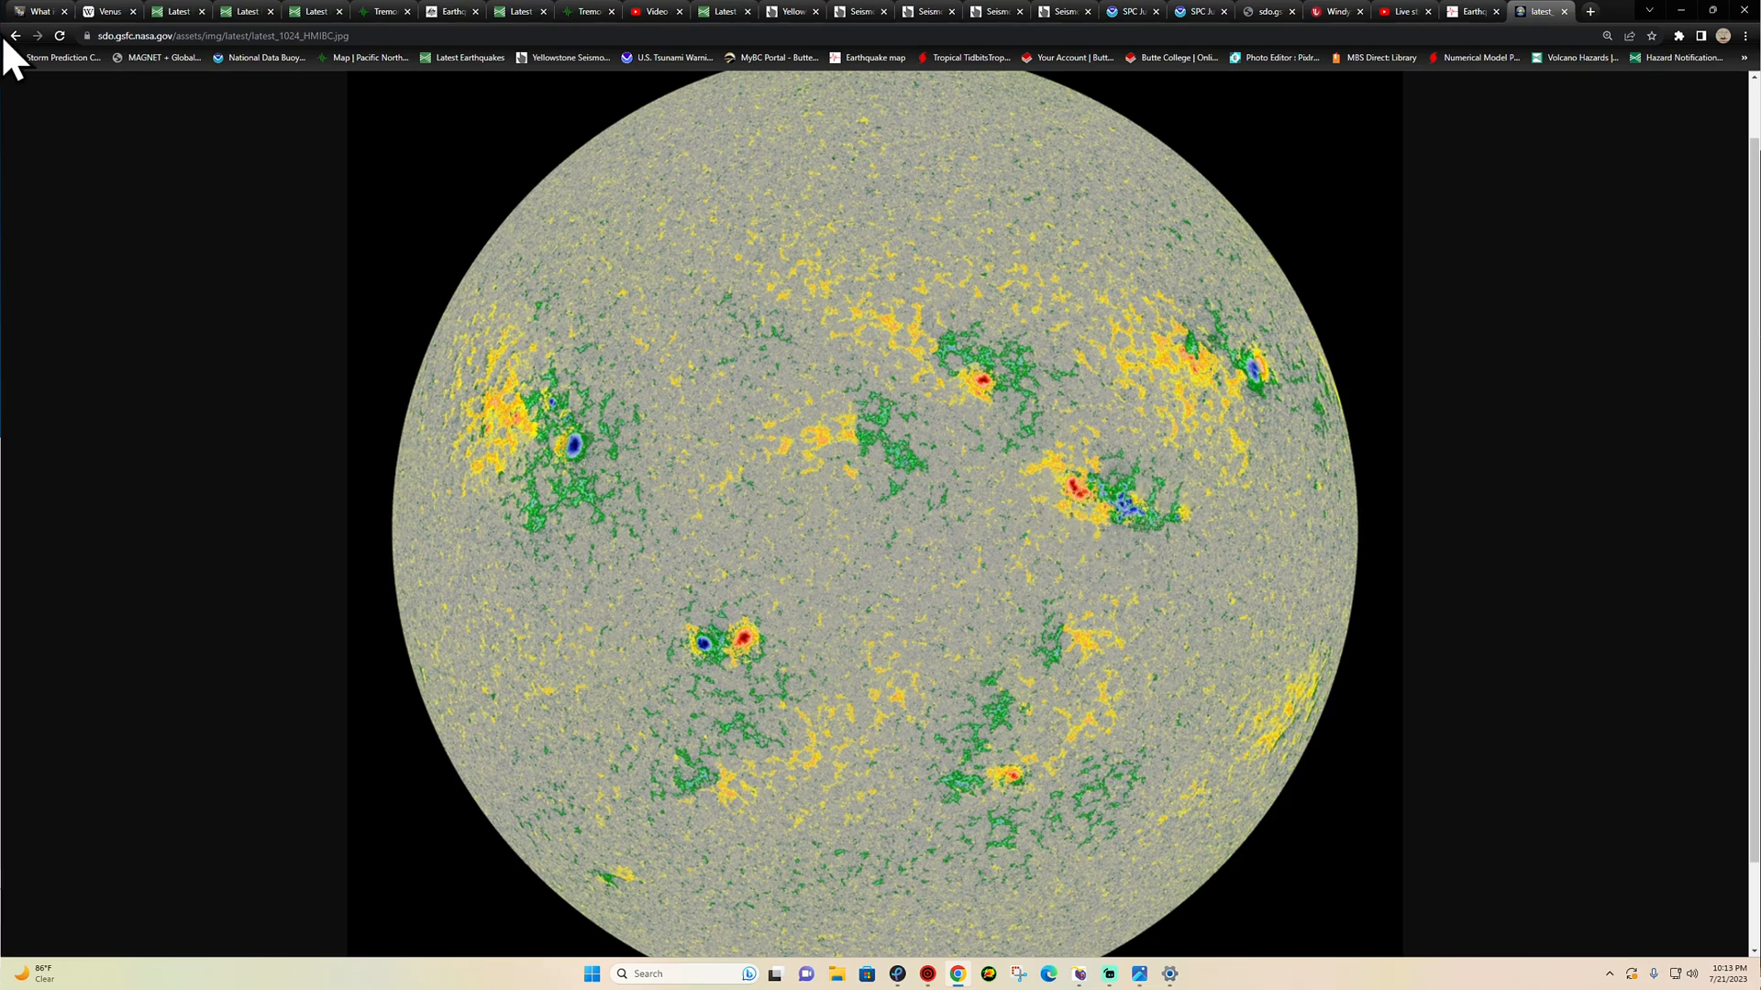
- Return to the SWPC 3-day GOES X-ray flux chart with the July 22 spike
click(16, 35)
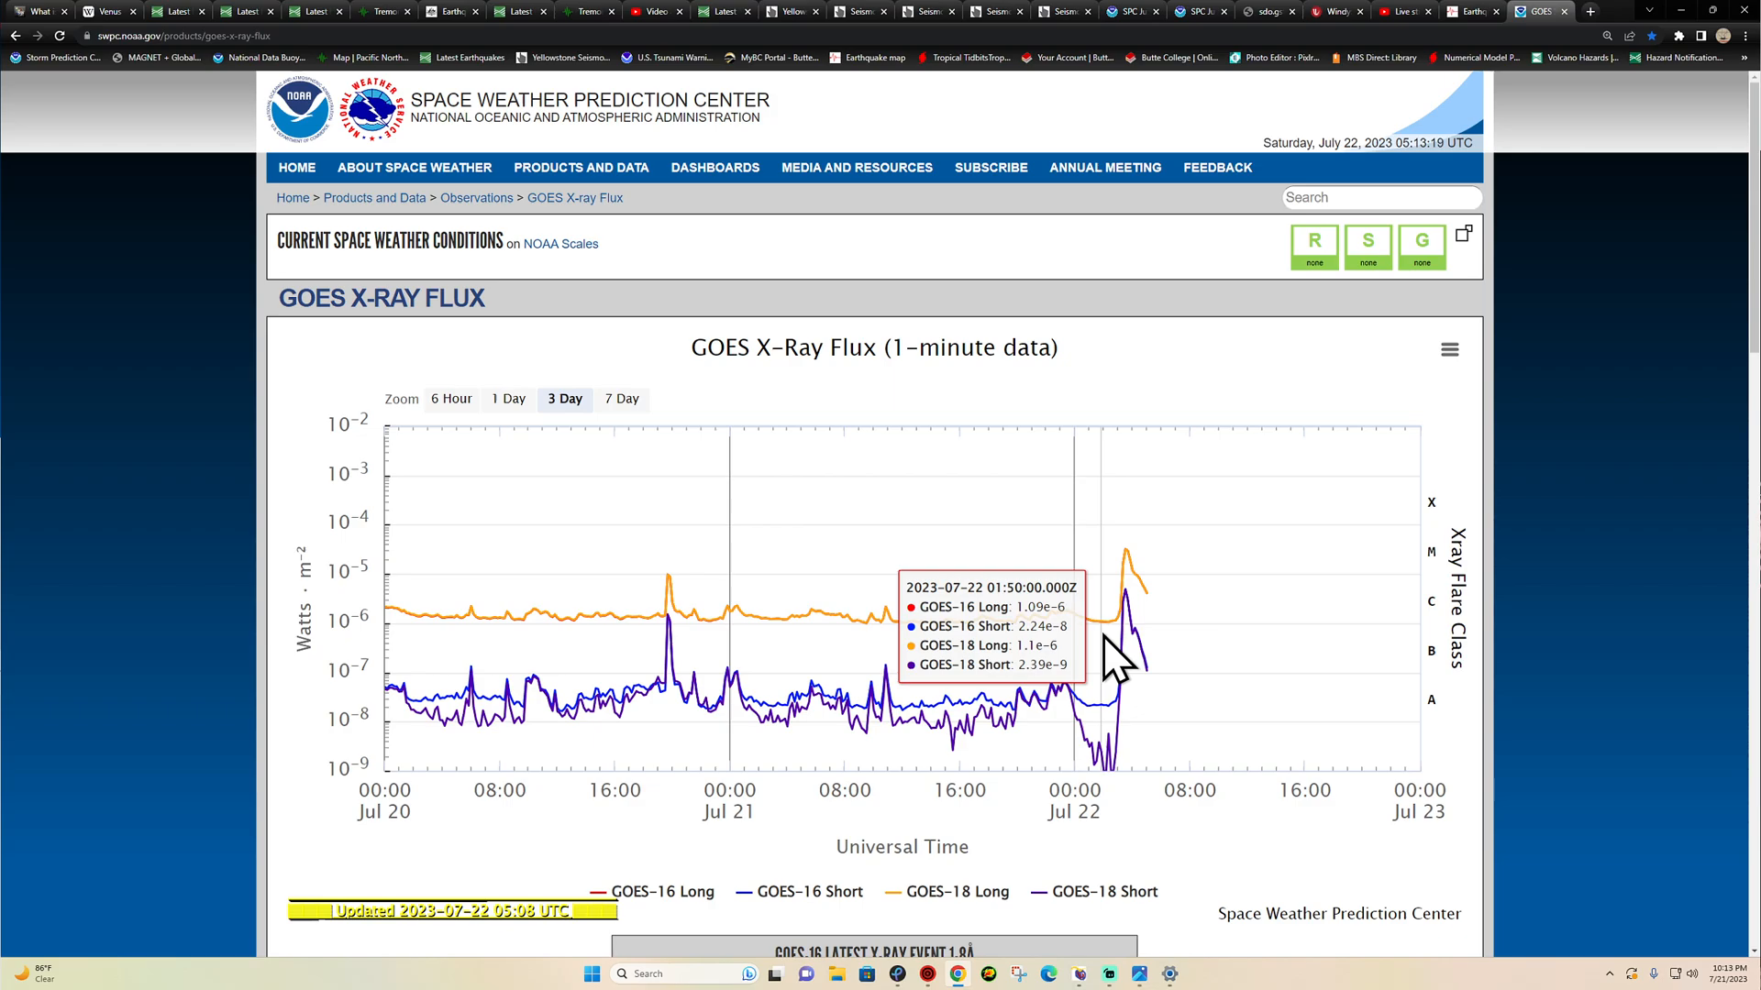
mouse_move(1139, 641)
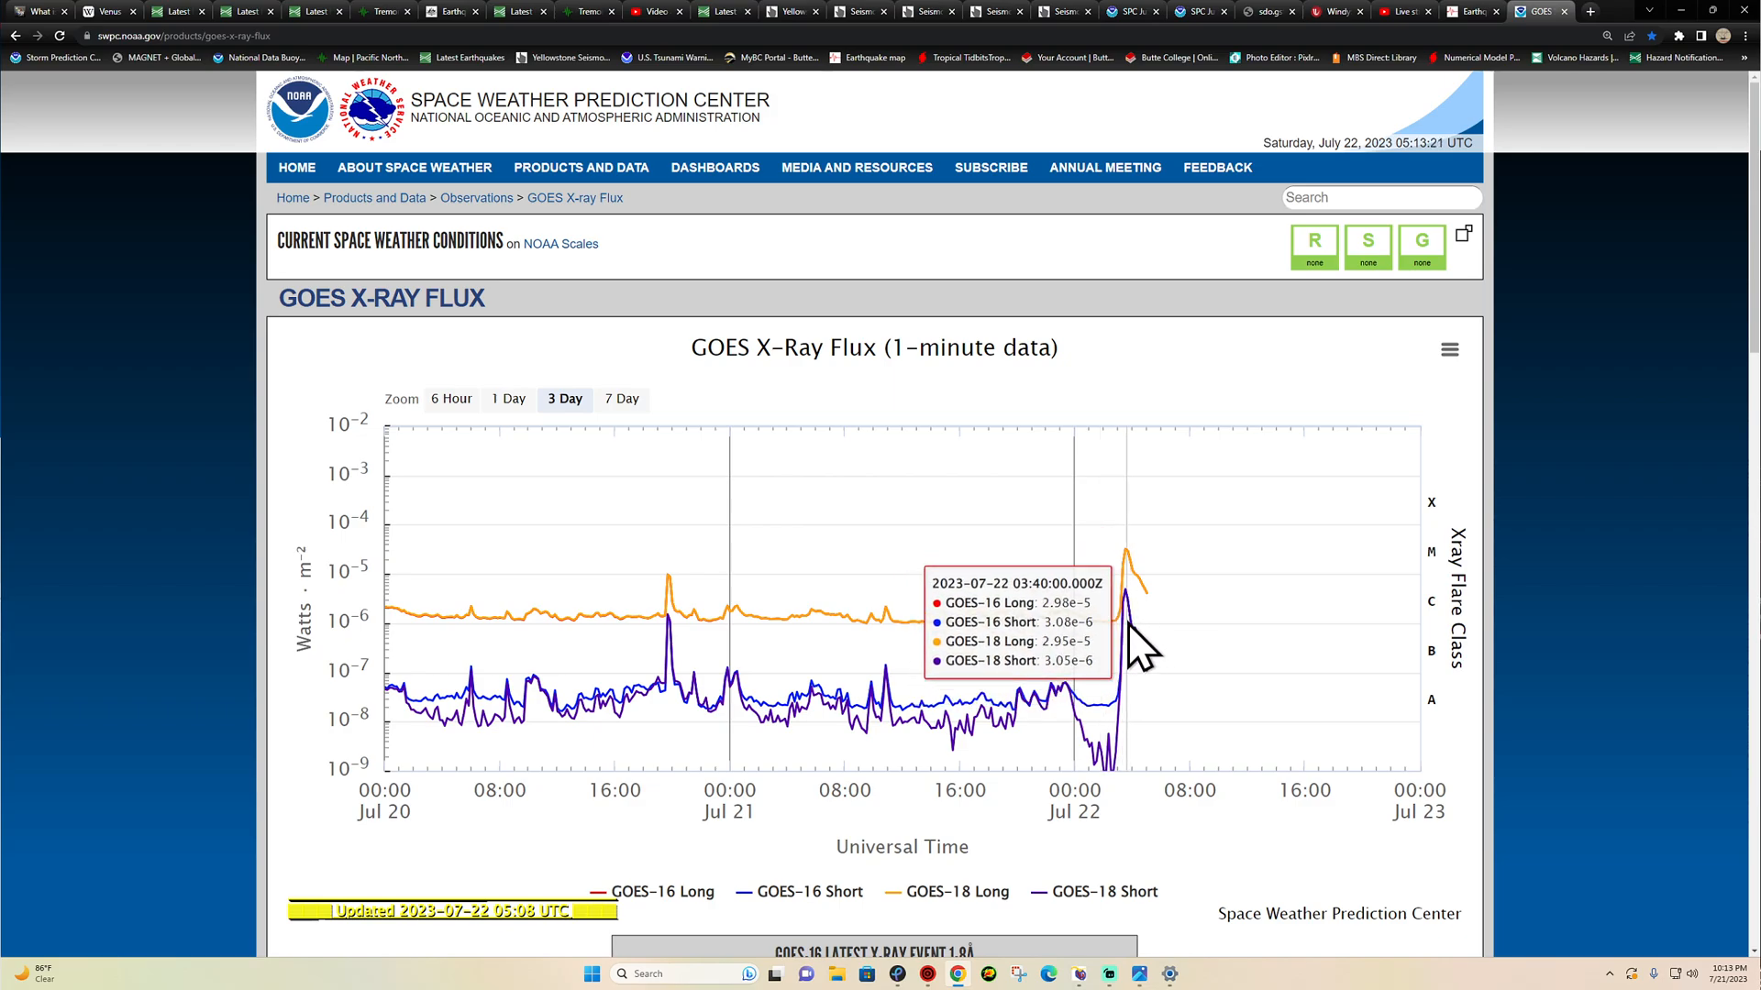
mouse_move(1154, 673)
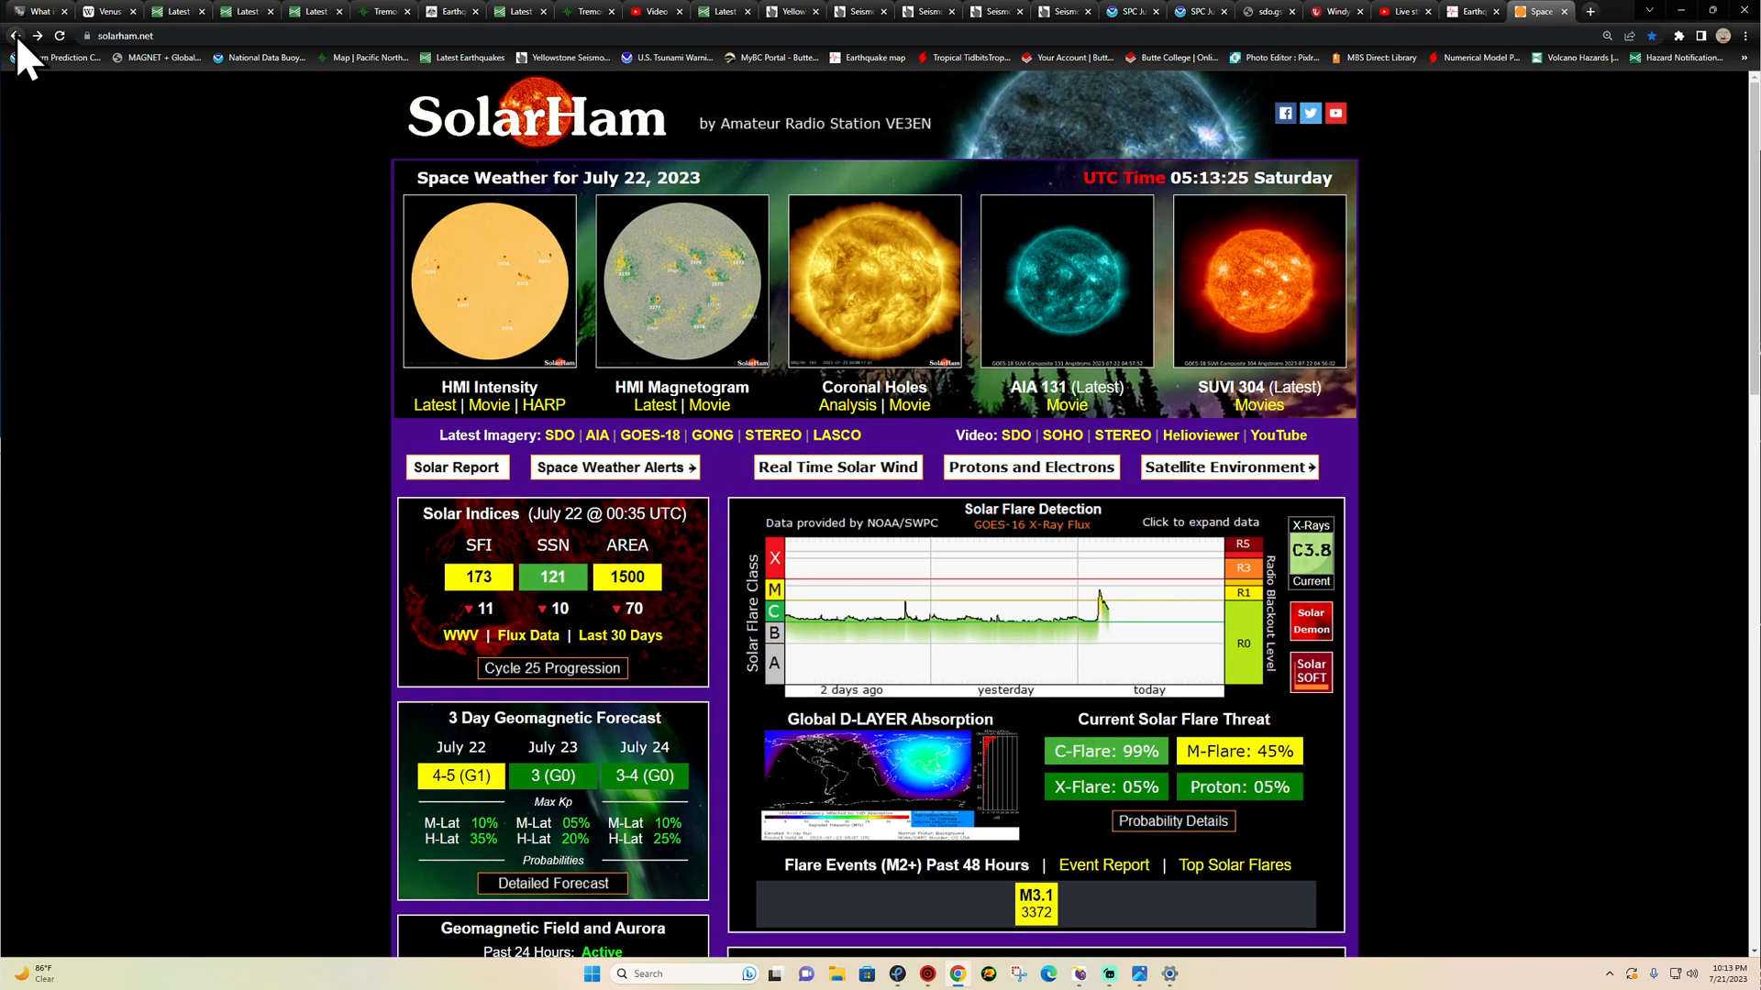
mouse_move(730, 319)
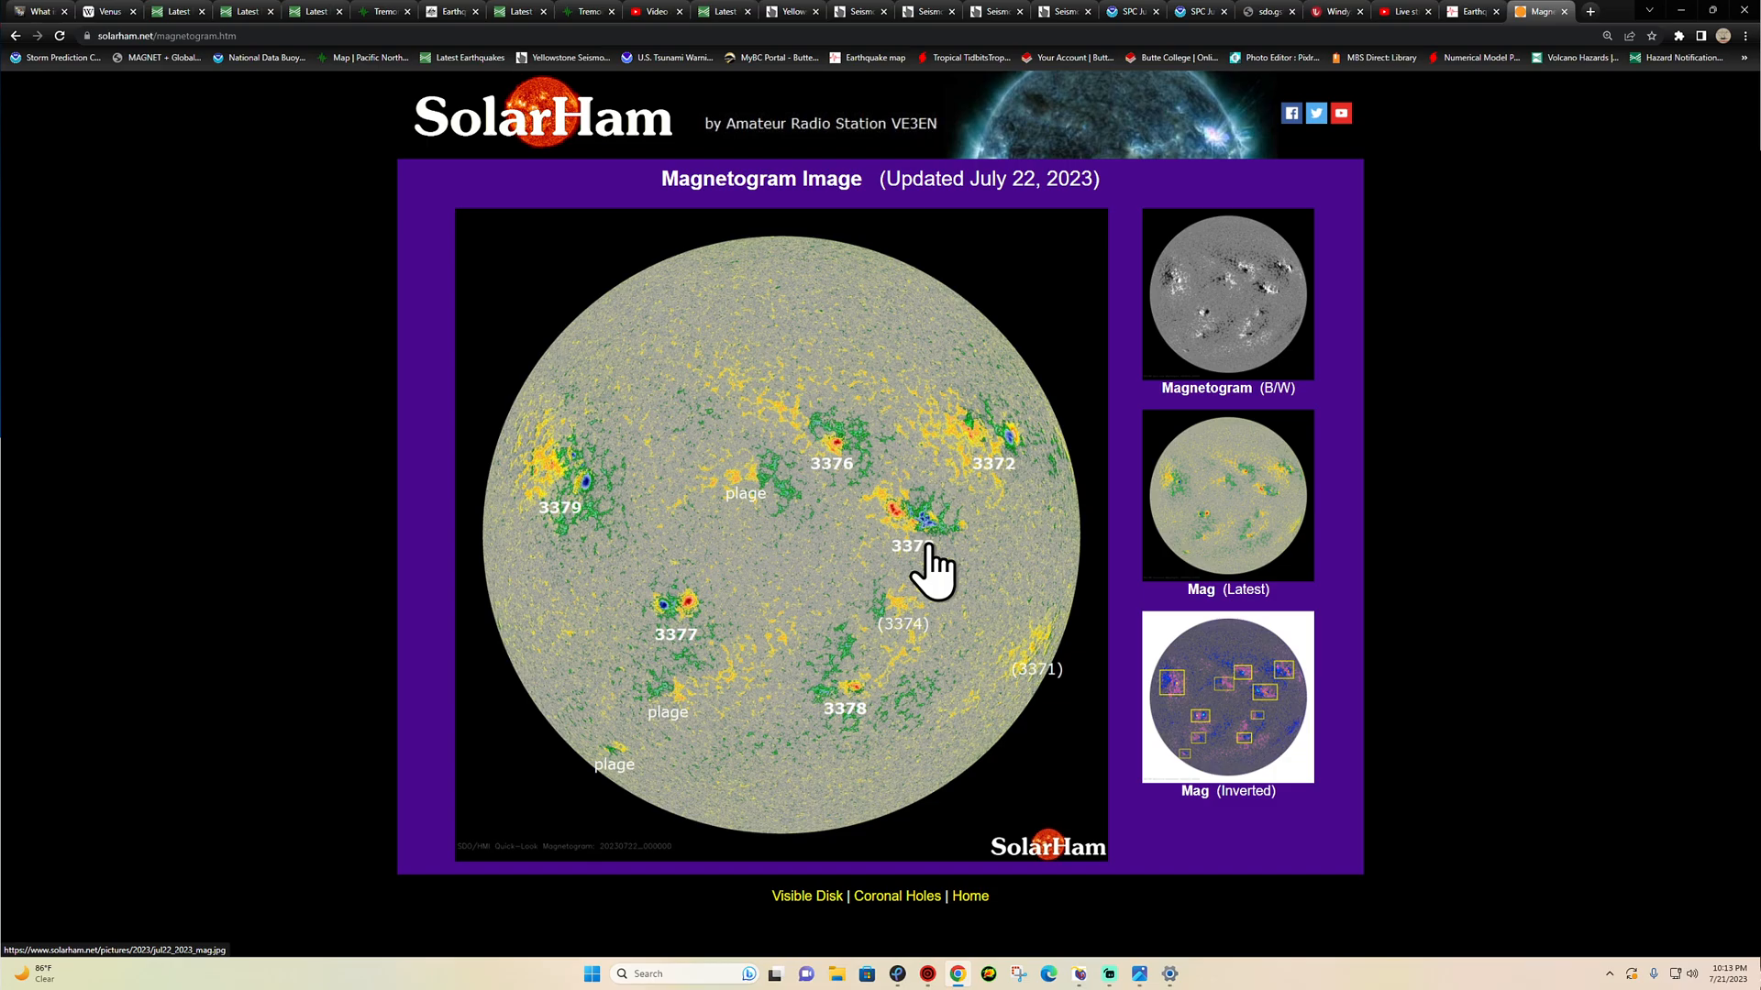
click(17, 35)
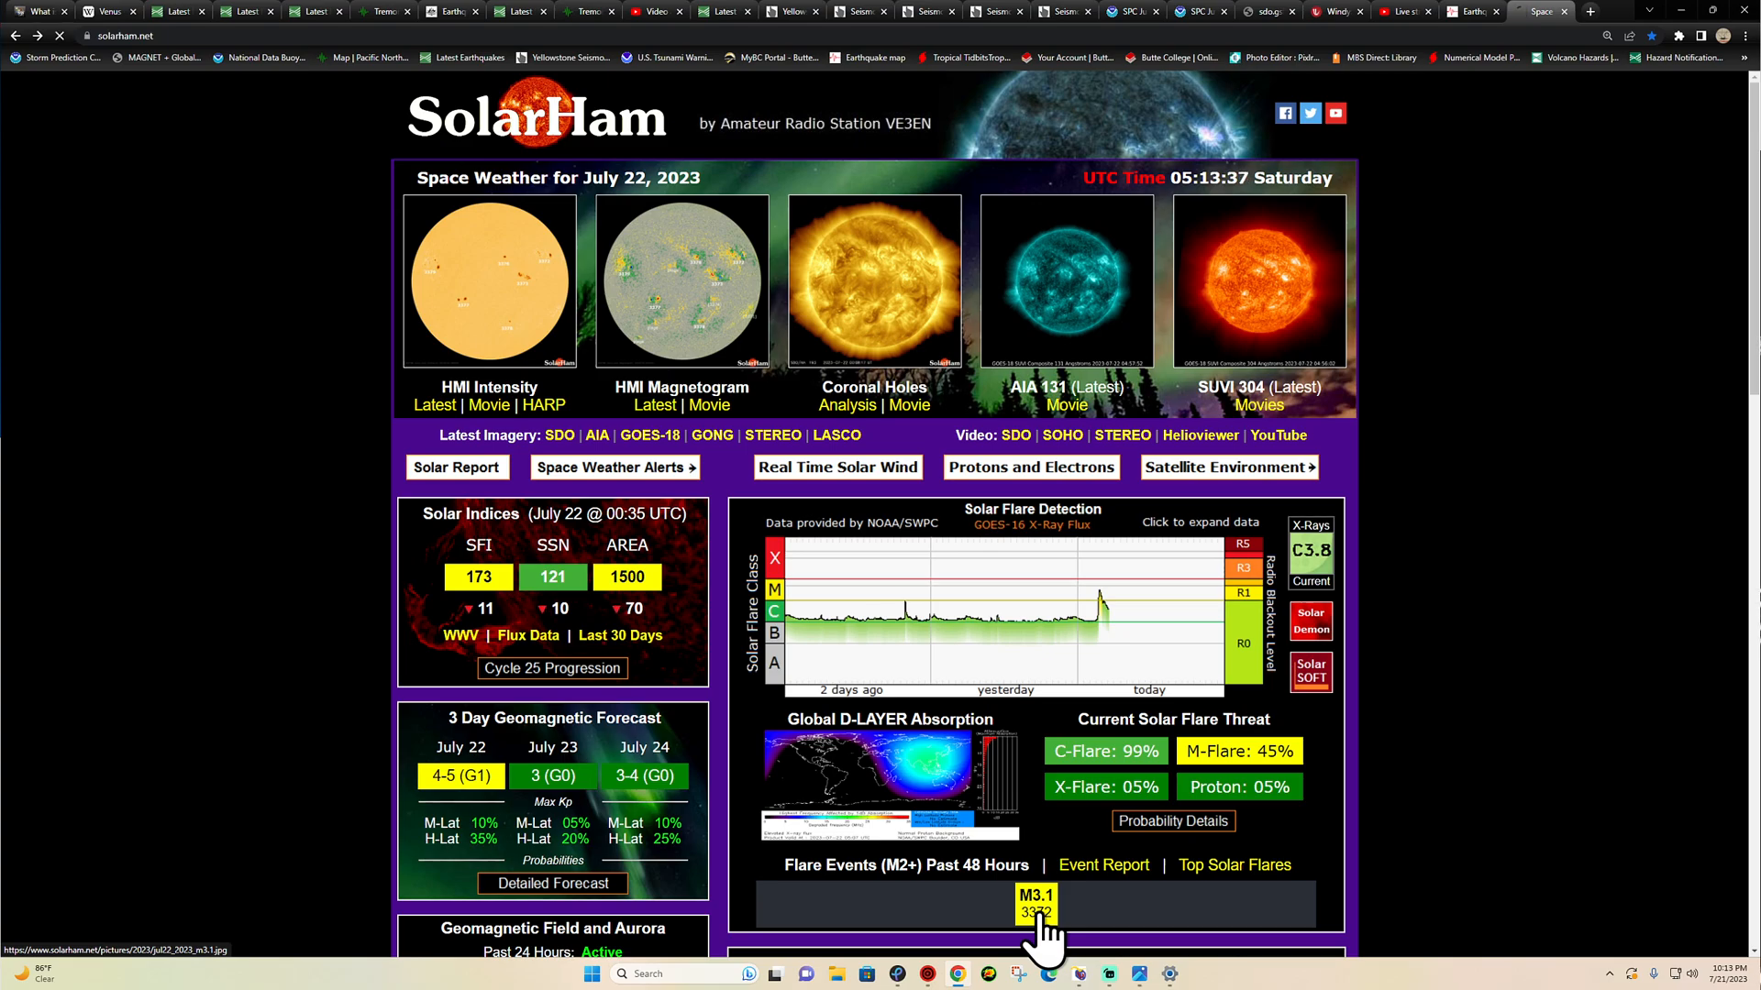
click(1035, 902)
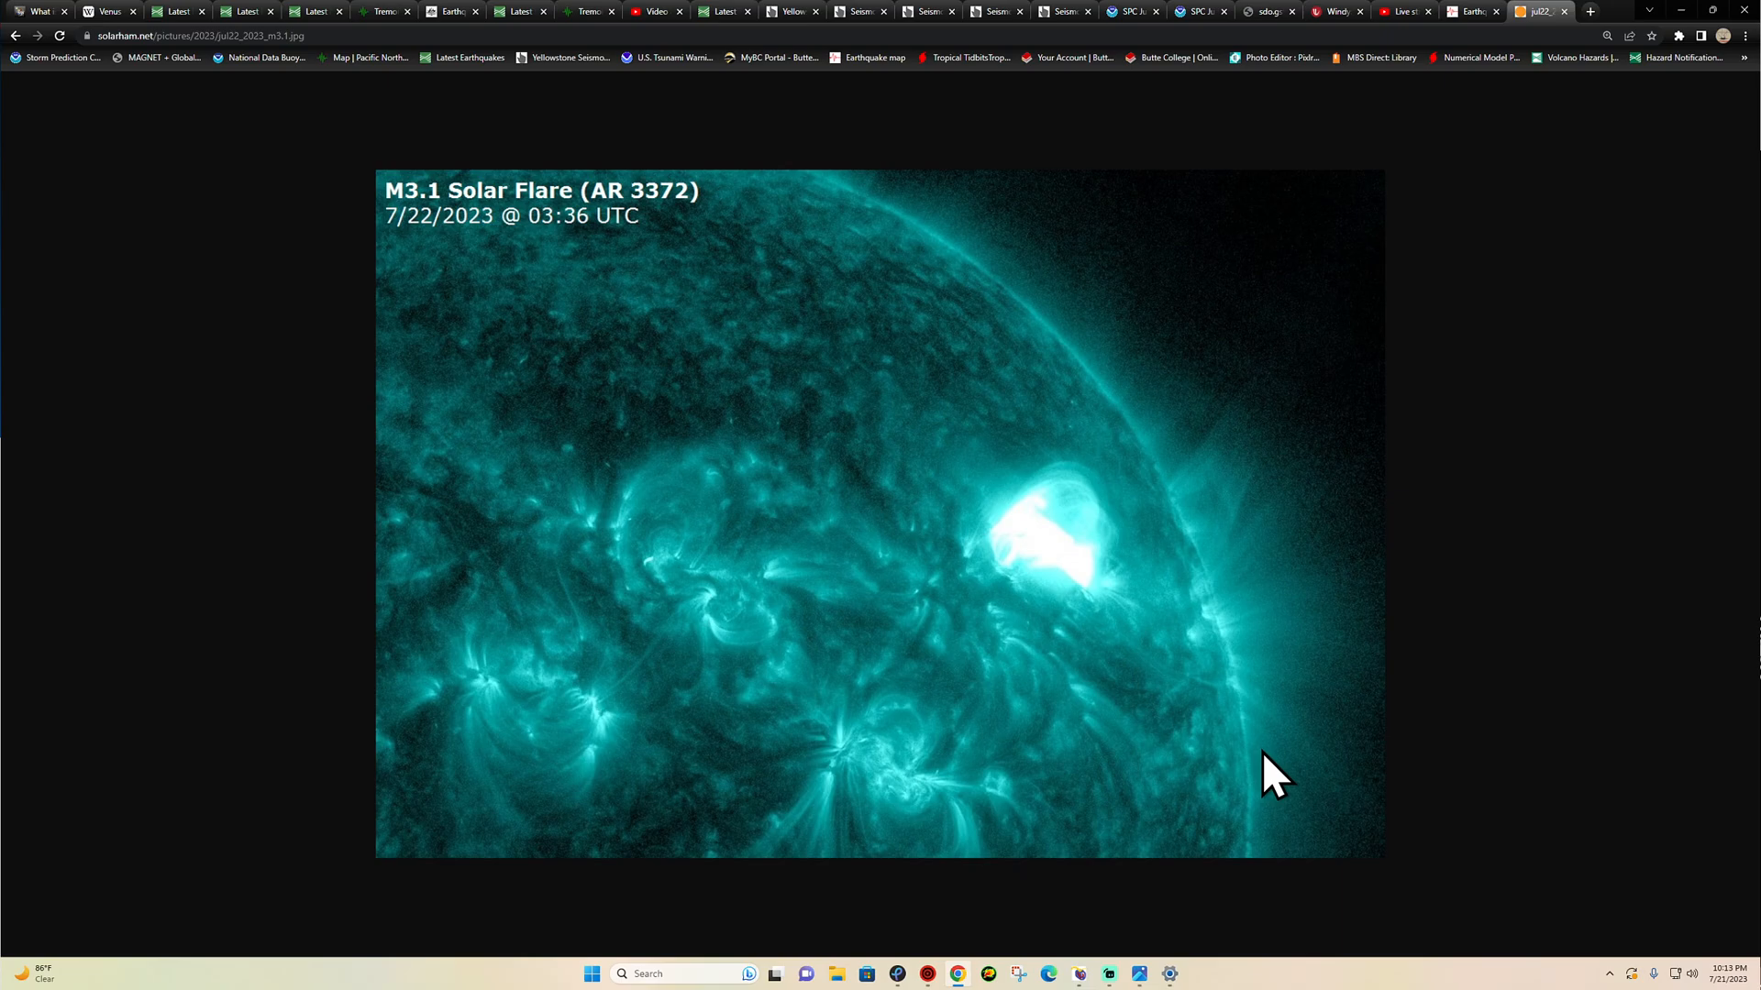
mouse_move(1332, 741)
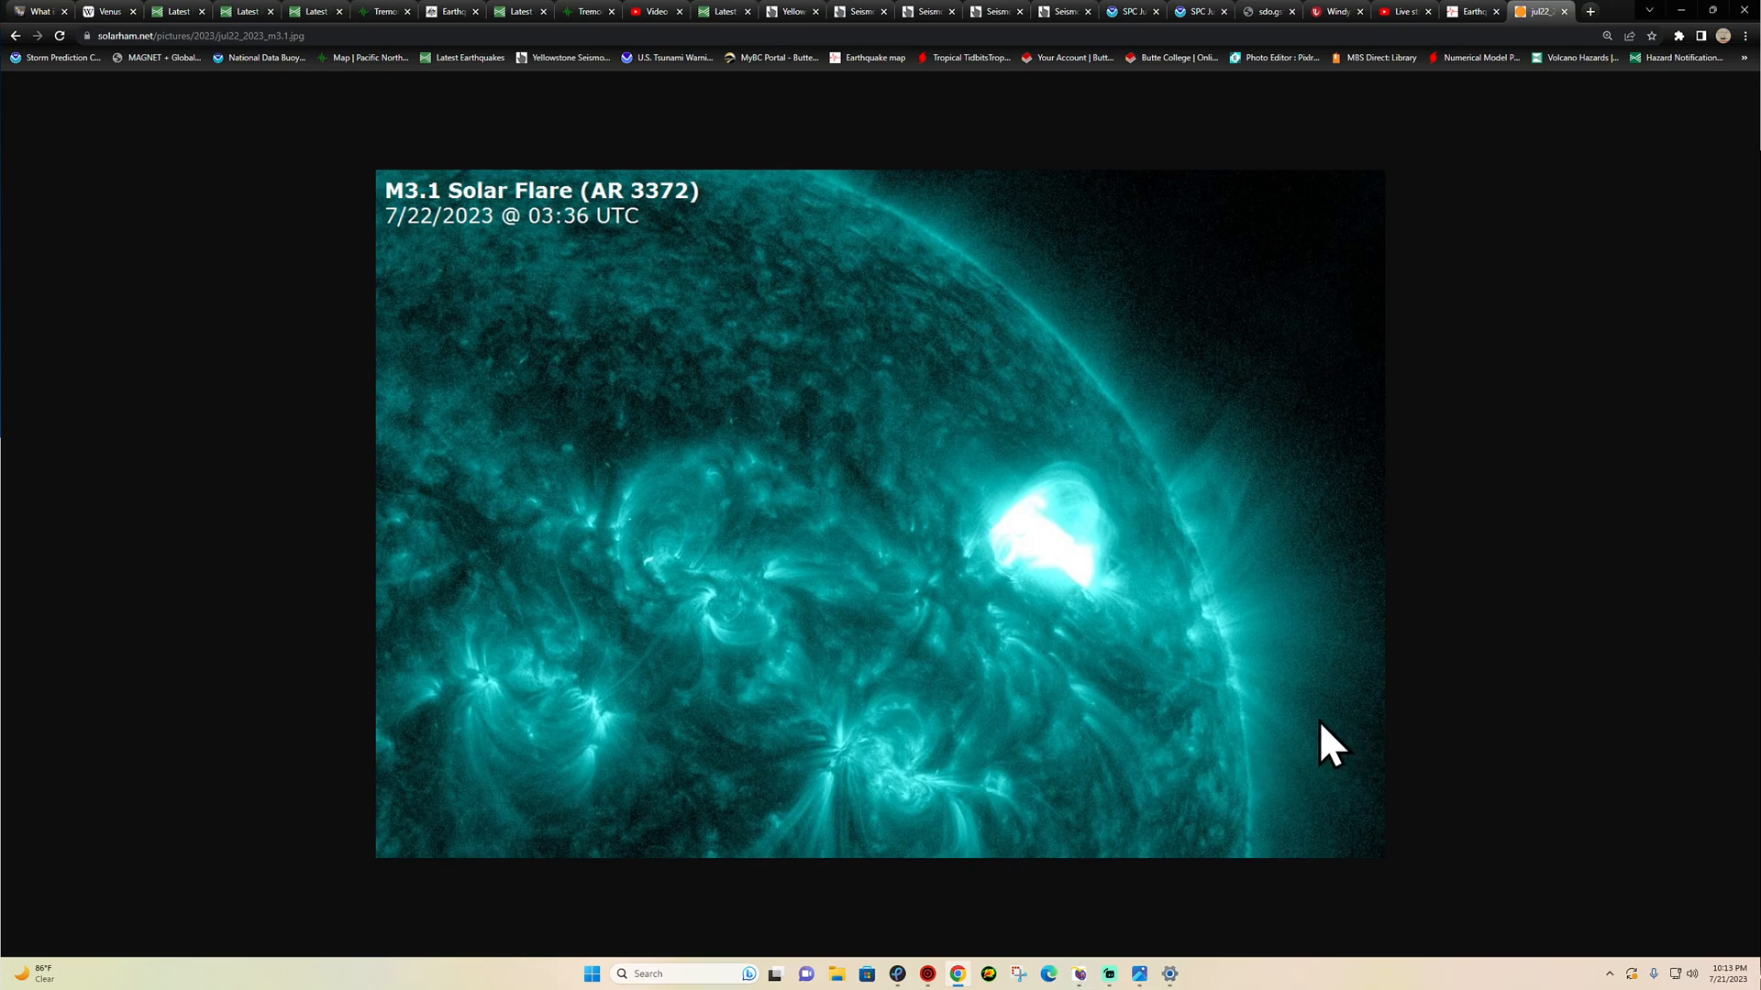
mouse_move(608, 314)
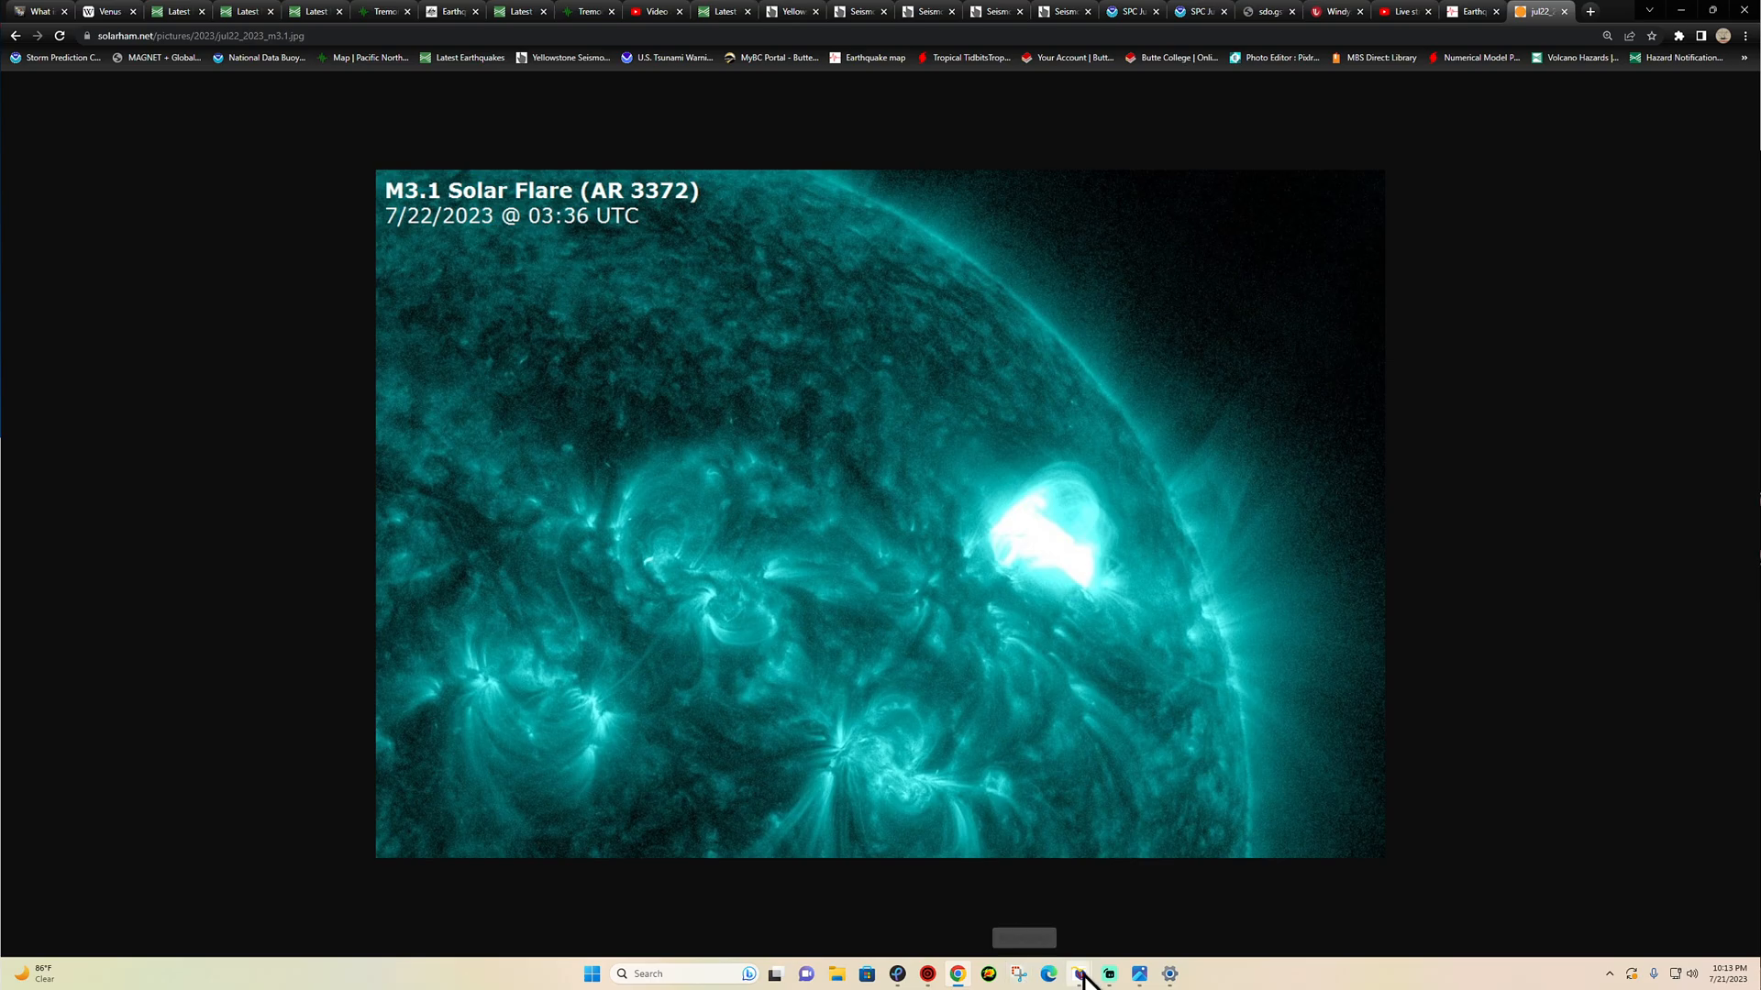
click(1076, 974)
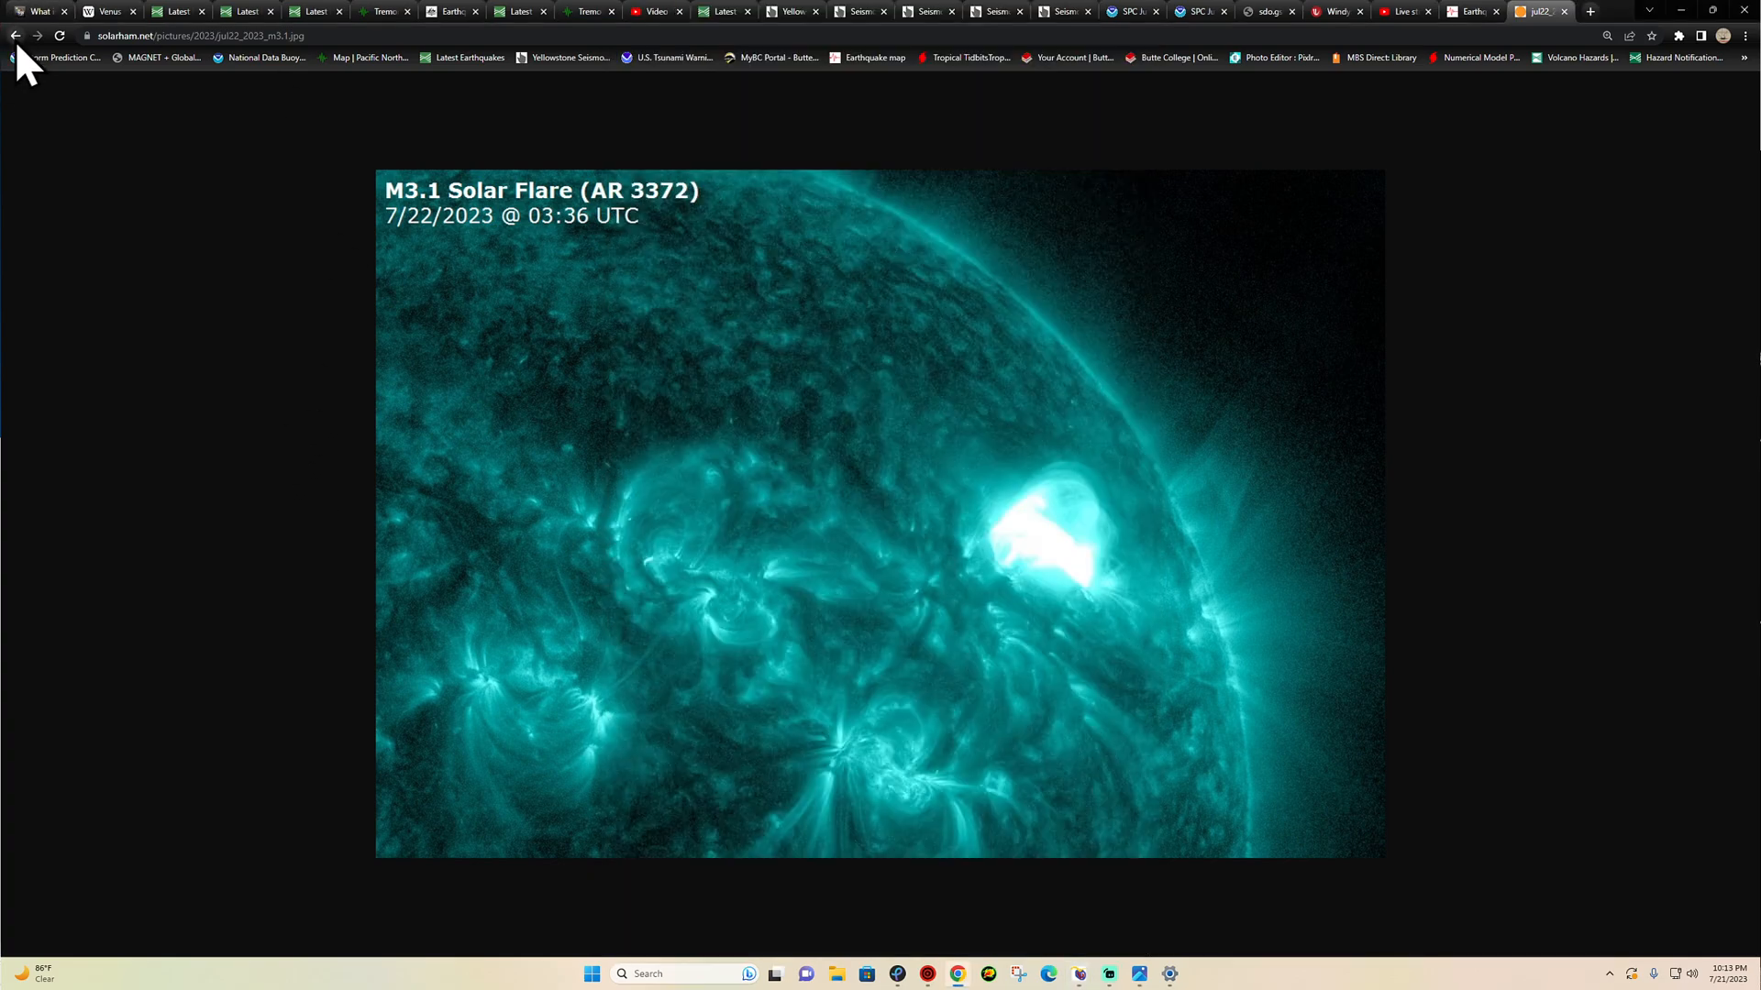
click(14, 35)
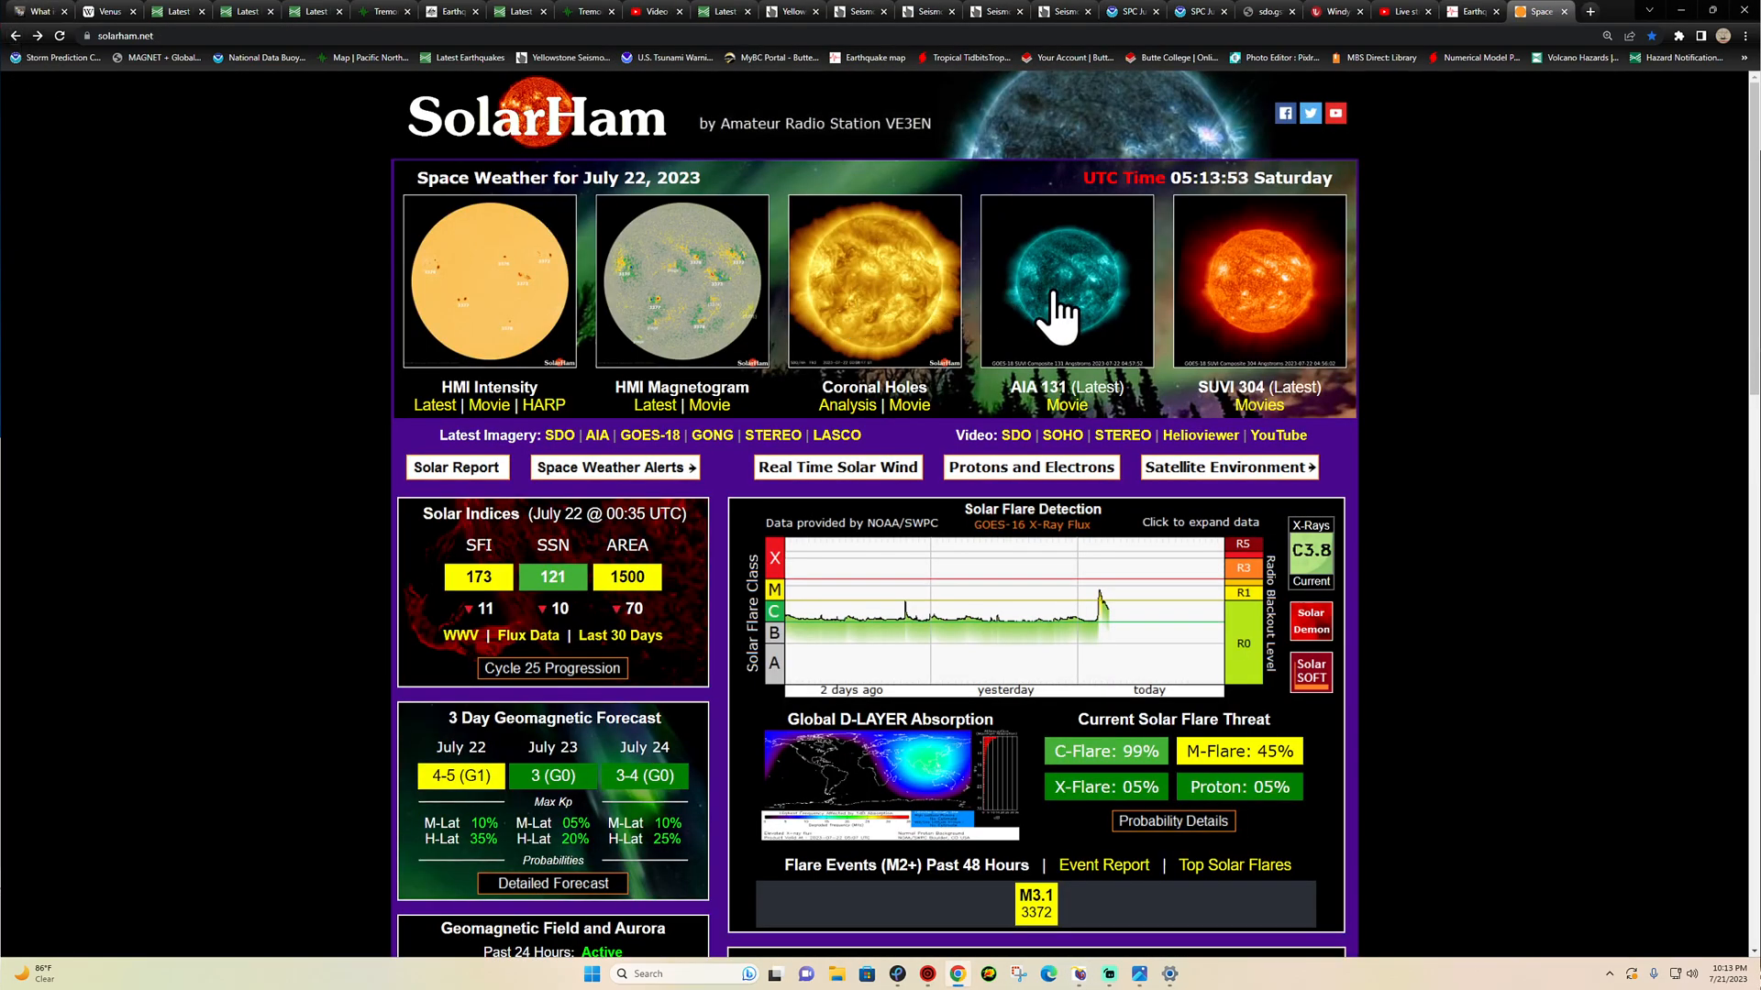
click(1066, 281)
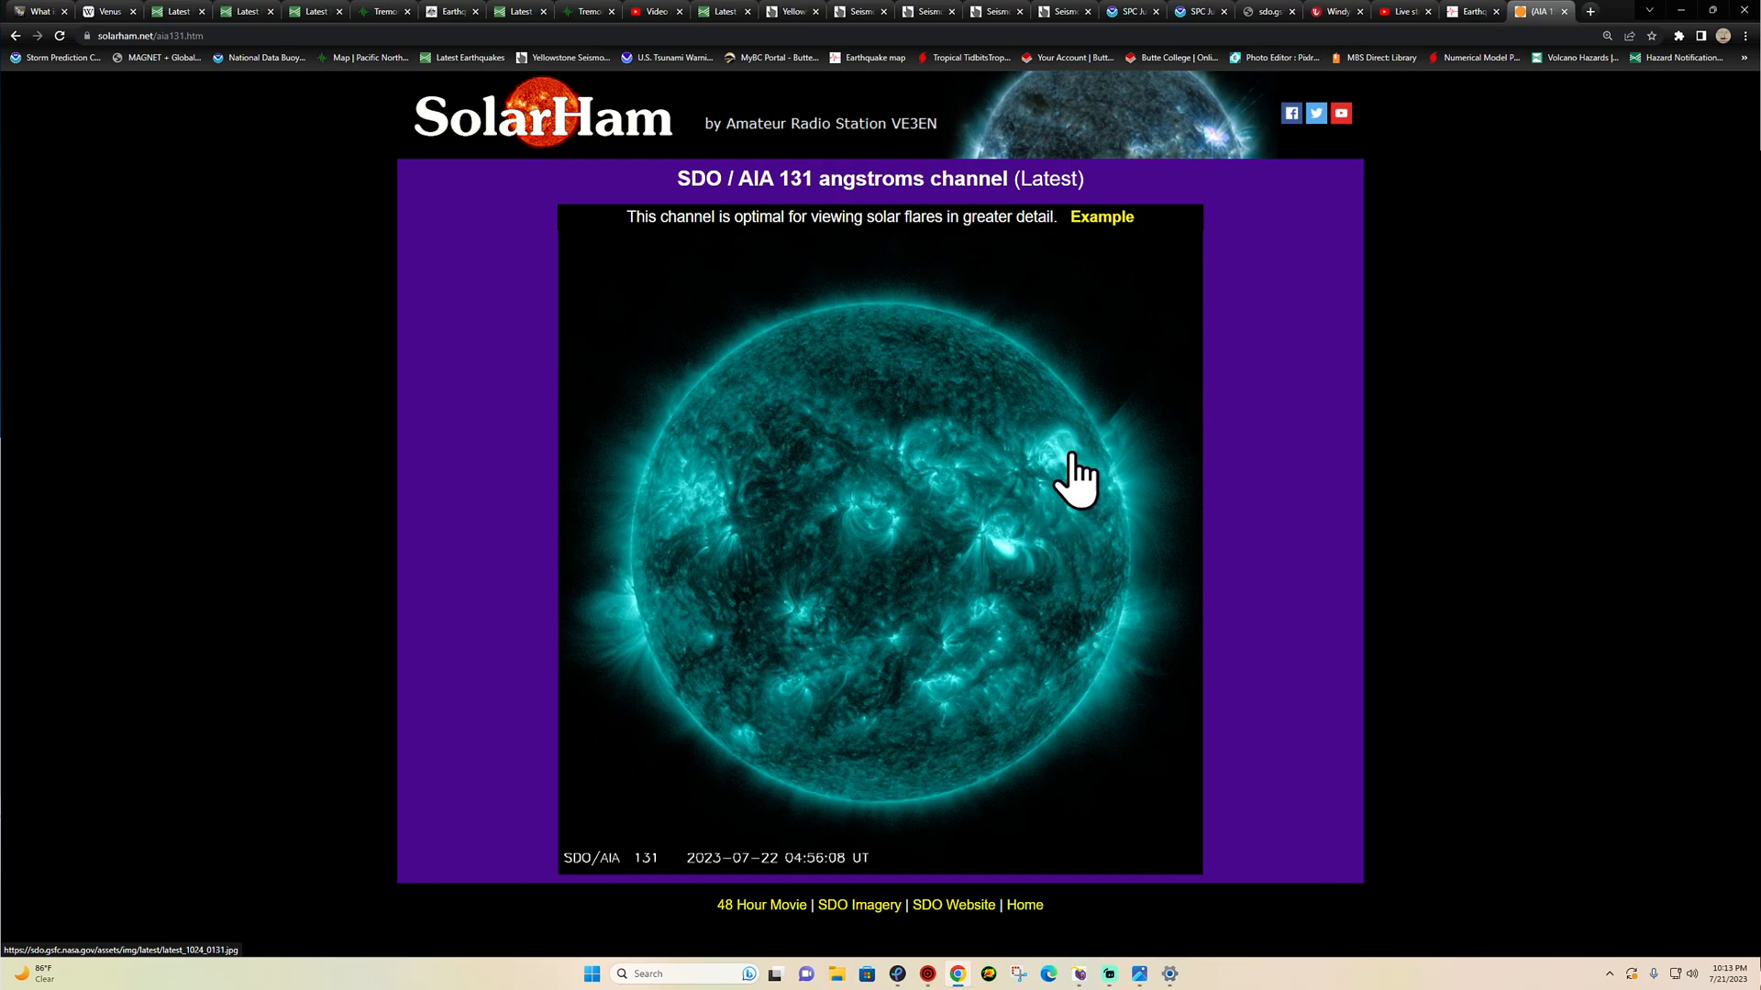
mouse_move(1053, 499)
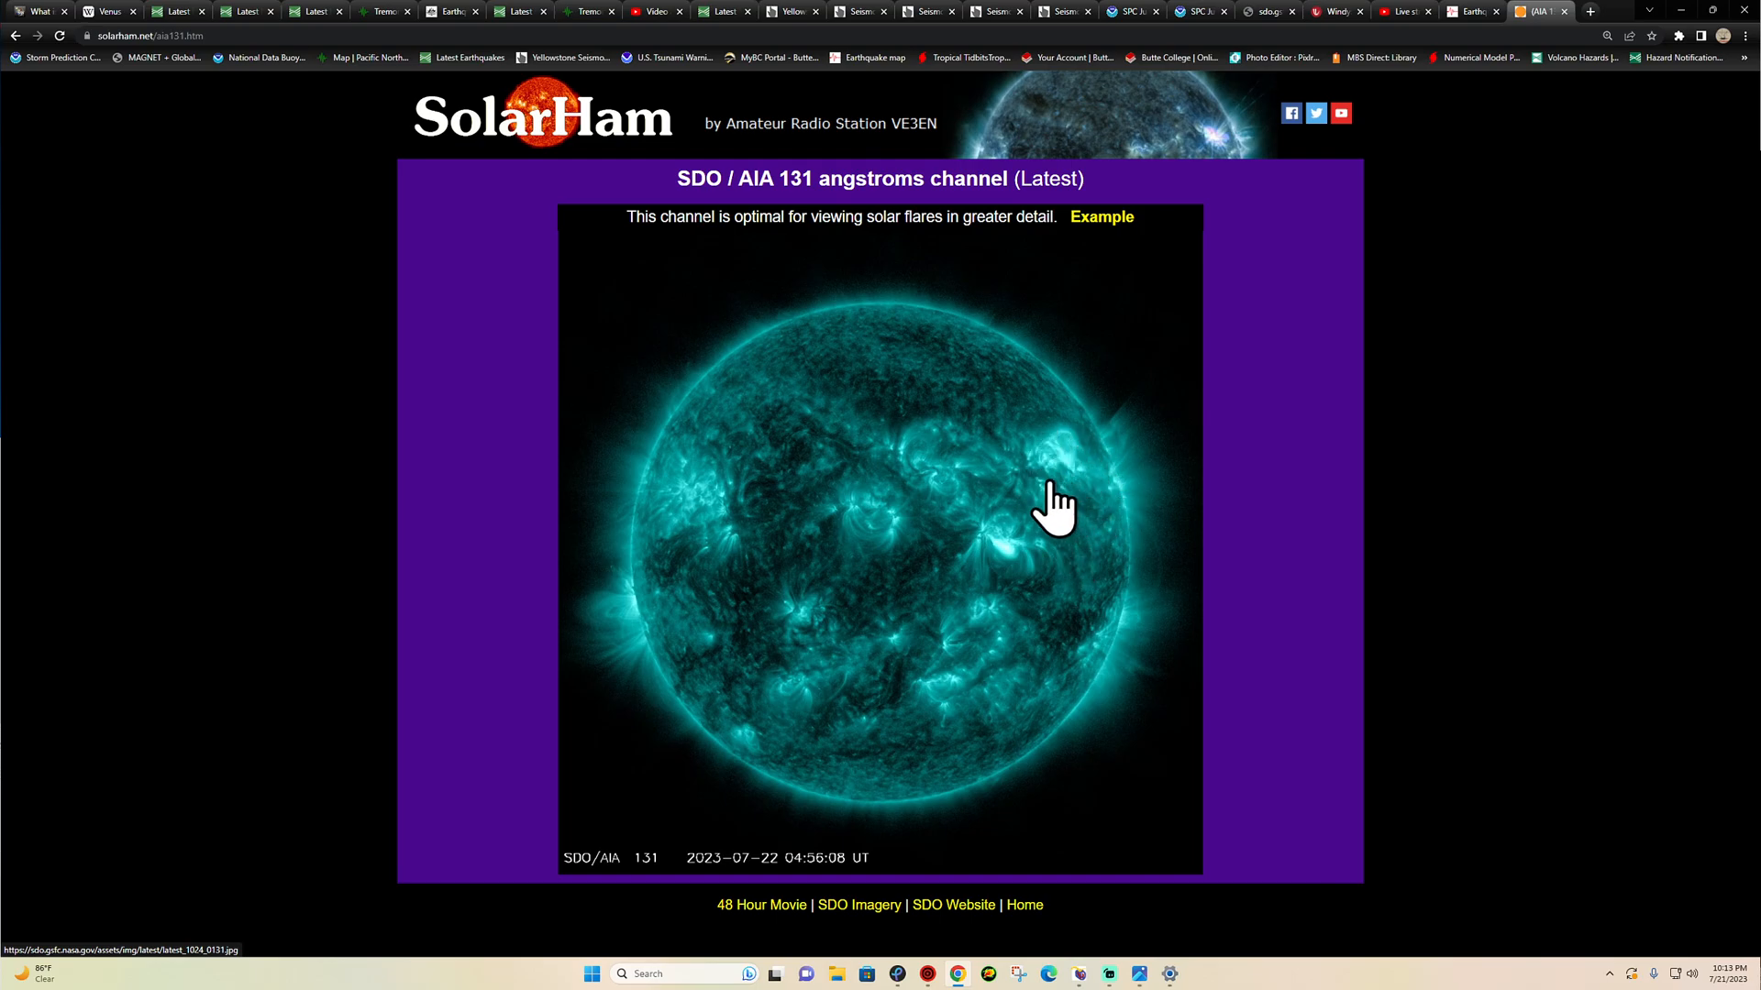
mouse_move(1011, 578)
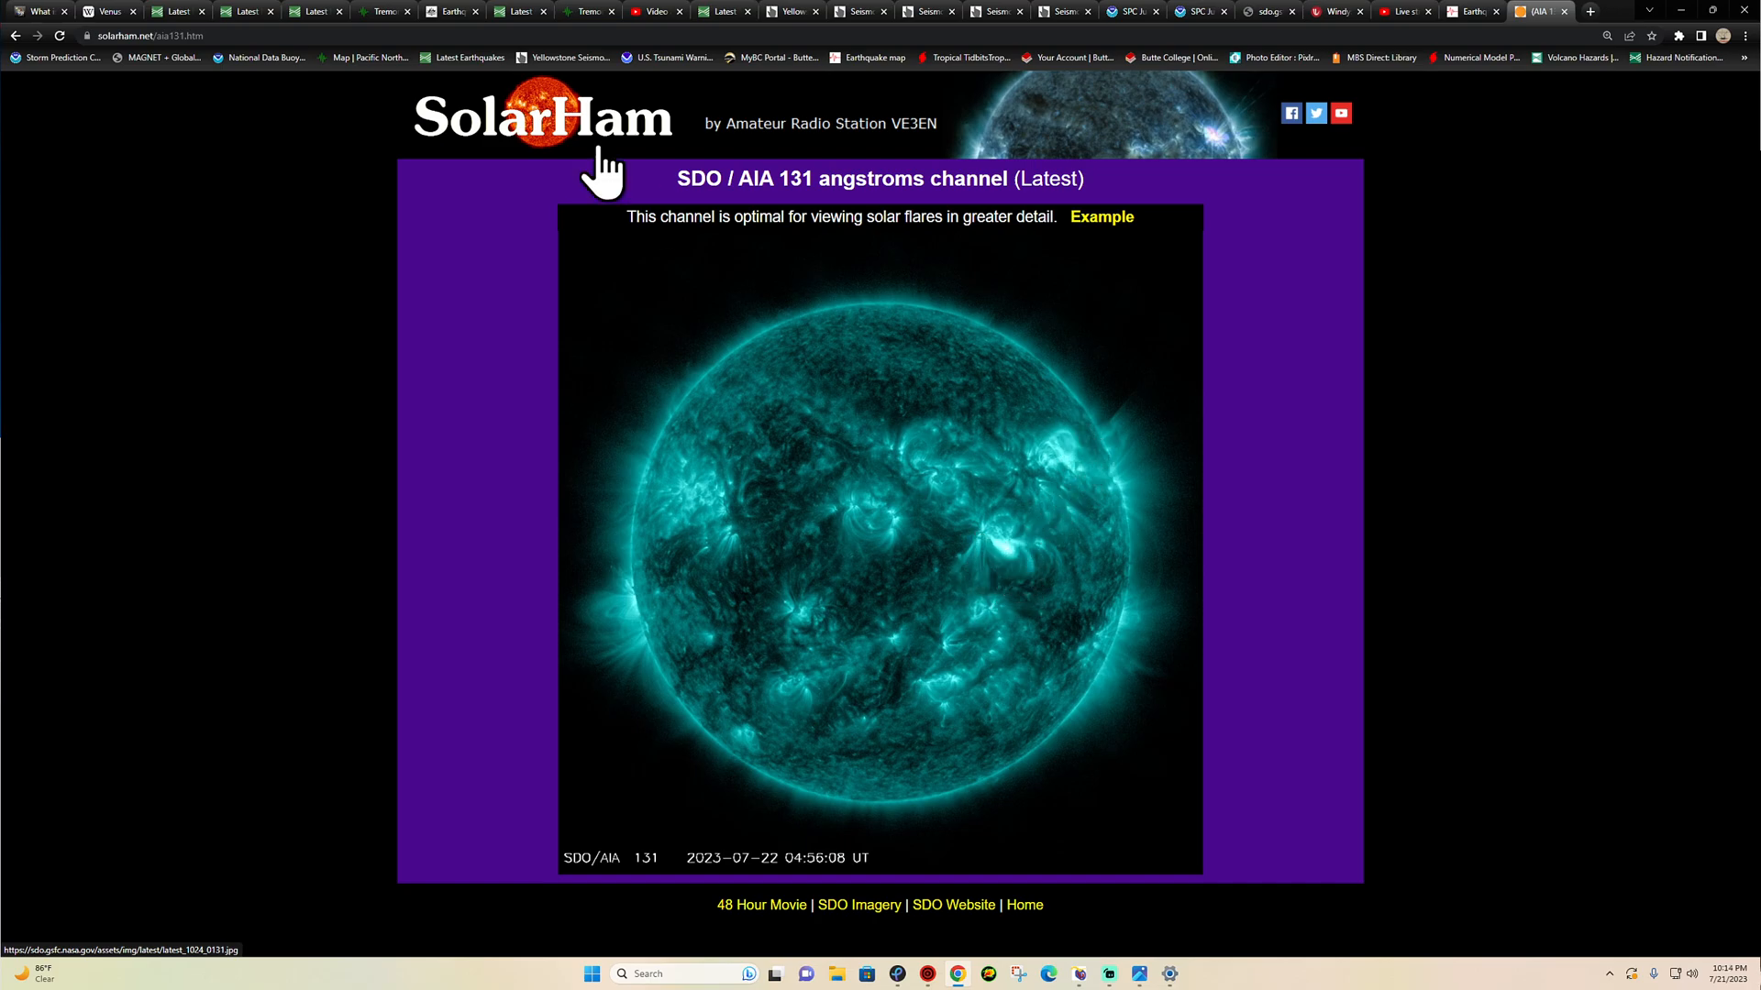
click(15, 34)
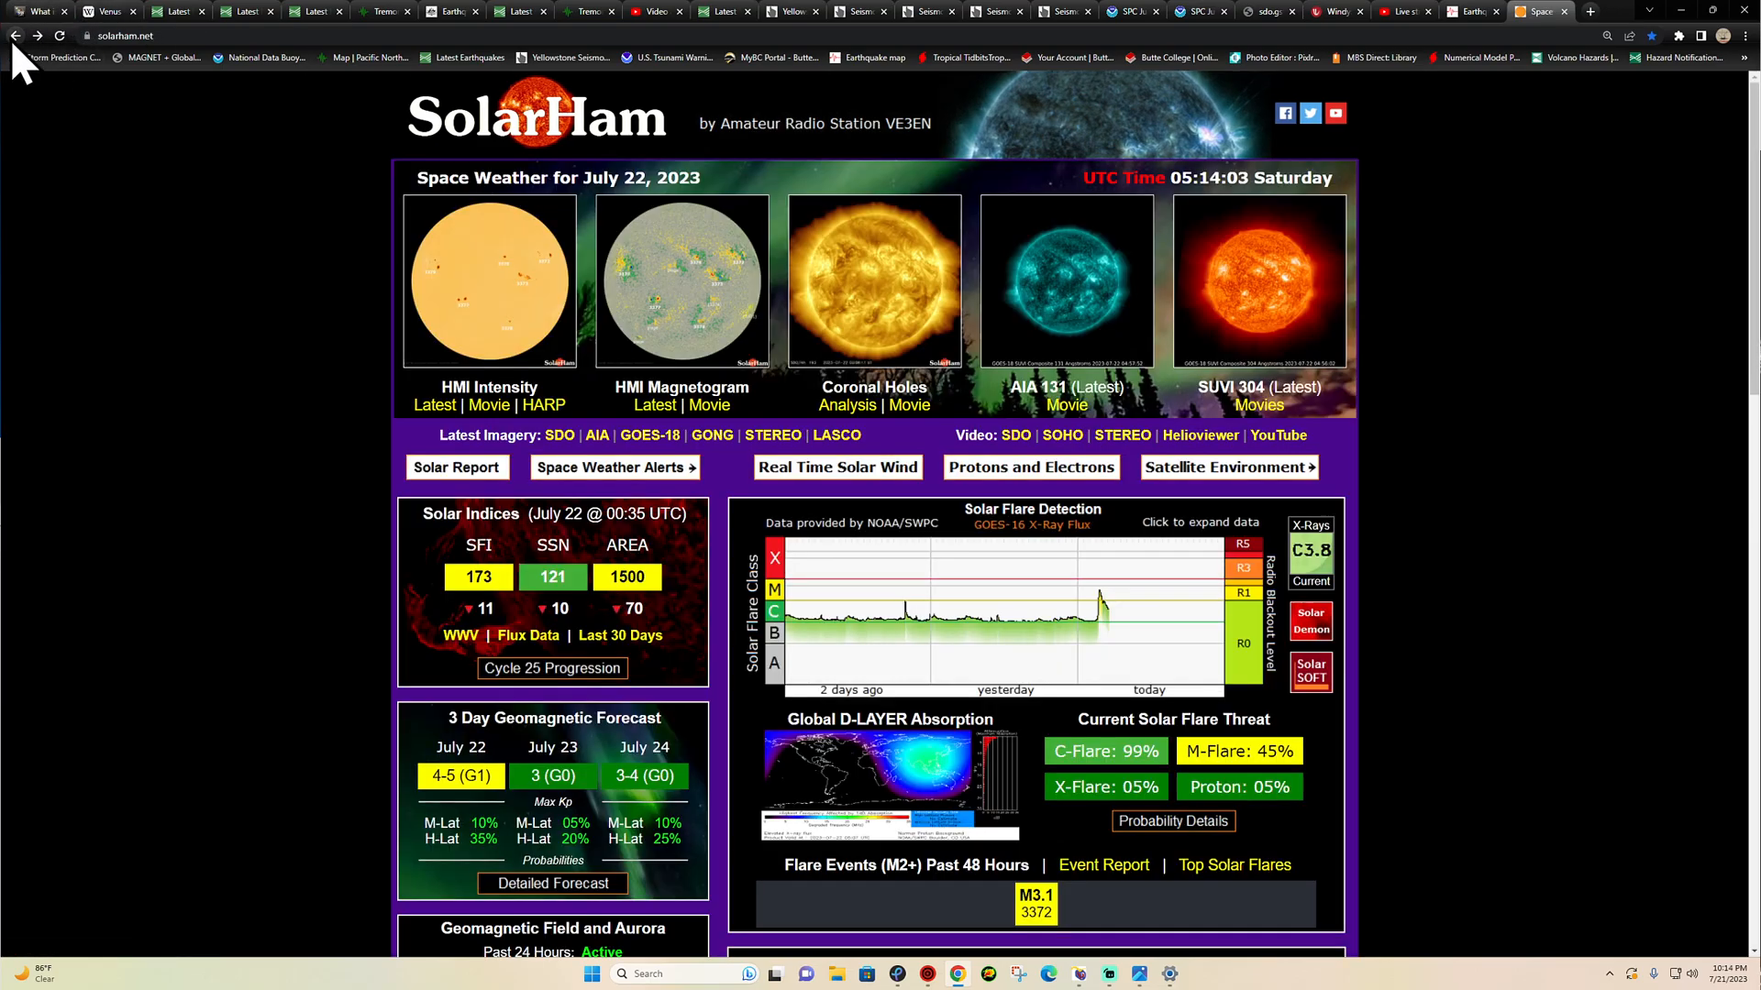
- View SolarHam's labelled magnetogram and the latest HMI magnetogram at full size
click(653, 404)
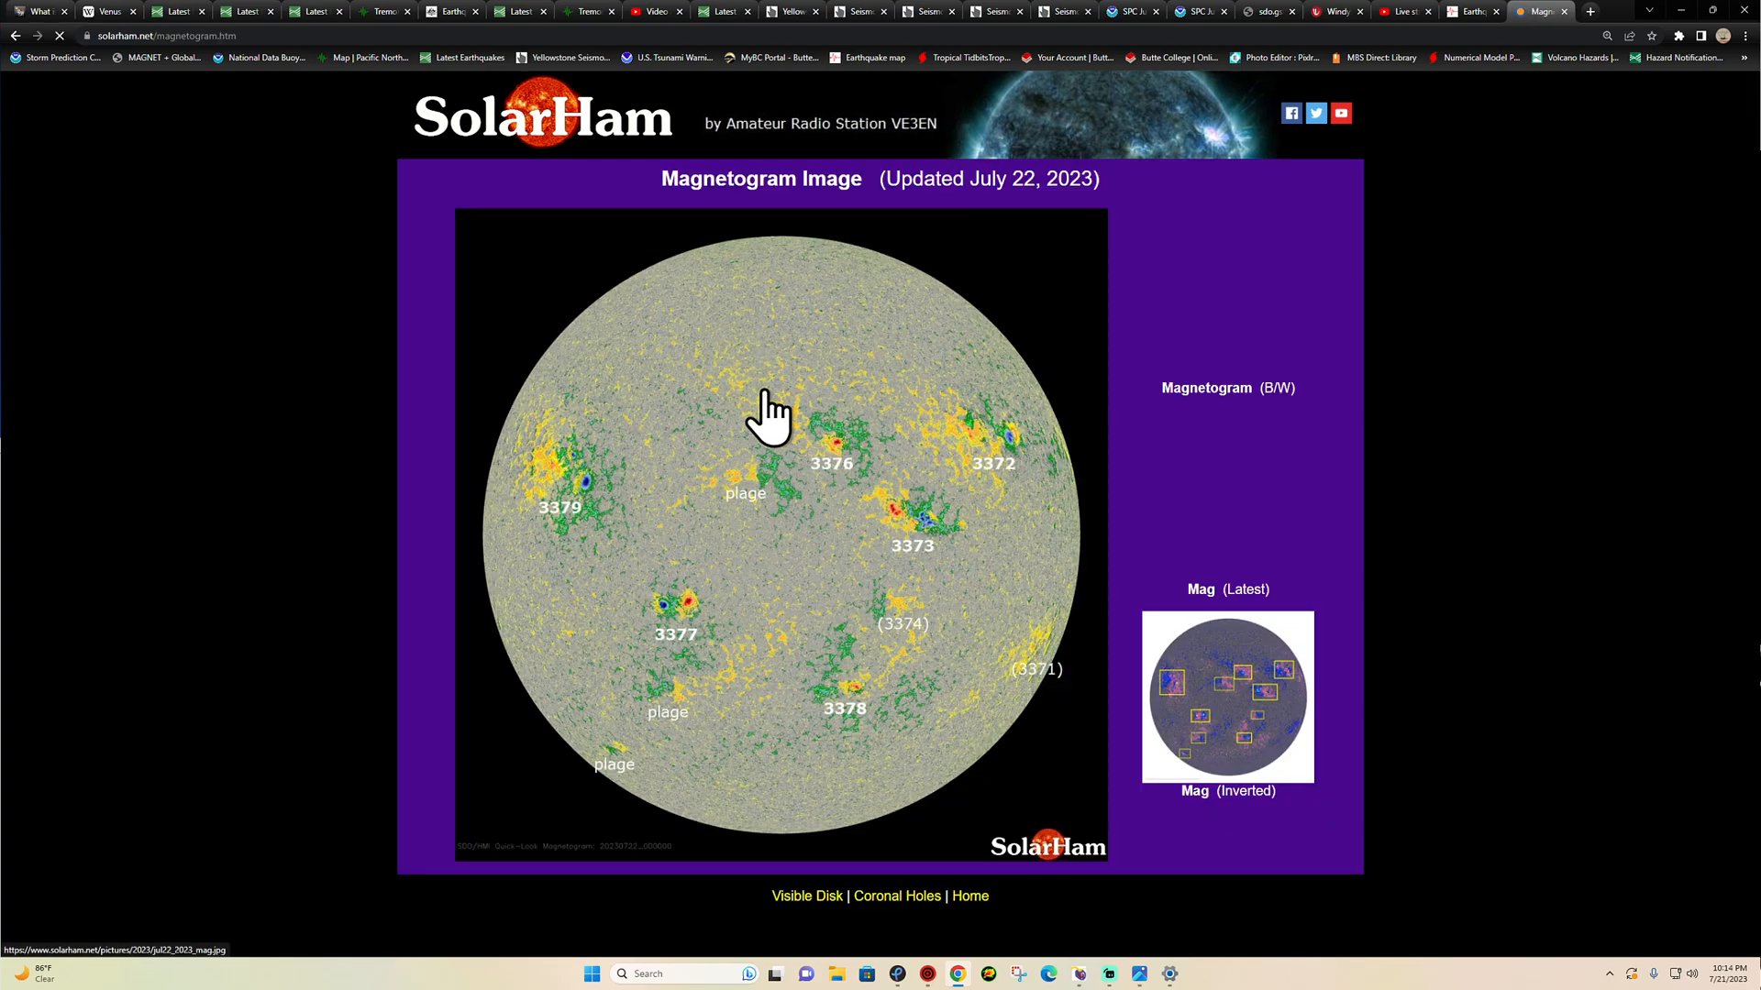
click(770, 413)
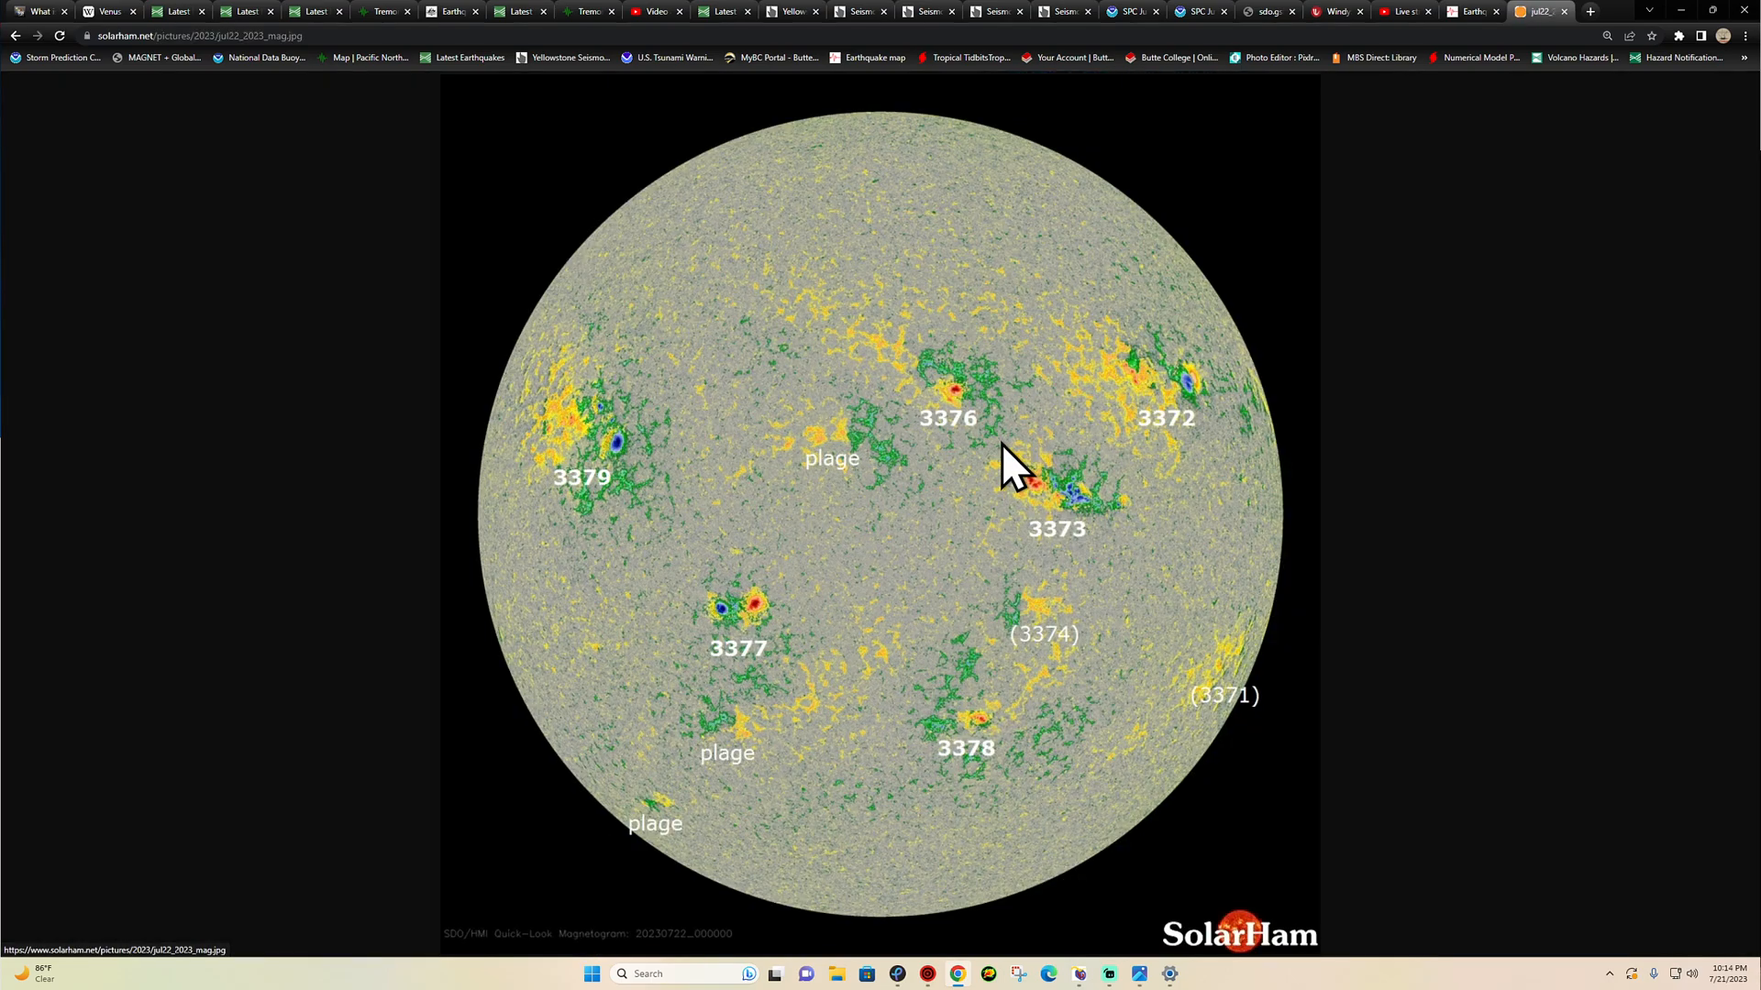
click(15, 35)
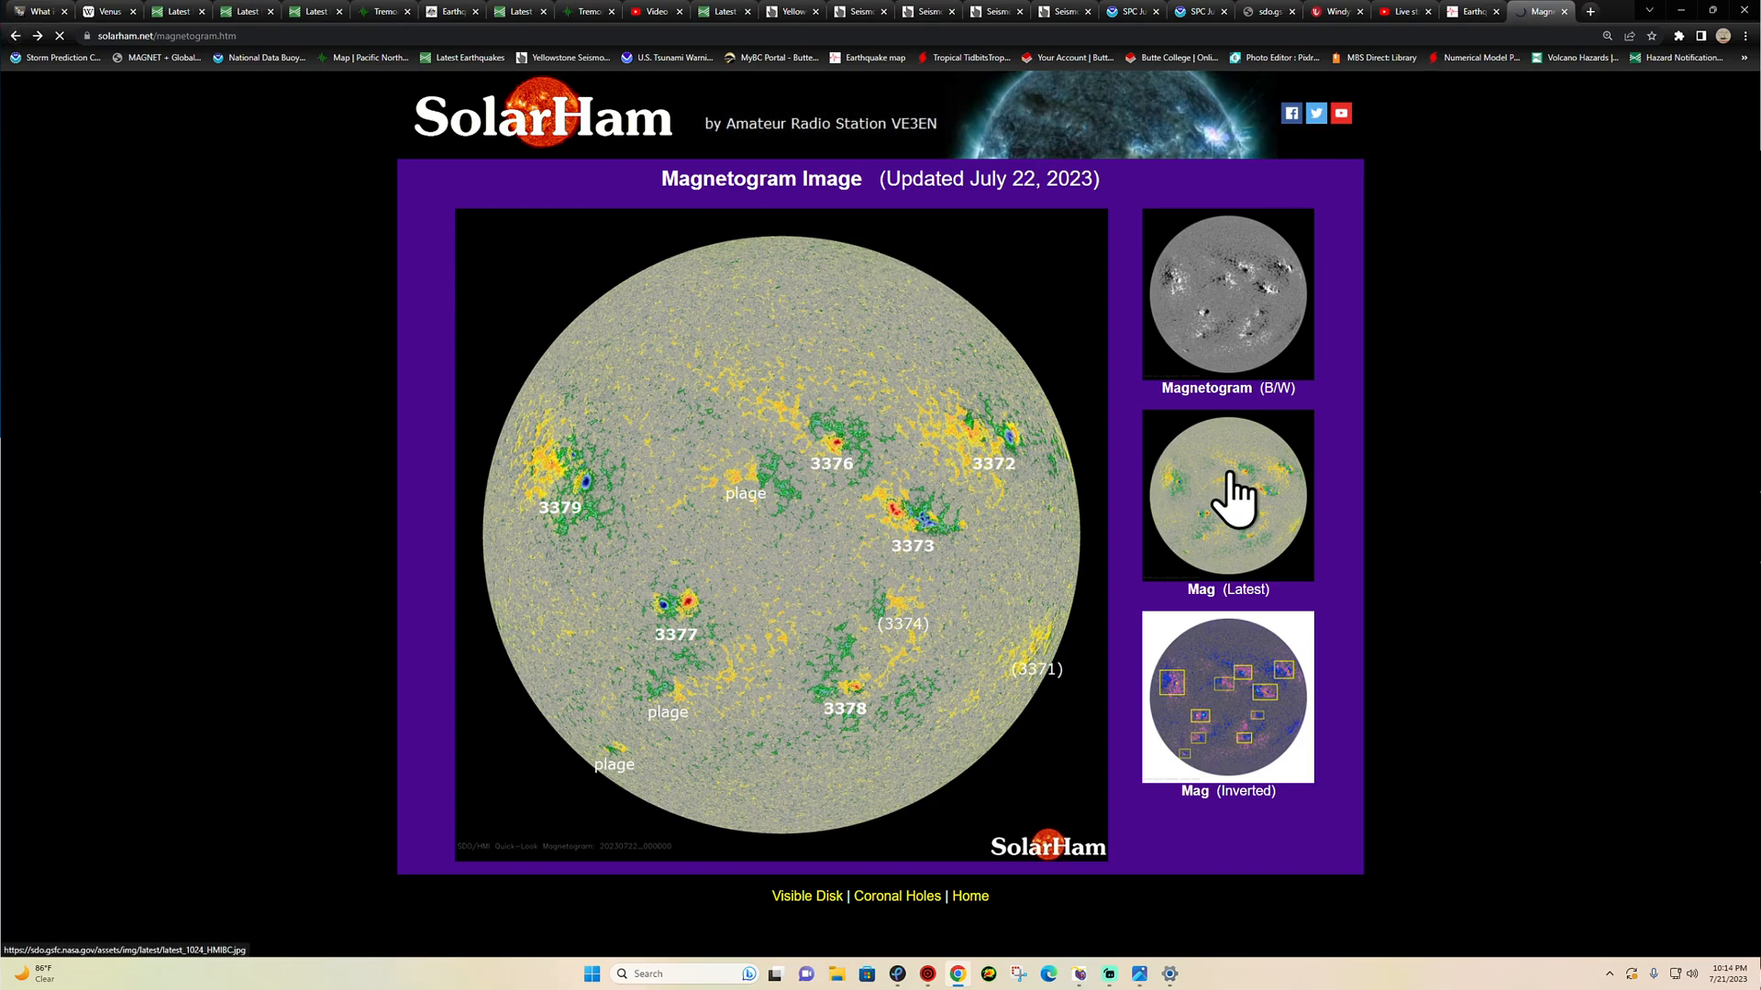
click(1227, 493)
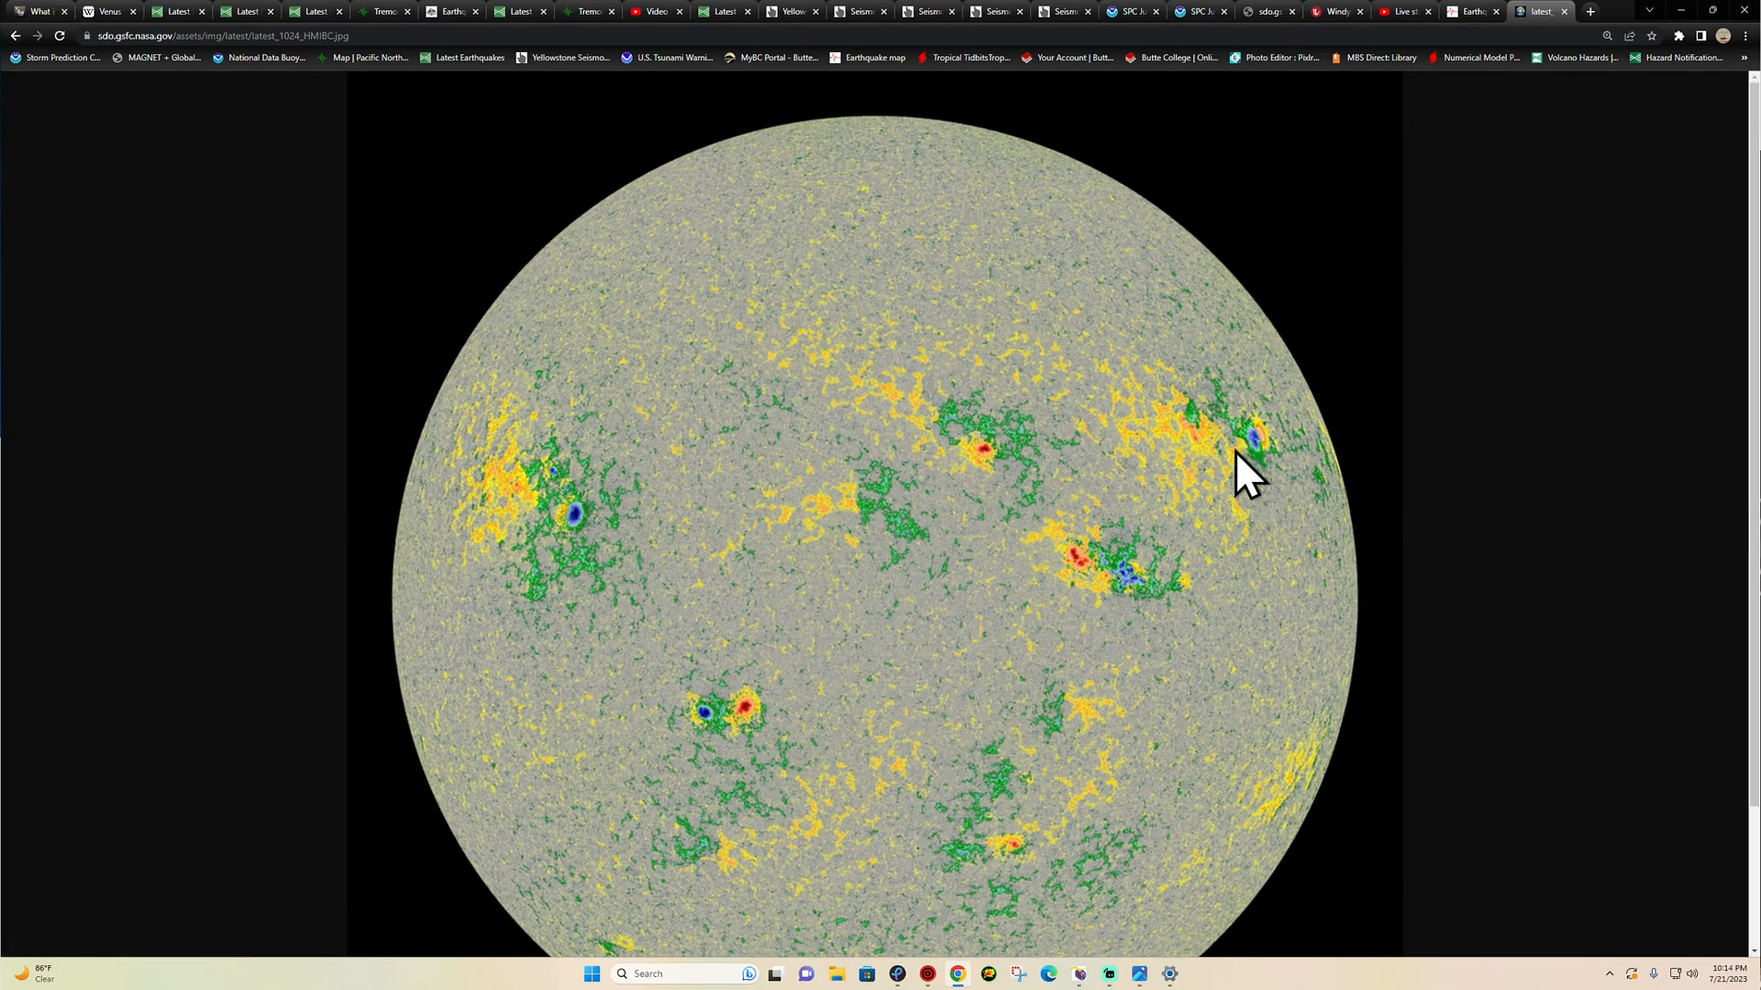
mouse_move(1258, 476)
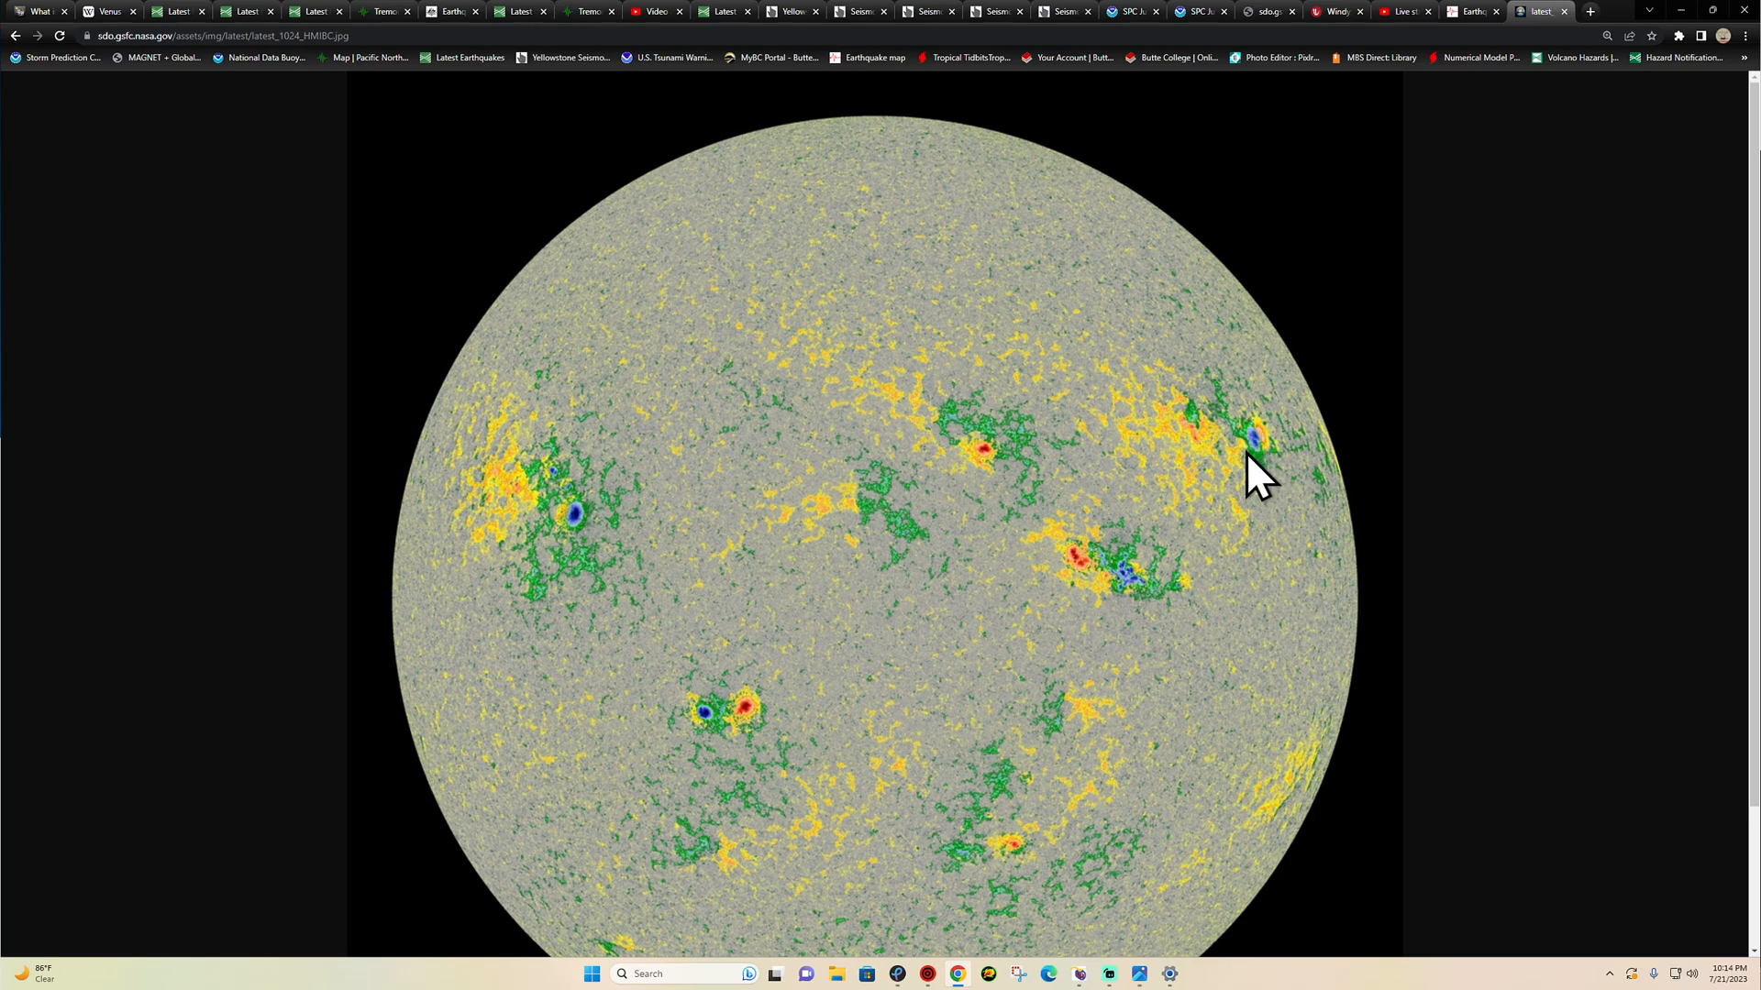
mouse_move(1244, 460)
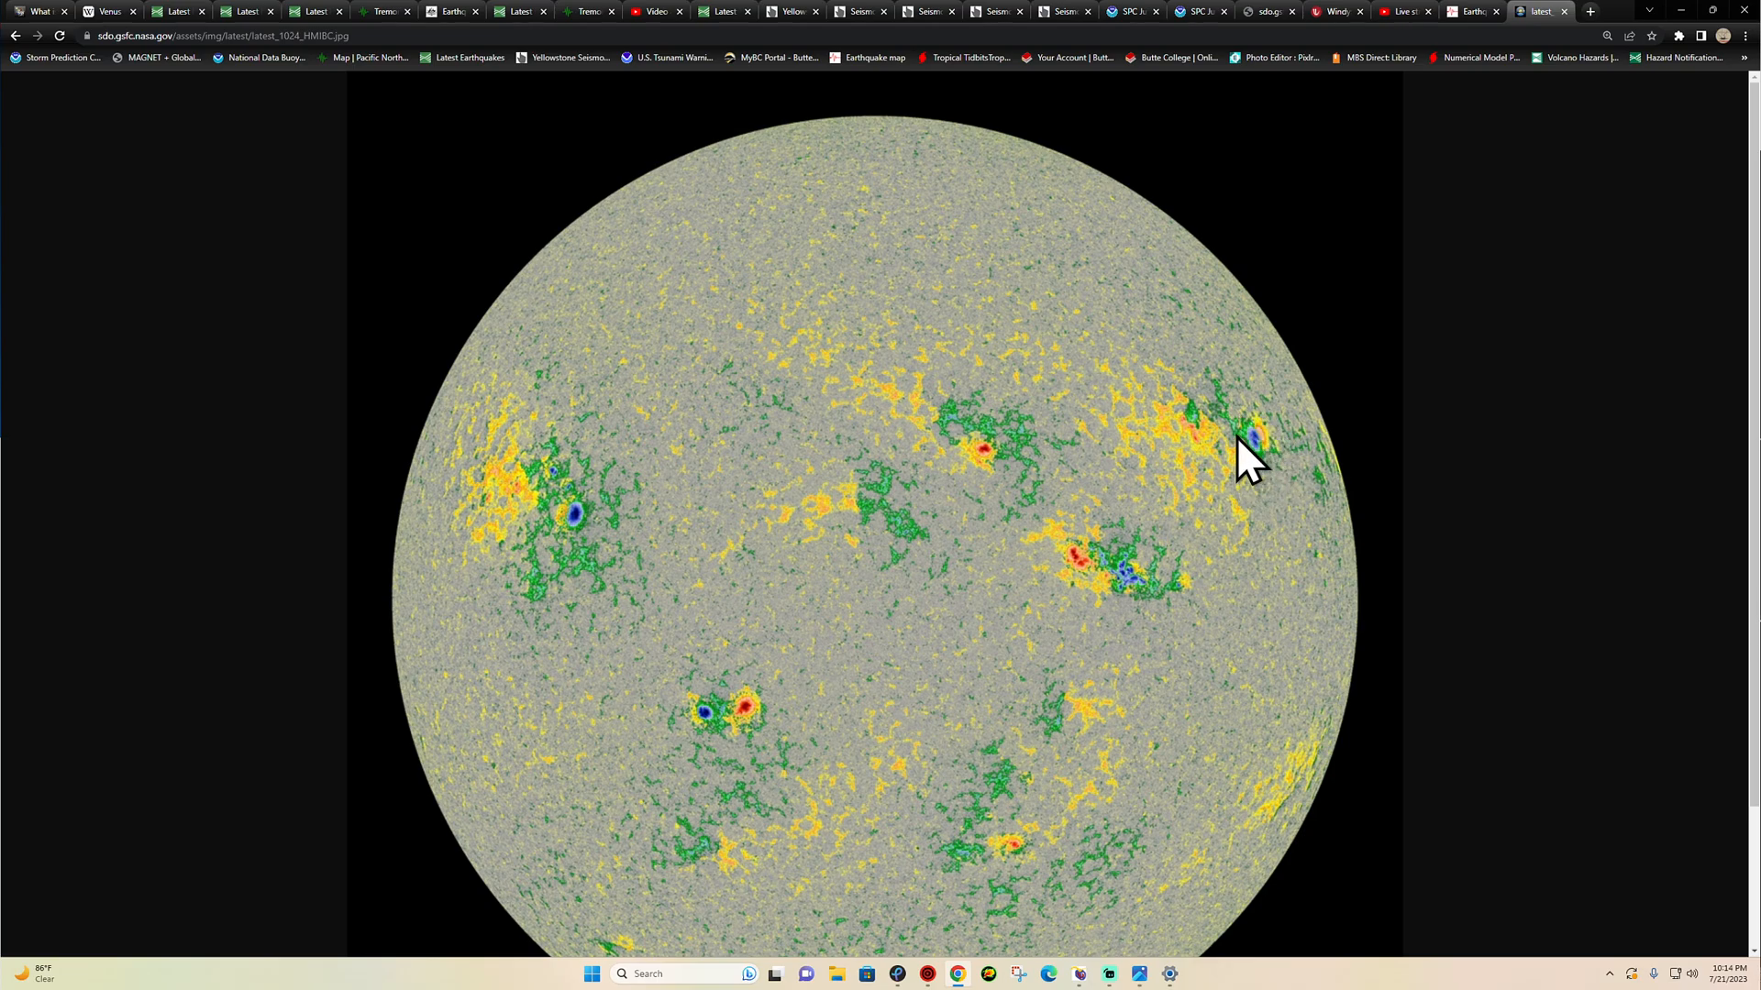
mouse_move(1172, 497)
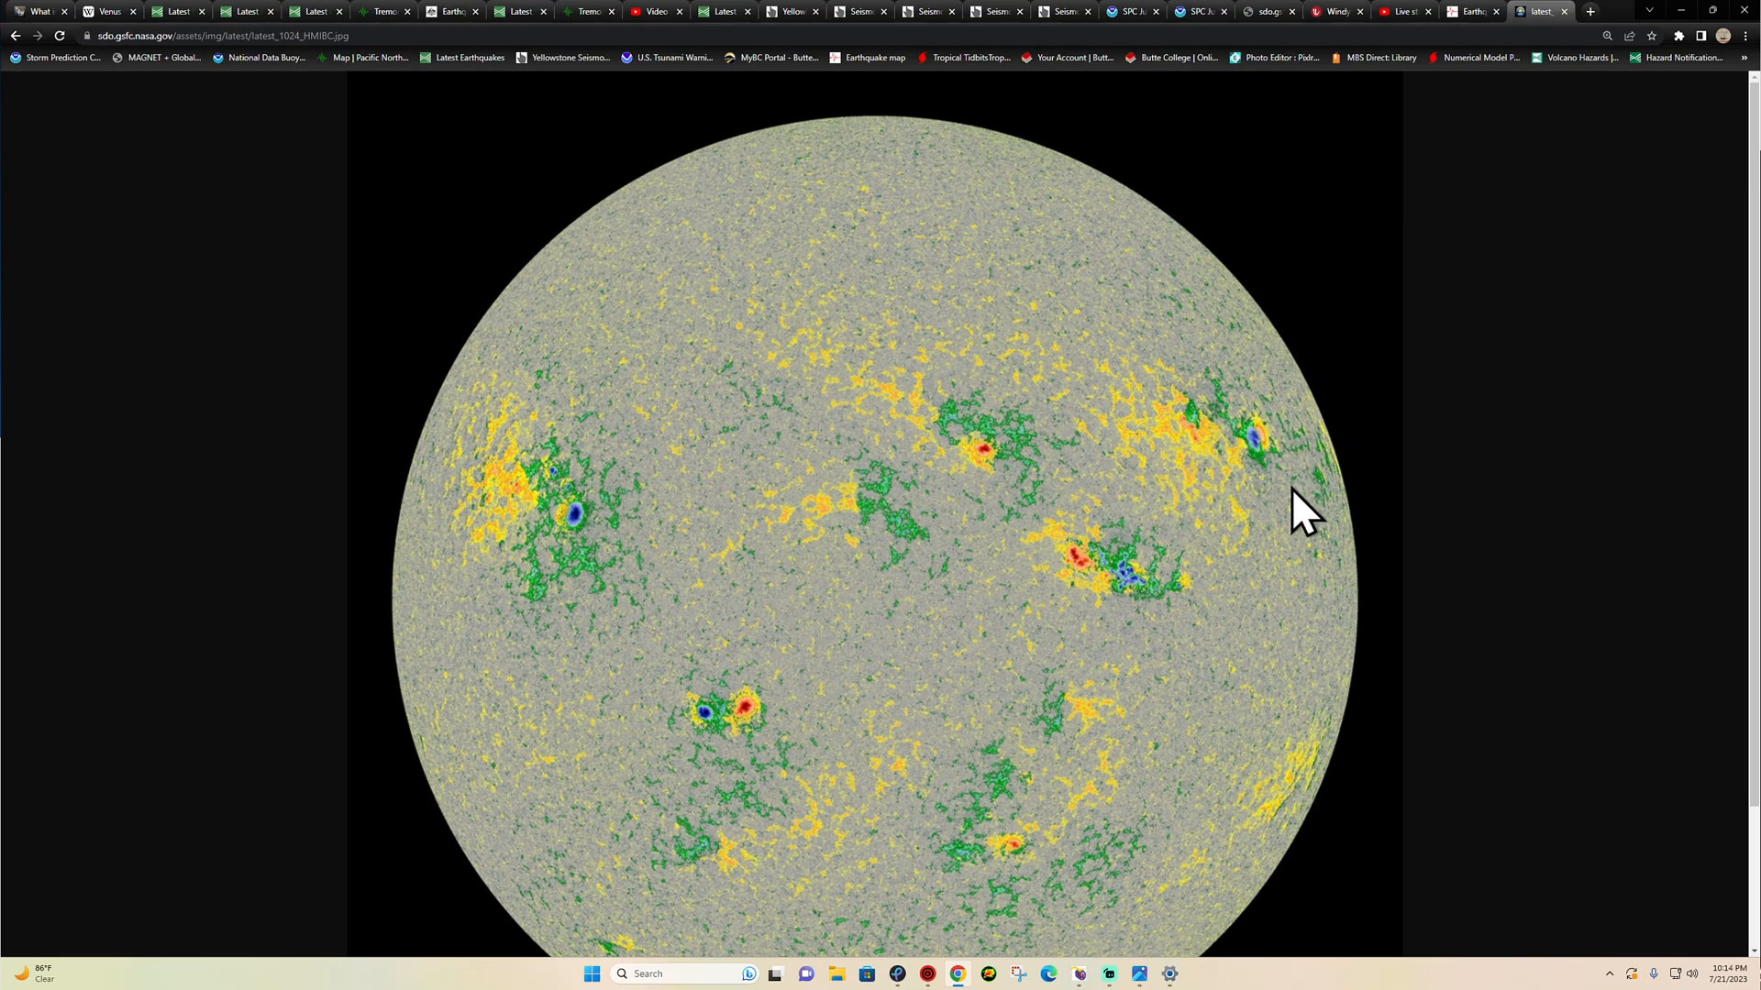
mouse_move(312, 200)
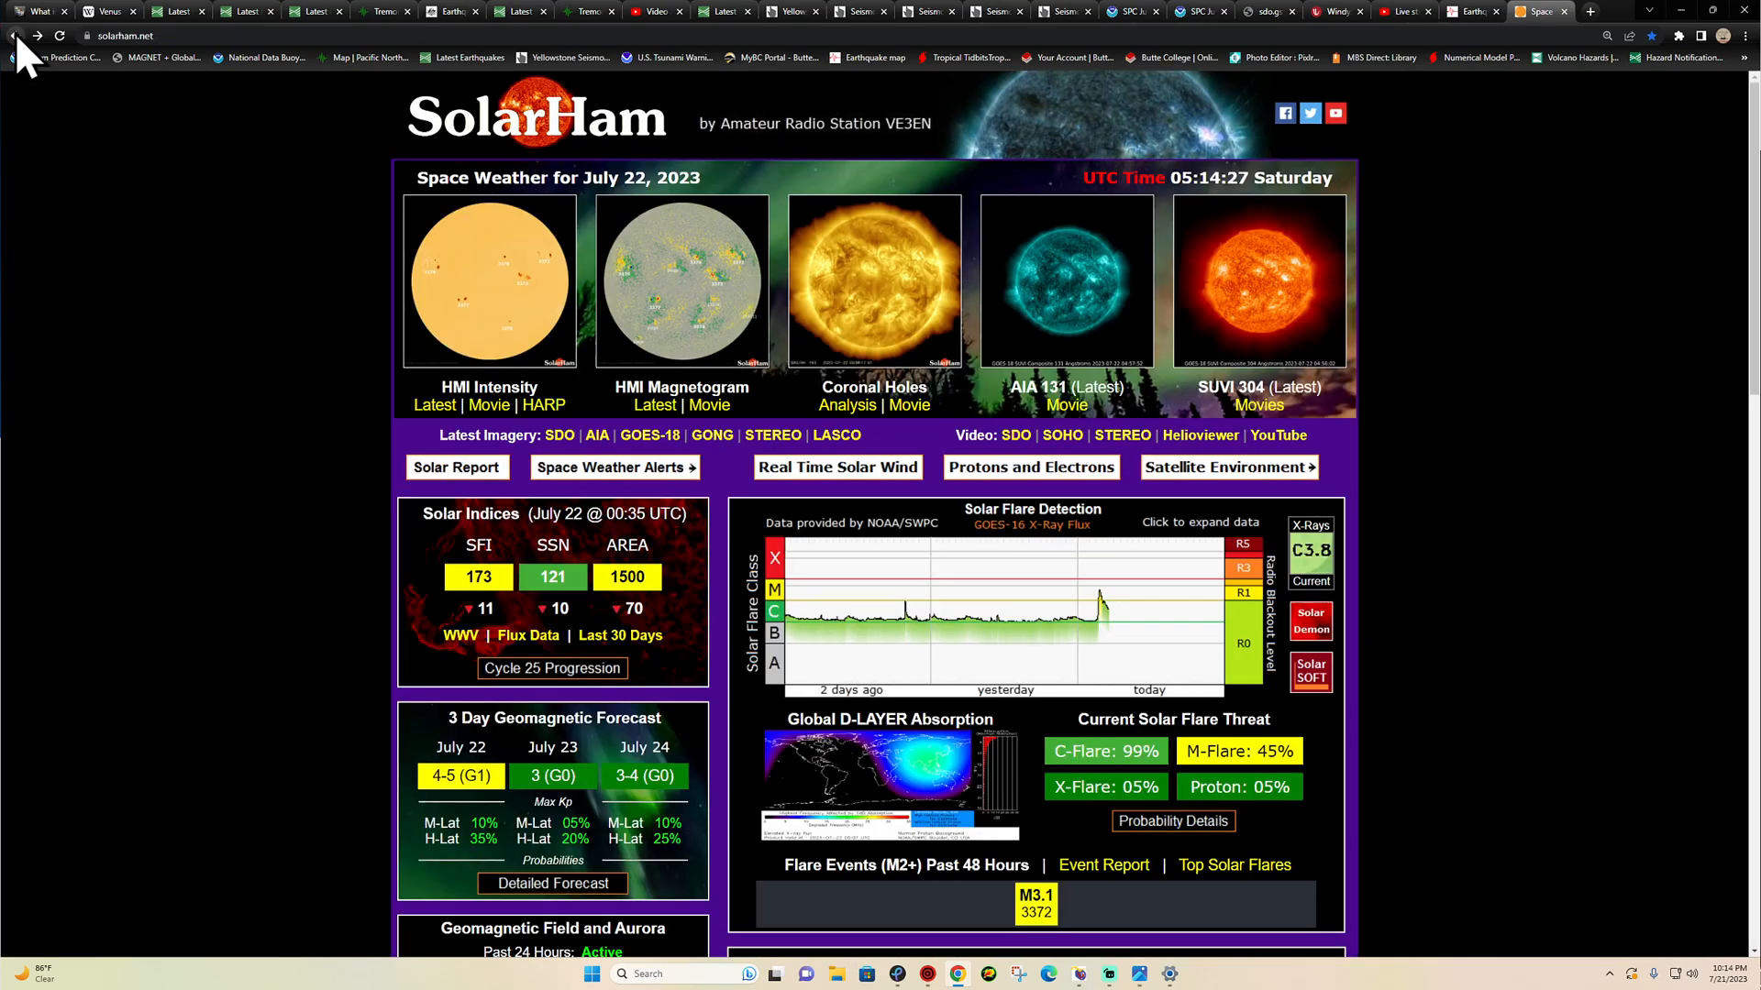
- Read down the SolarHam home page to the July 22 M-flare news update and return to the top
click(1017, 405)
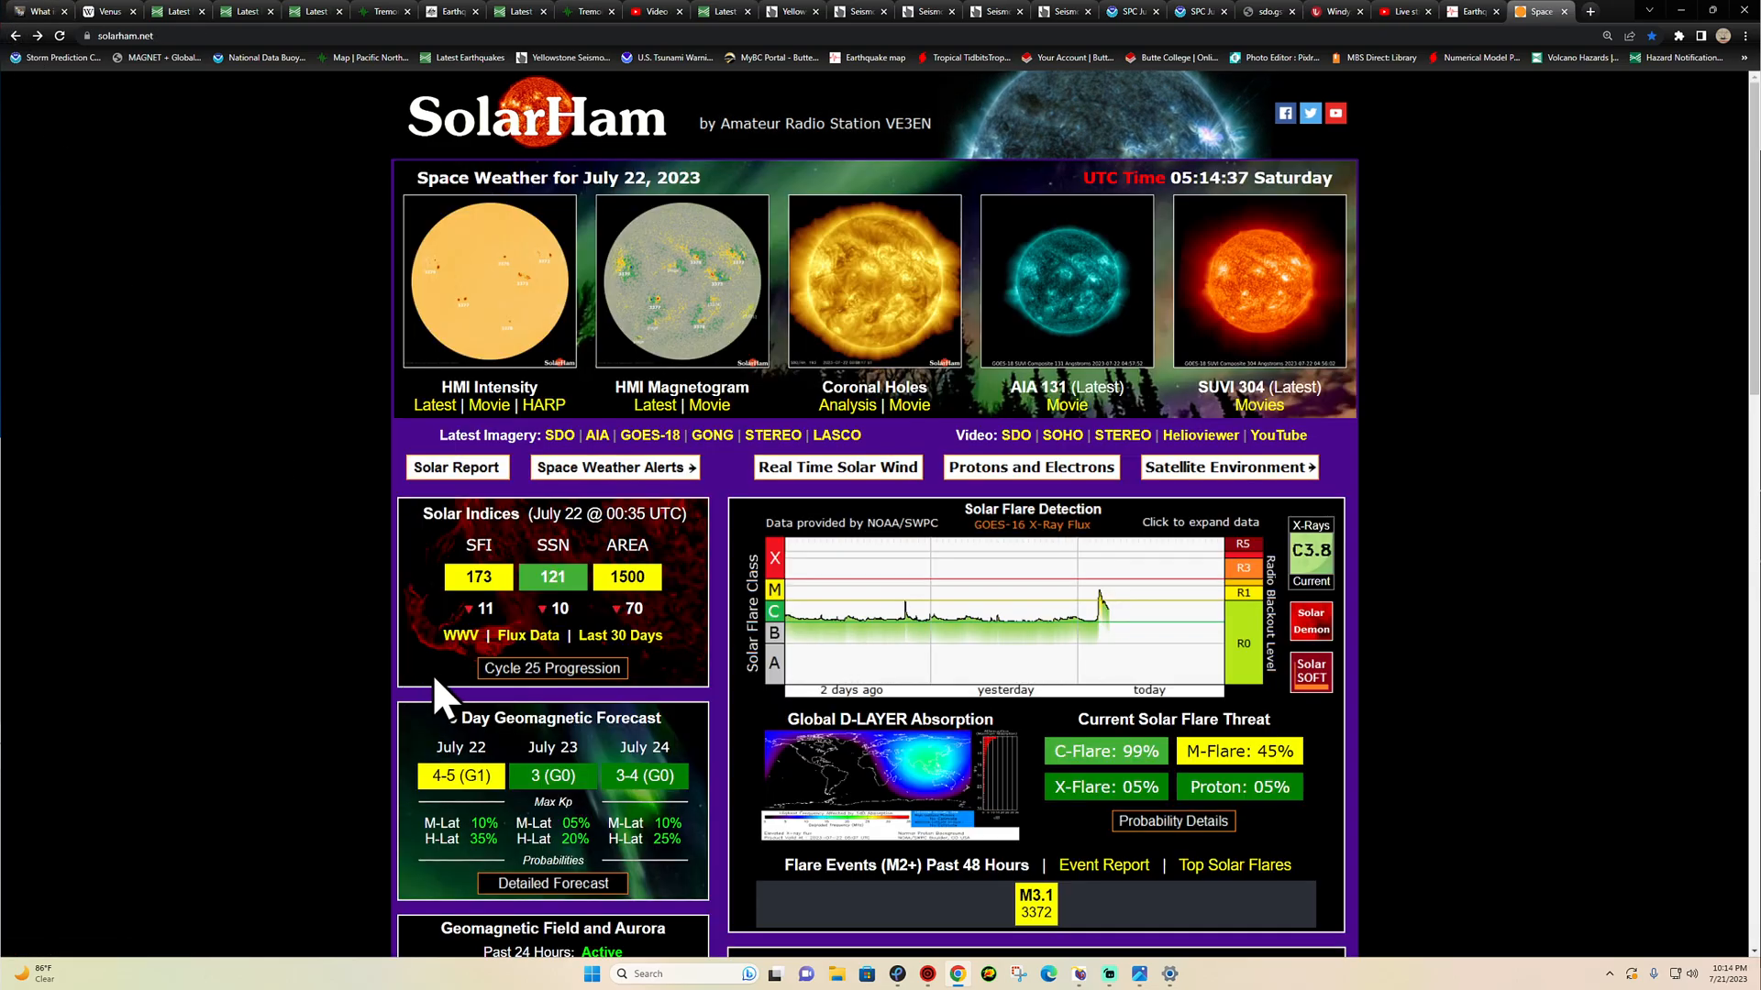
scroll(down, 3)
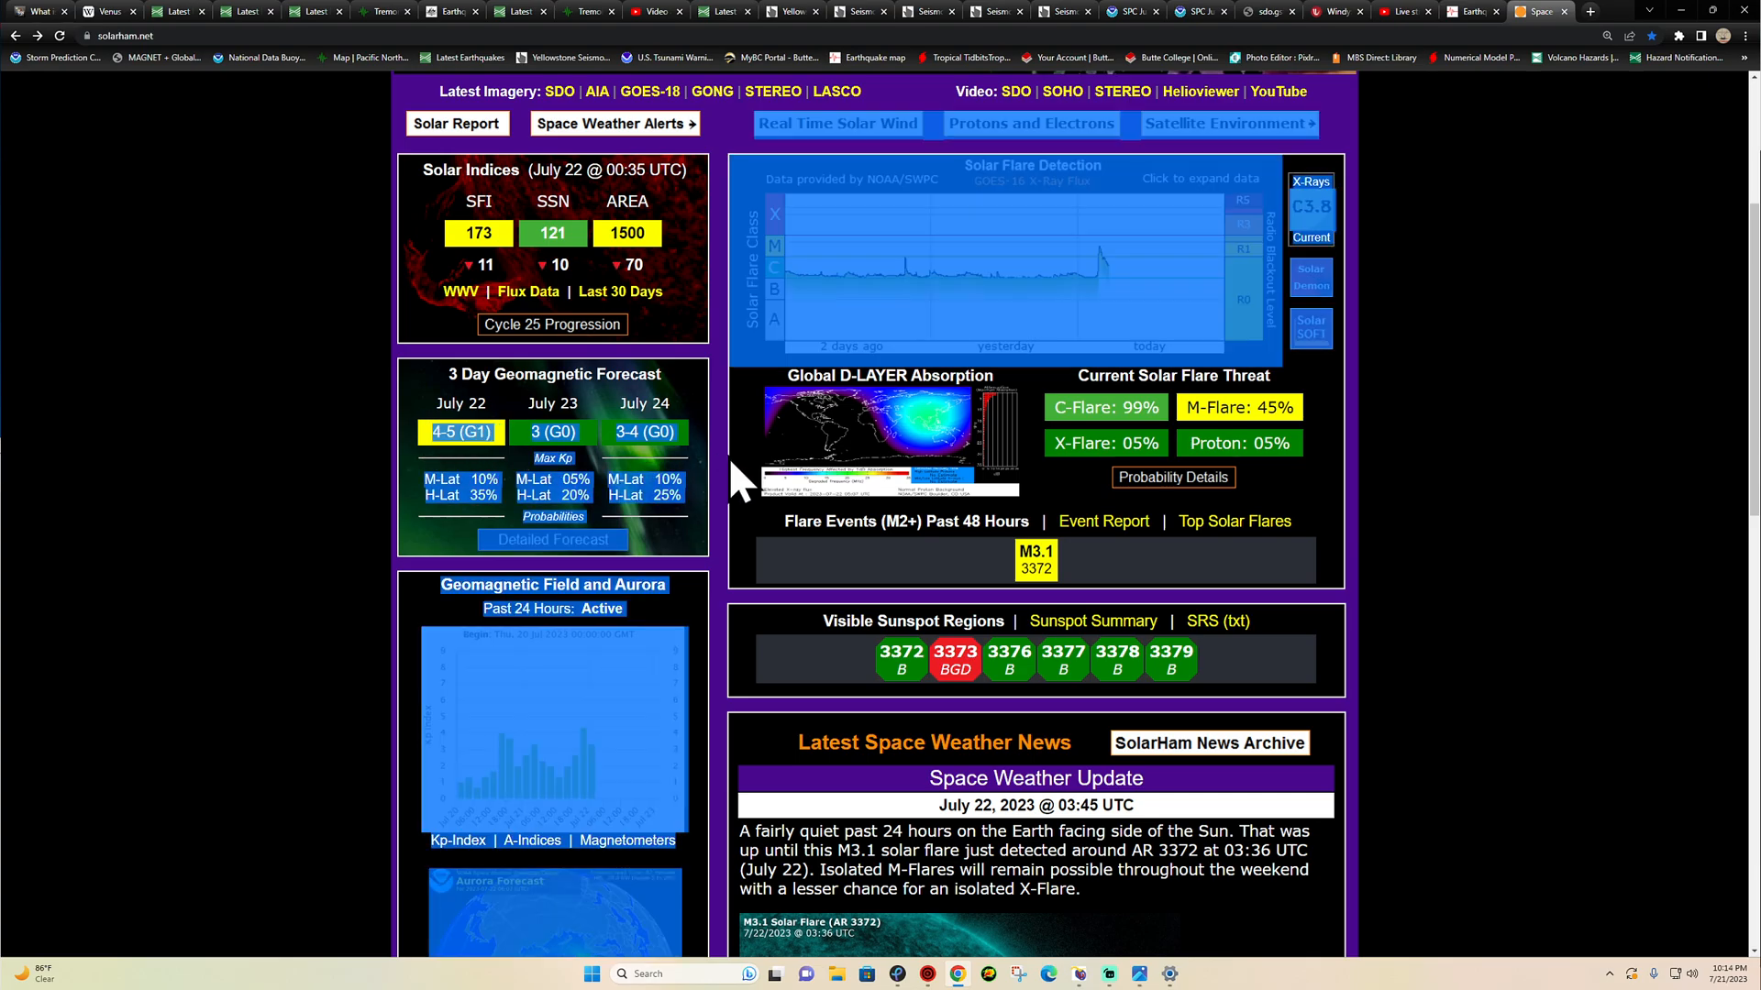
scroll(down, 3)
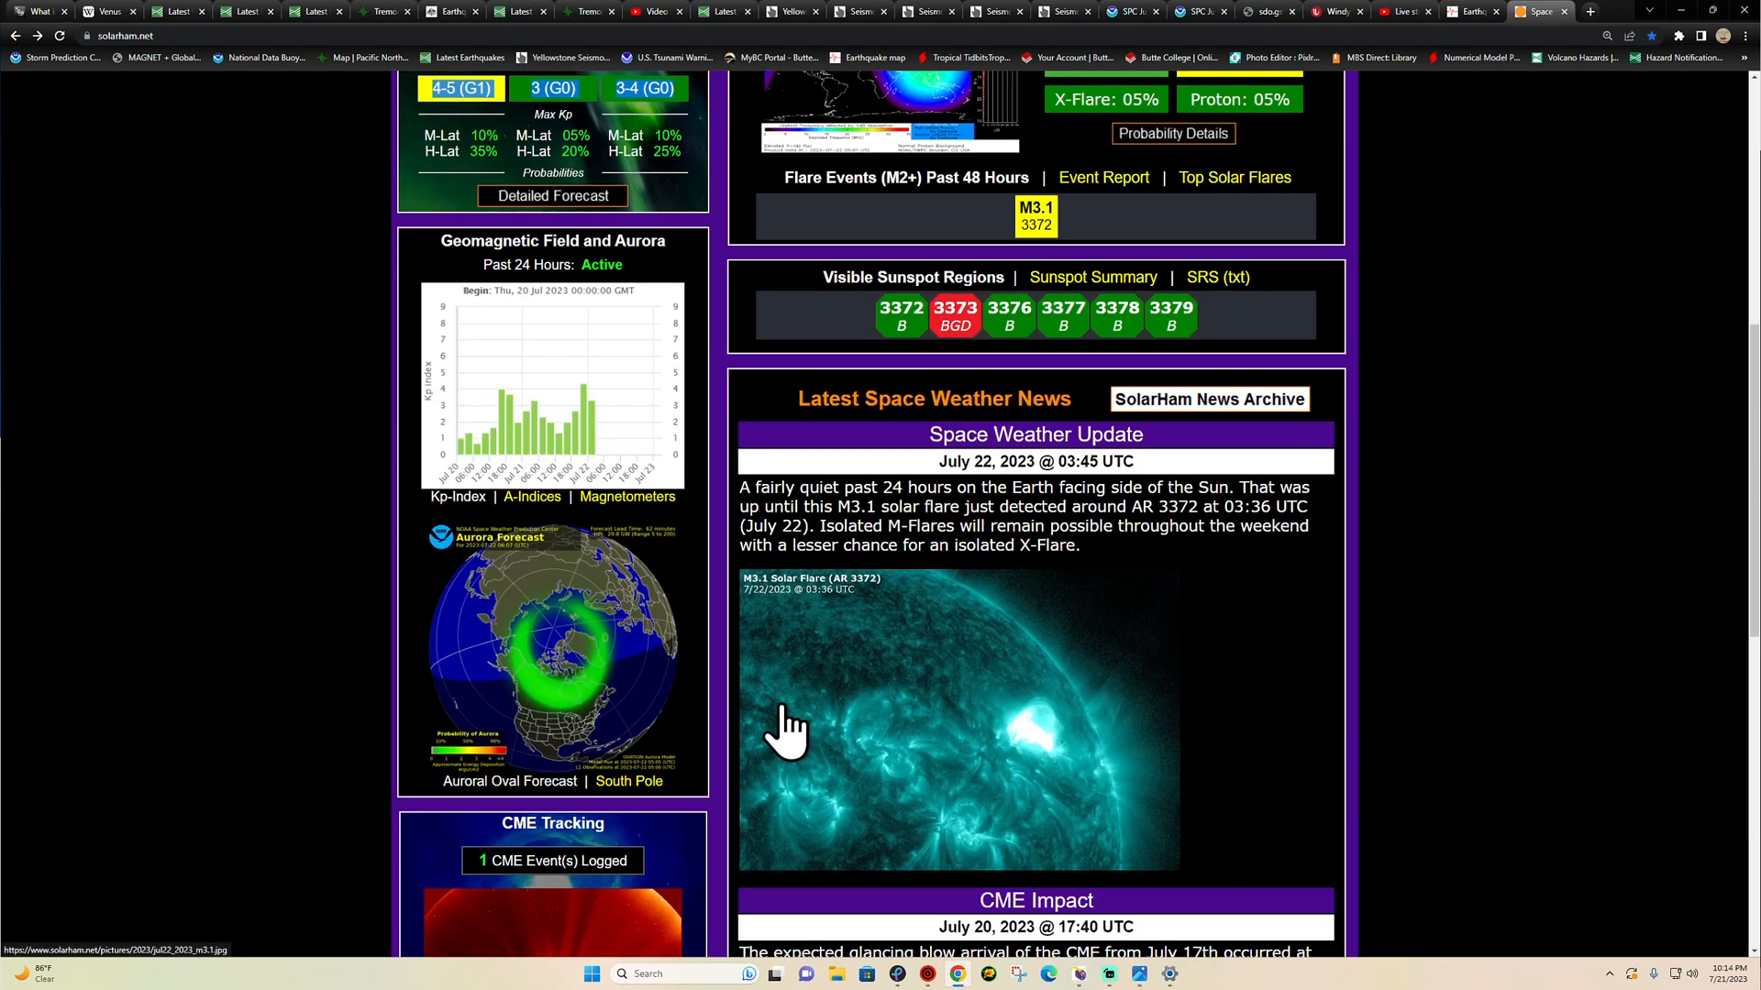
mouse_move(804, 724)
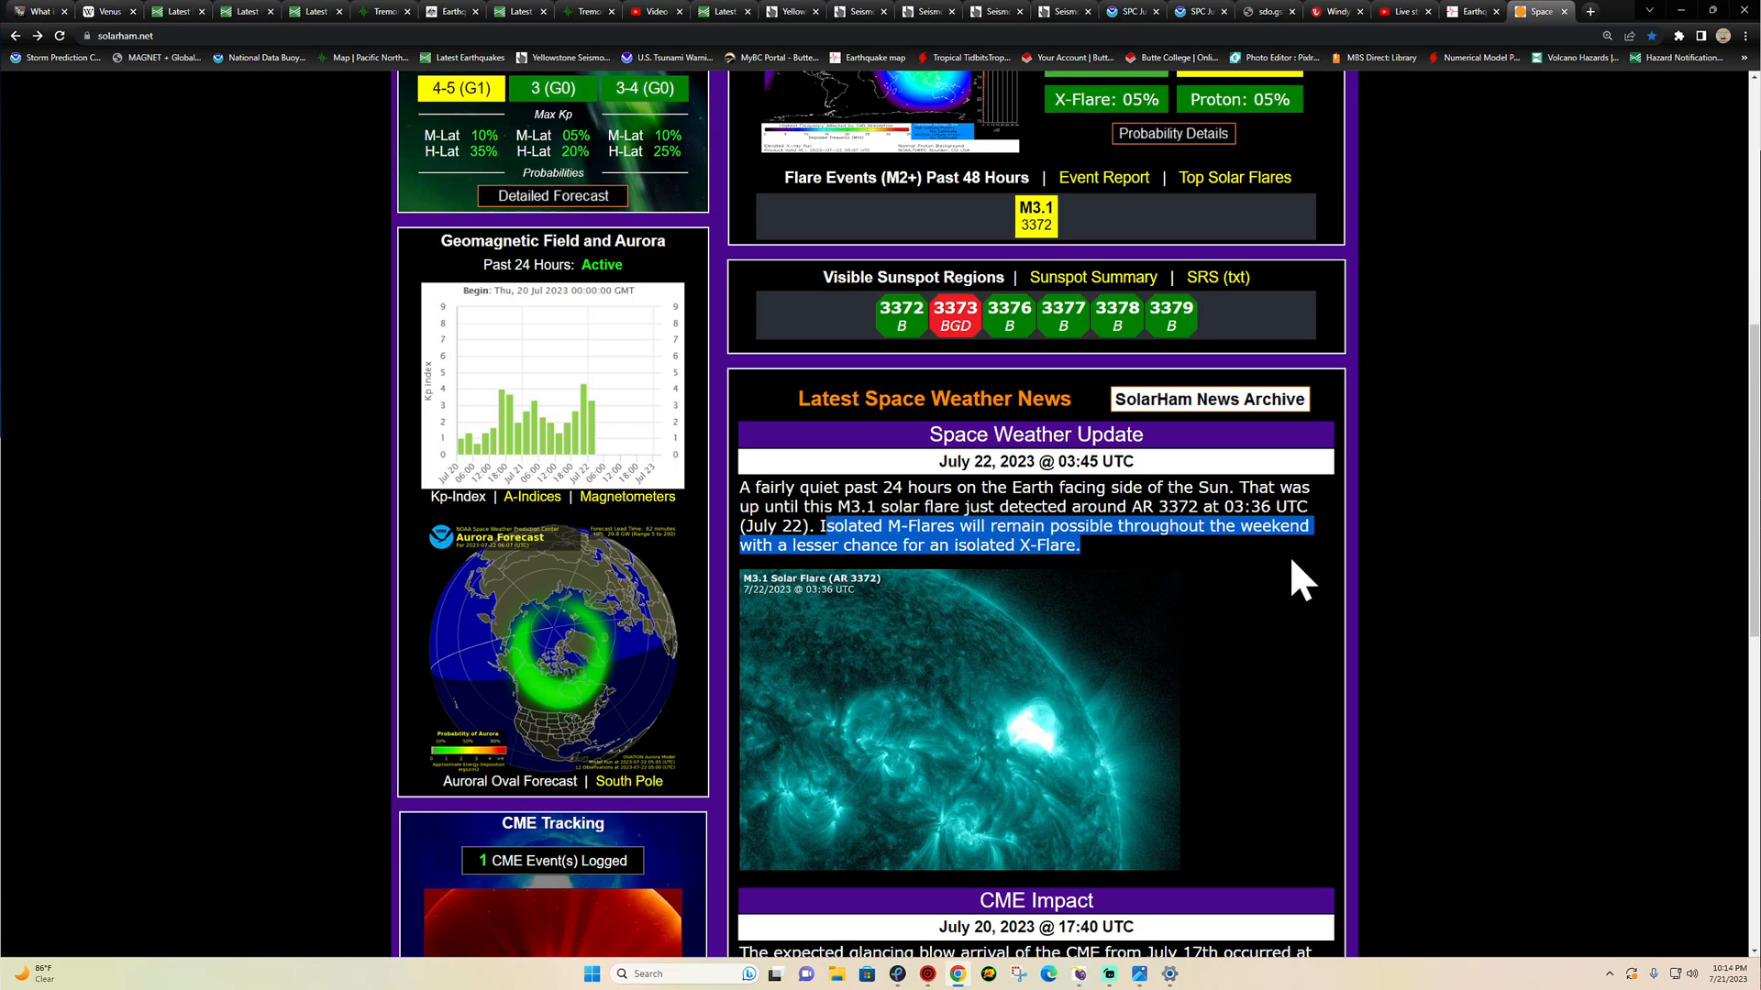
scroll(up, 3)
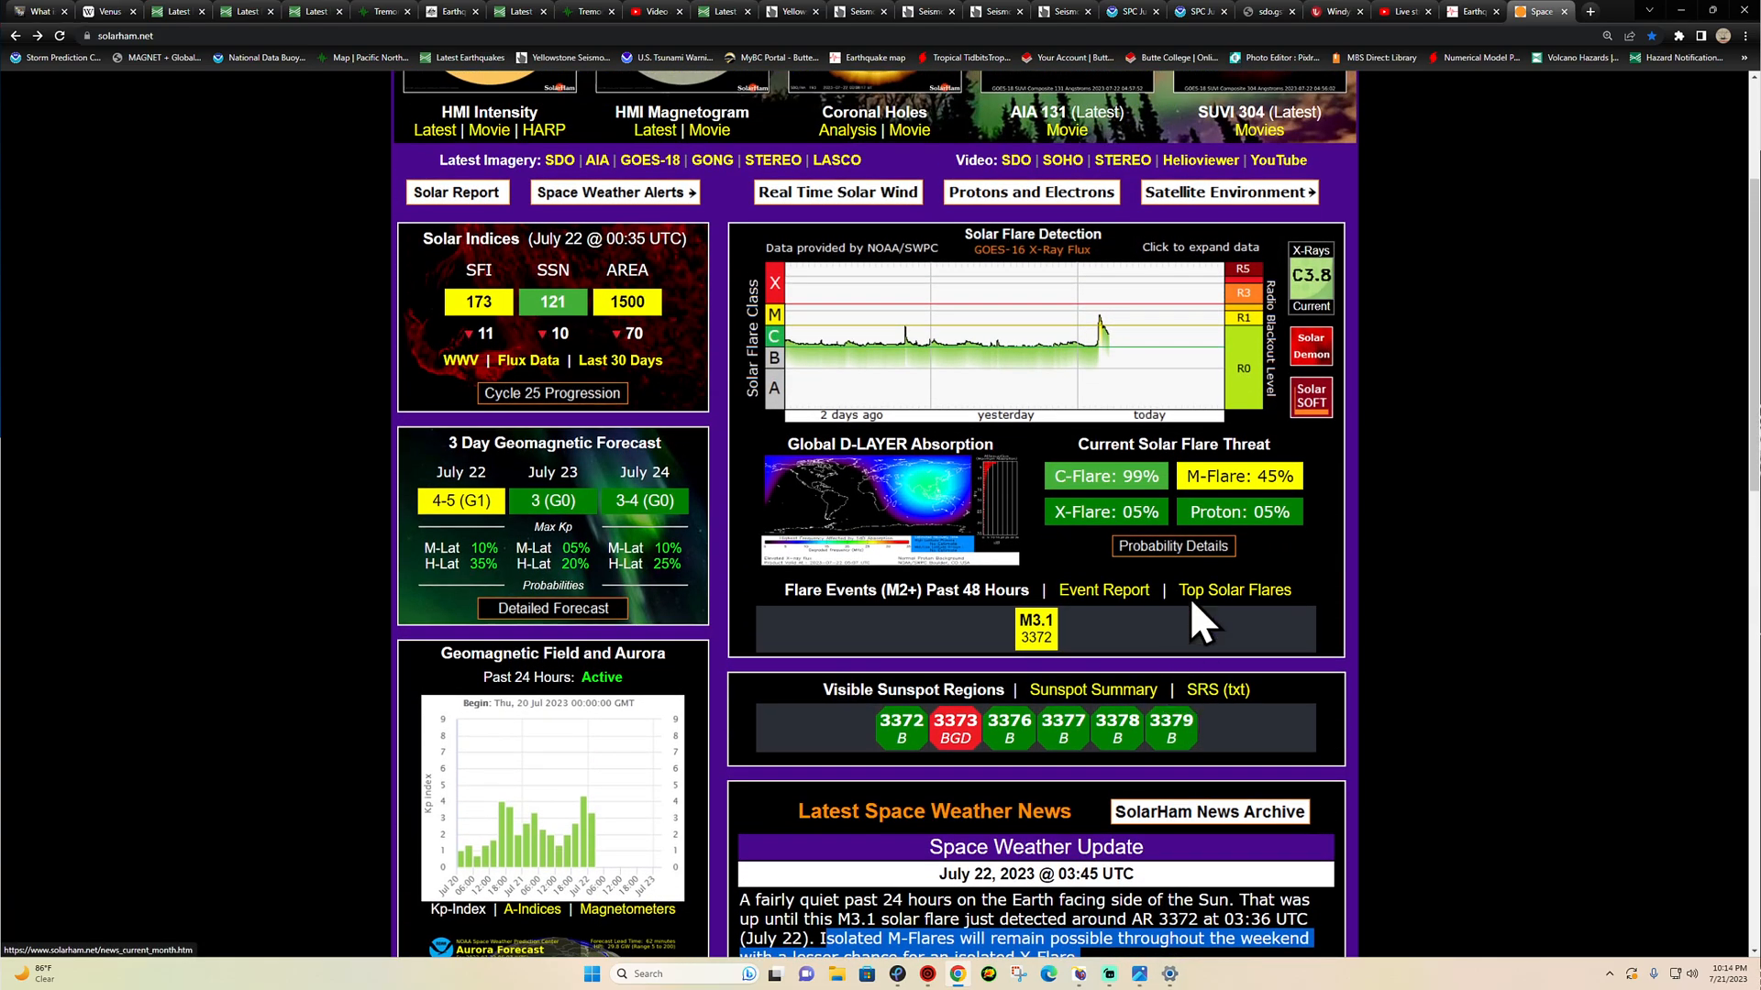
double_click(1133, 477)
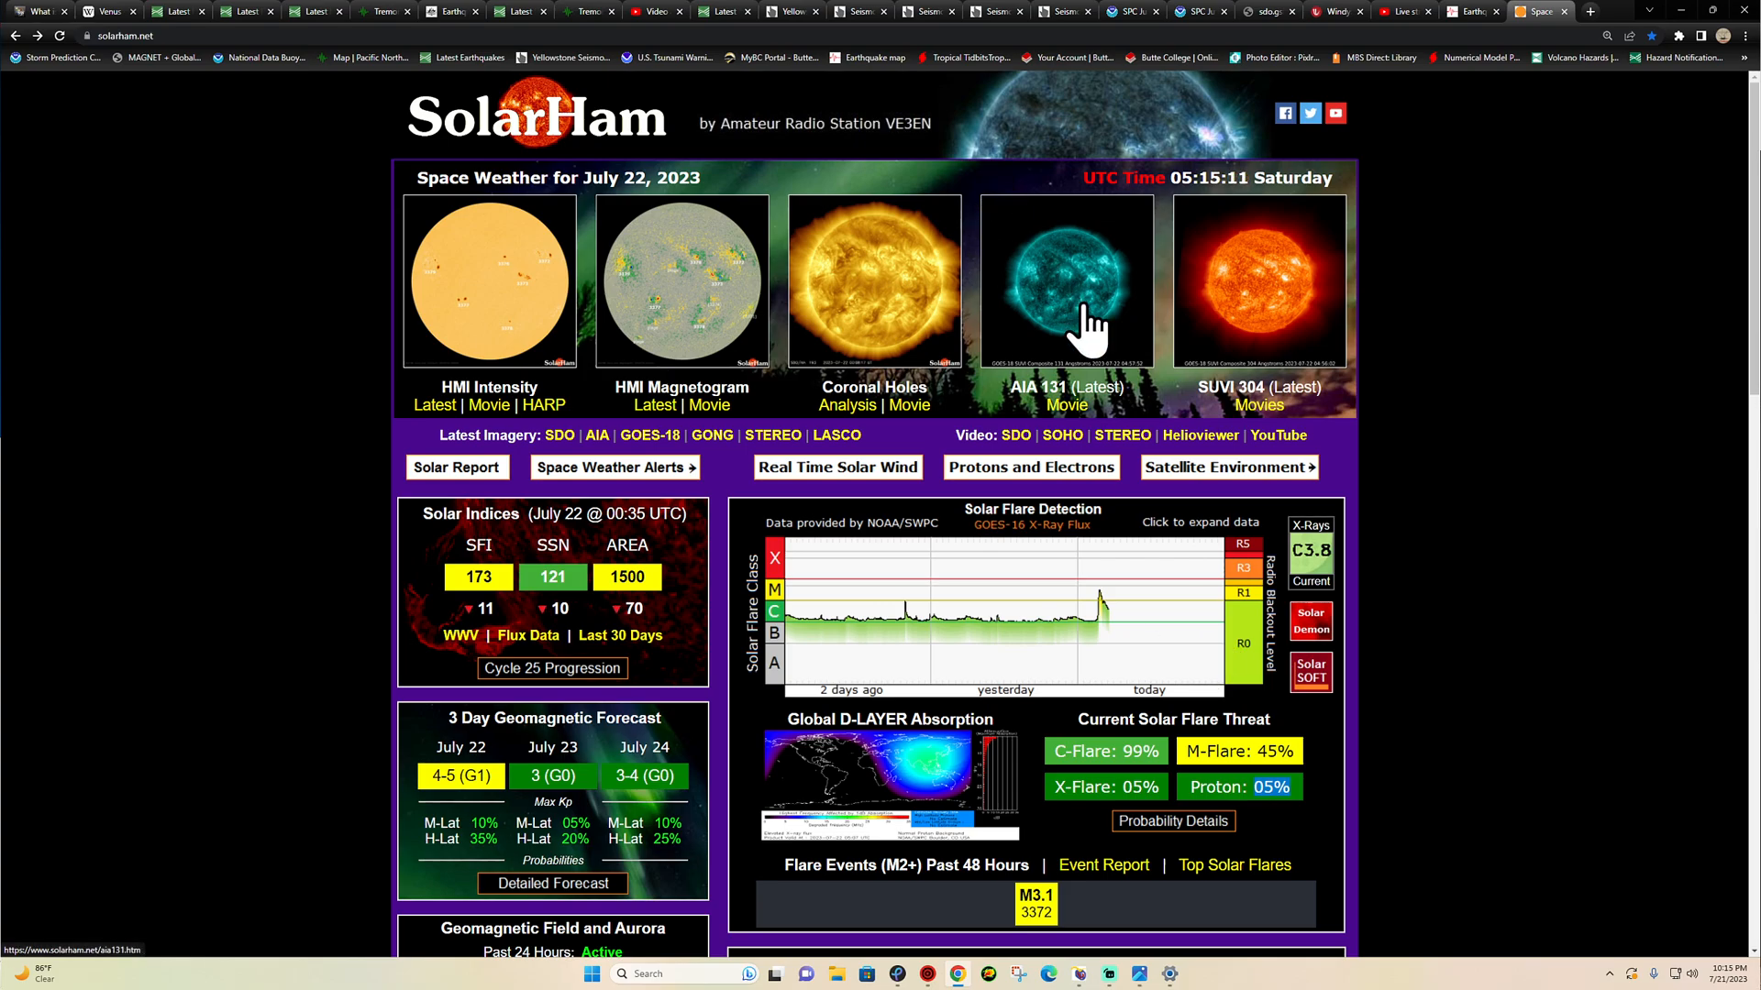
mouse_move(778, 450)
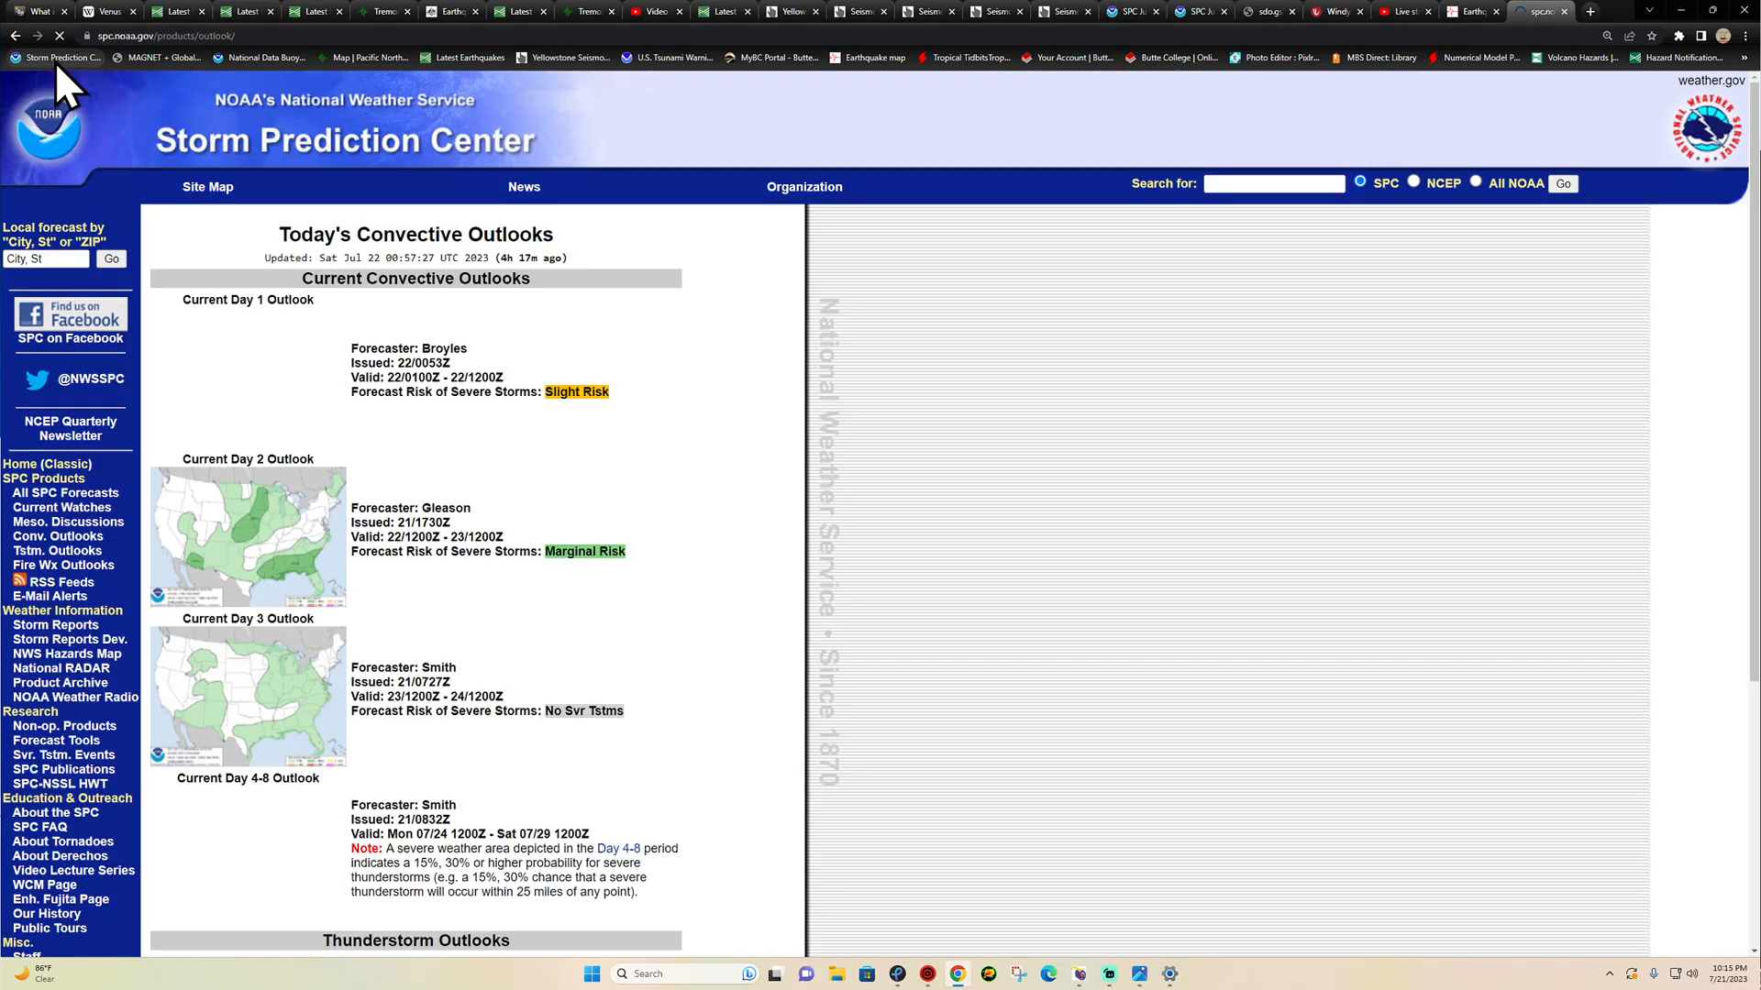
- Scroll the SPC convective outlooks page to the July 22 thunderstorm outlook map
scroll(down, 3)
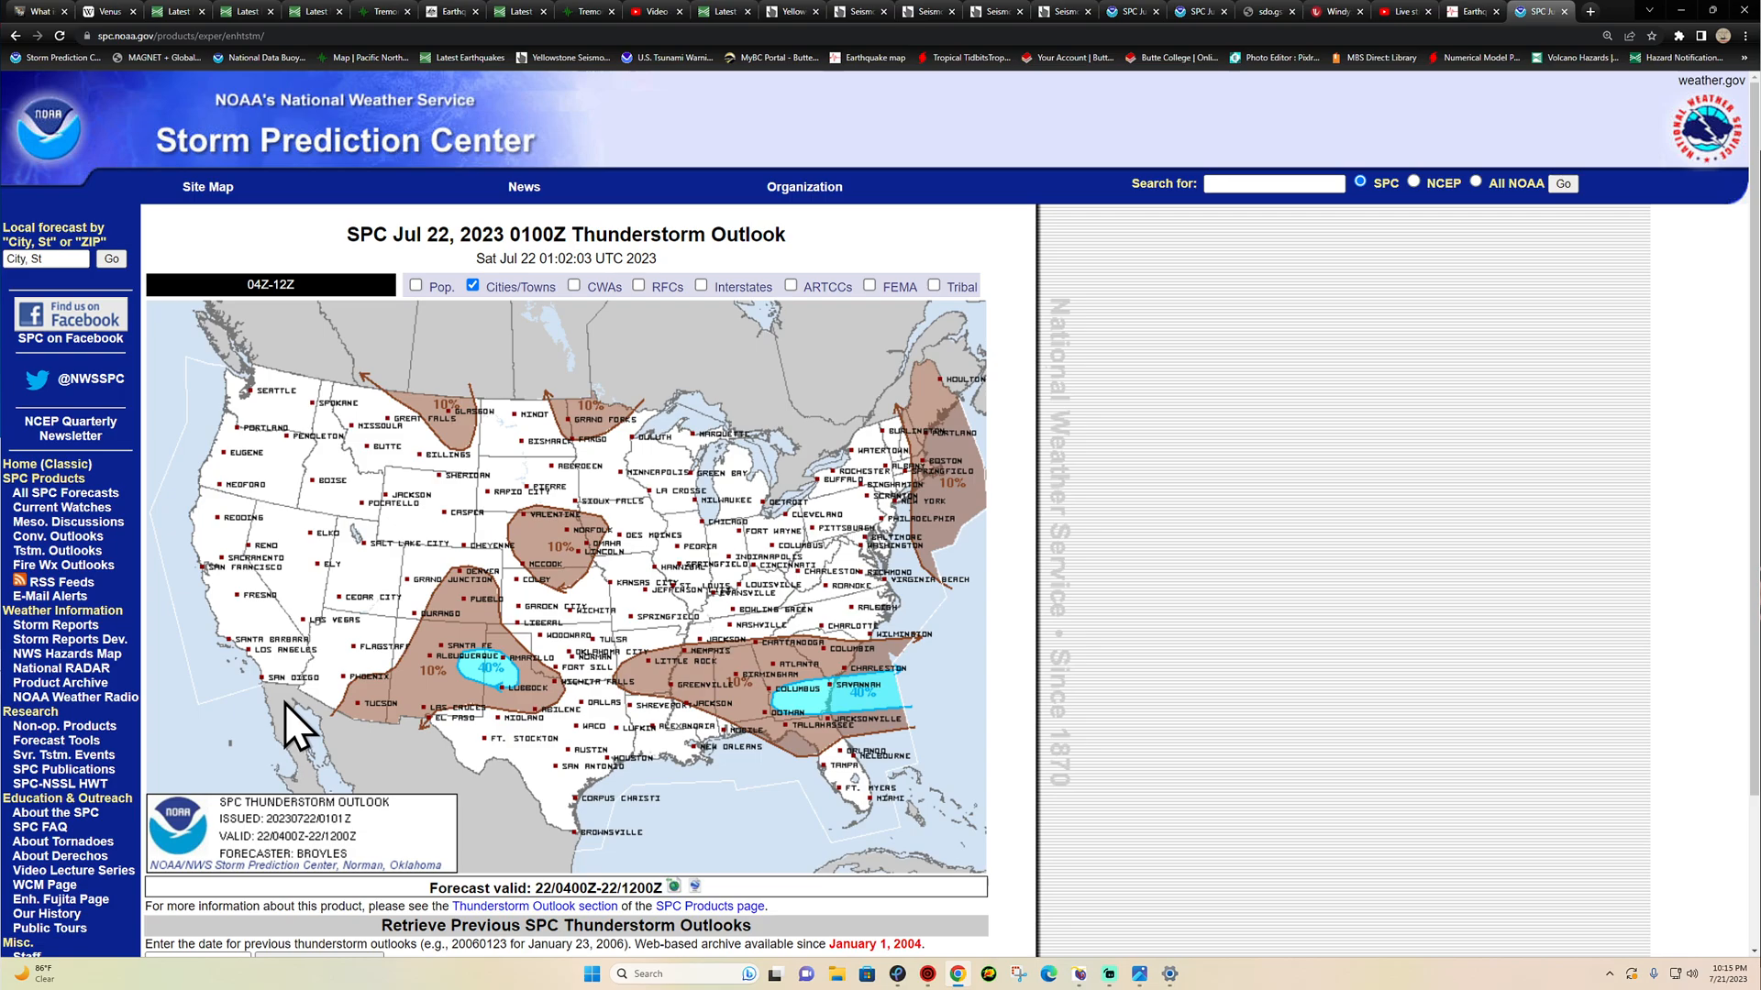
mouse_move(308, 713)
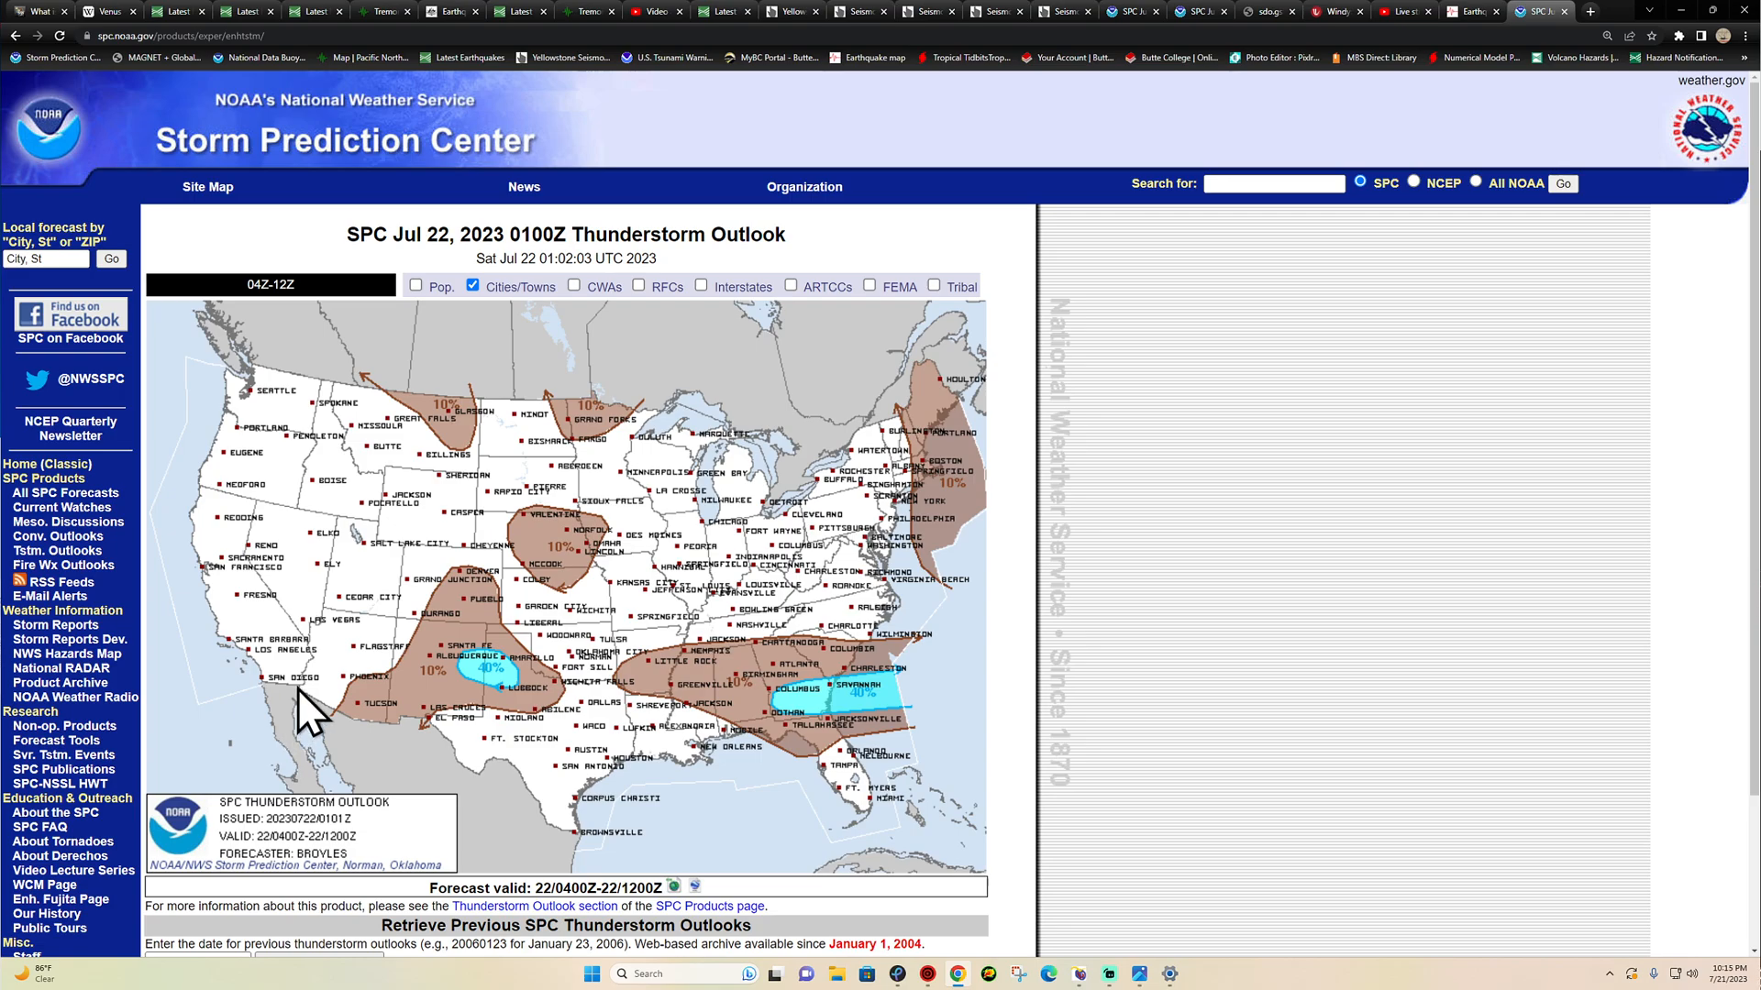
mouse_move(514, 723)
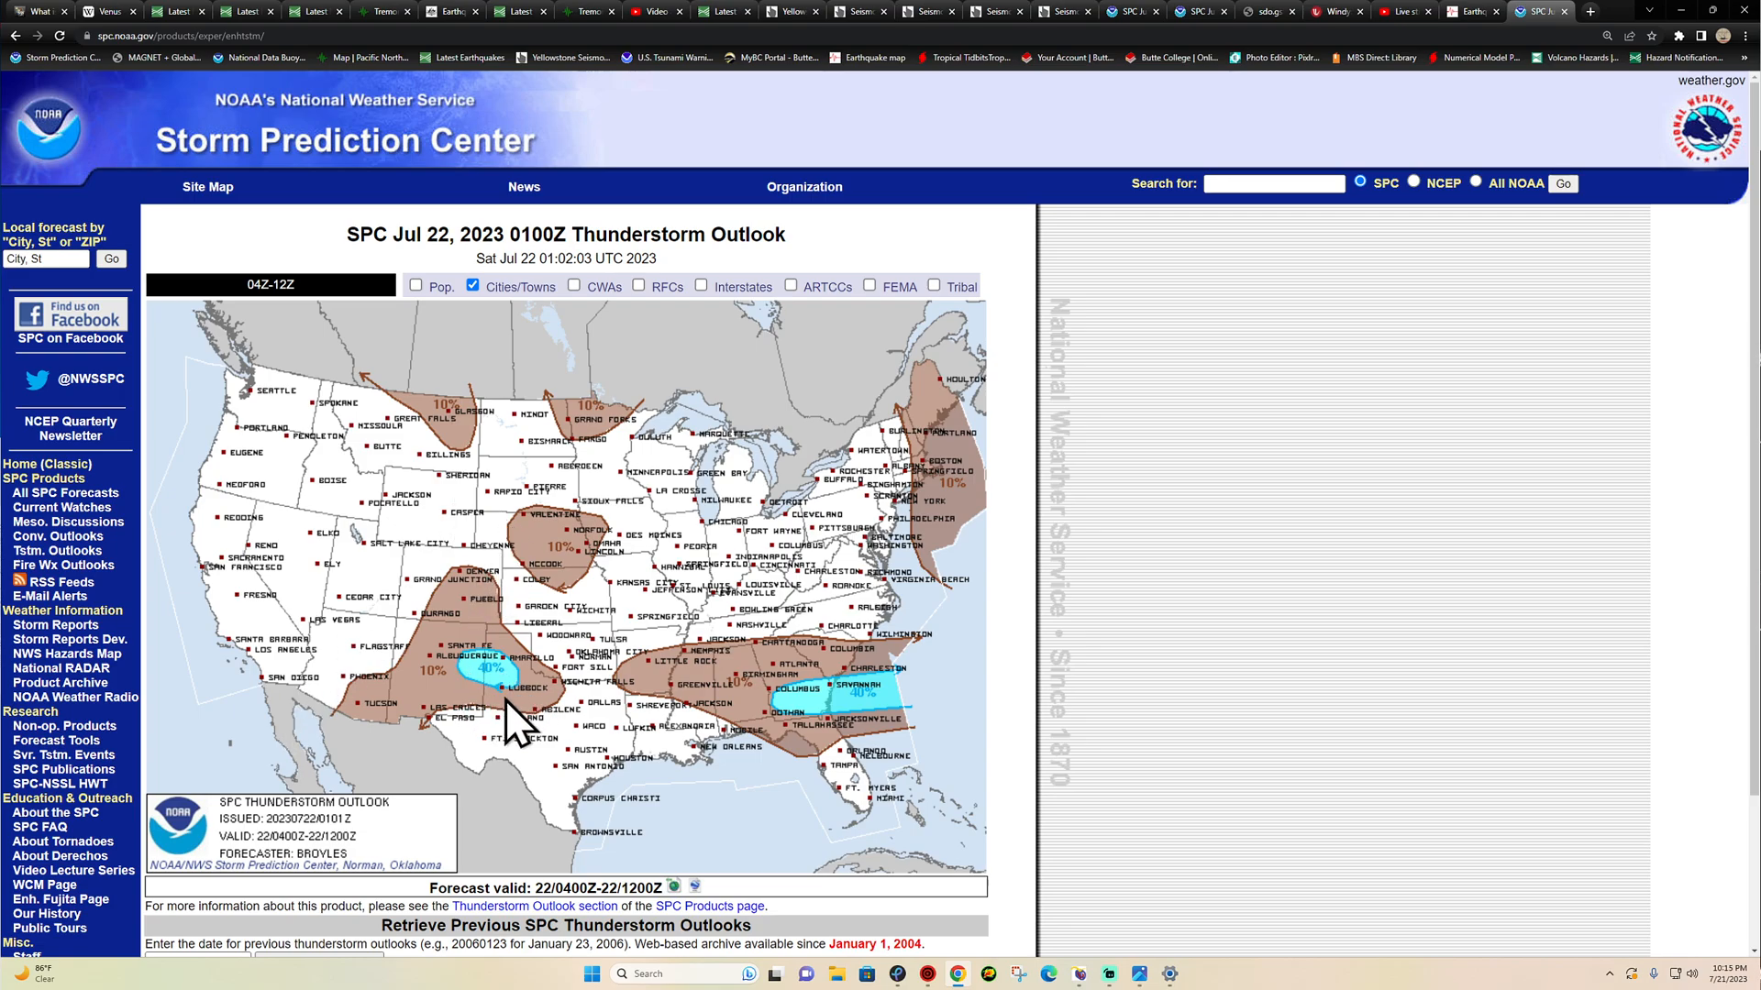
mouse_move(488, 635)
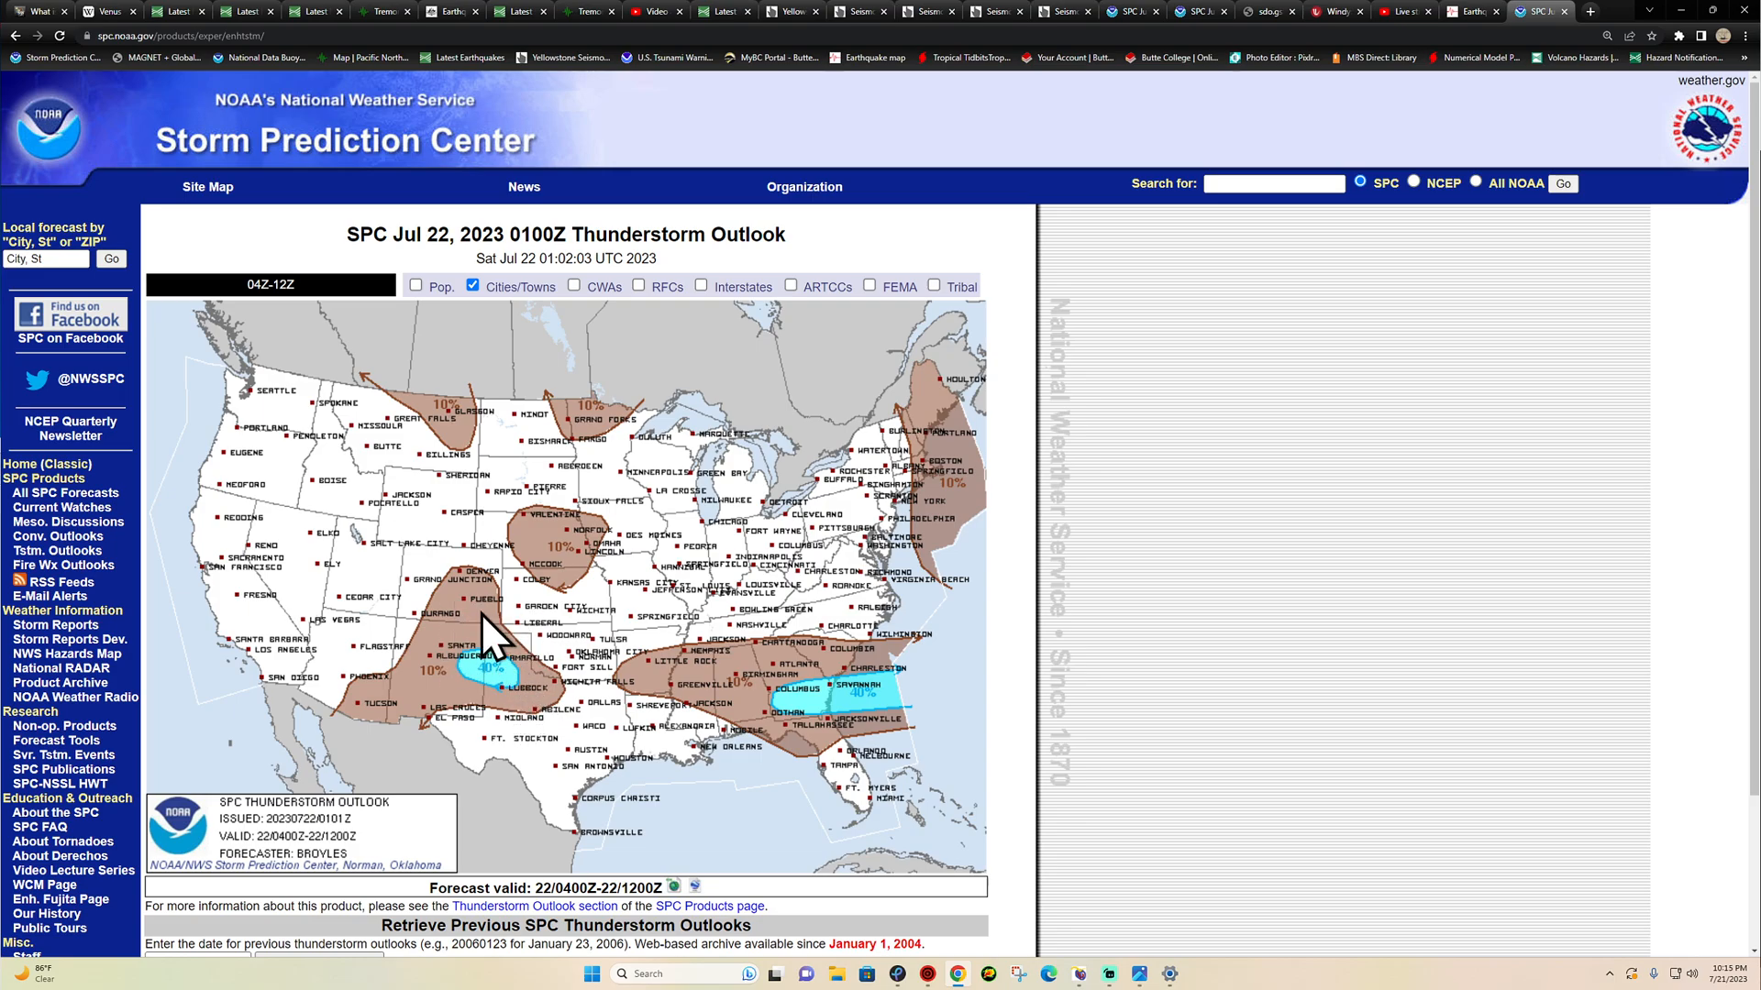
mouse_move(811, 735)
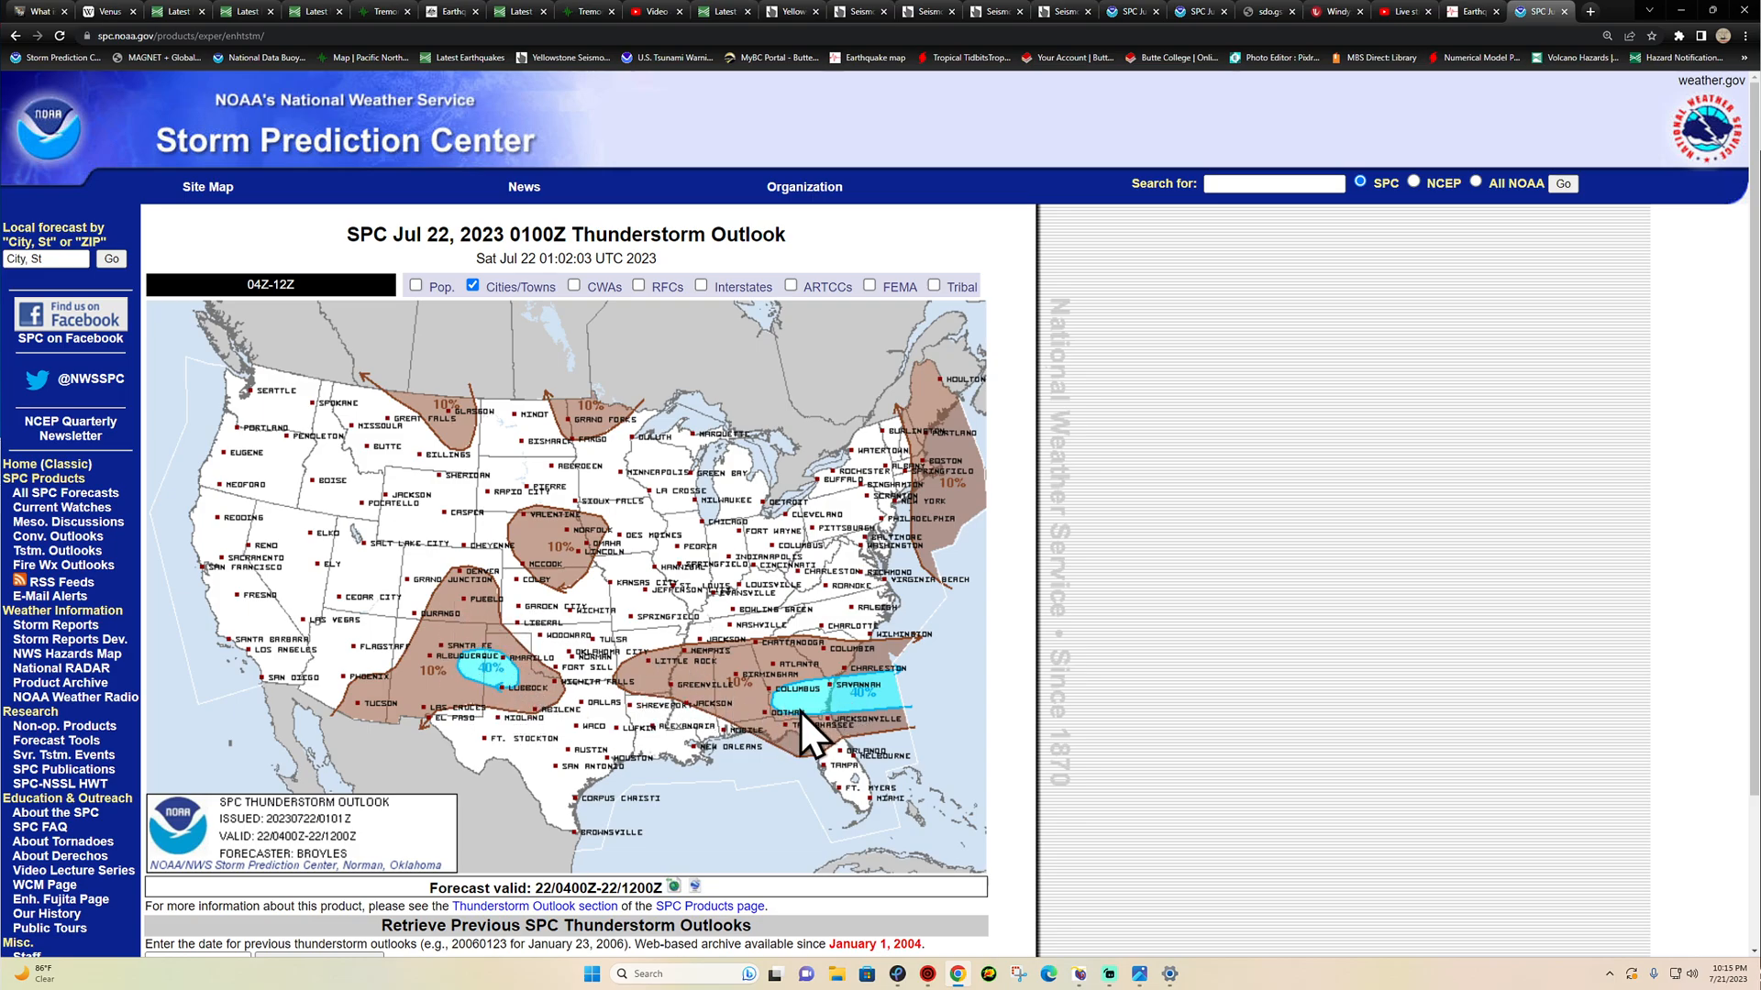
mouse_move(104, 138)
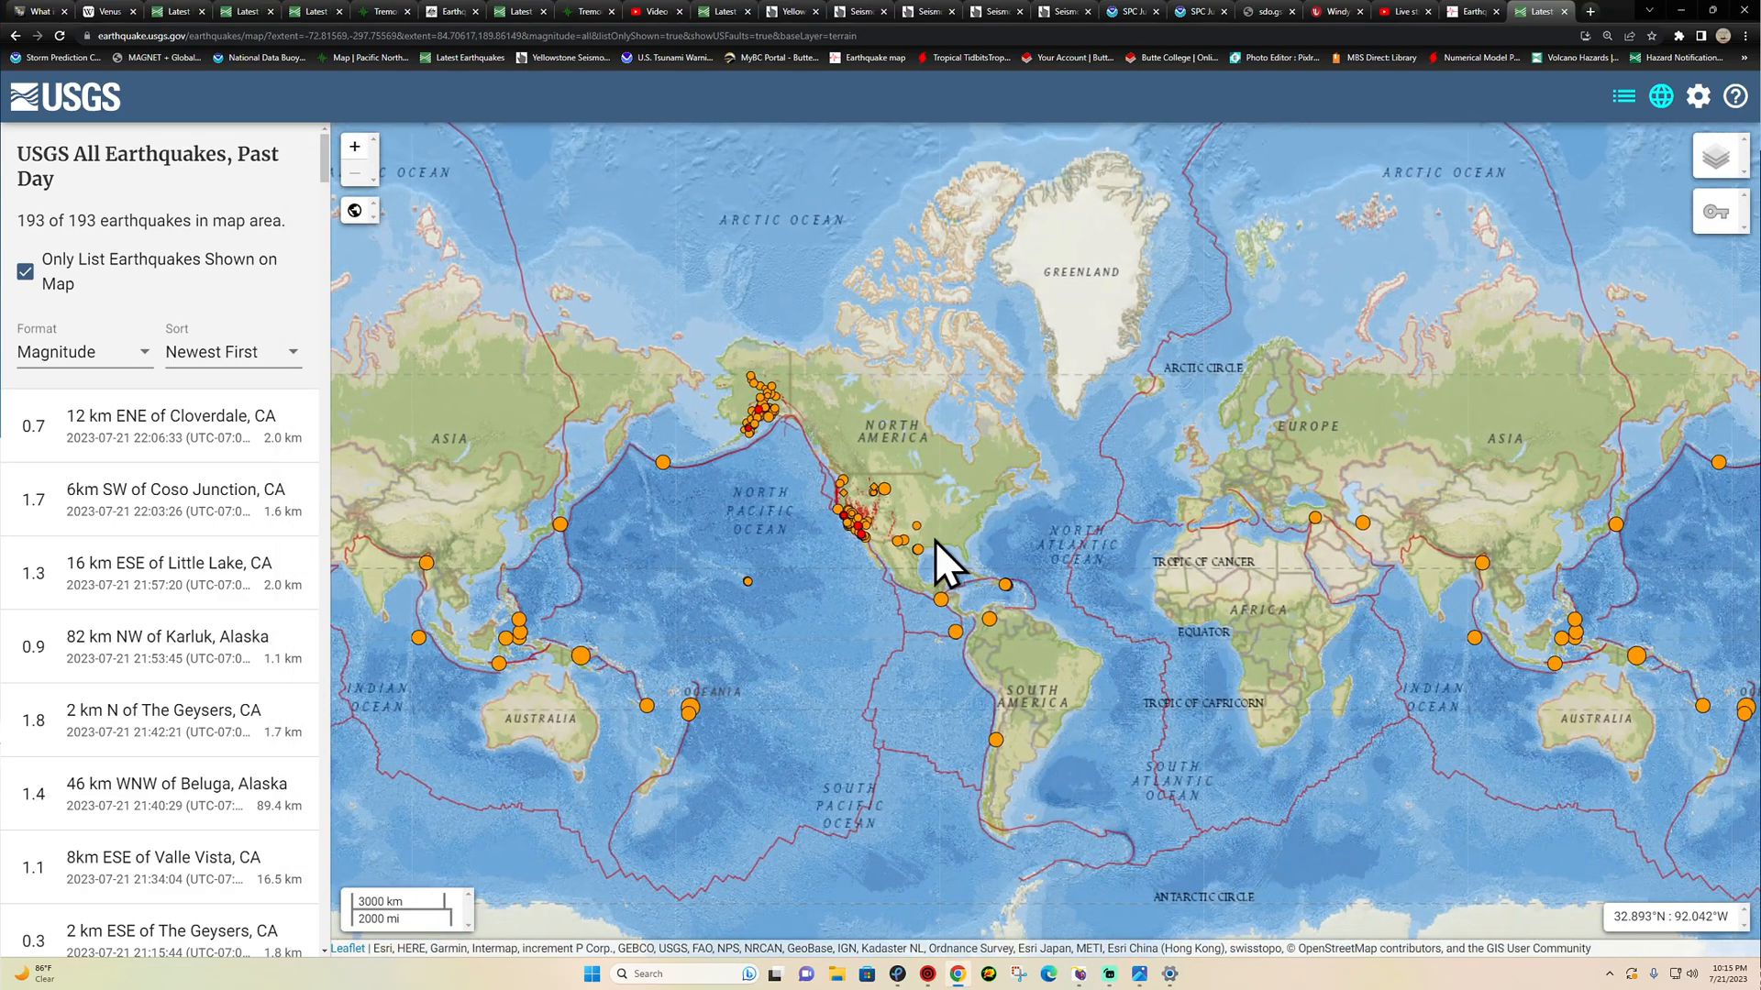
mouse_move(1117, 572)
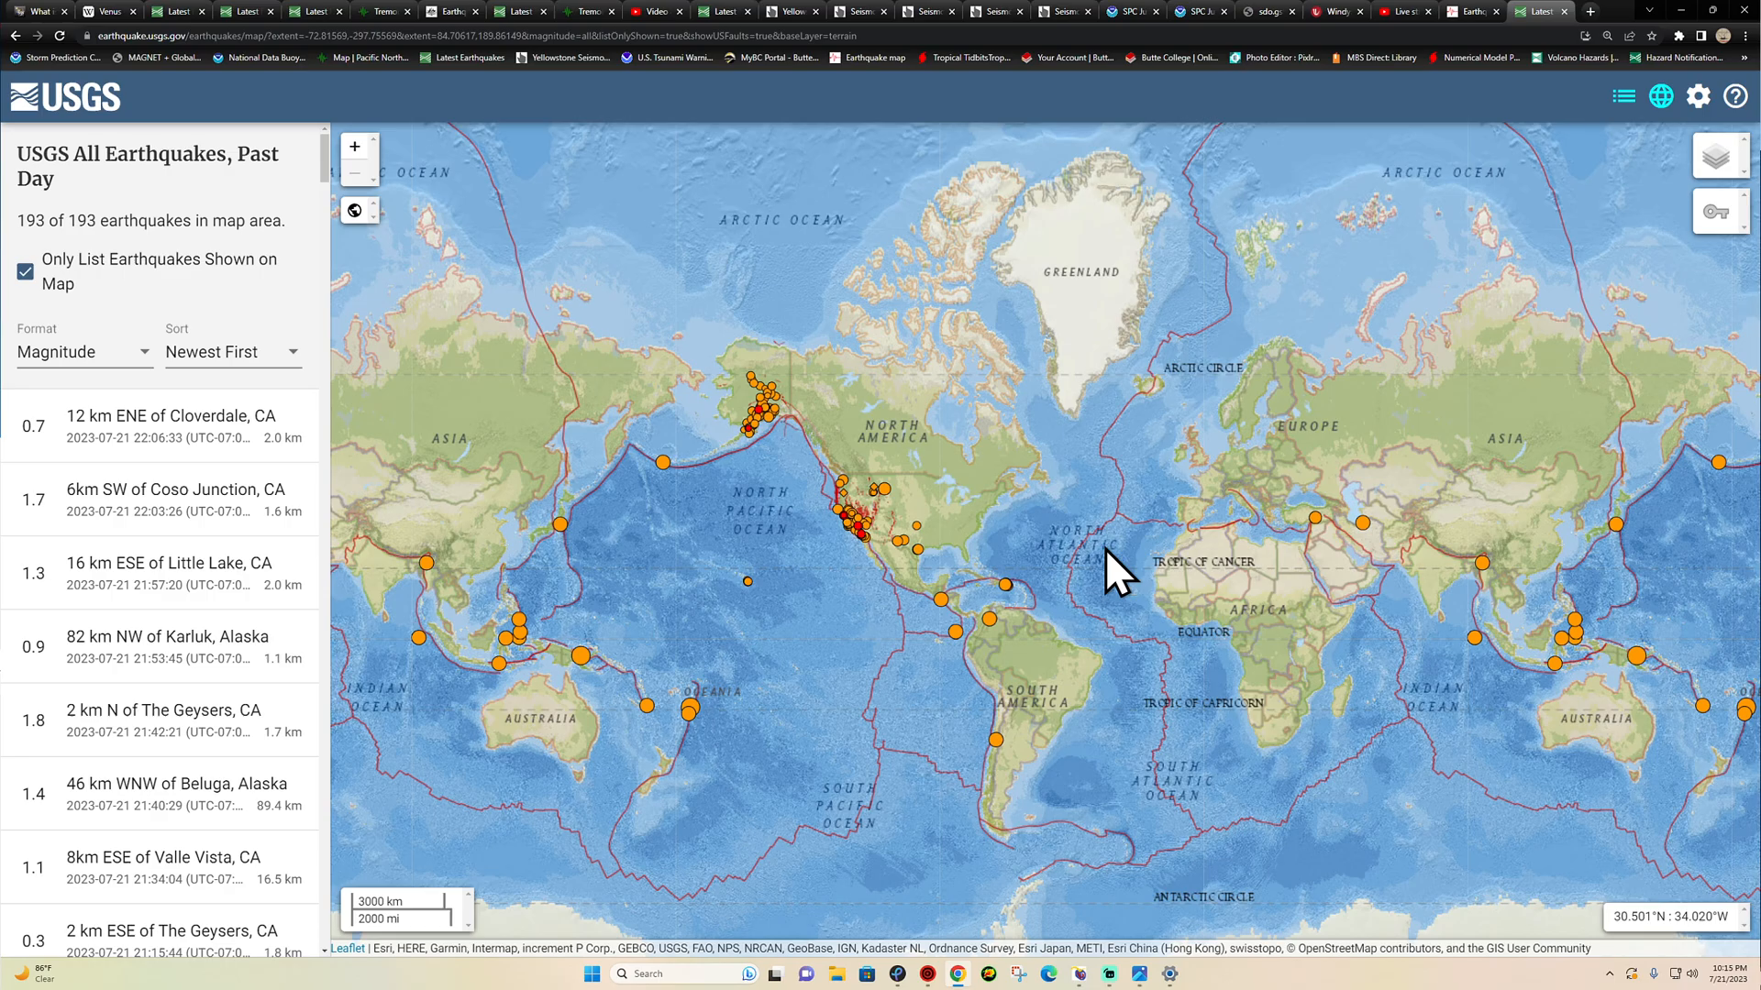
mouse_move(904, 561)
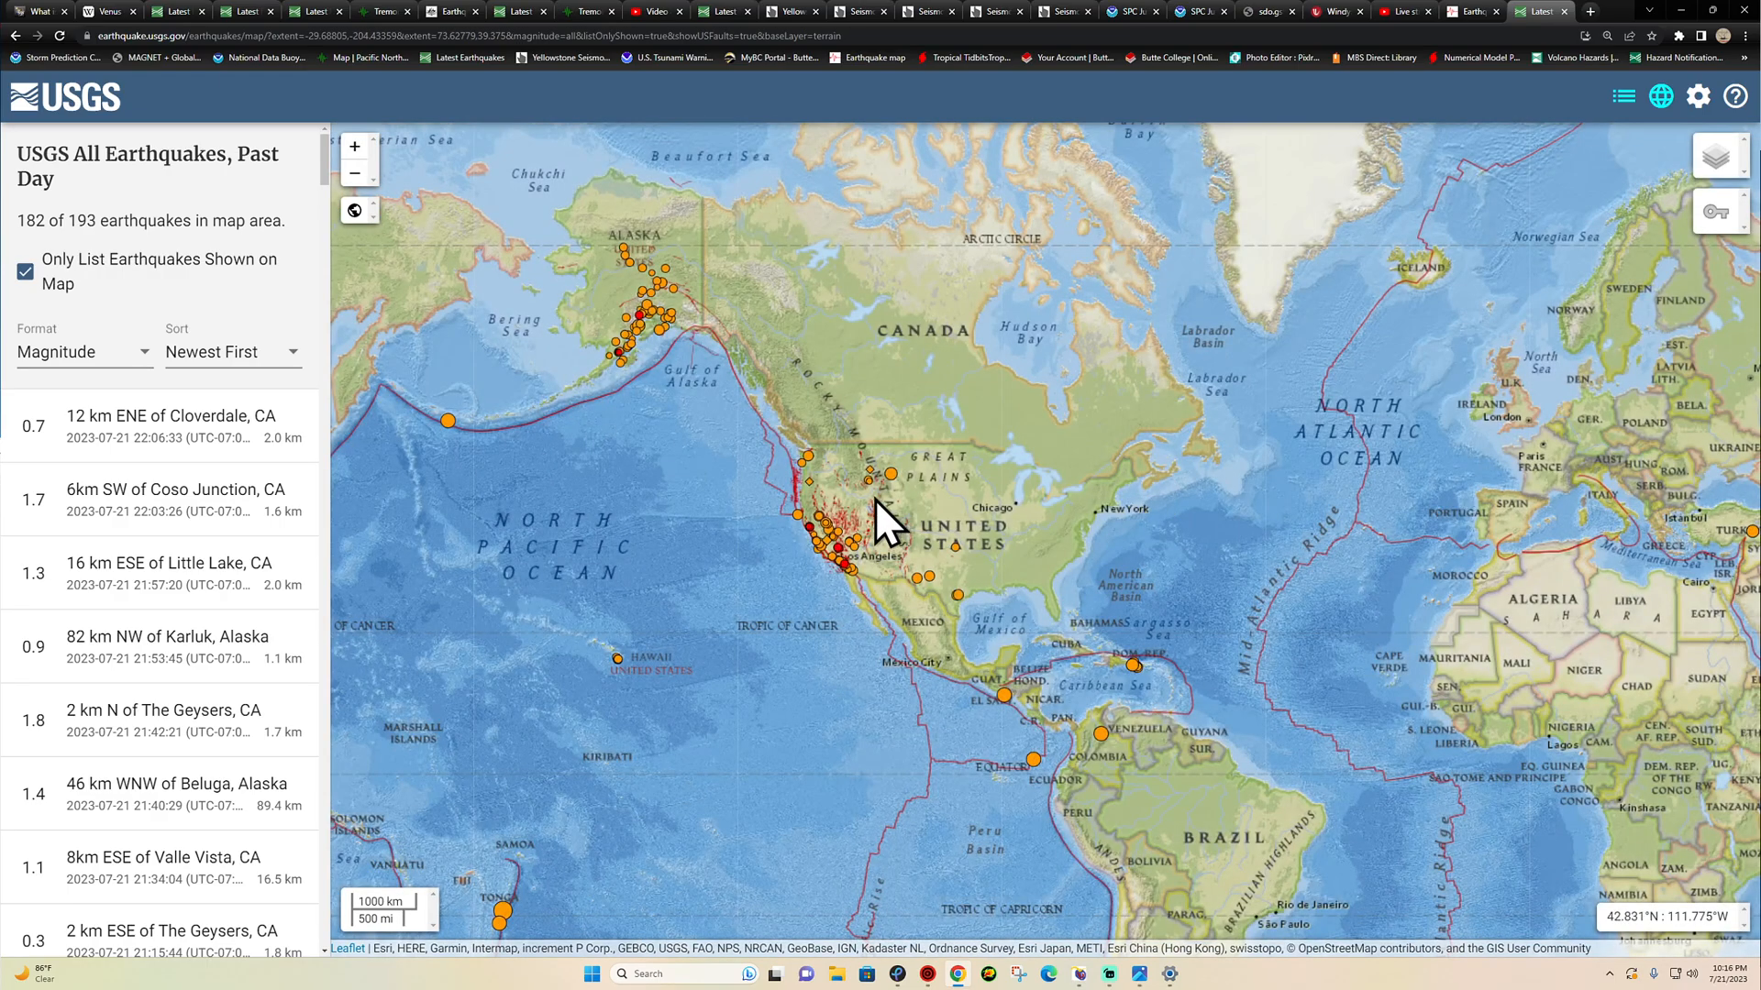
mouse_move(814, 471)
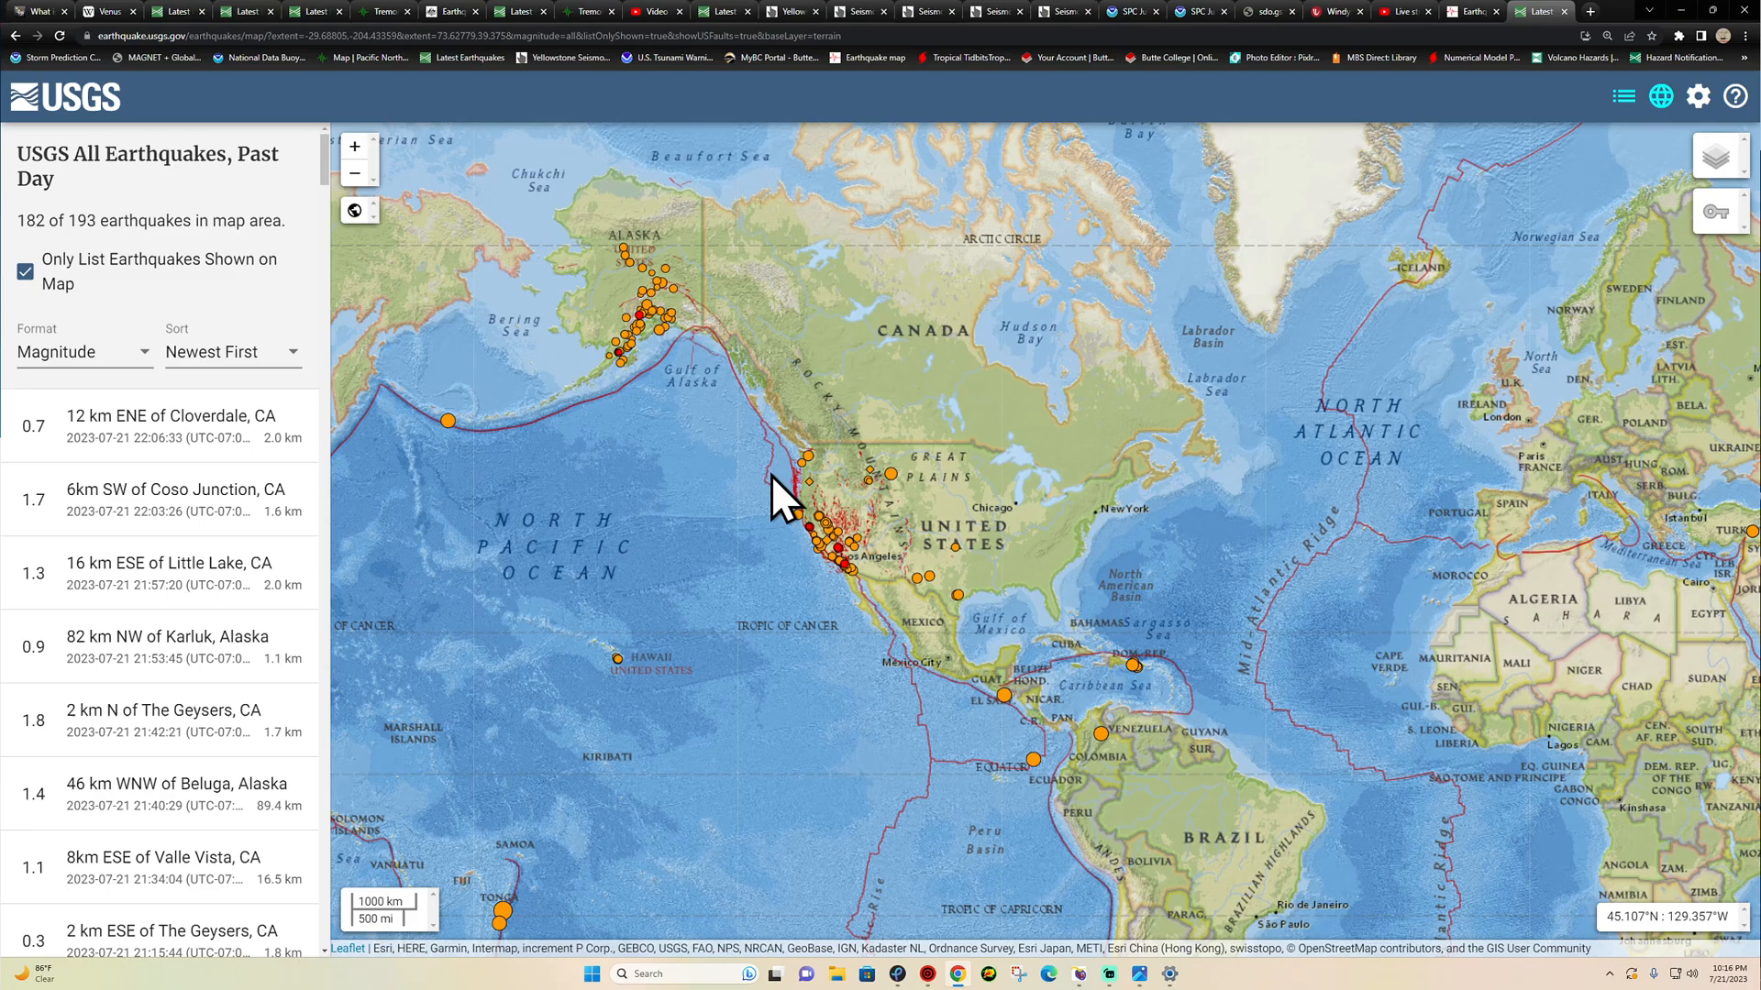
mouse_move(820, 499)
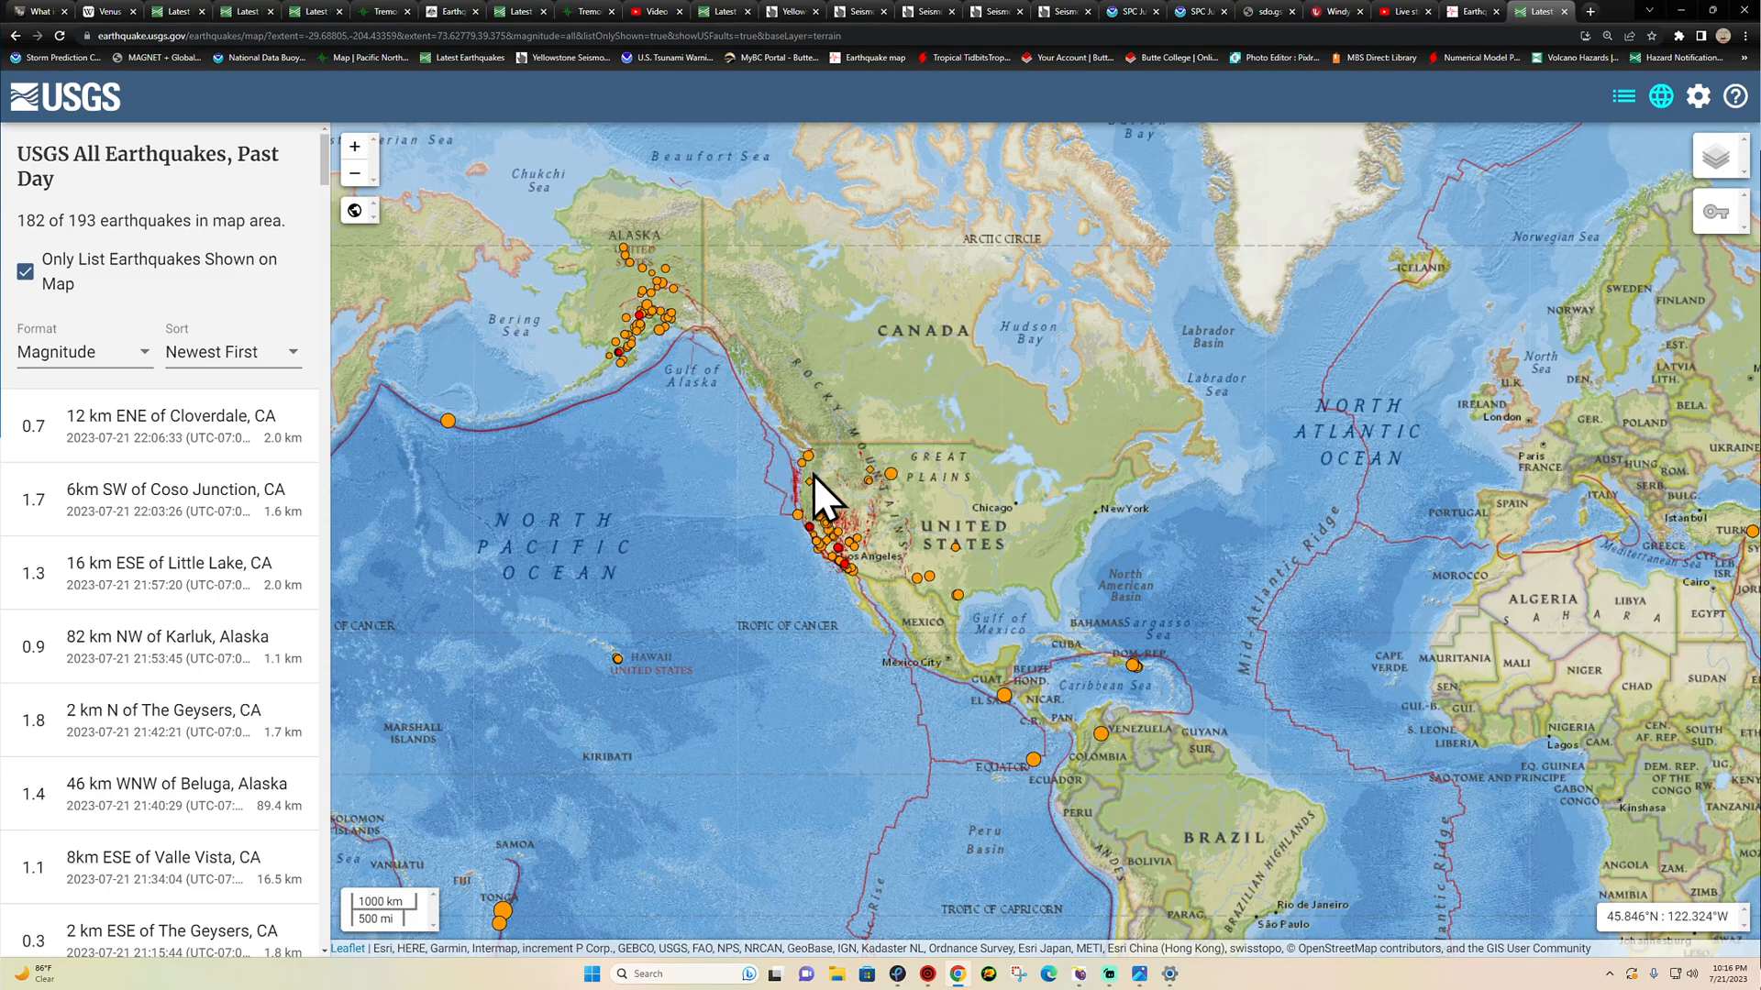
mouse_move(814, 482)
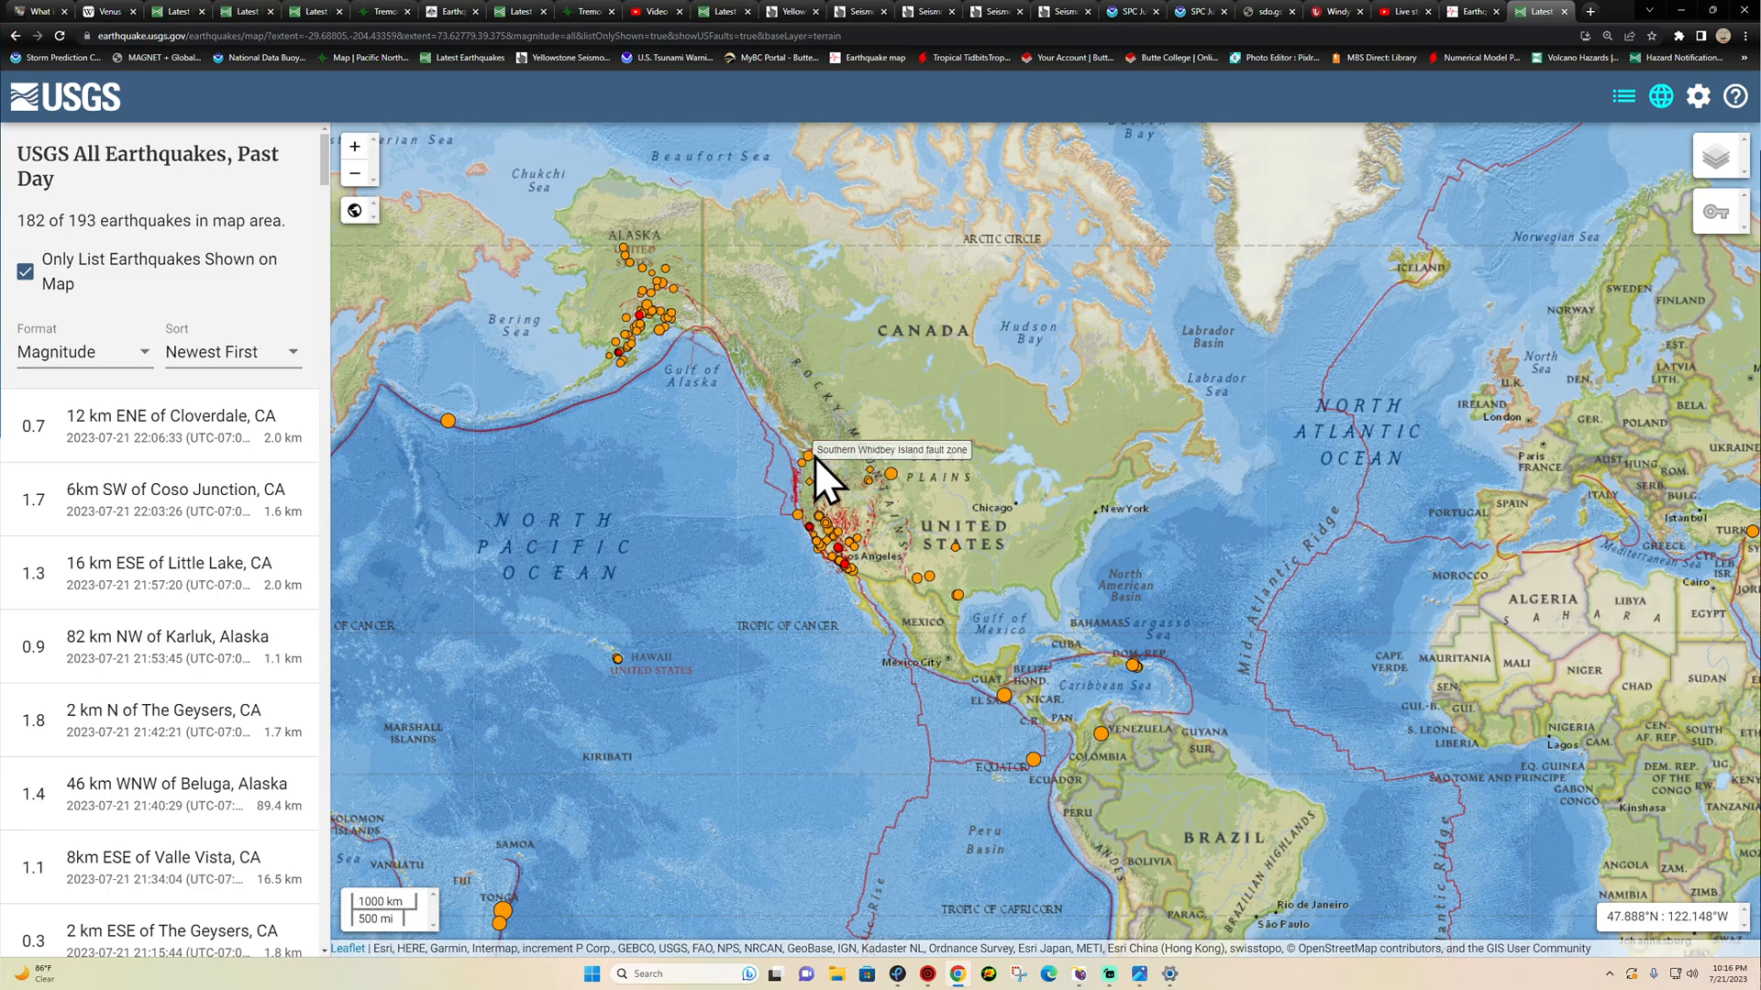